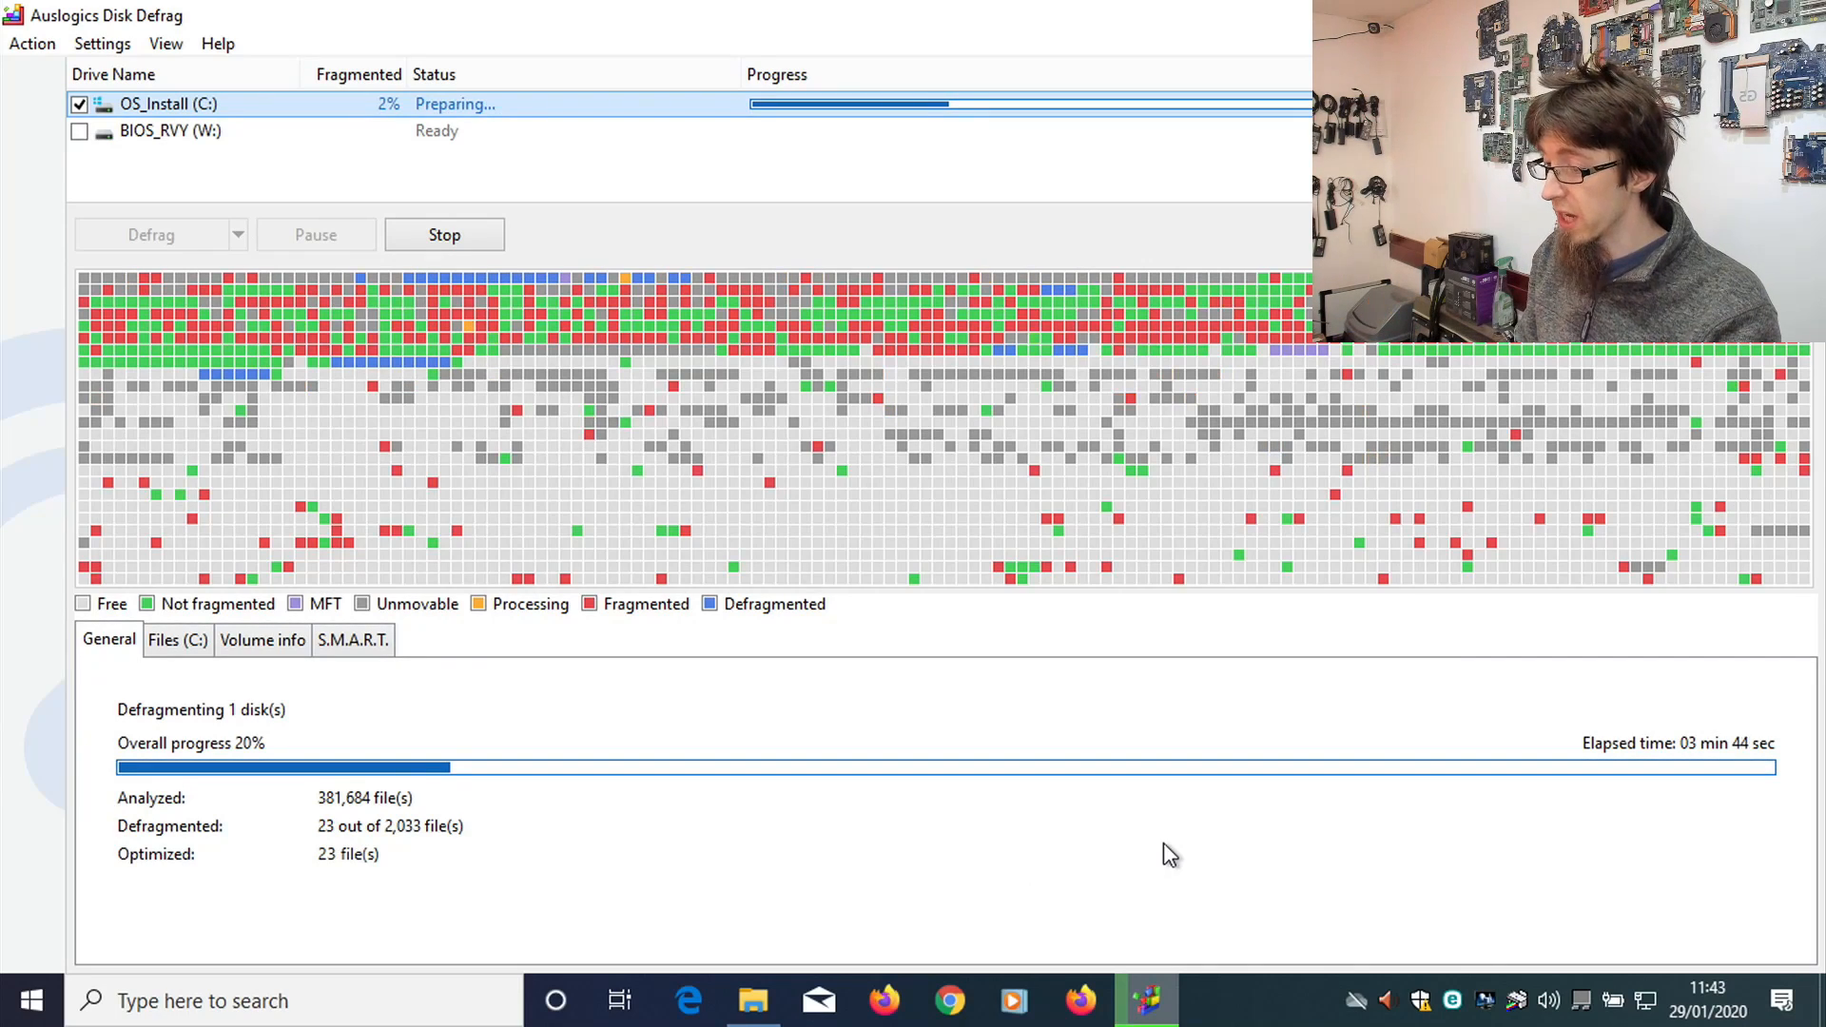
mouse_move(646, 403)
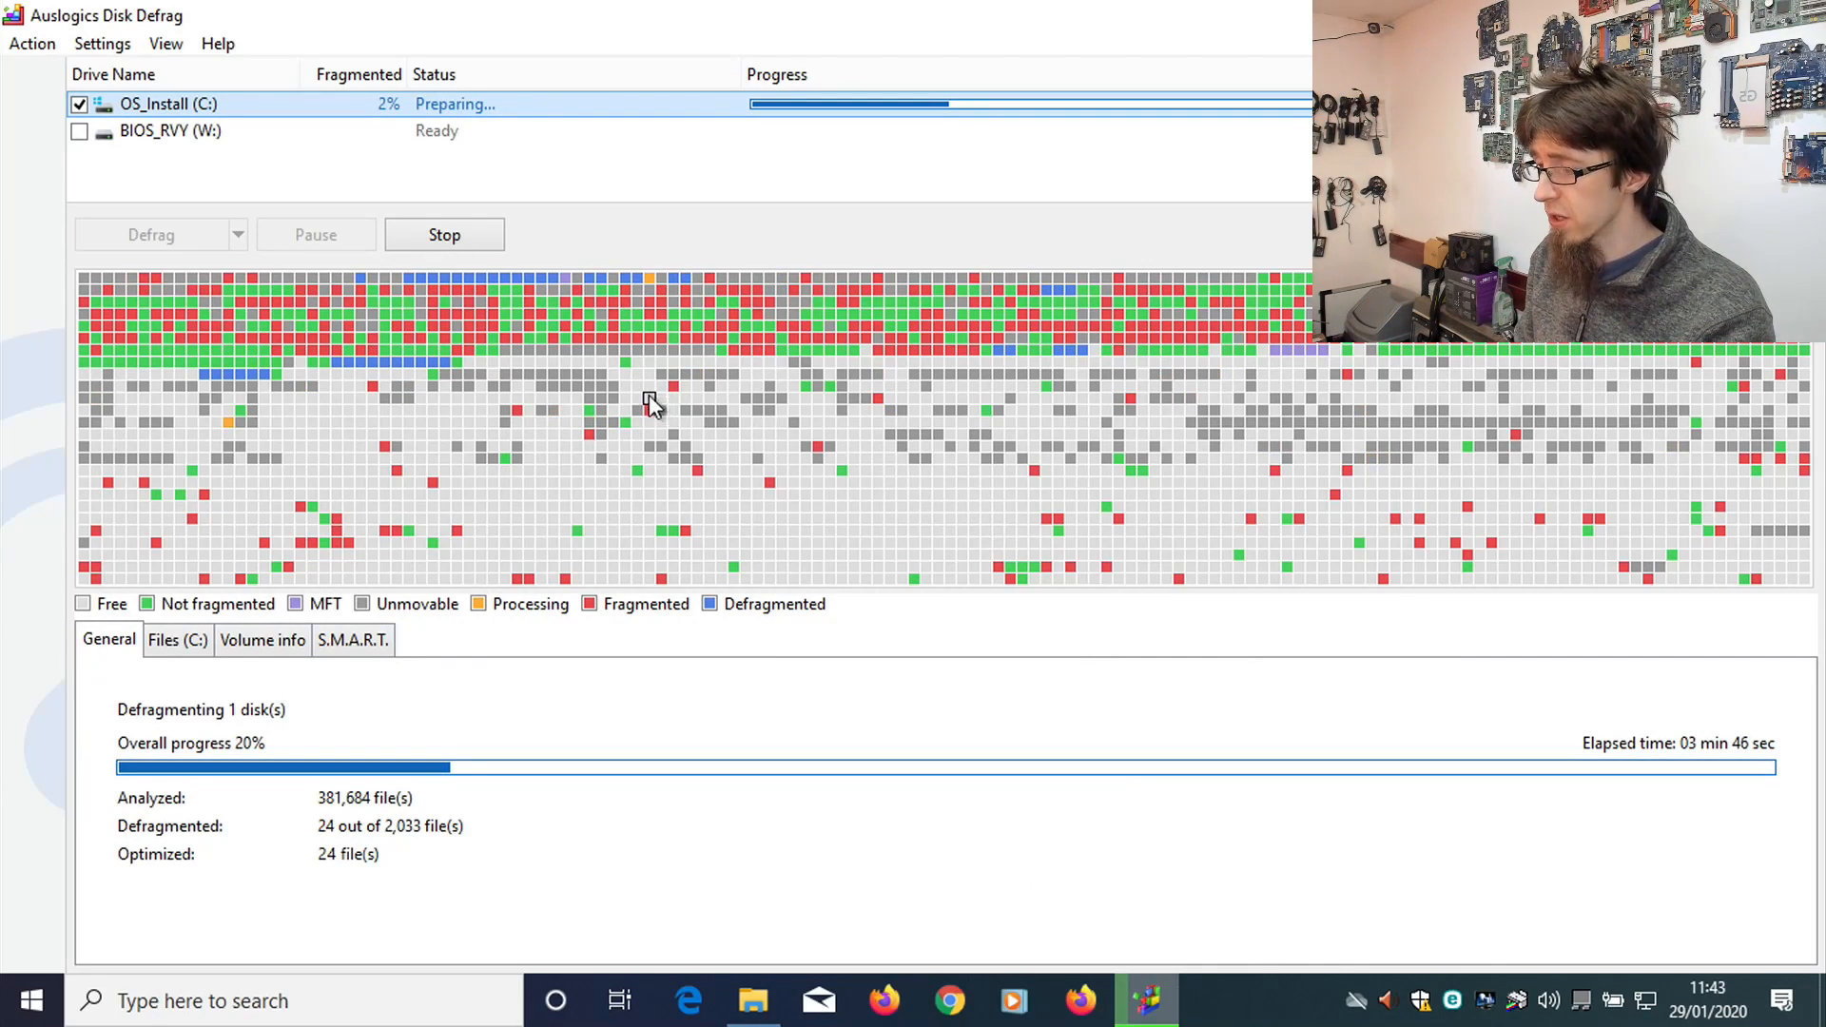
mouse_move(566, 392)
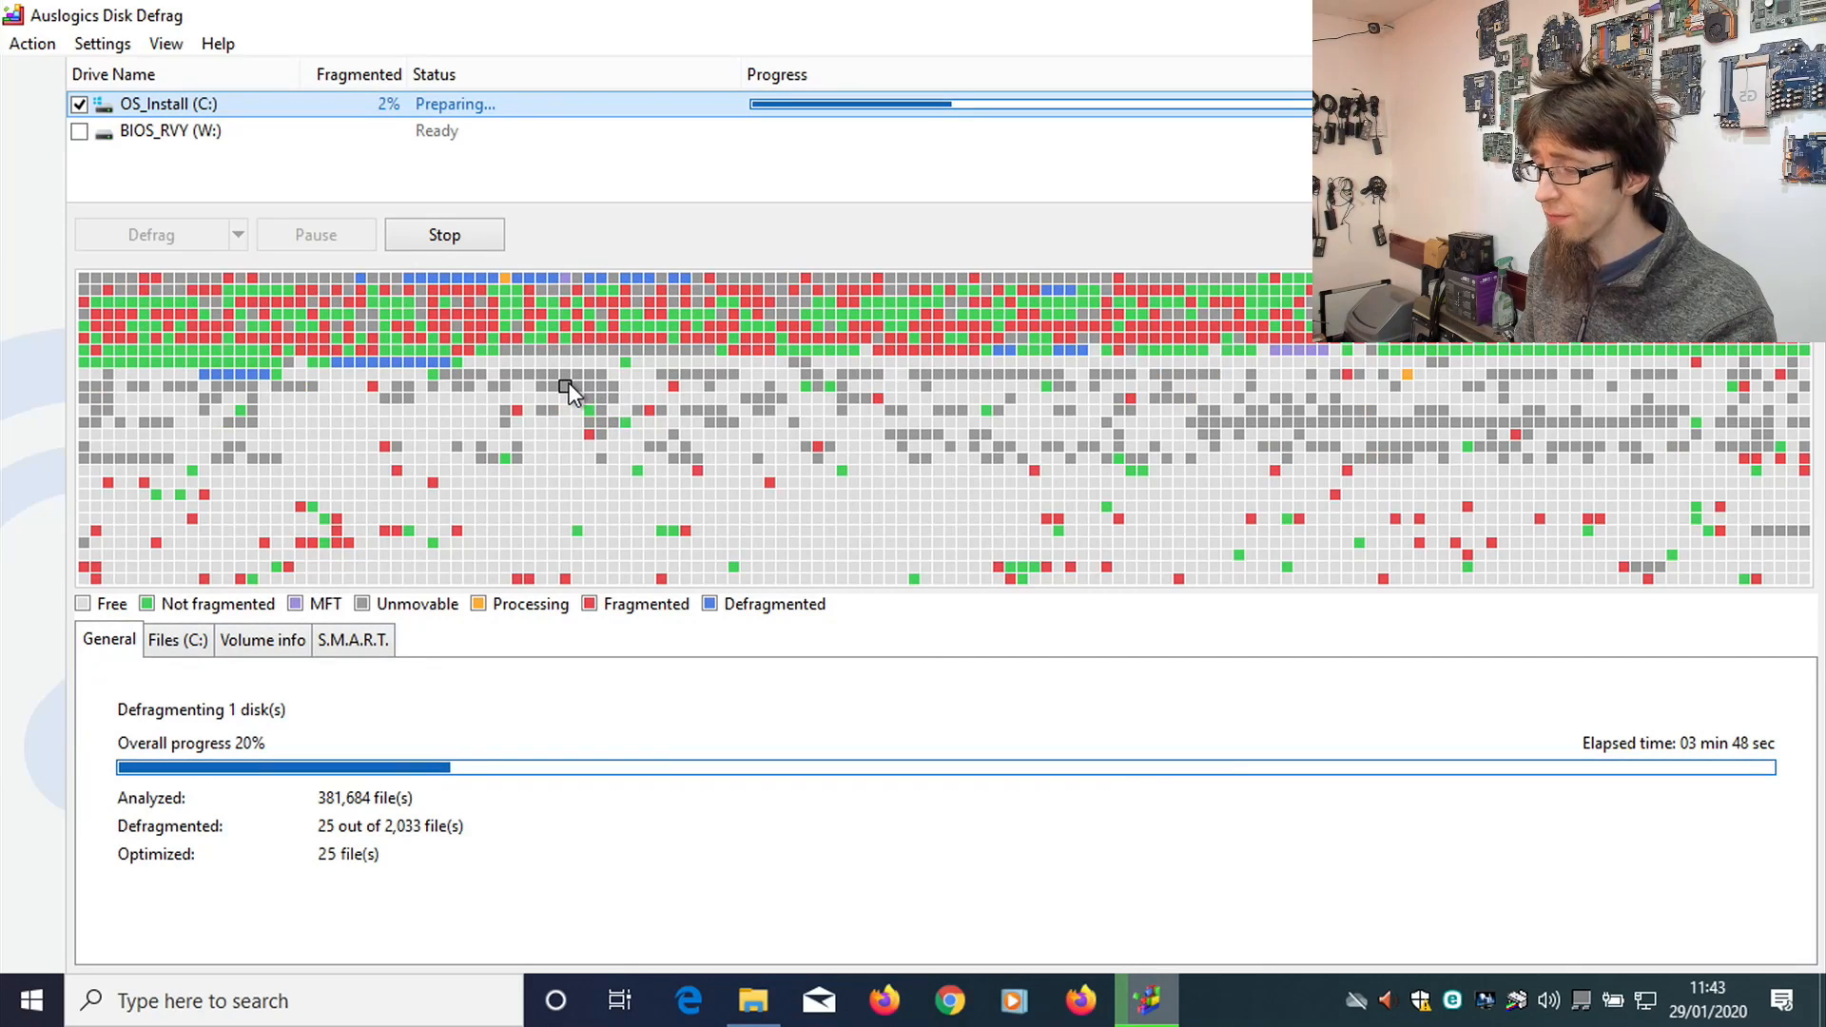
mouse_move(1302, 409)
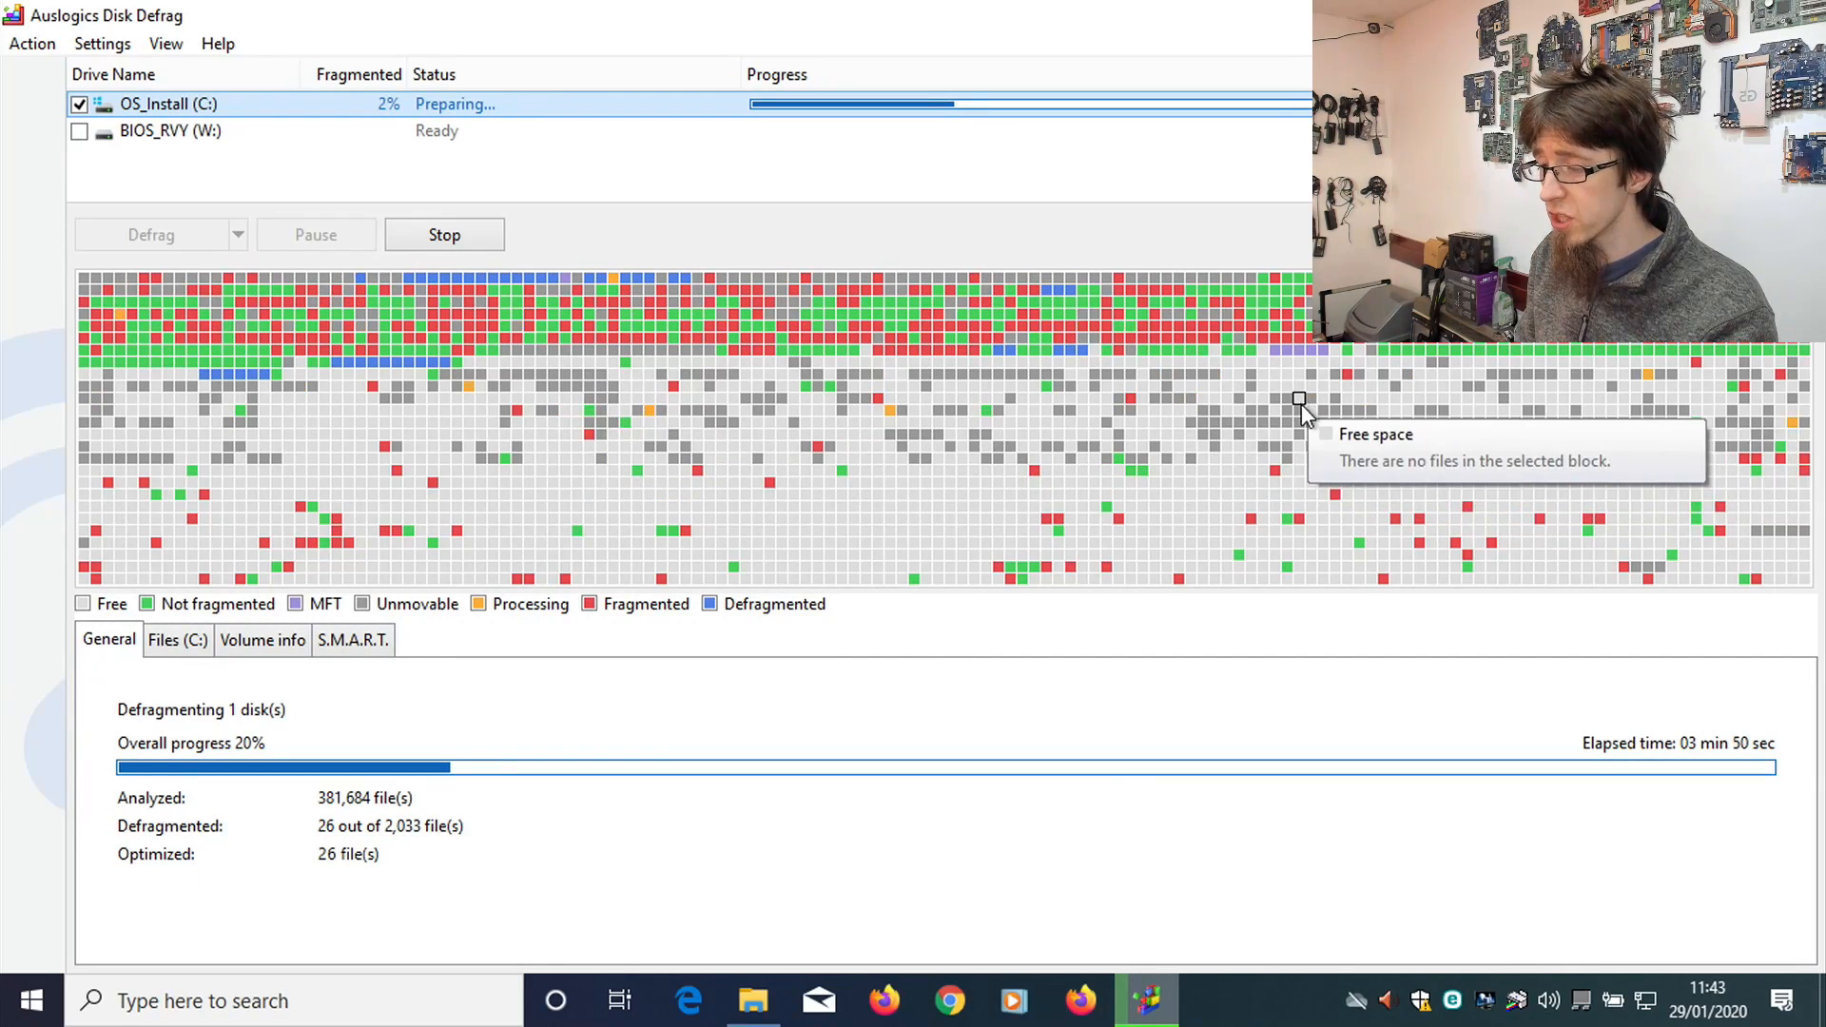
Inspect a block on the drive map, then stop the defragmentation of C: at 22% progress.
left_click(1287, 419)
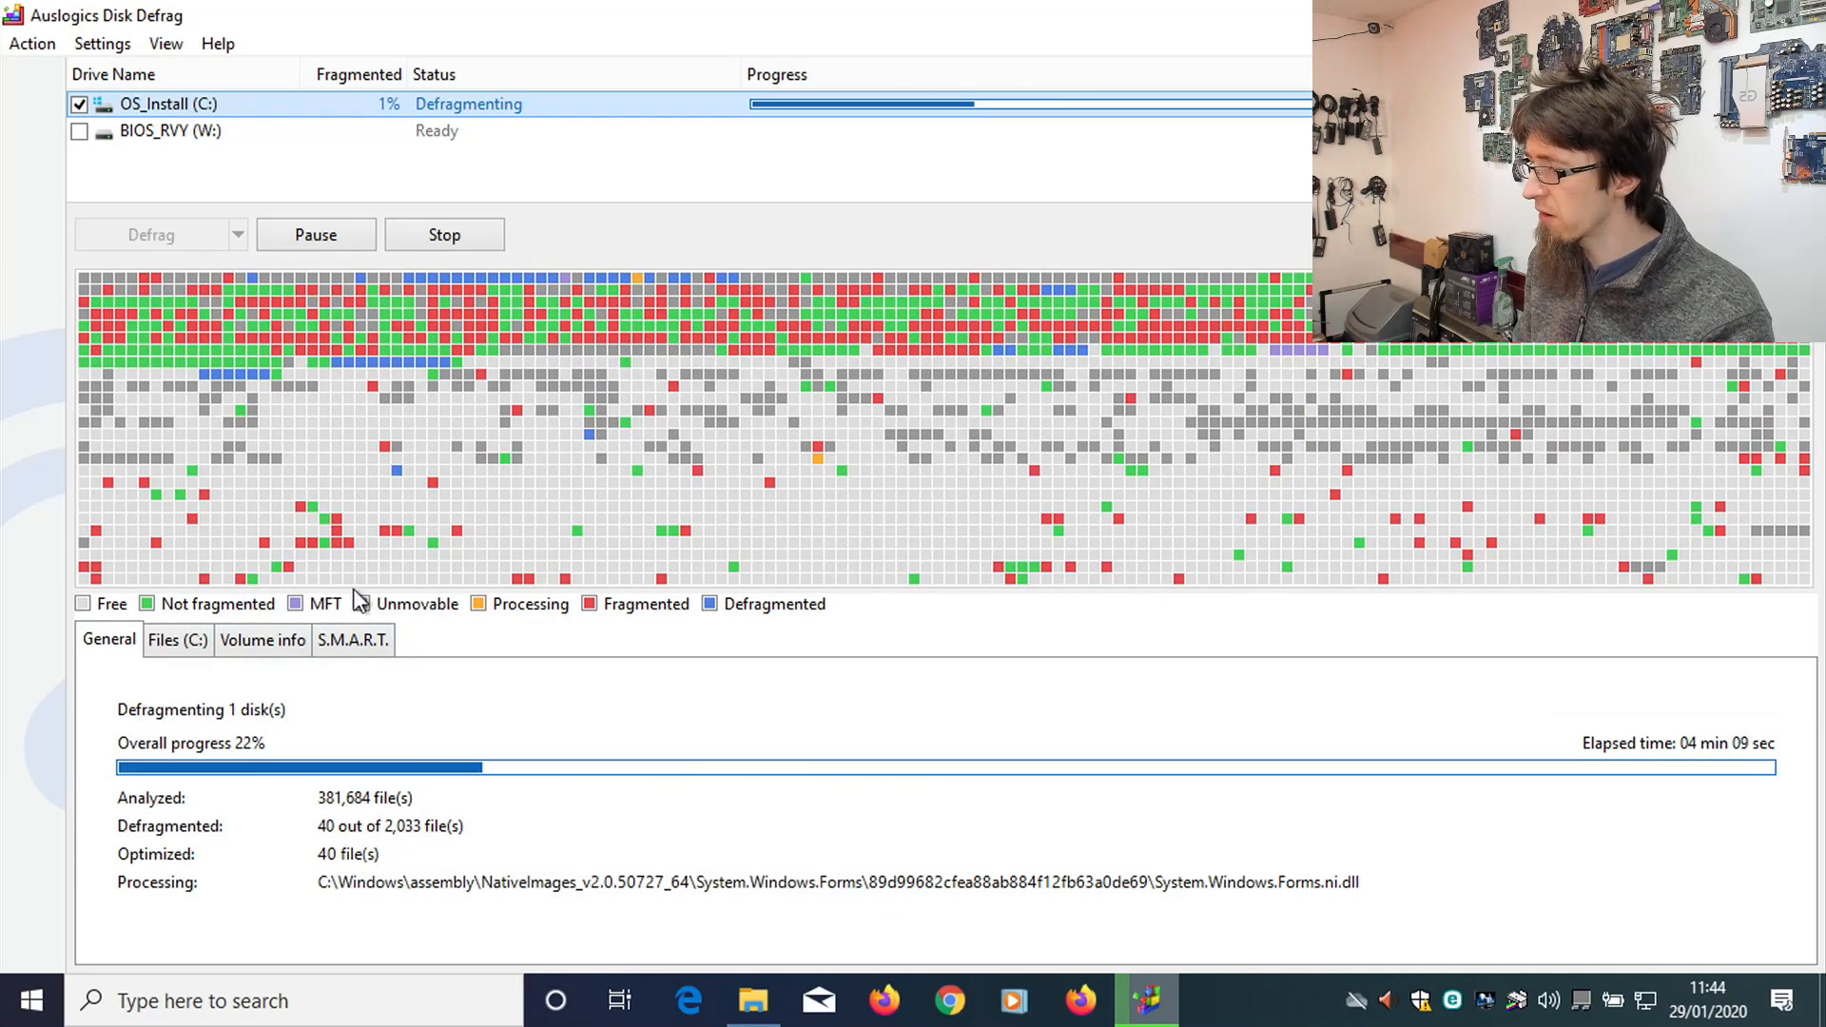
left_click(445, 235)
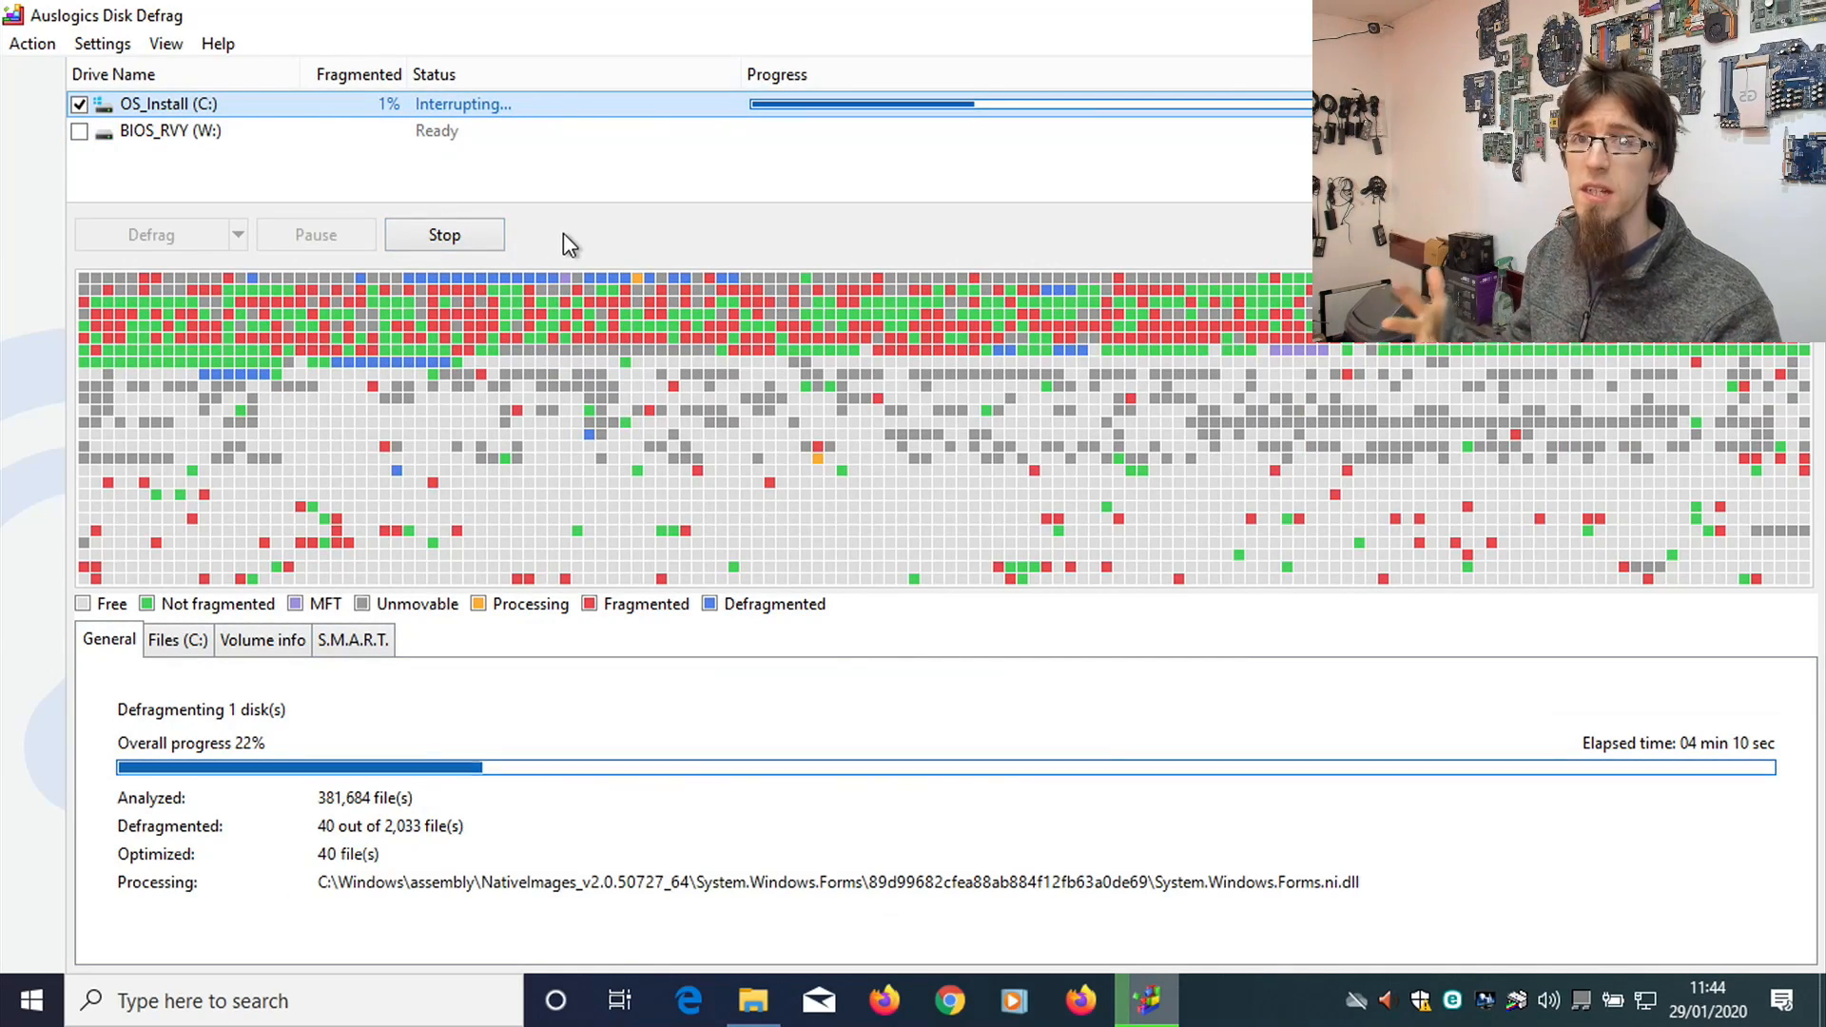
Confirm stopping the aborted defragmentation so Auslogics reports 40 files done in 4 min 12 sec.
left_click(444, 235)
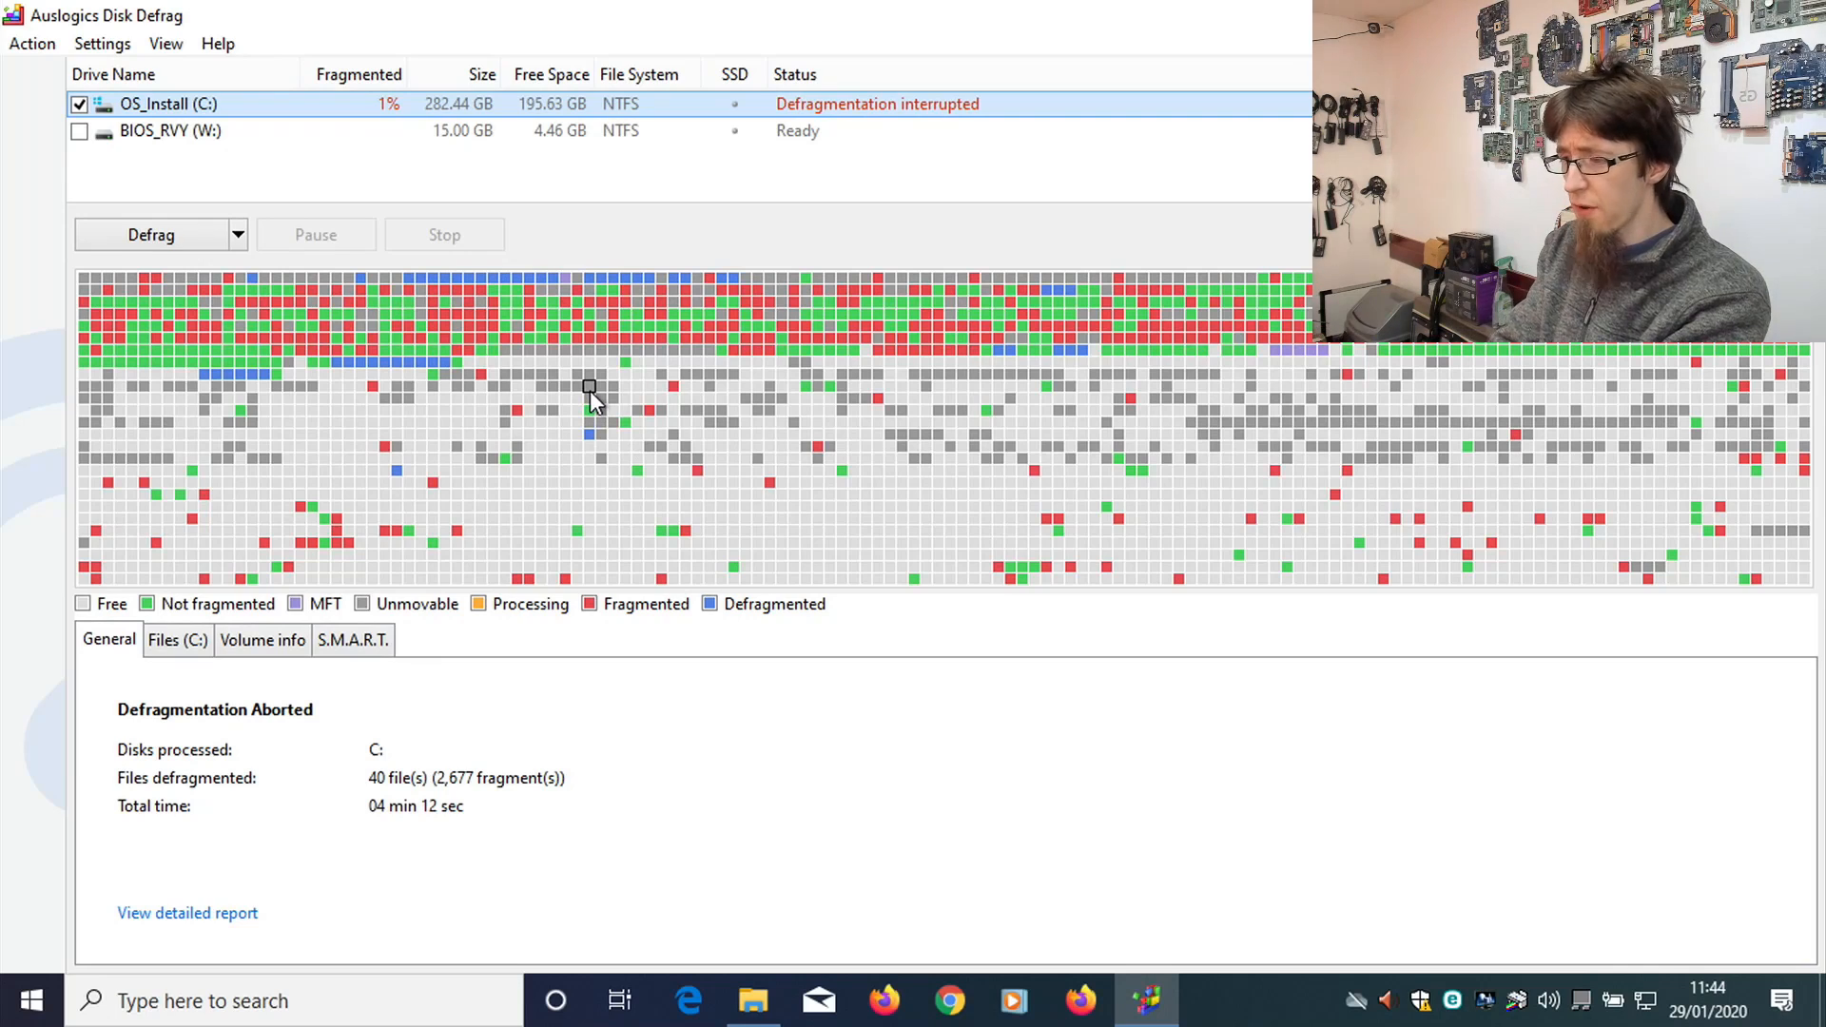
mouse_move(591, 395)
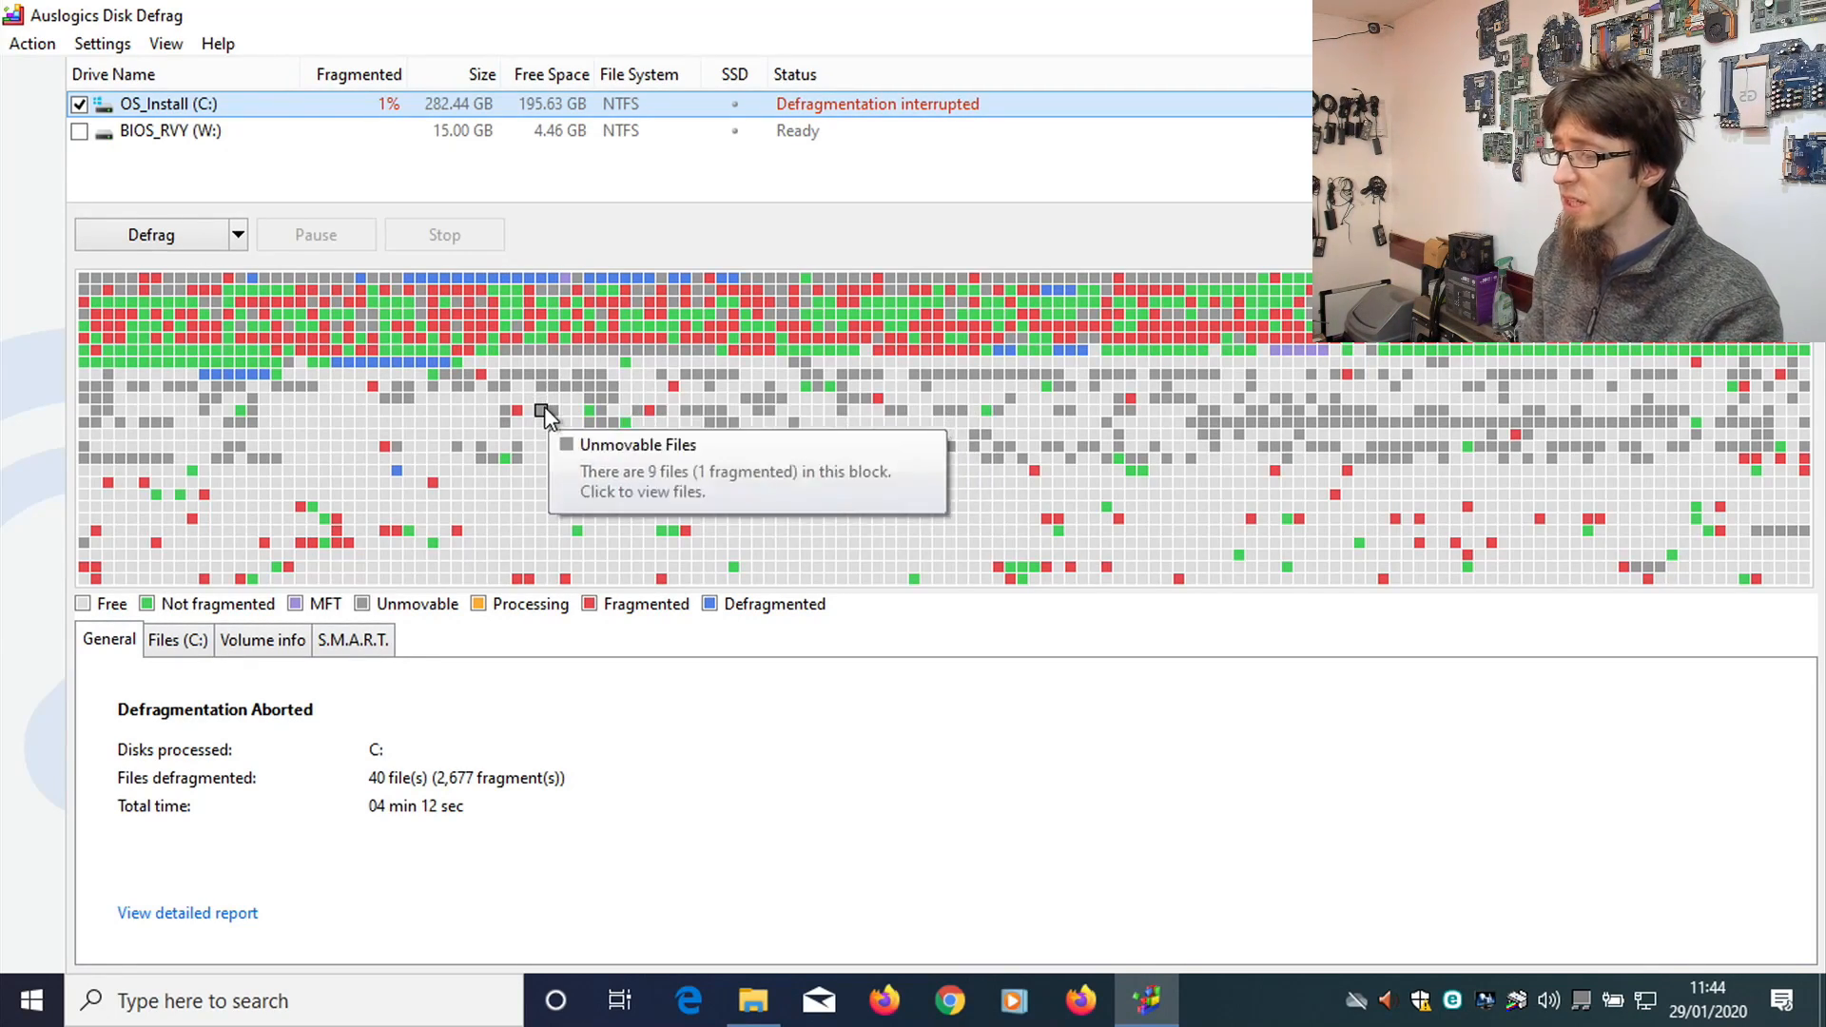
mouse_move(523, 389)
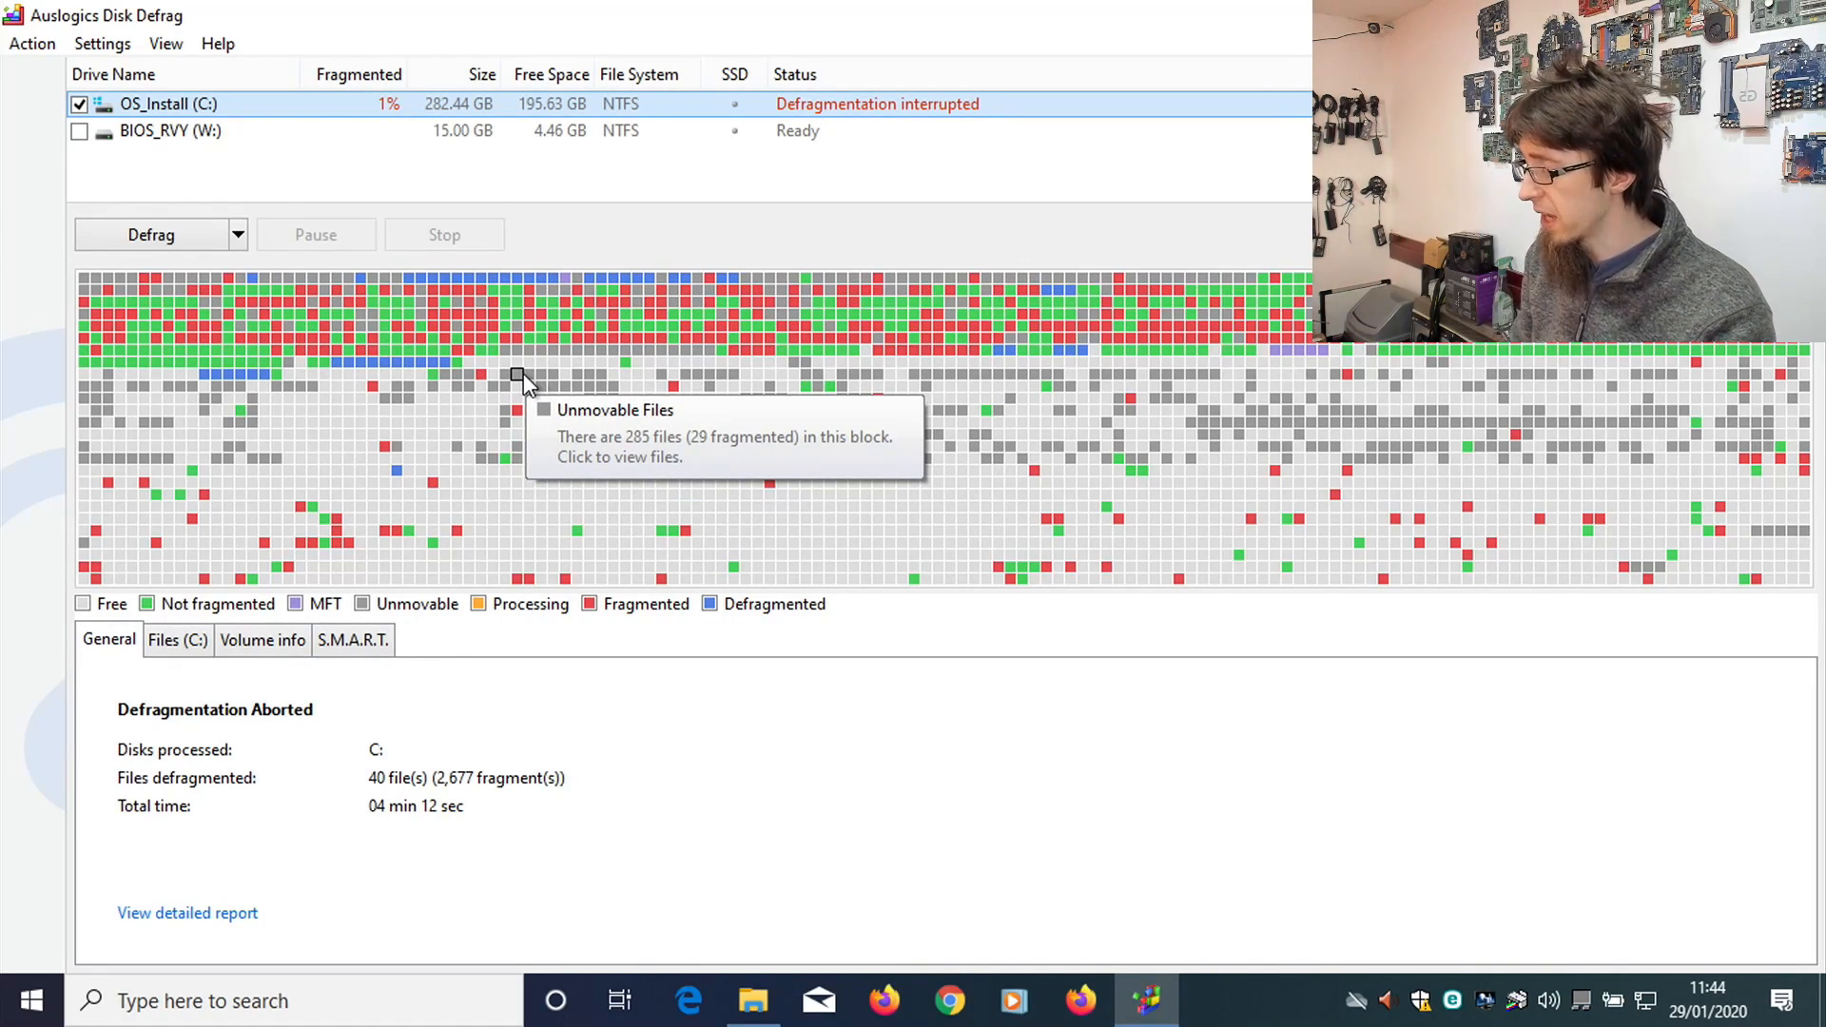
mouse_move(1030, 863)
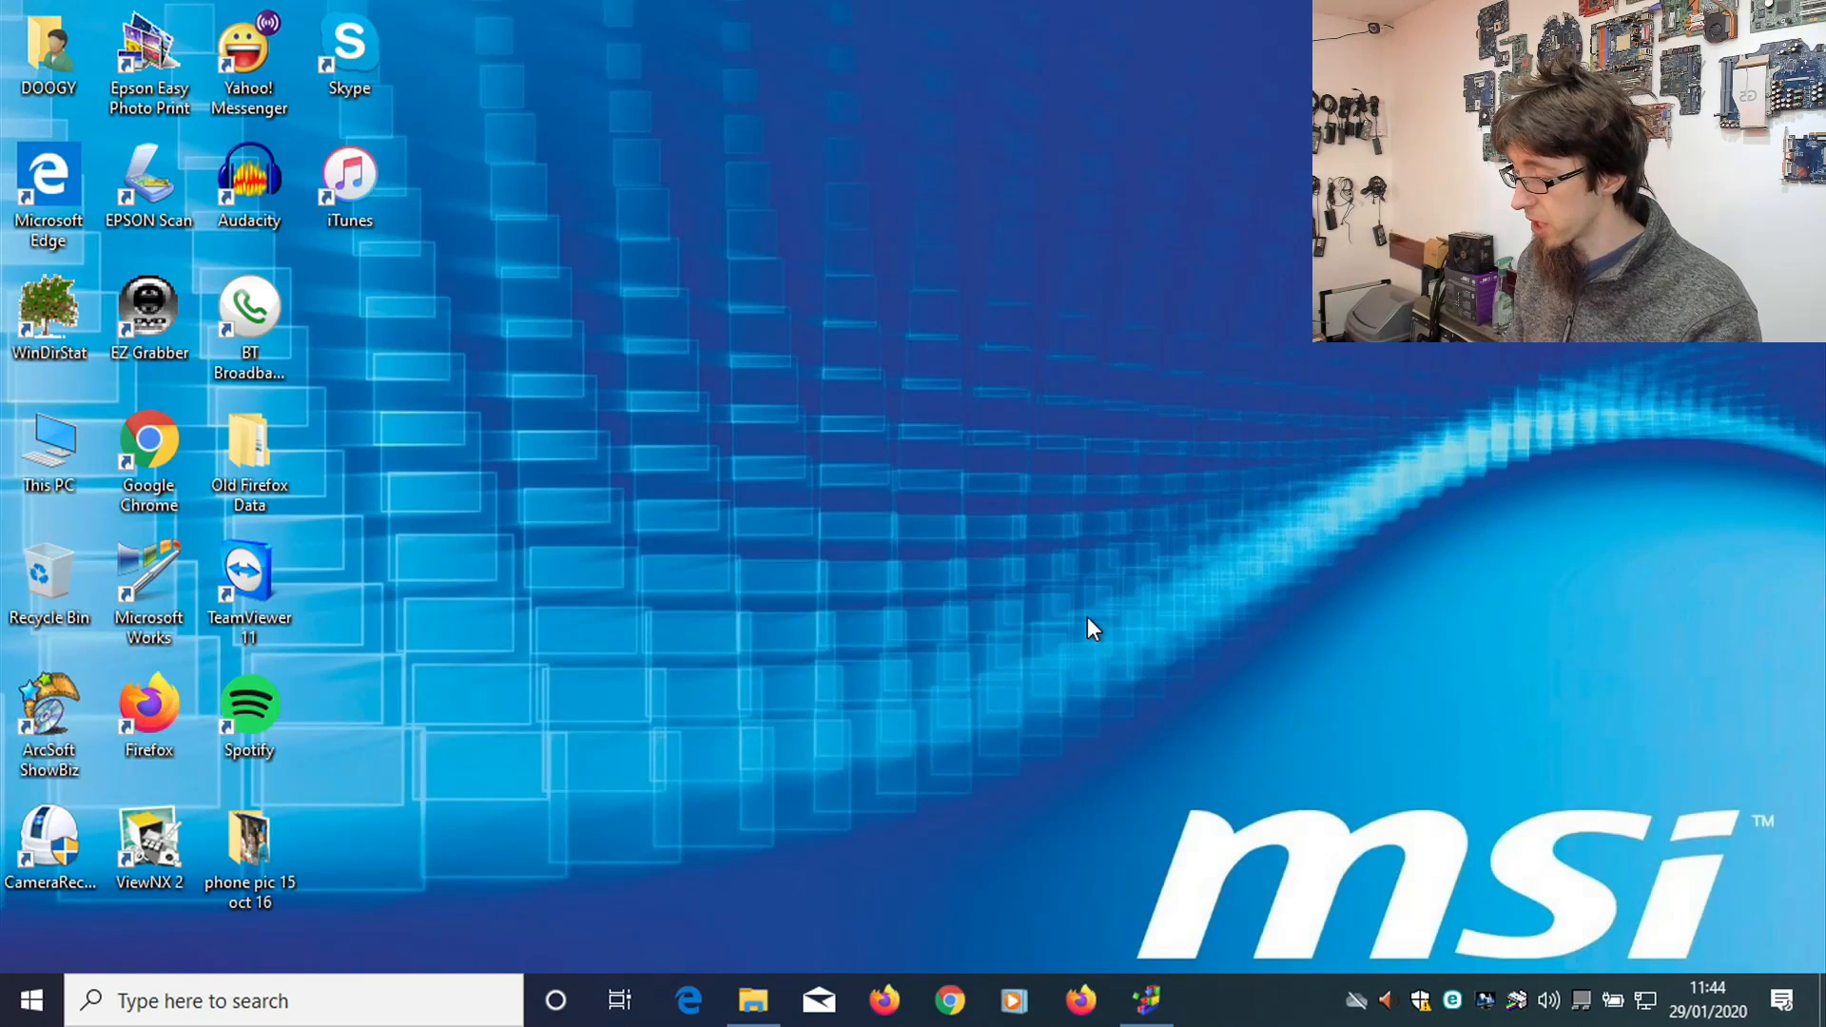
Collapse the taskbar search box to a small icon.
left_click(291, 1000)
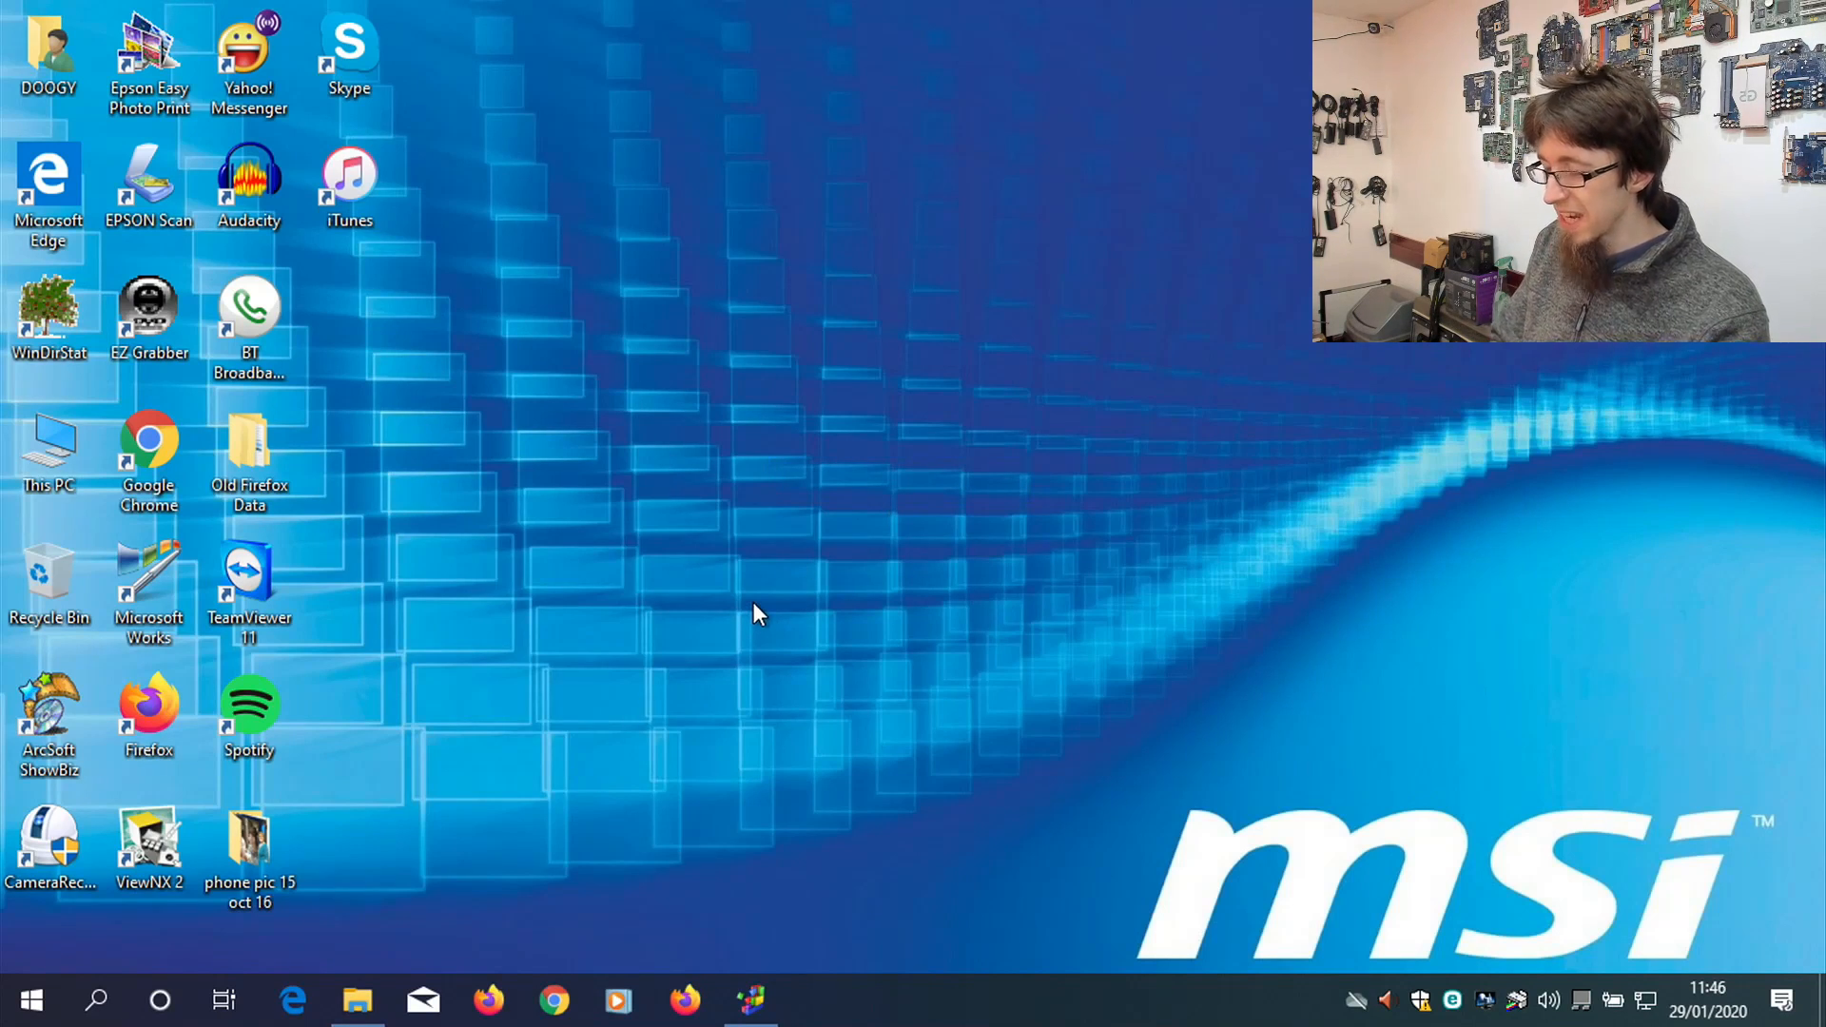
mouse_move(462, 810)
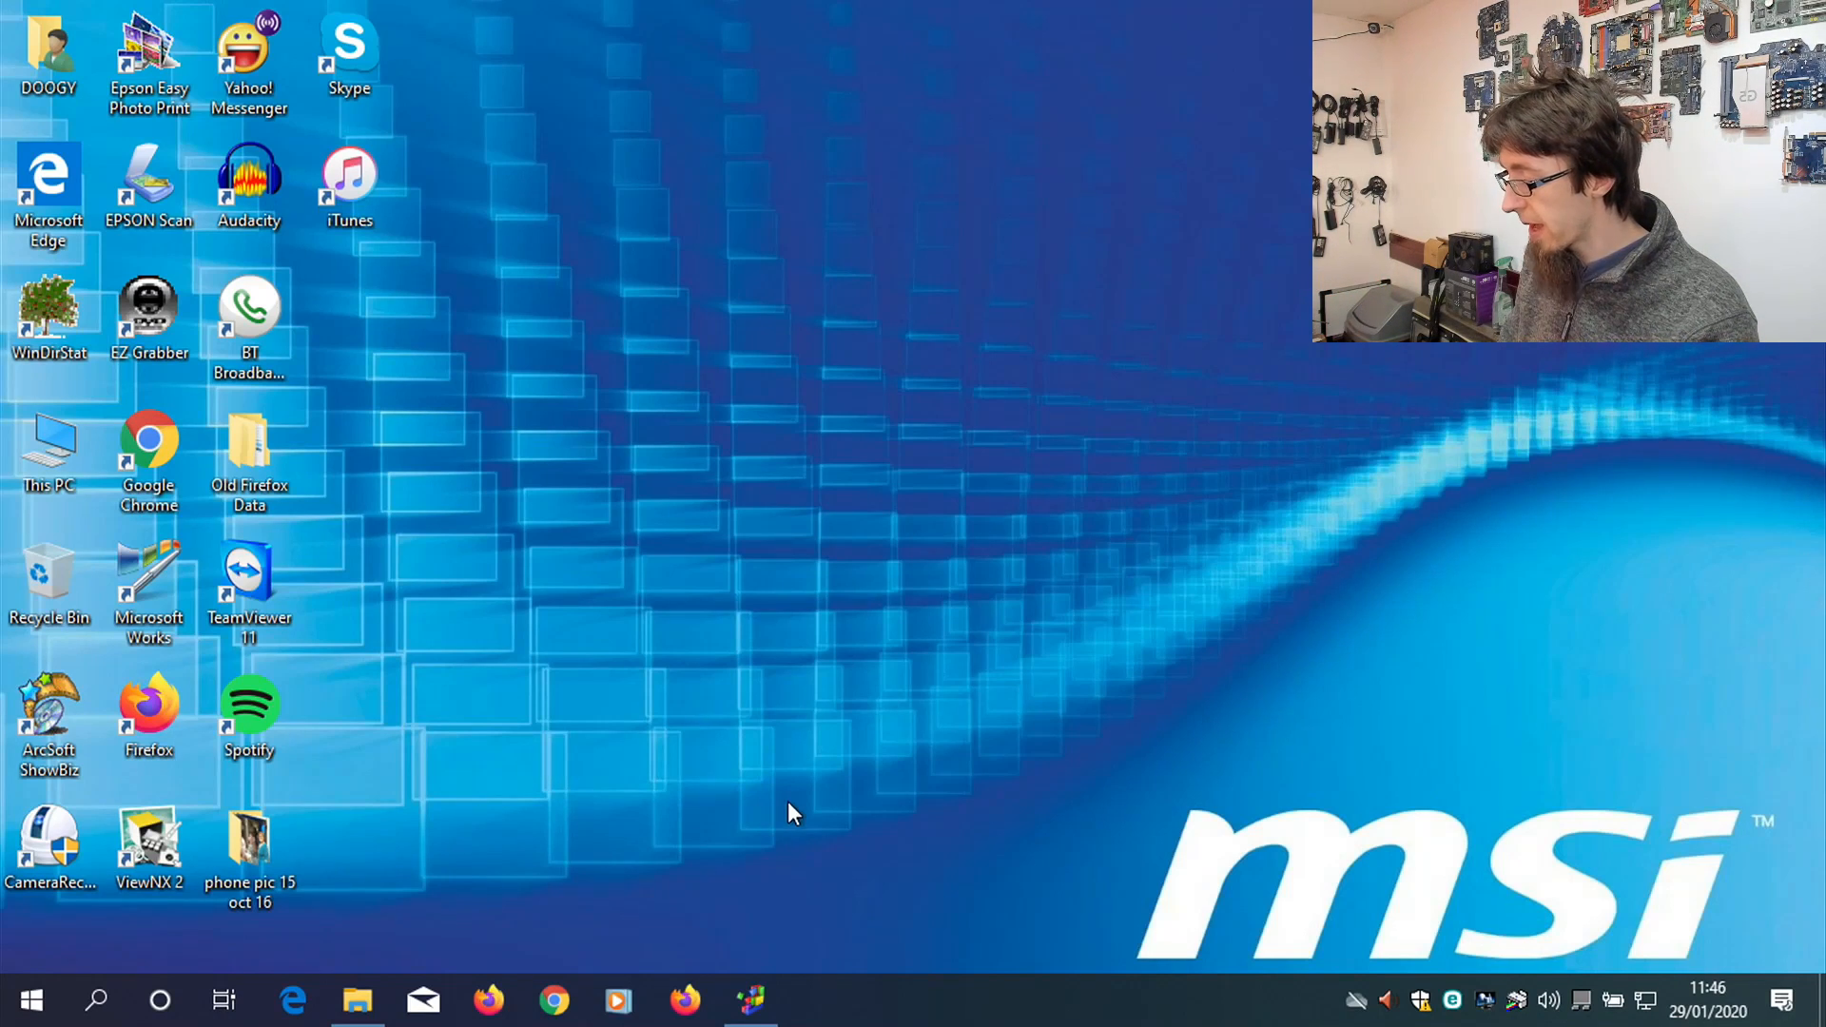
mouse_move(156, 1001)
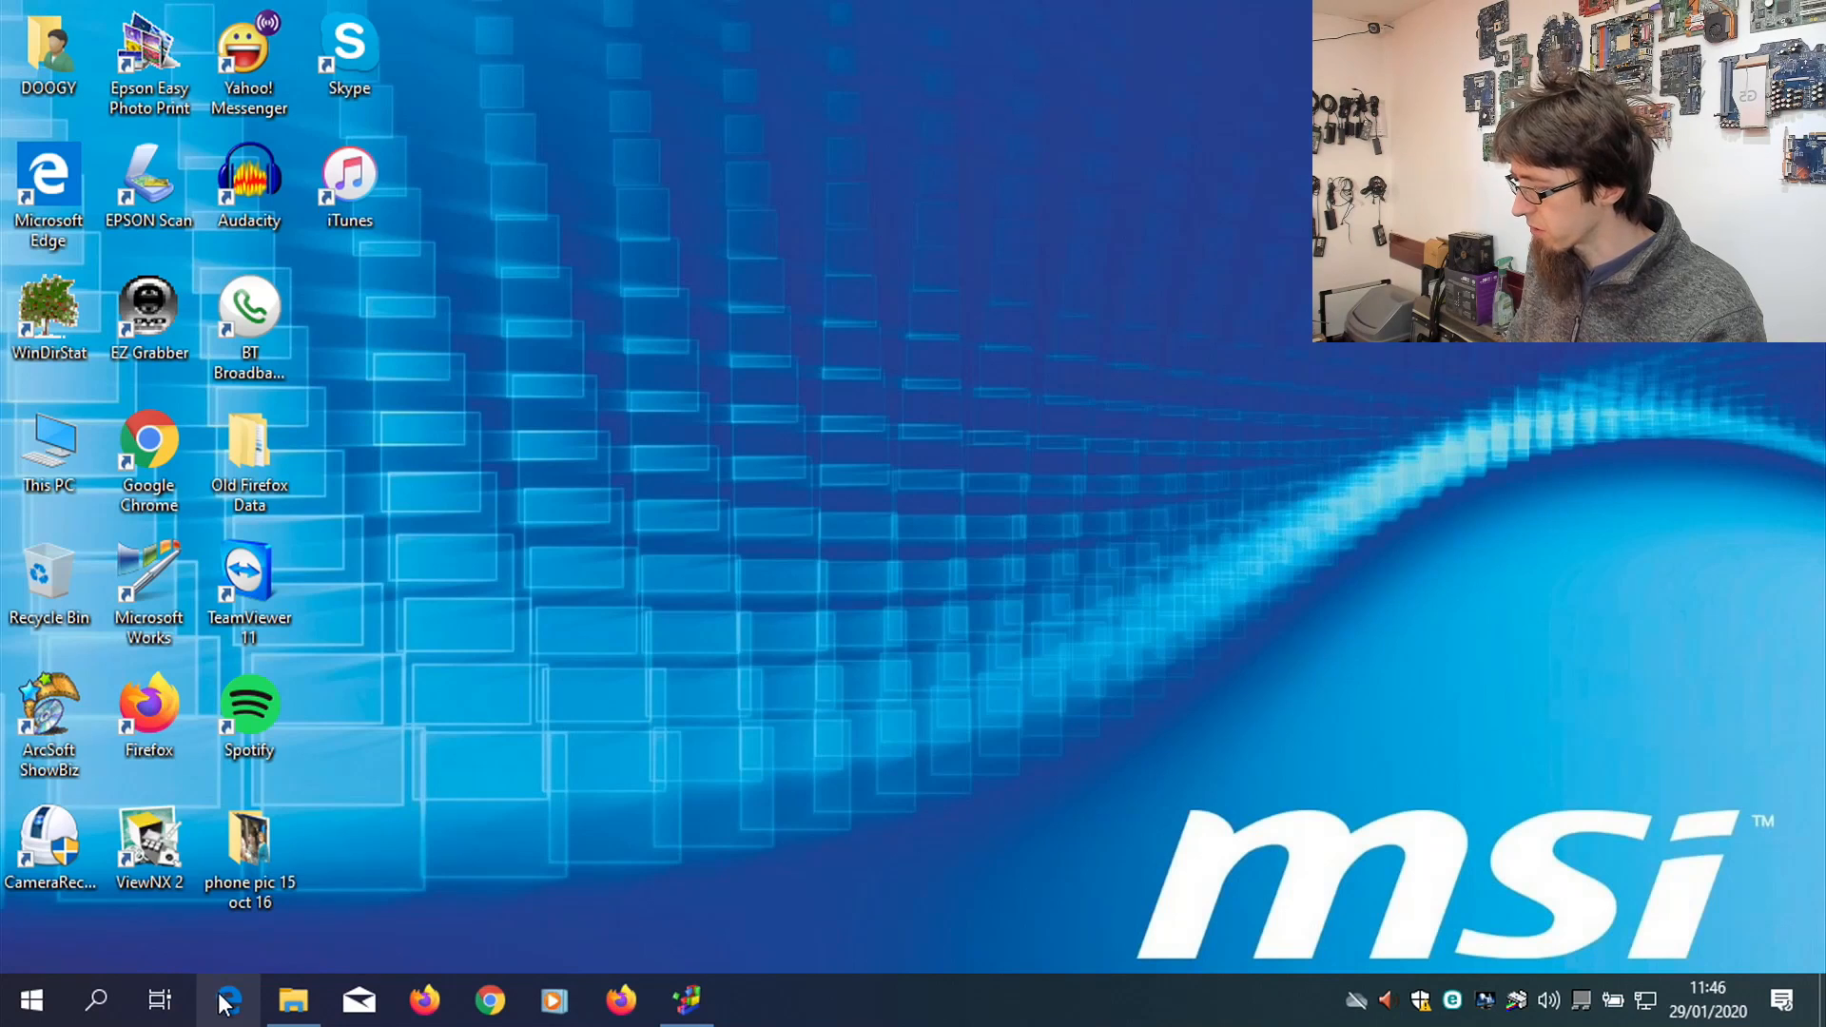
Unpin the Mail shortcut from the taskbar after checking Edge's options.
right_click(221, 1000)
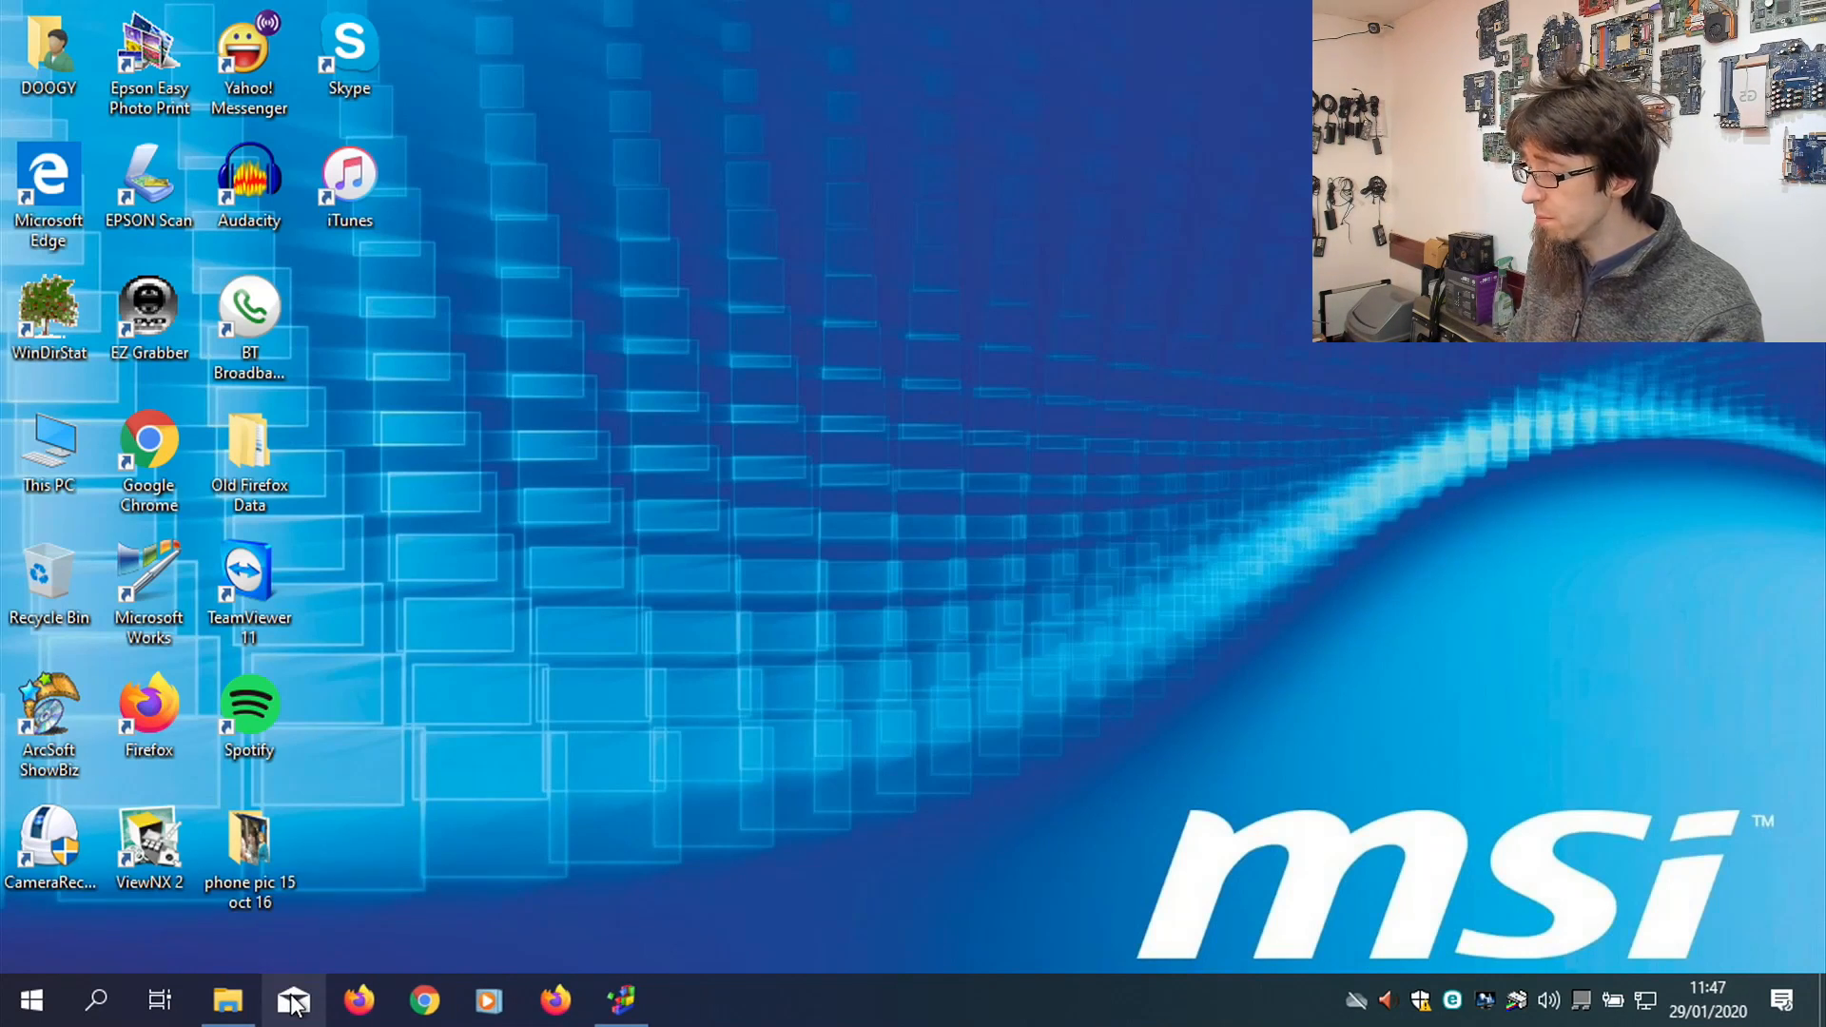
right_click(283, 999)
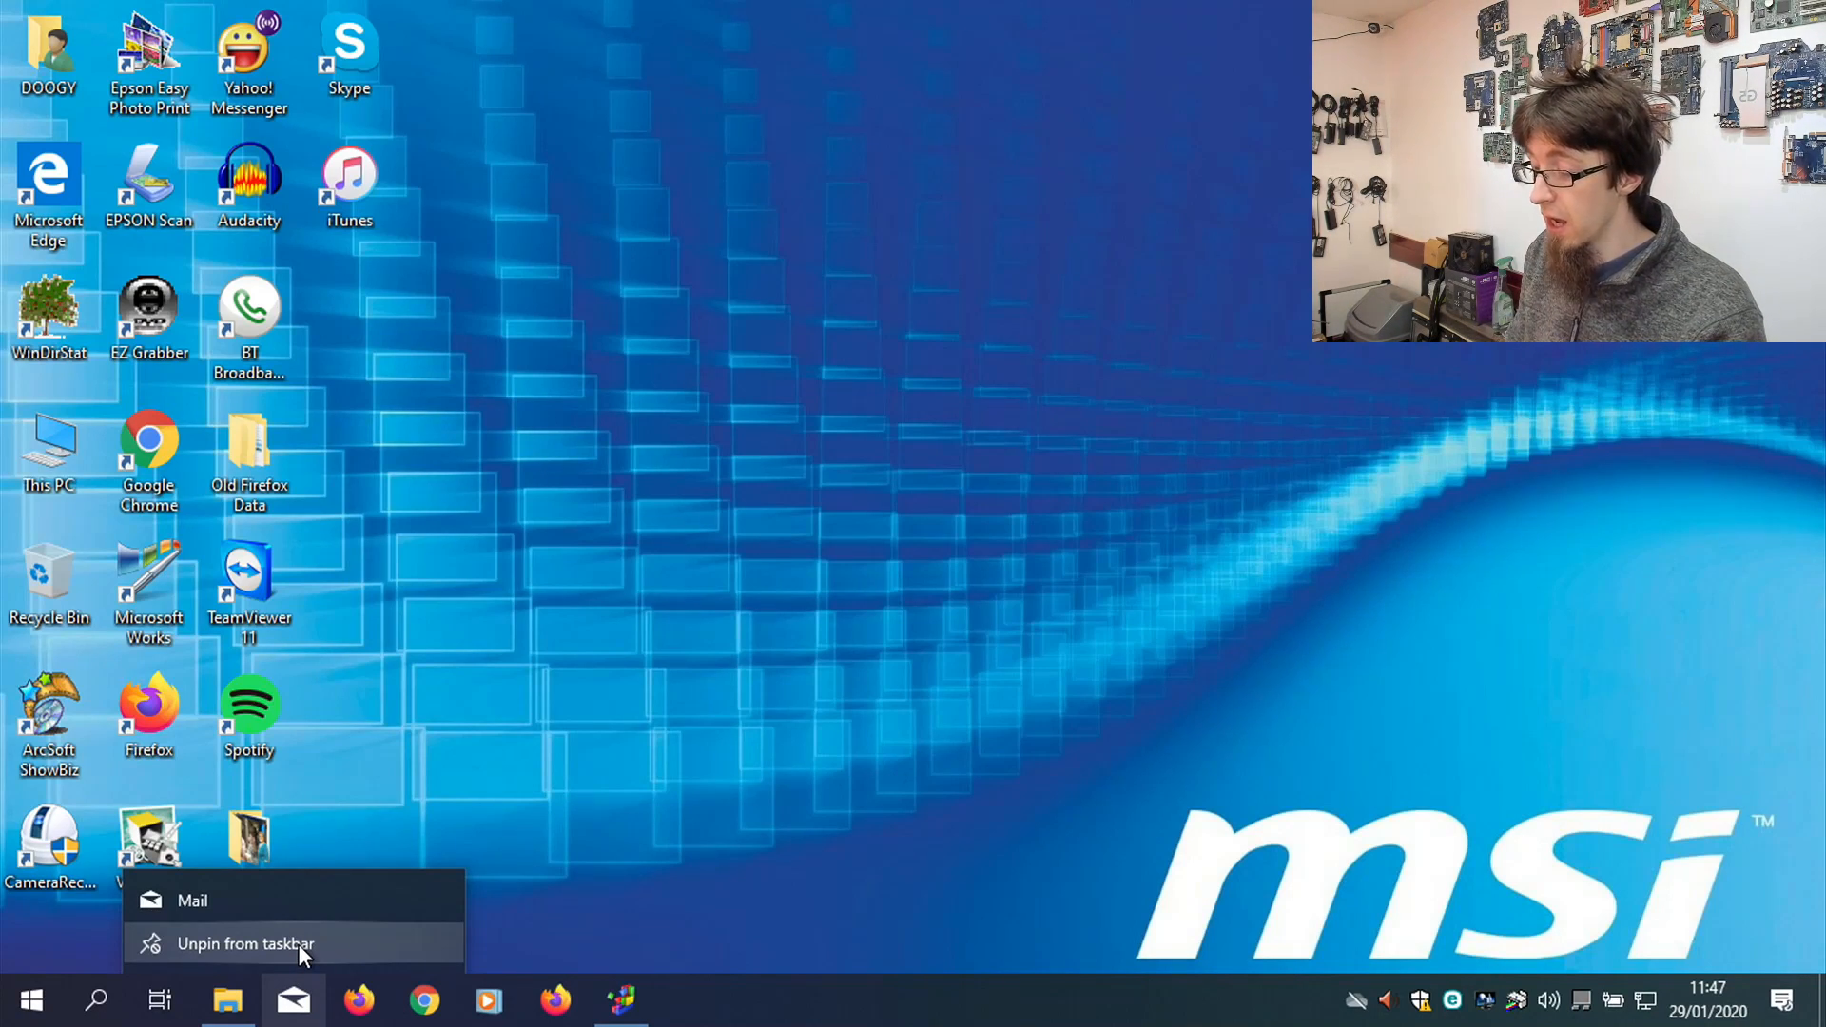
left_click(246, 943)
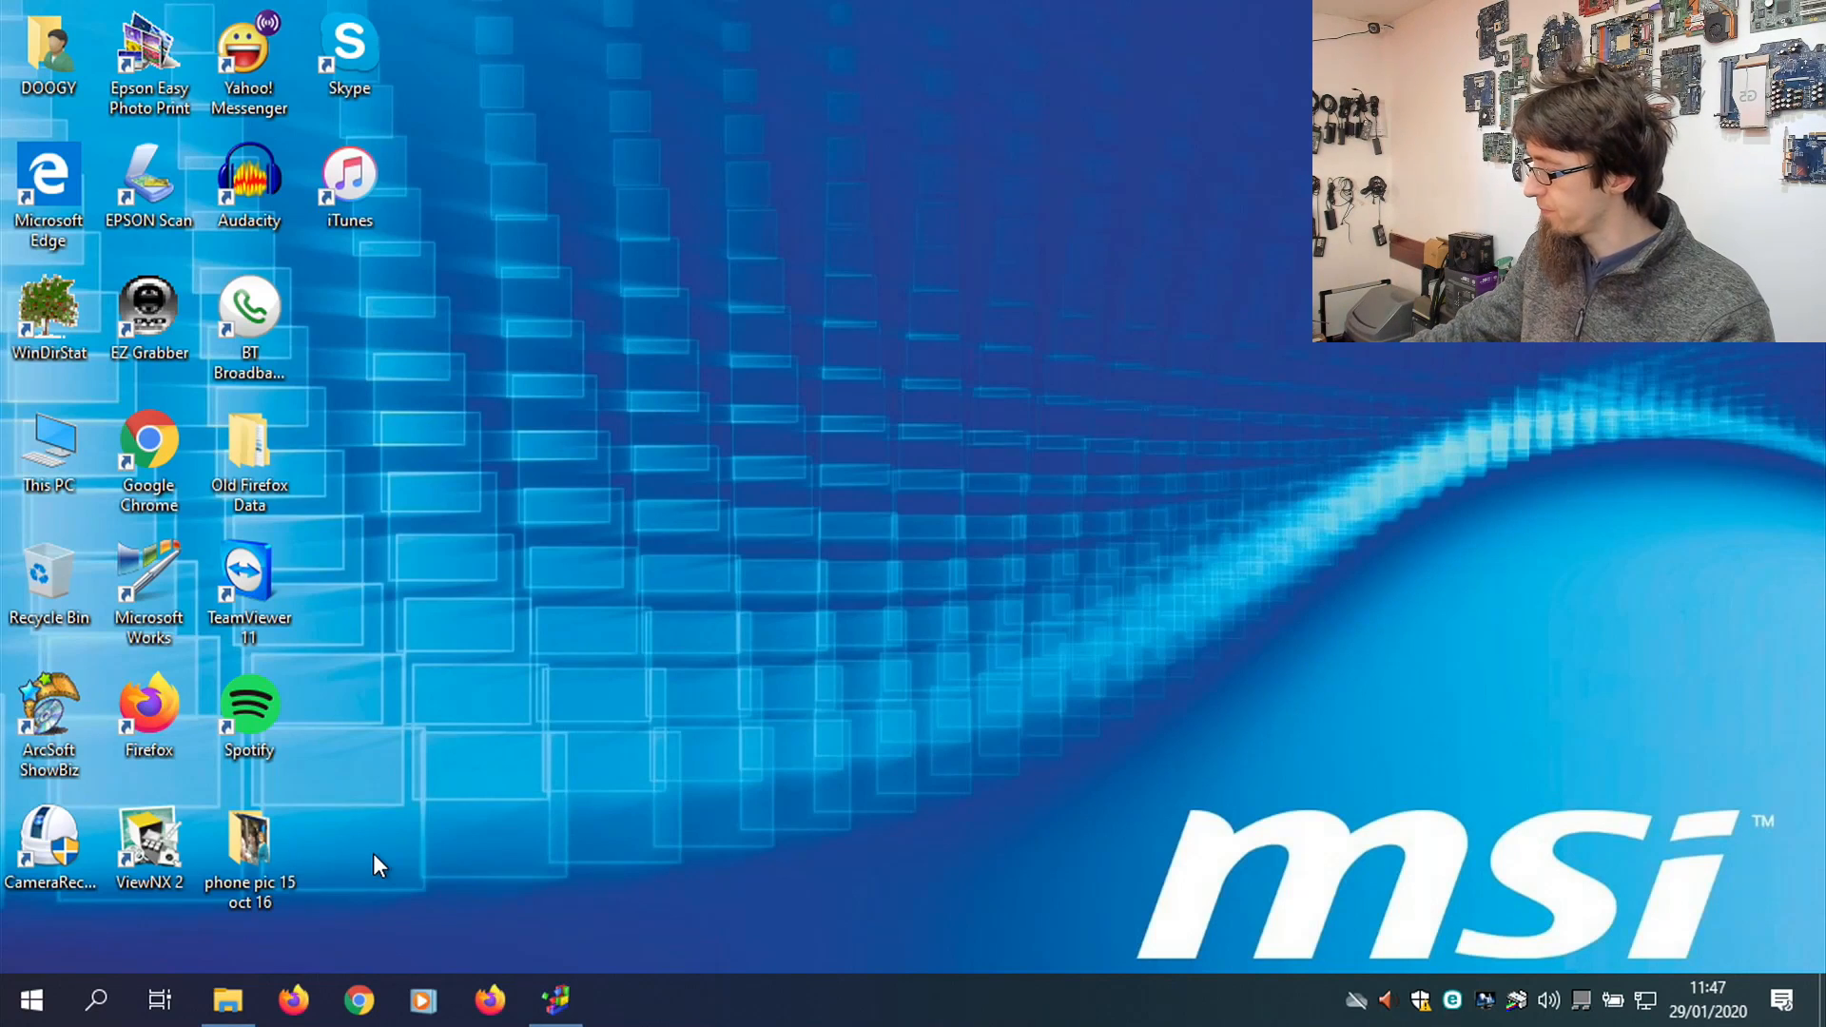
mouse_move(364, 932)
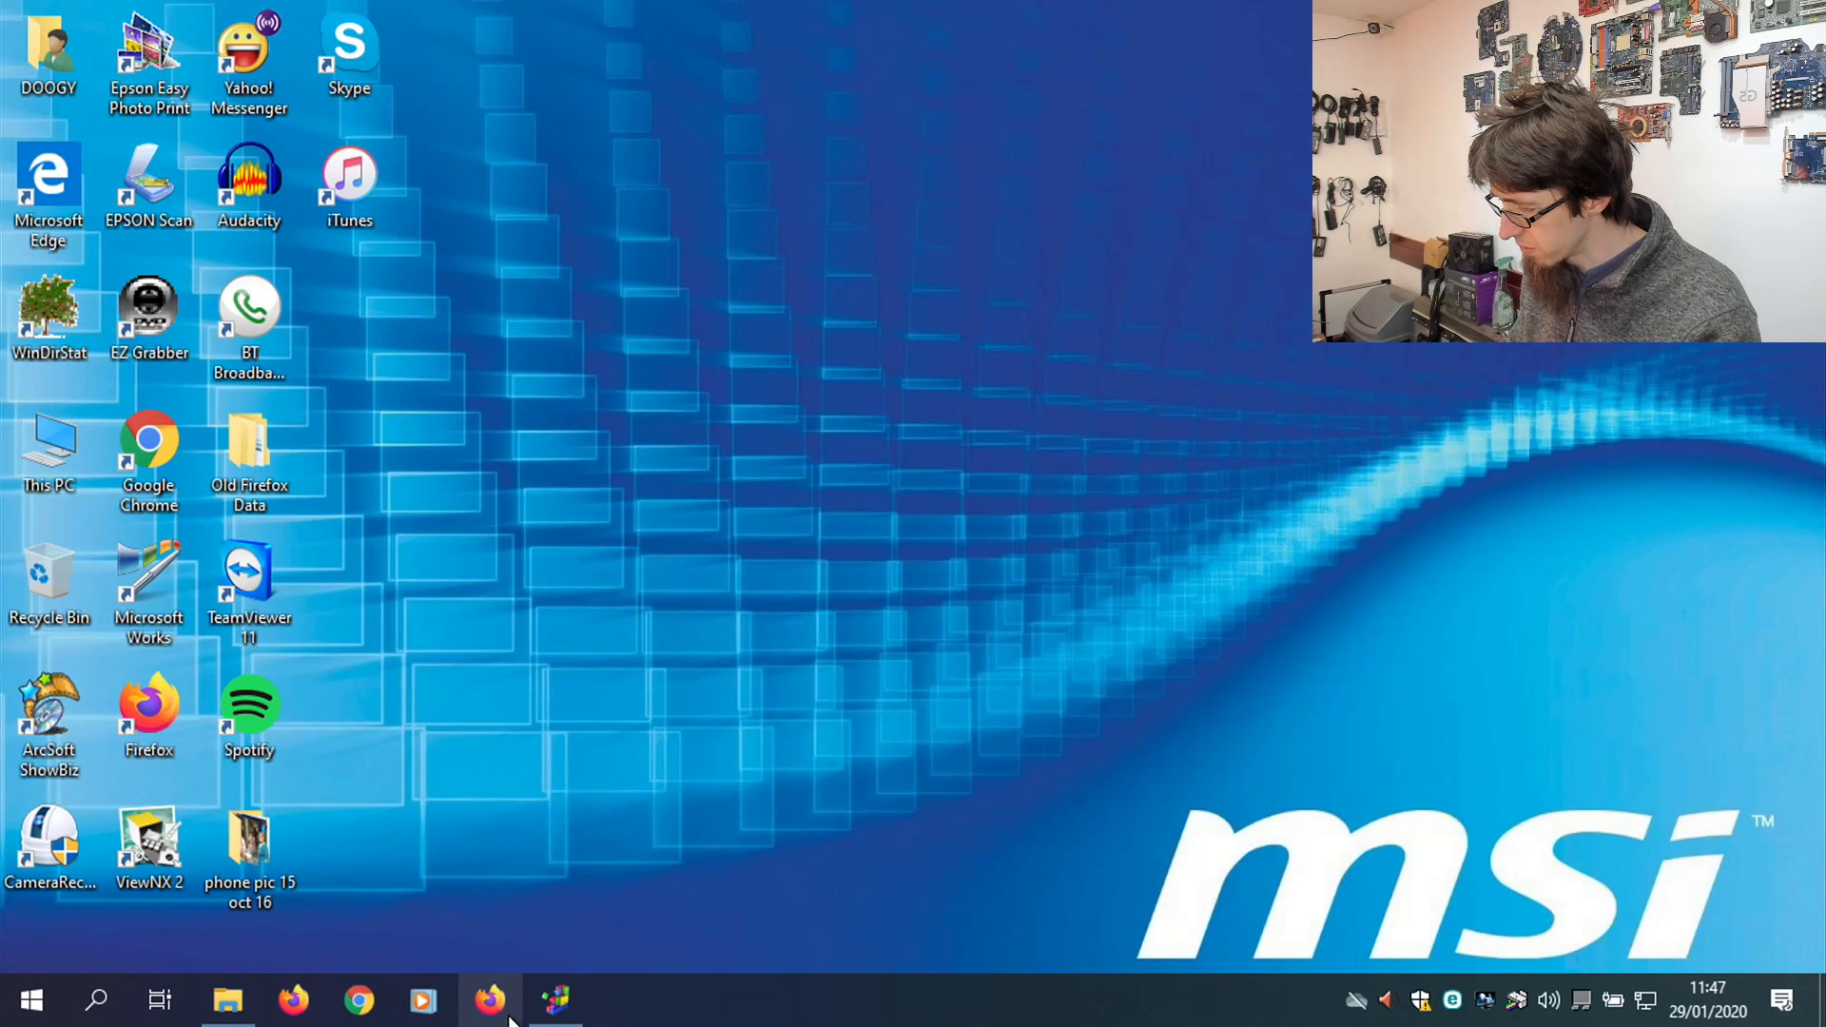
mouse_move(493, 999)
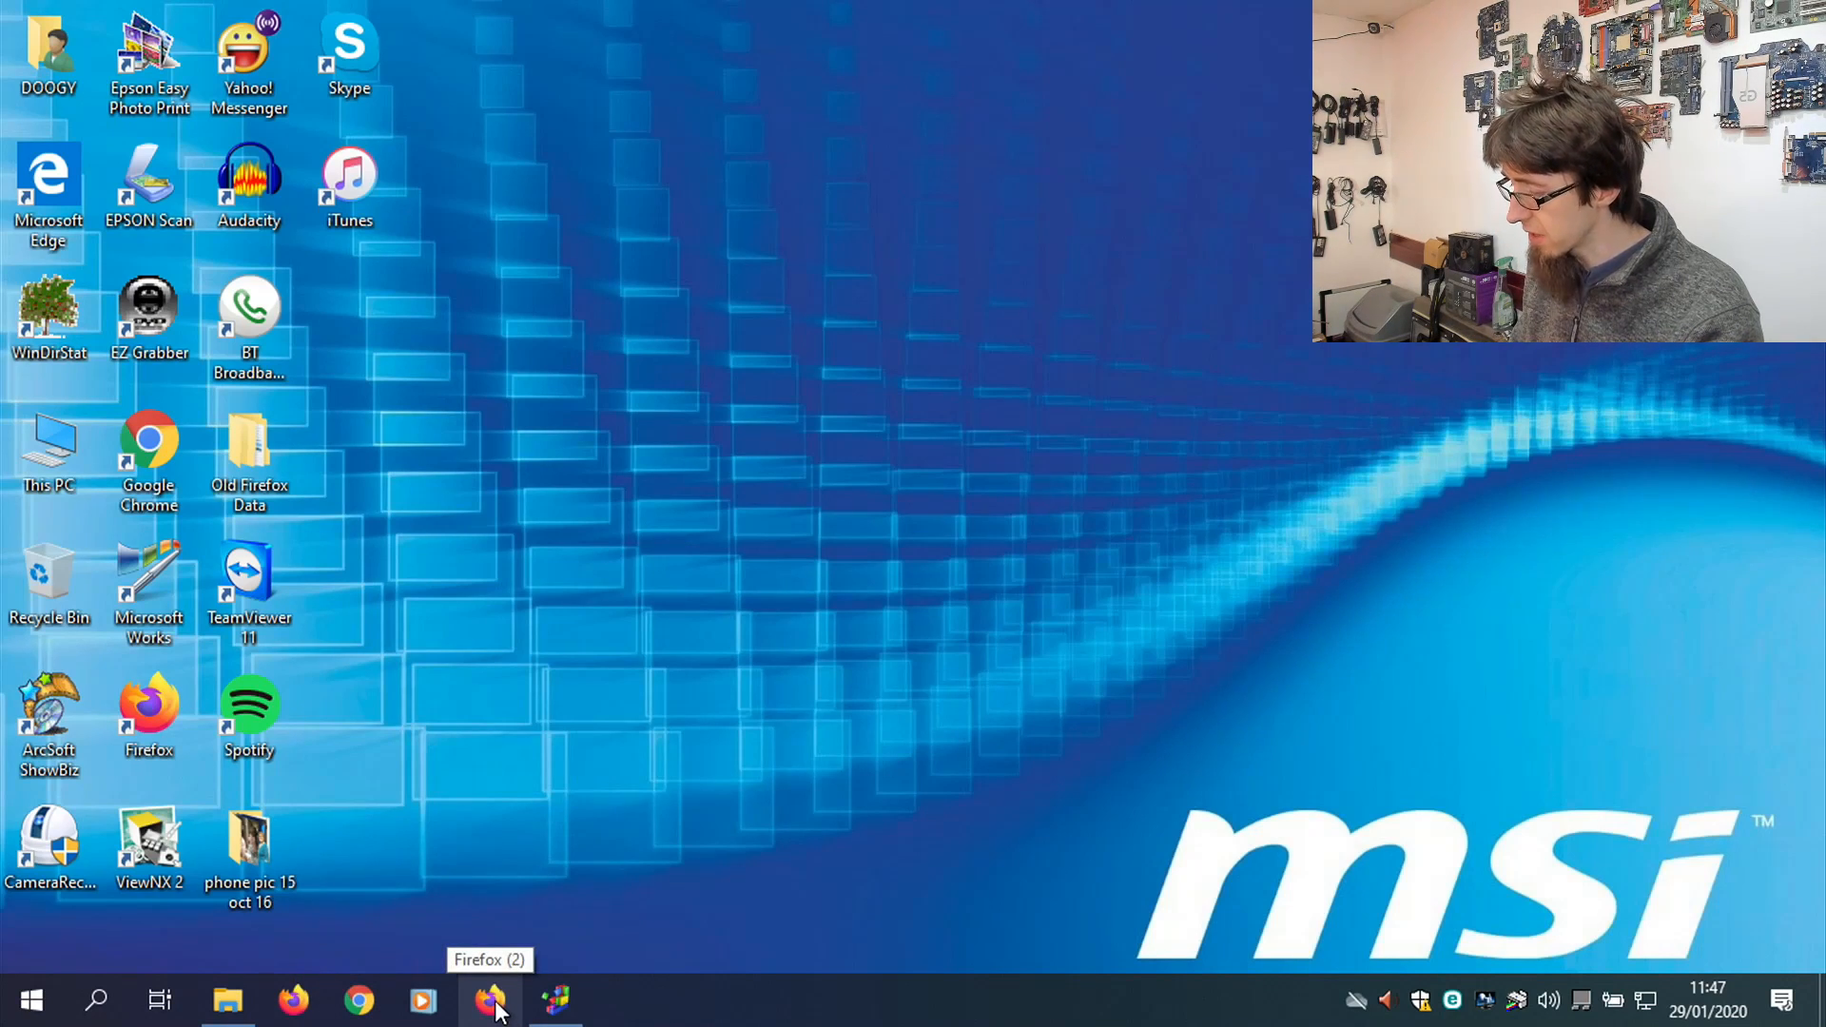
Unpin the duplicate Firefox shortcut and review the media player and other pinned programs.
right_click(490, 1001)
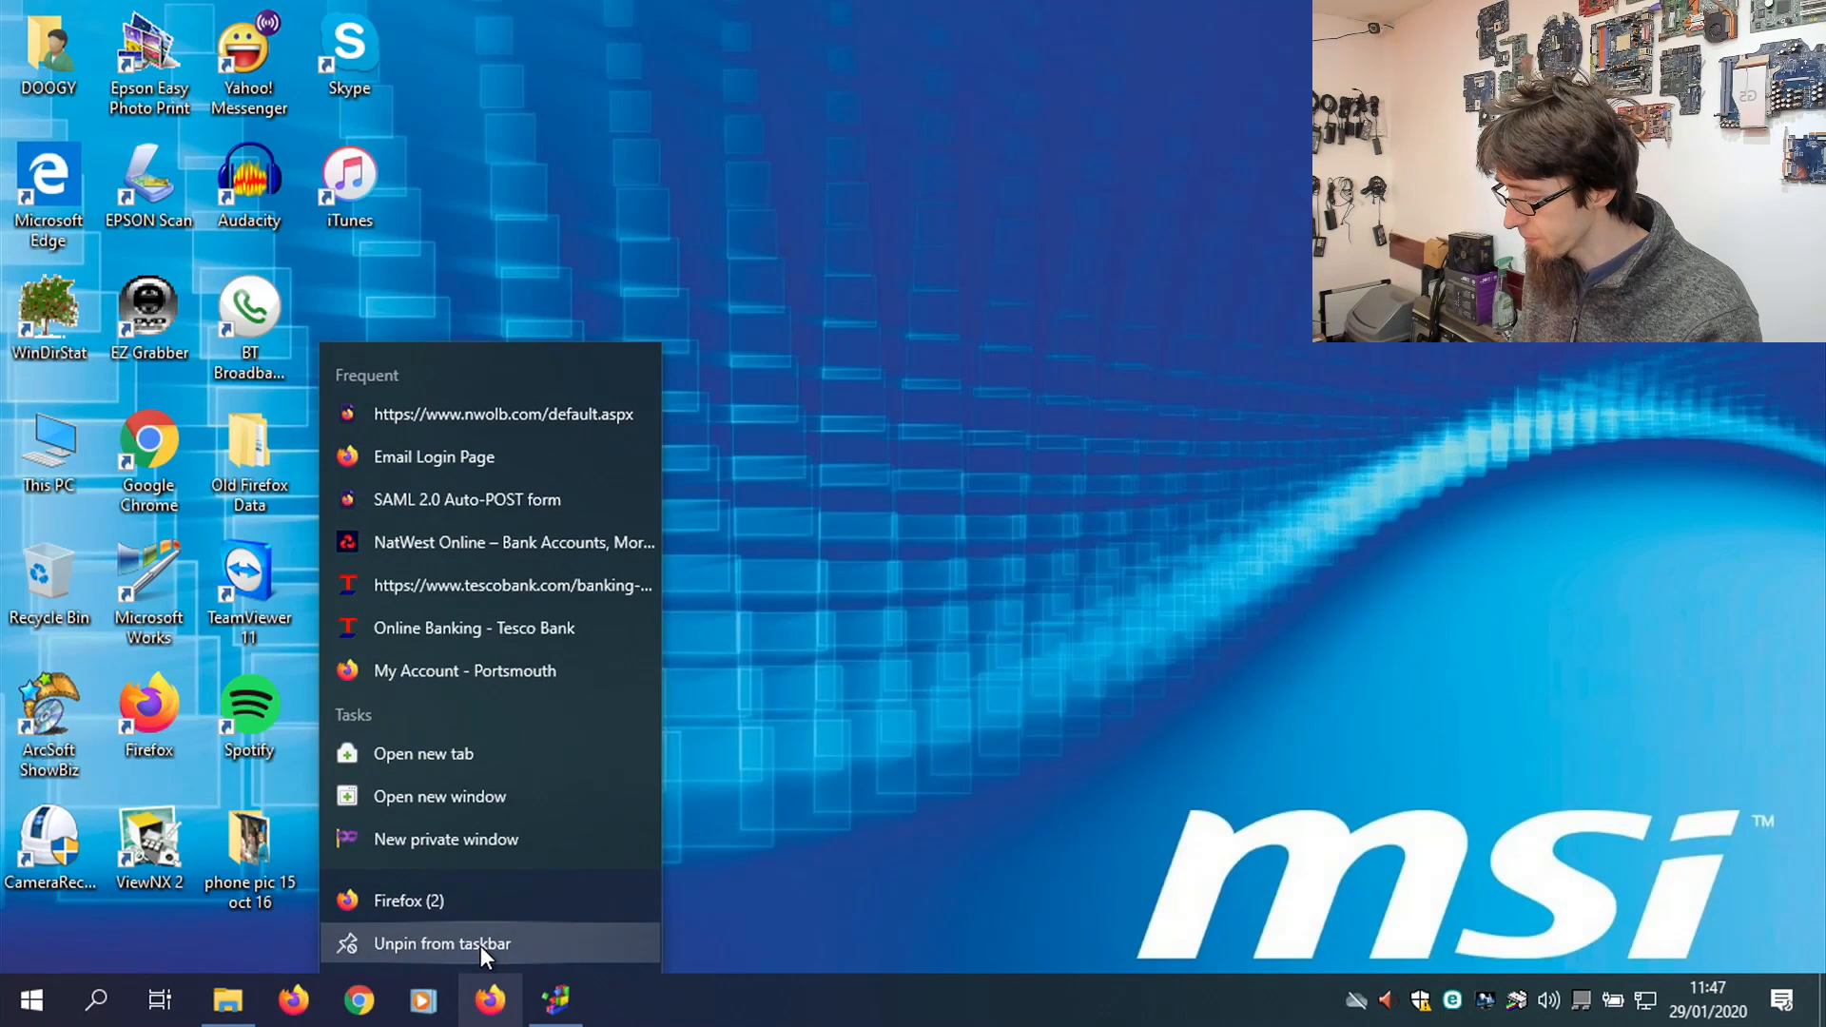
left_click(440, 944)
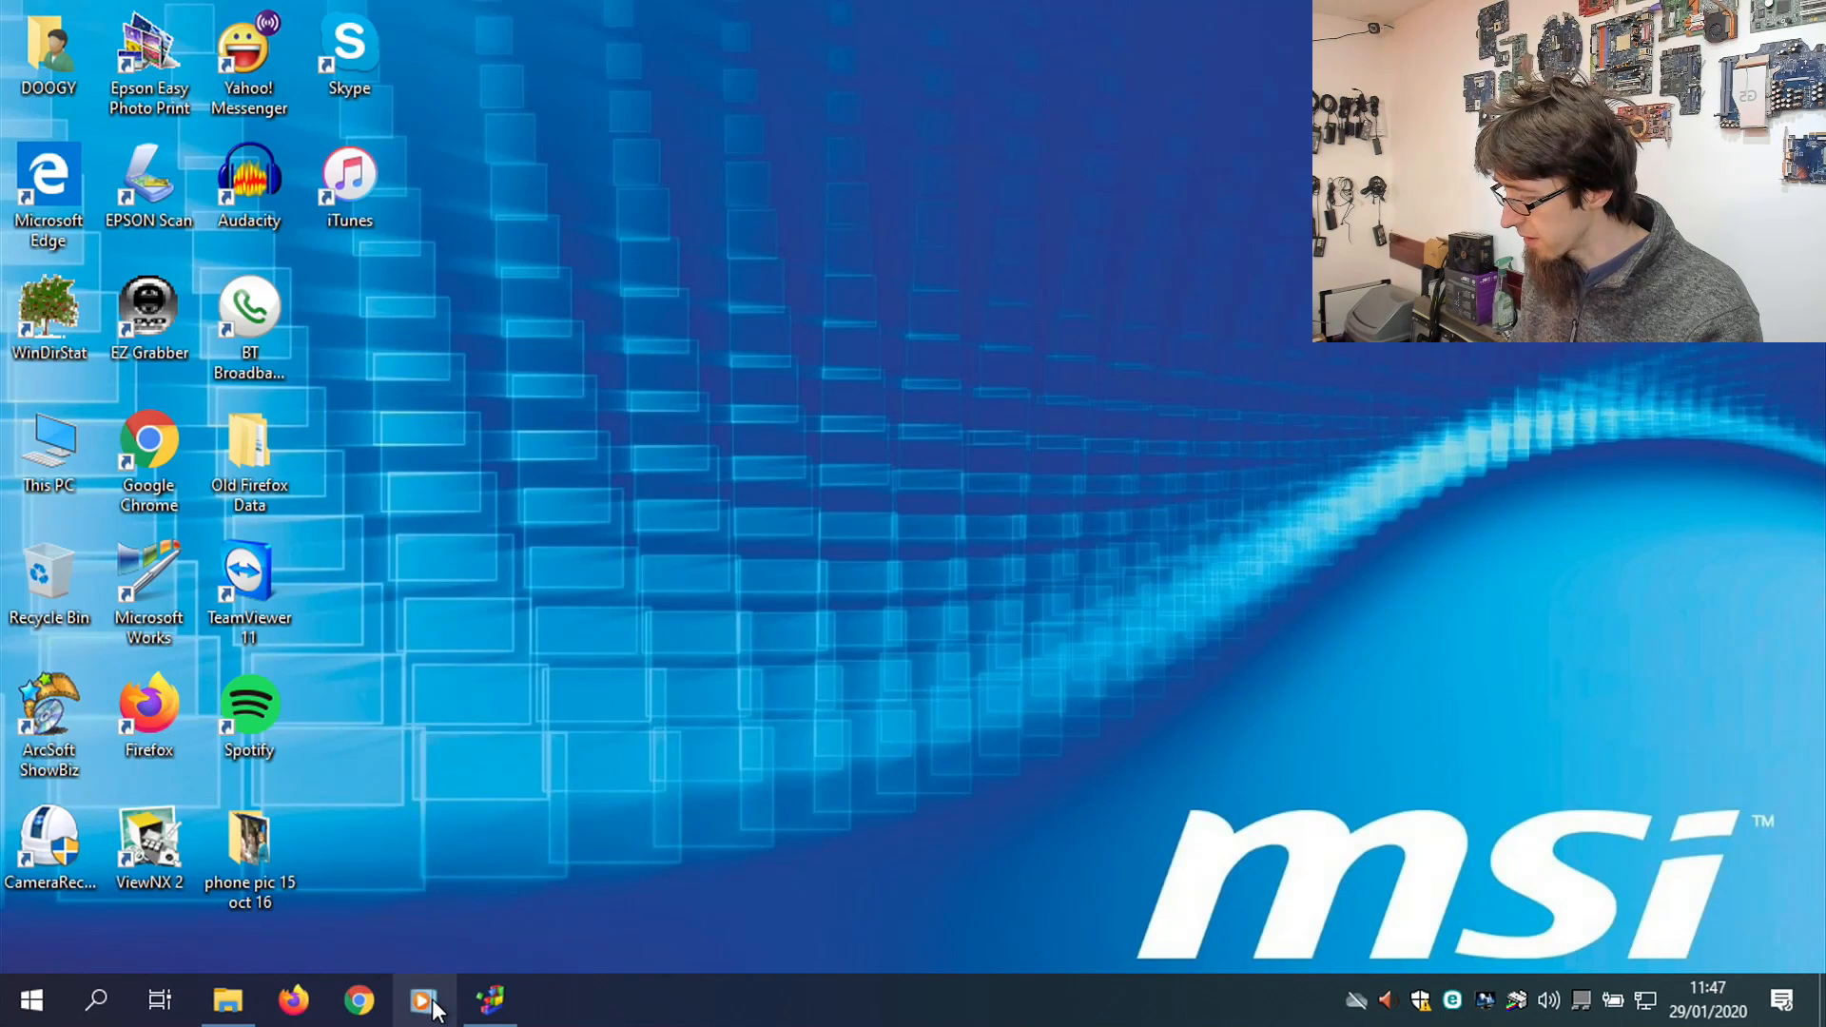
right_click(420, 1000)
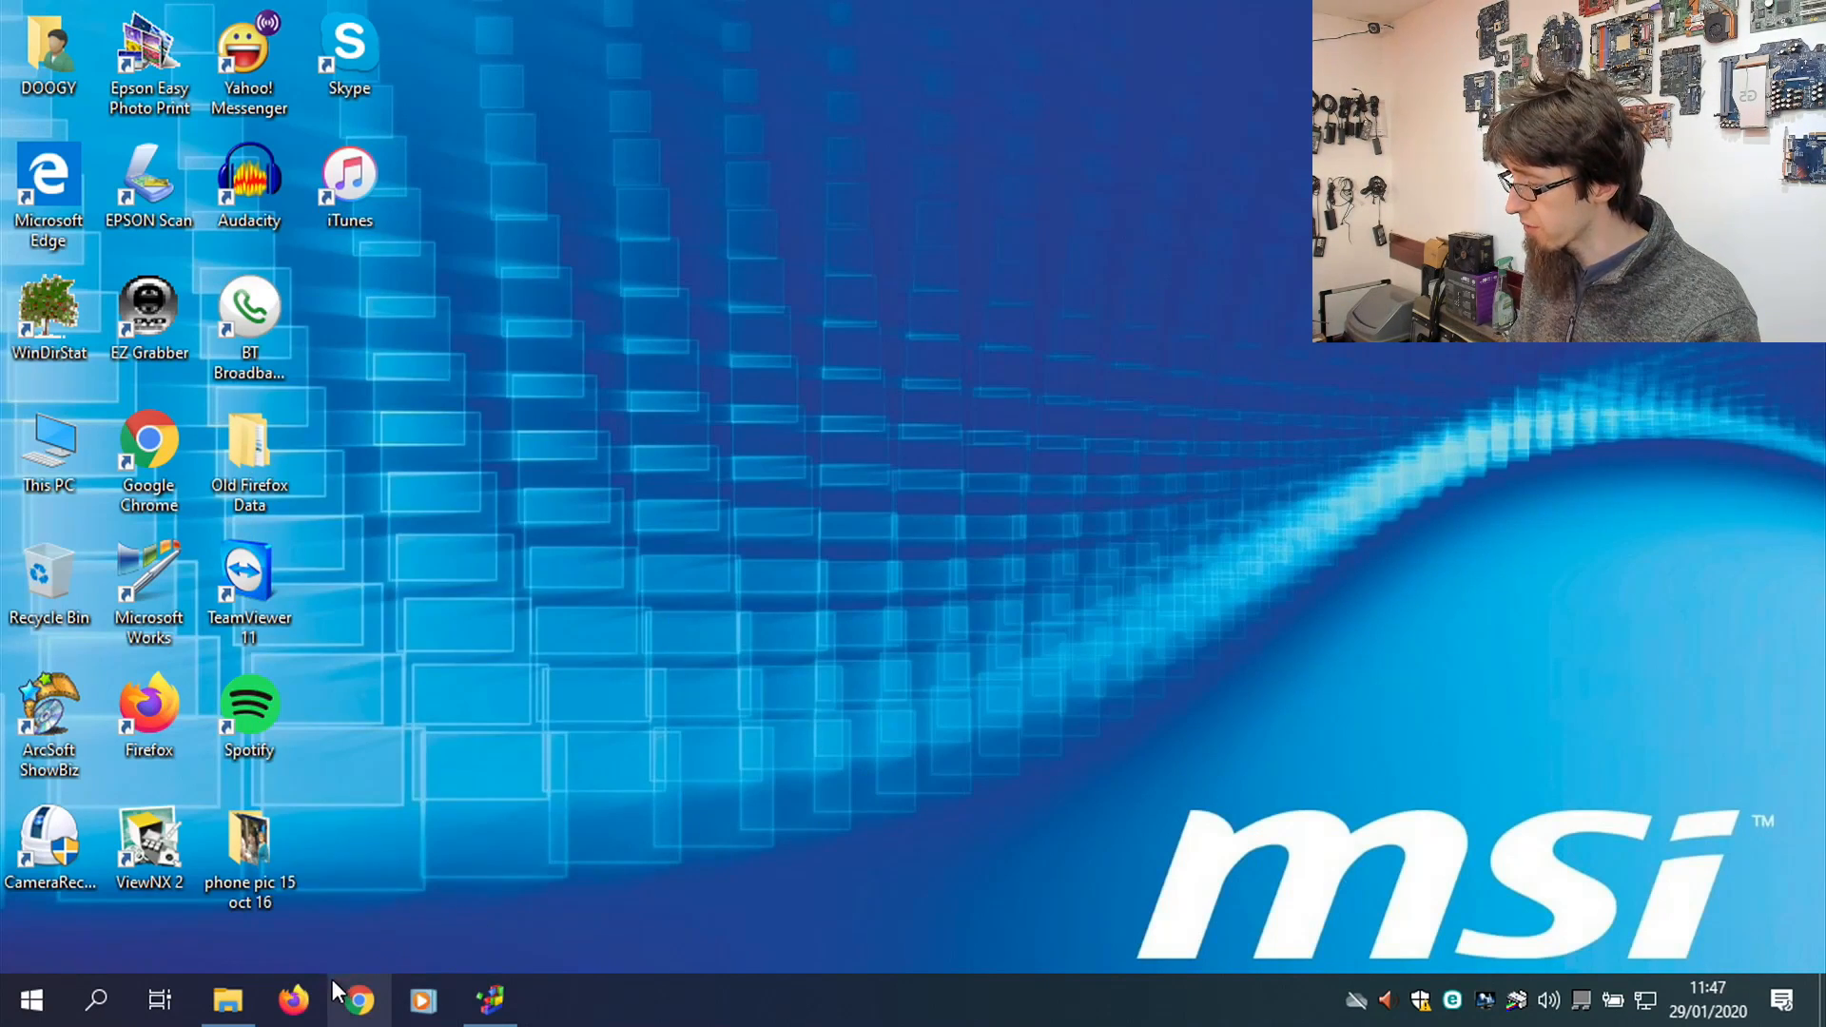
right_click(359, 1000)
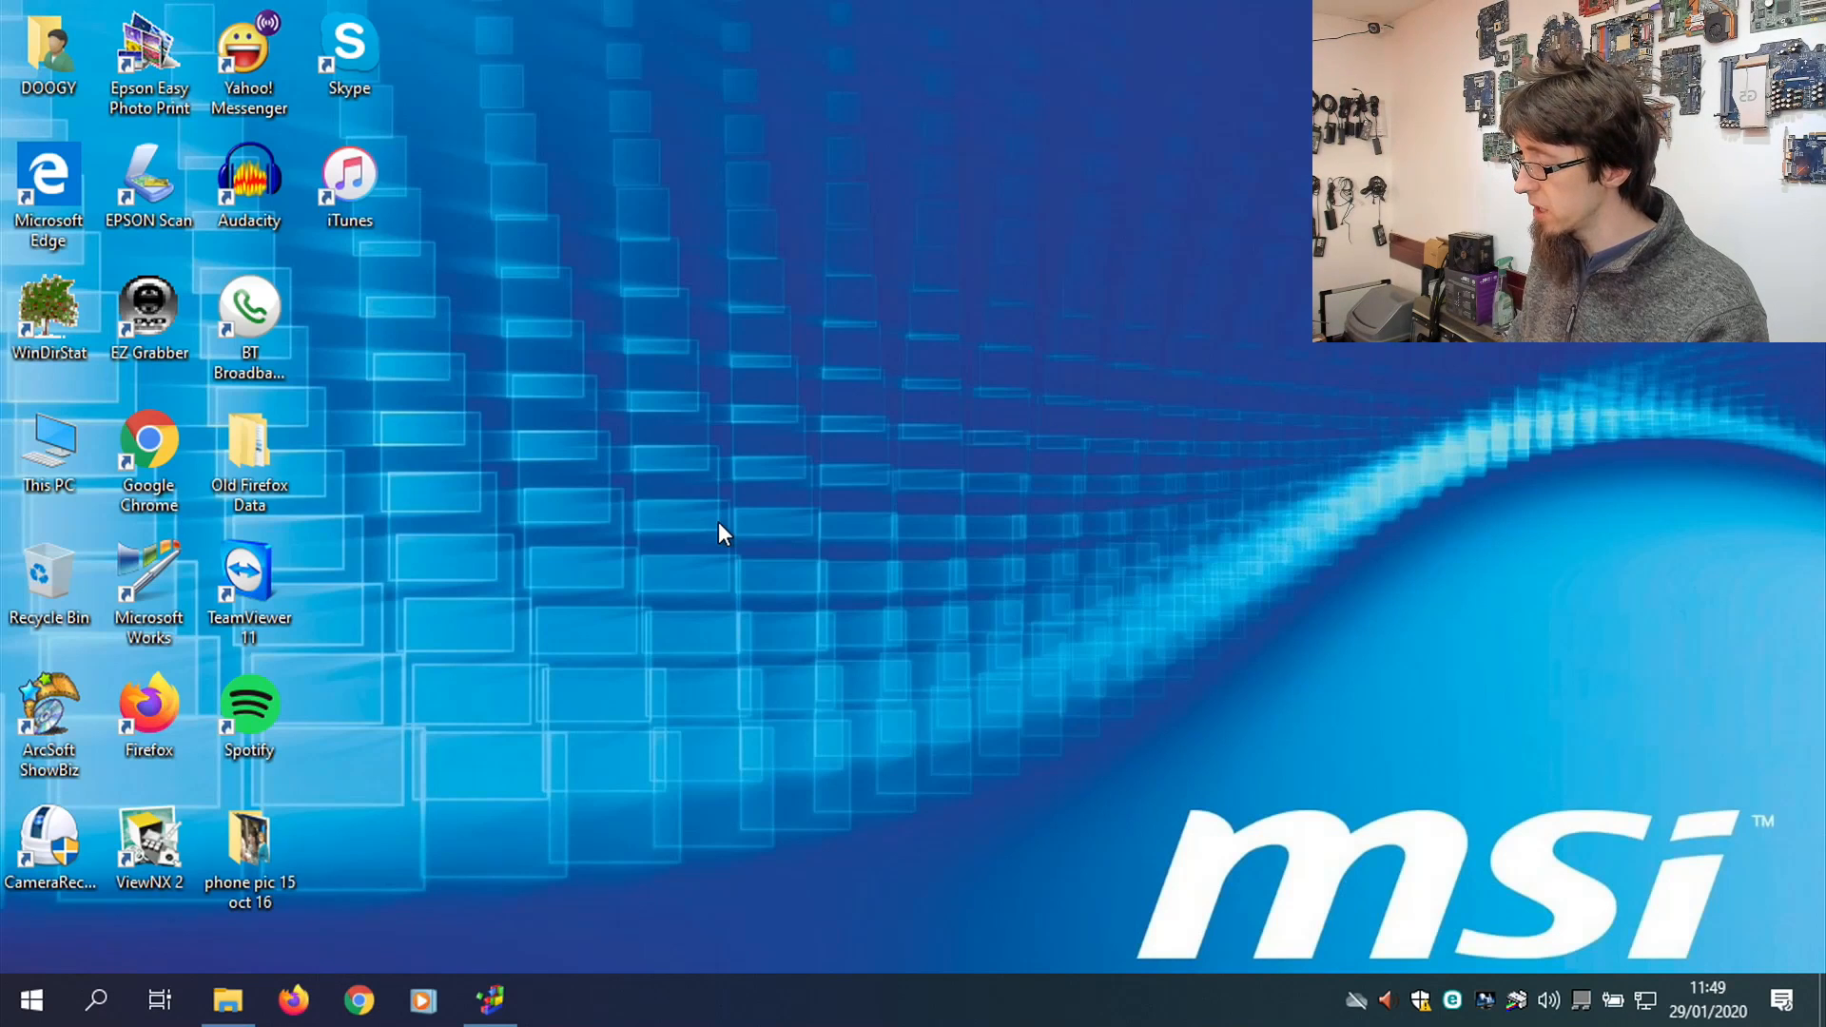
Launch Windows PowerShell with administrator rights from the system tools menu.
right_click(16, 997)
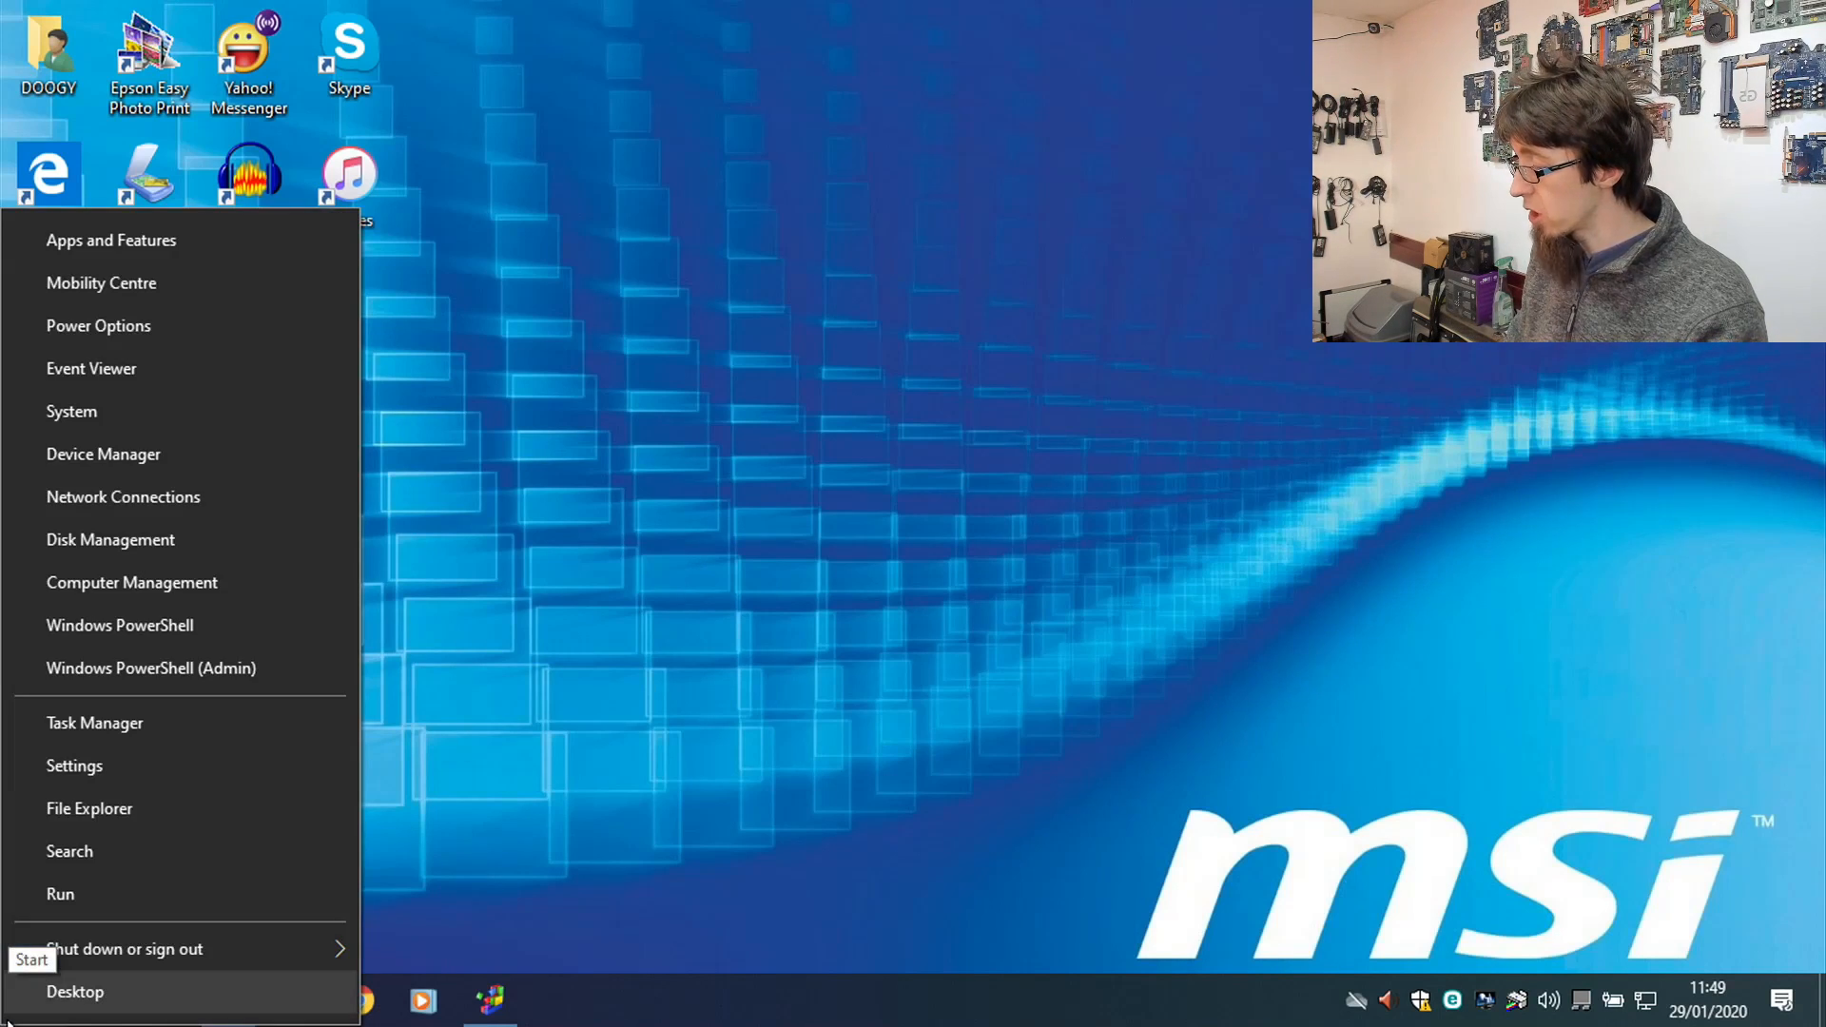
mouse_move(292, 668)
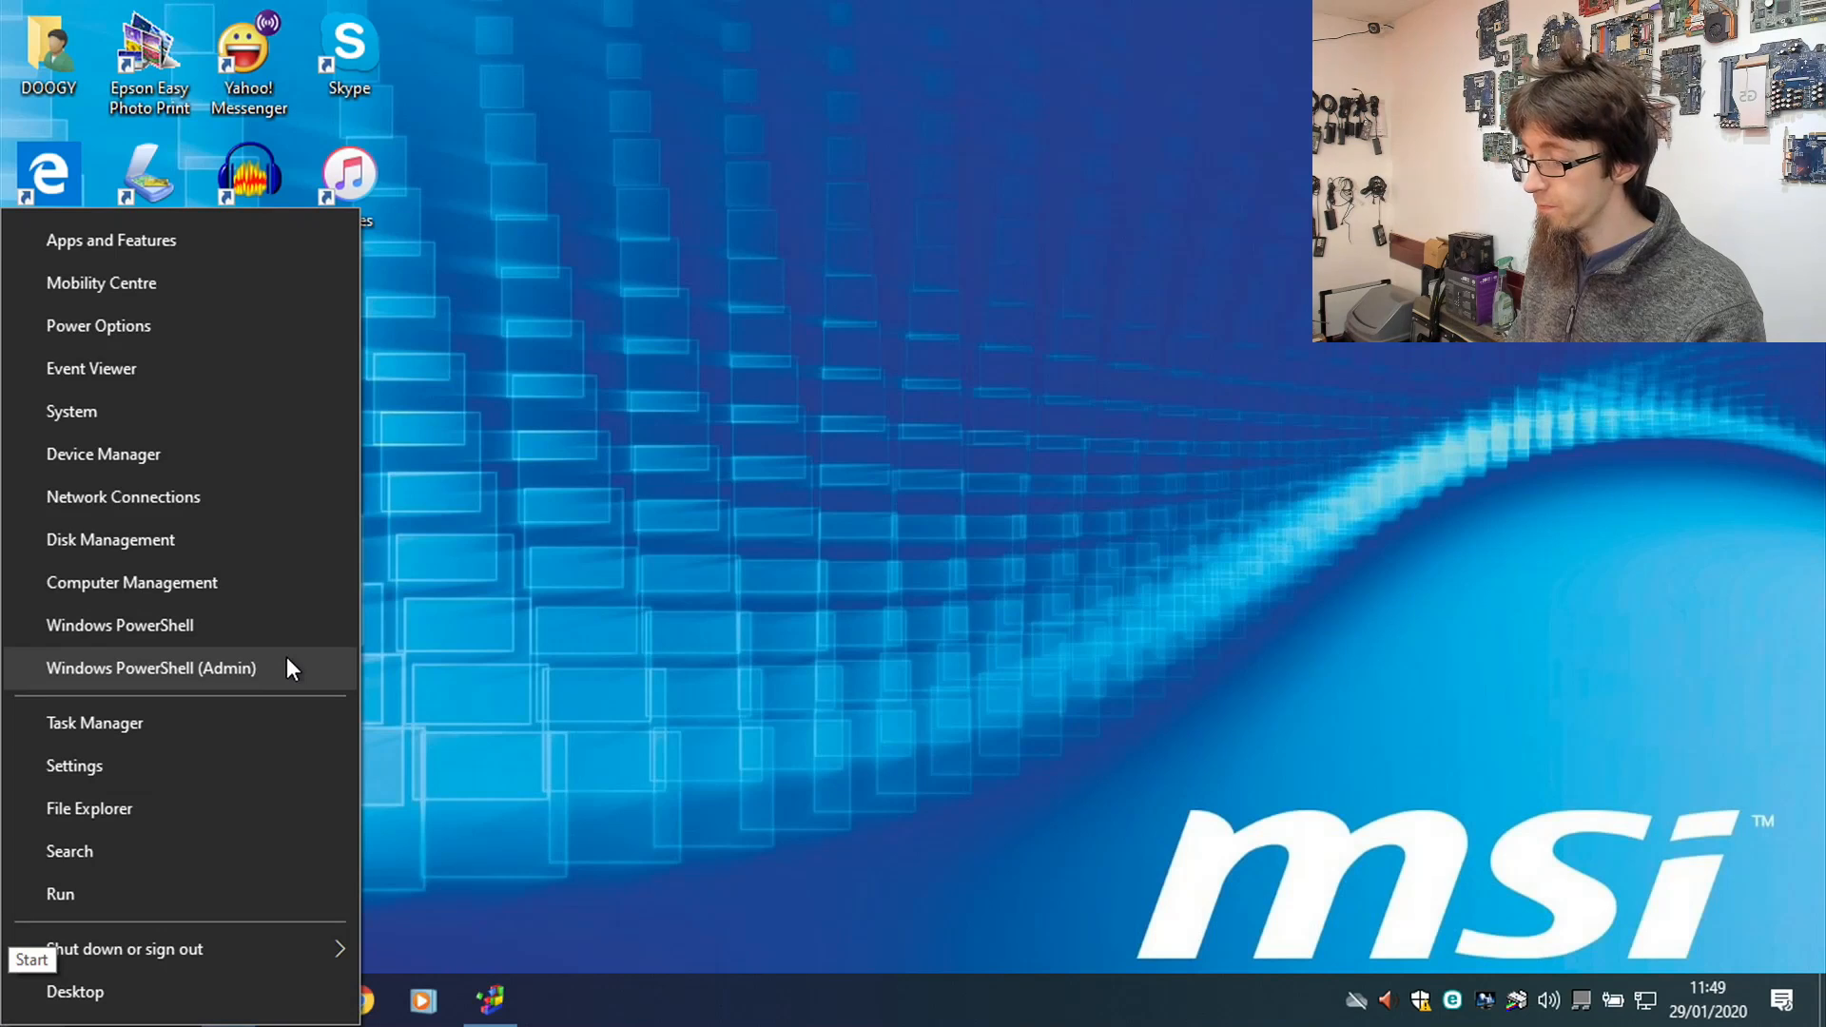
left_click(150, 667)
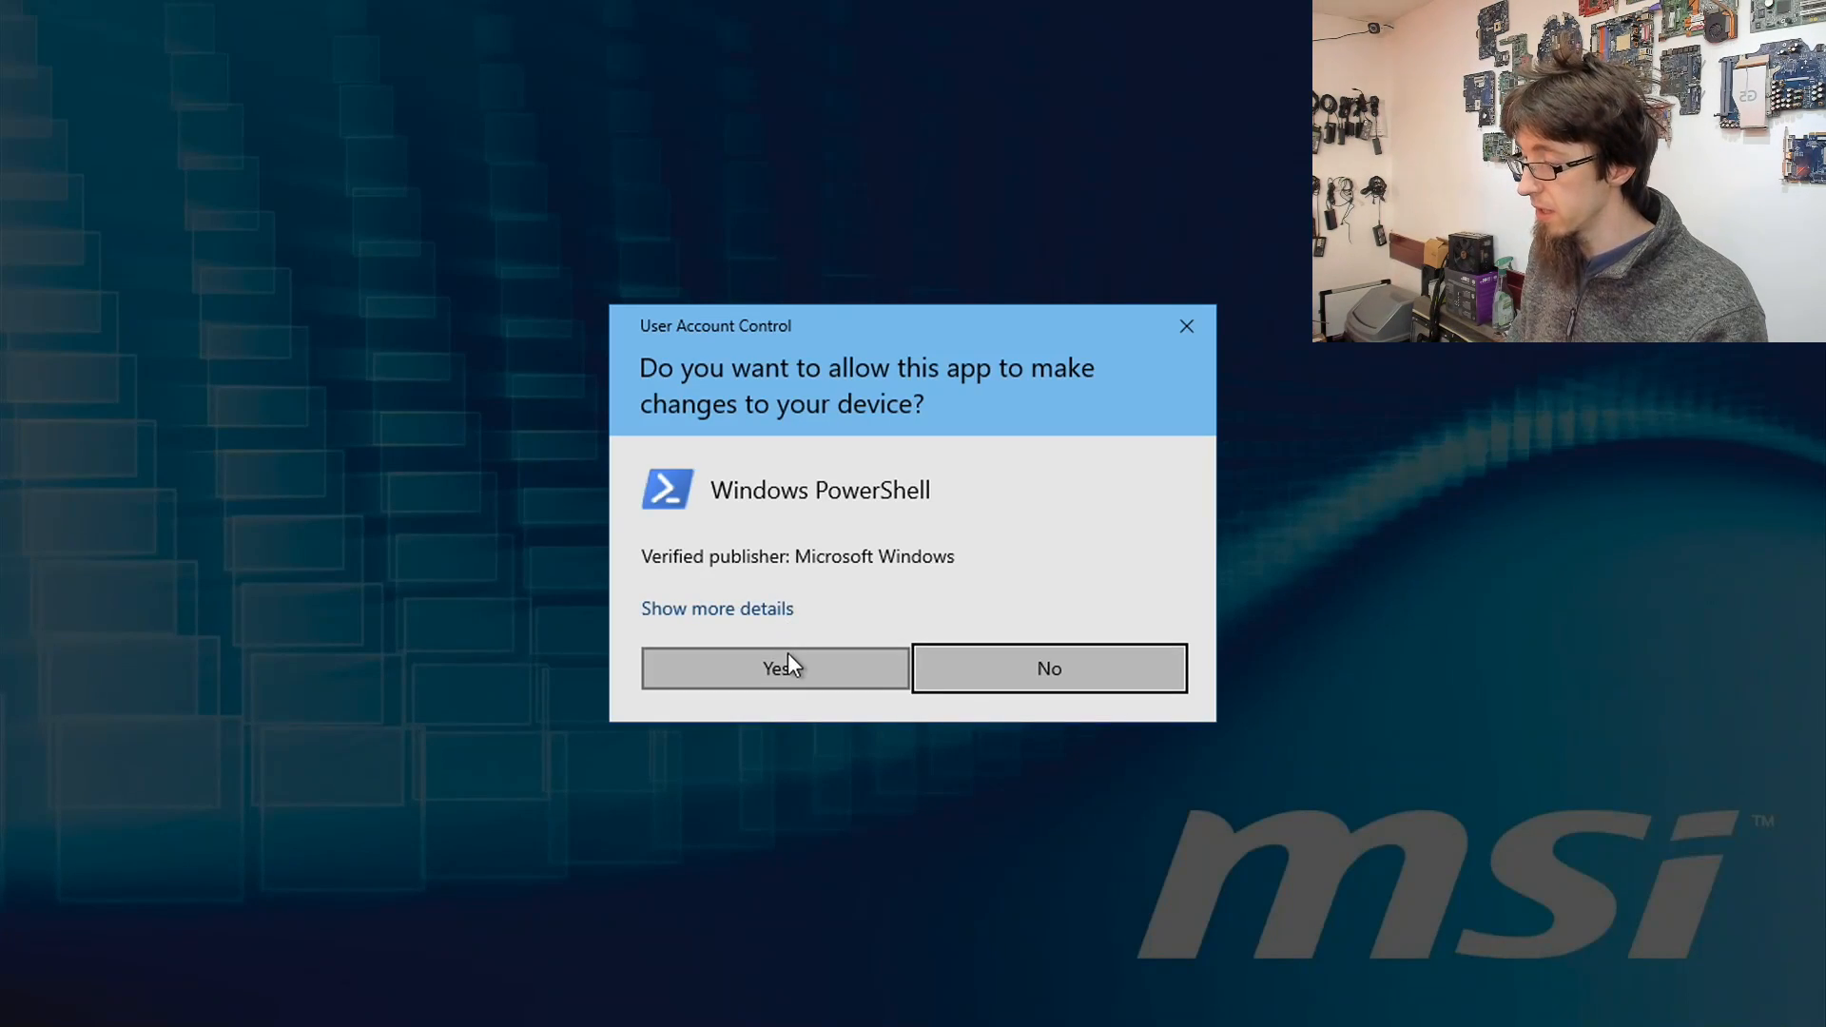
left_click(776, 668)
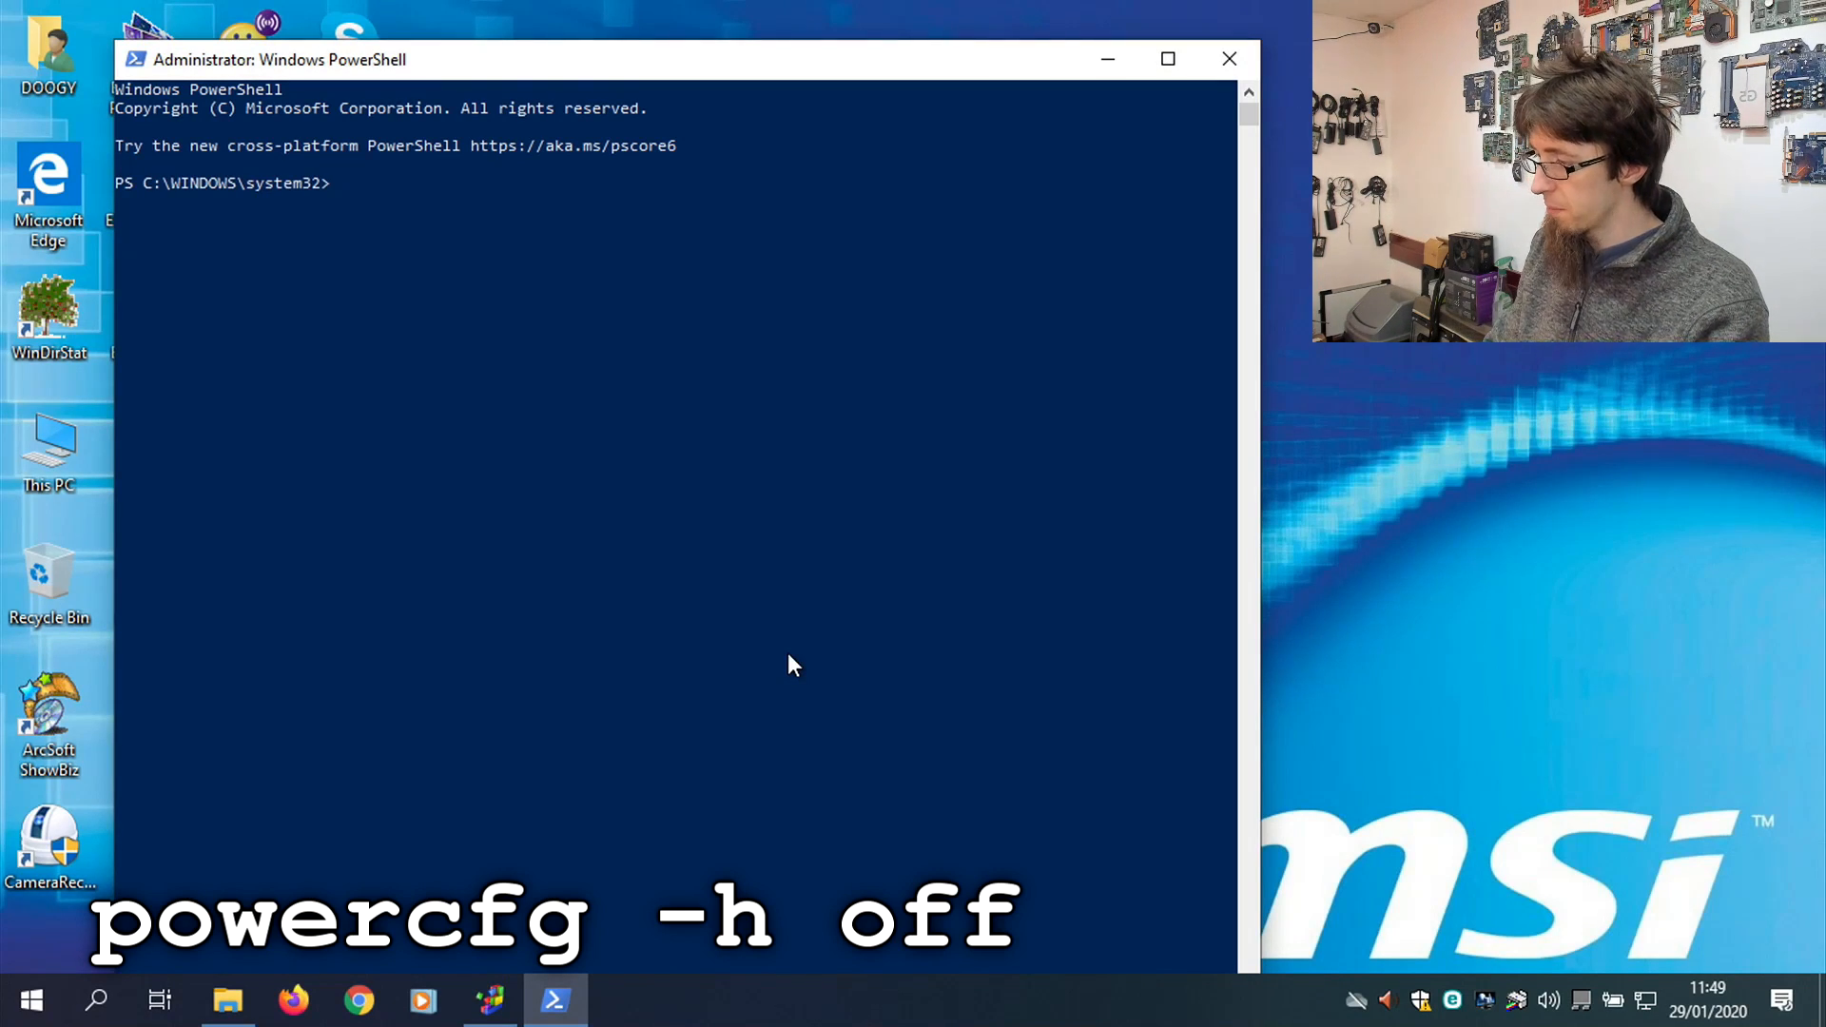
Run powercfg -h off to disable hibernation on the laptop.
type("powercfg")
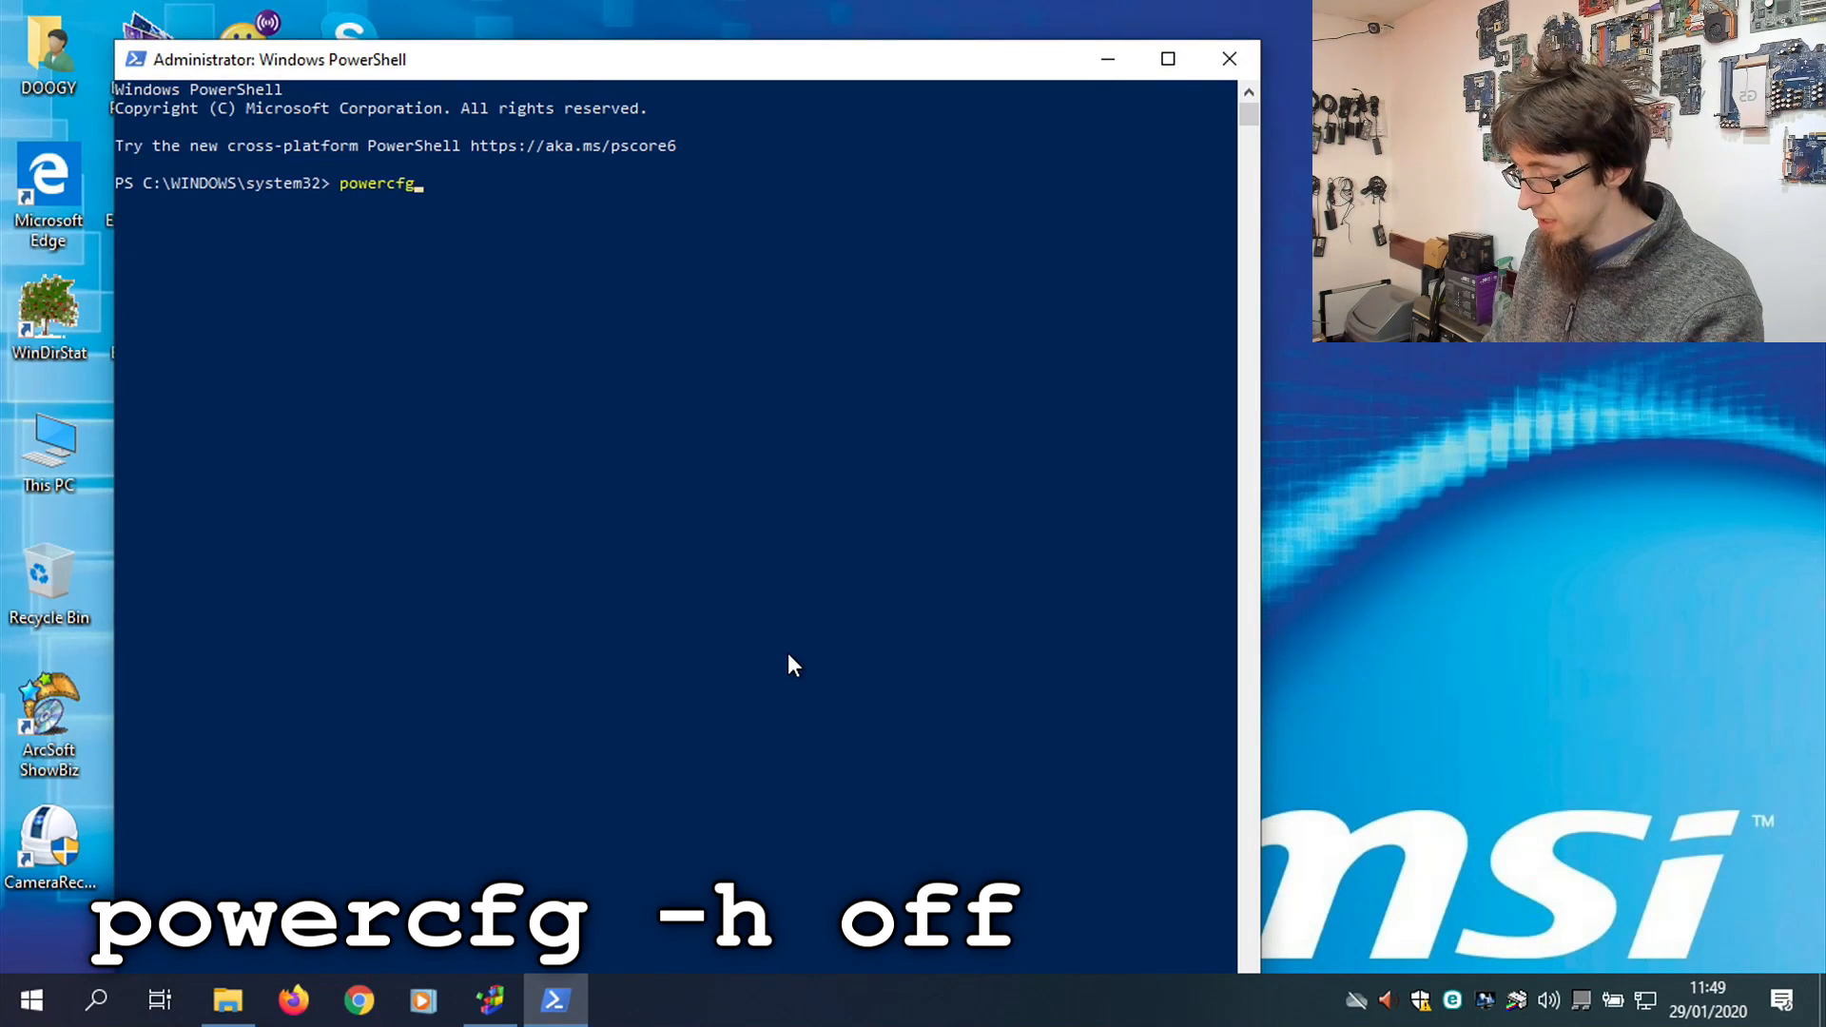
type("-h")
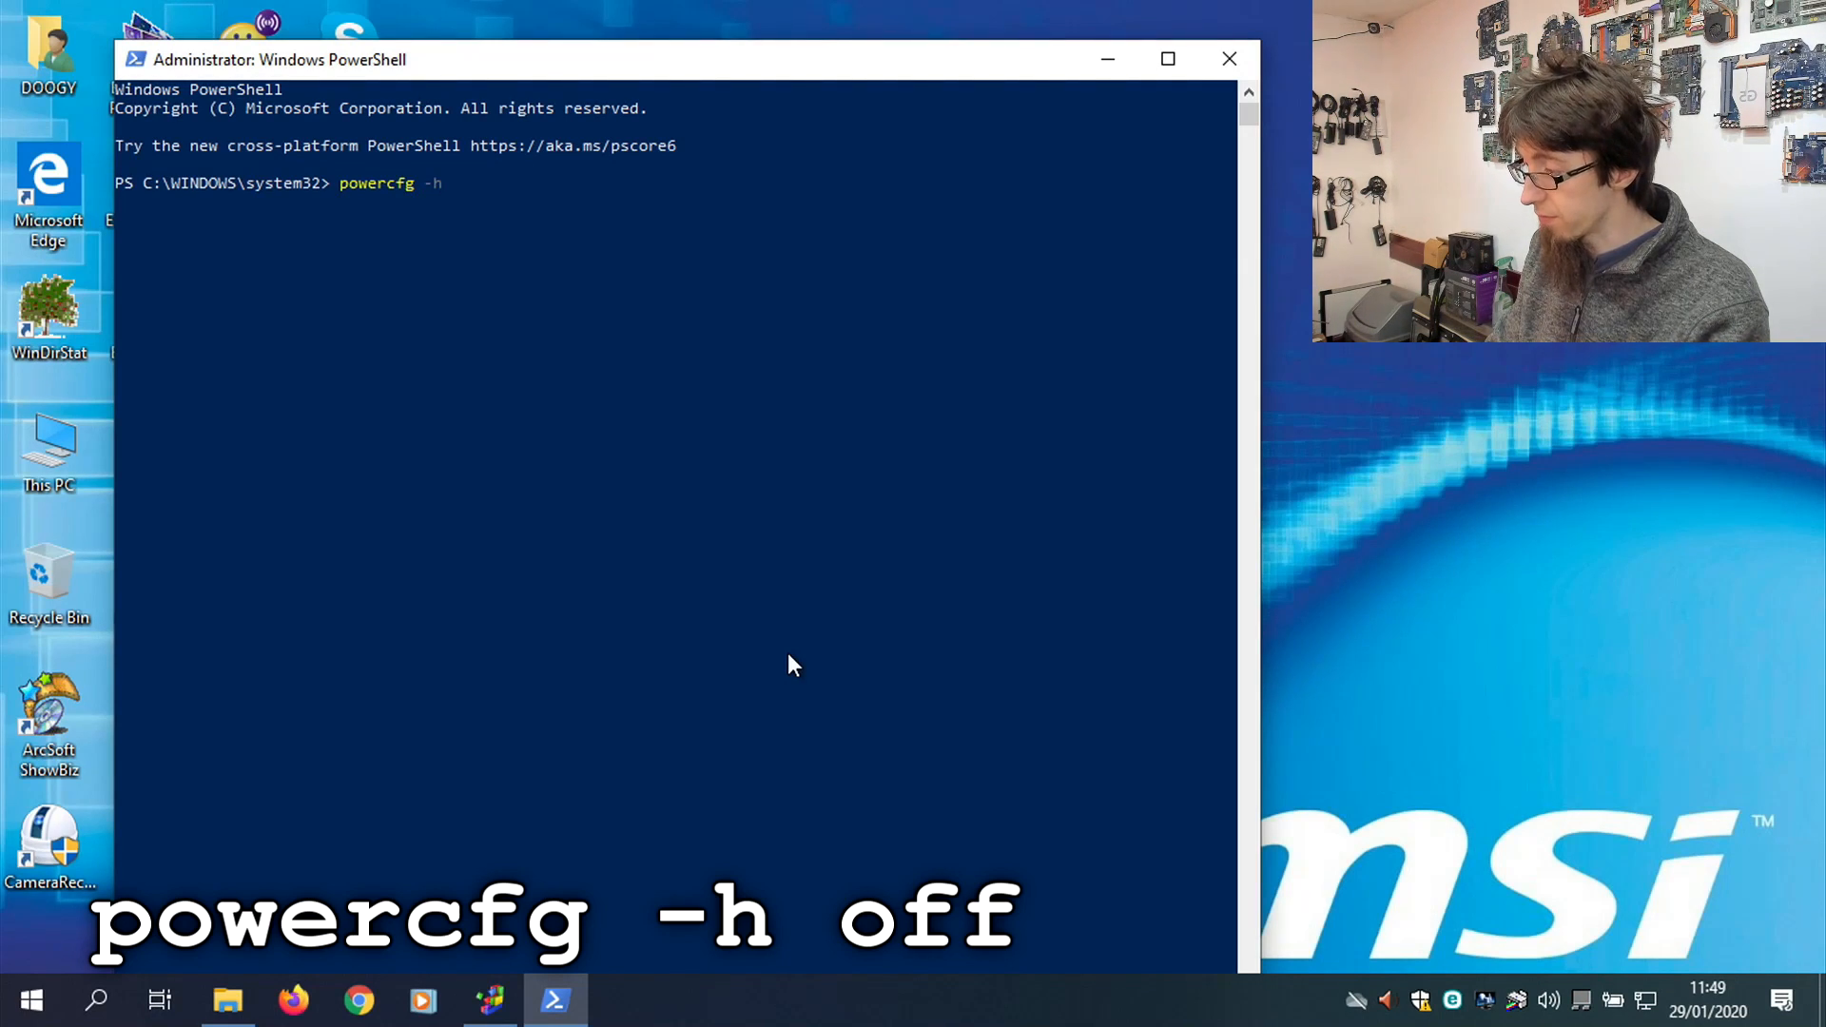
type("off")
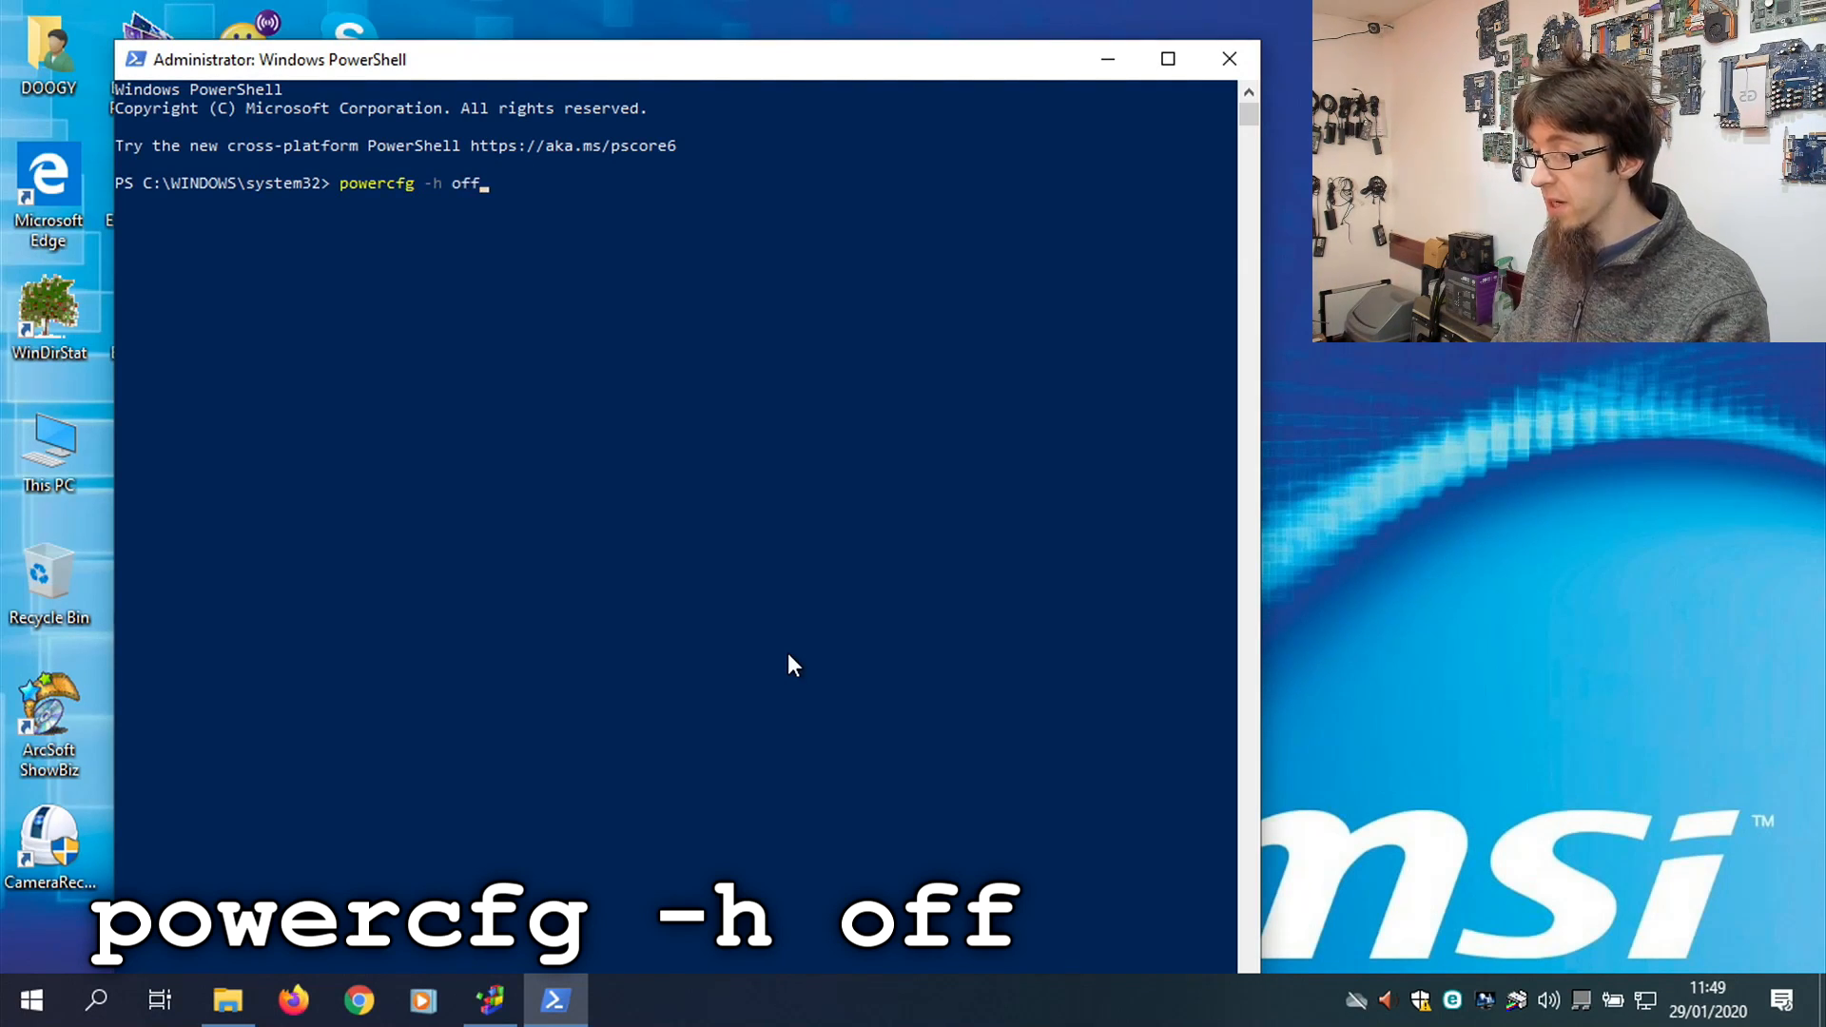
mouse_move(442, 269)
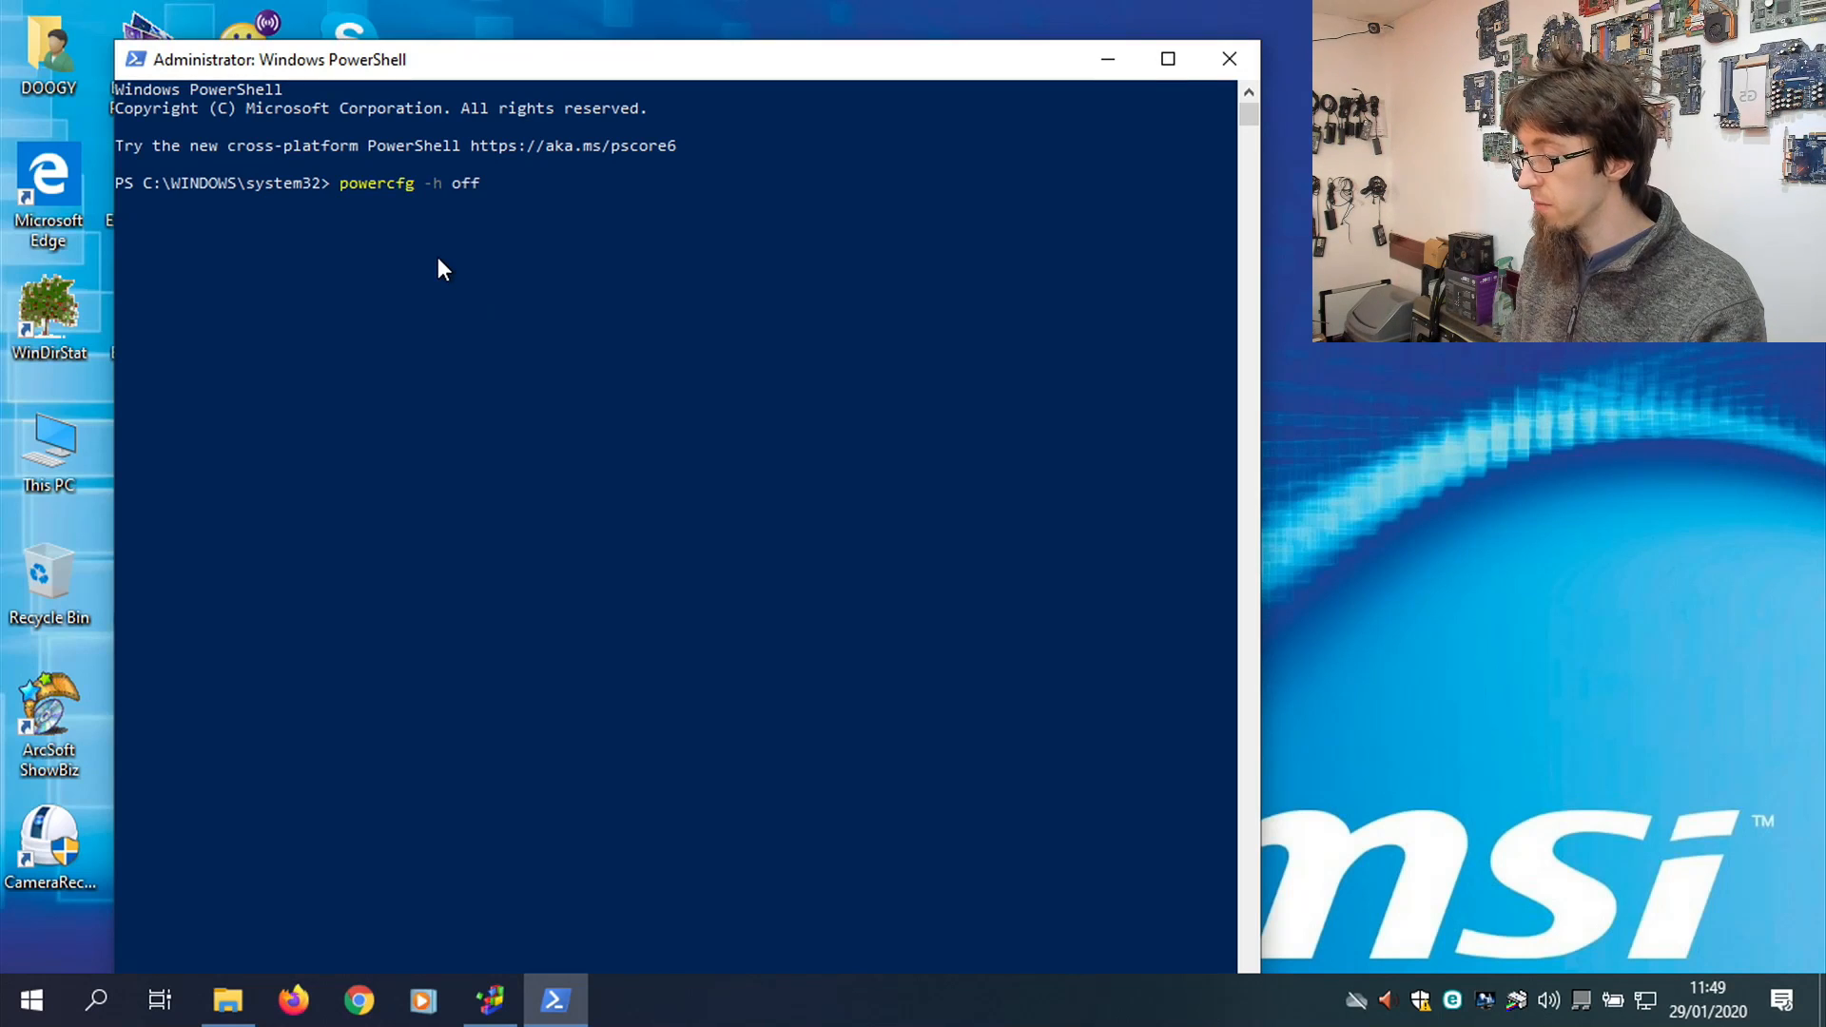
mouse_move(547, 412)
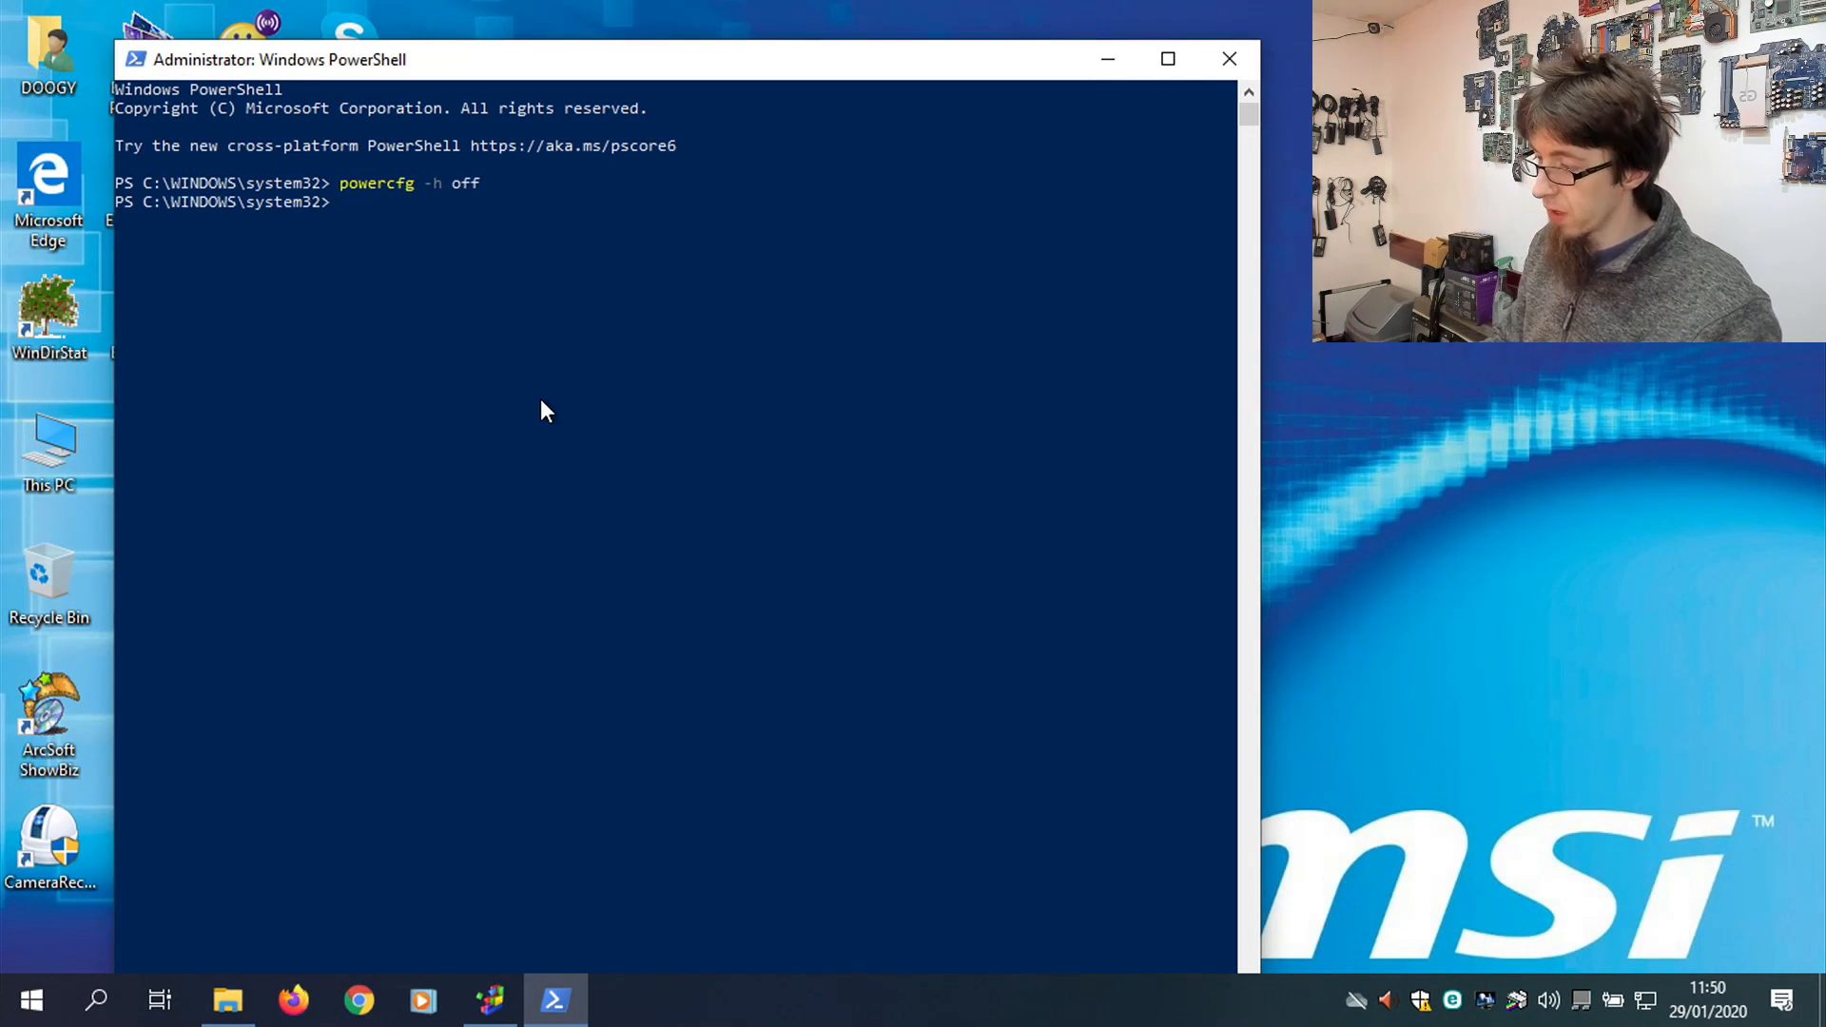
mouse_move(604, 366)
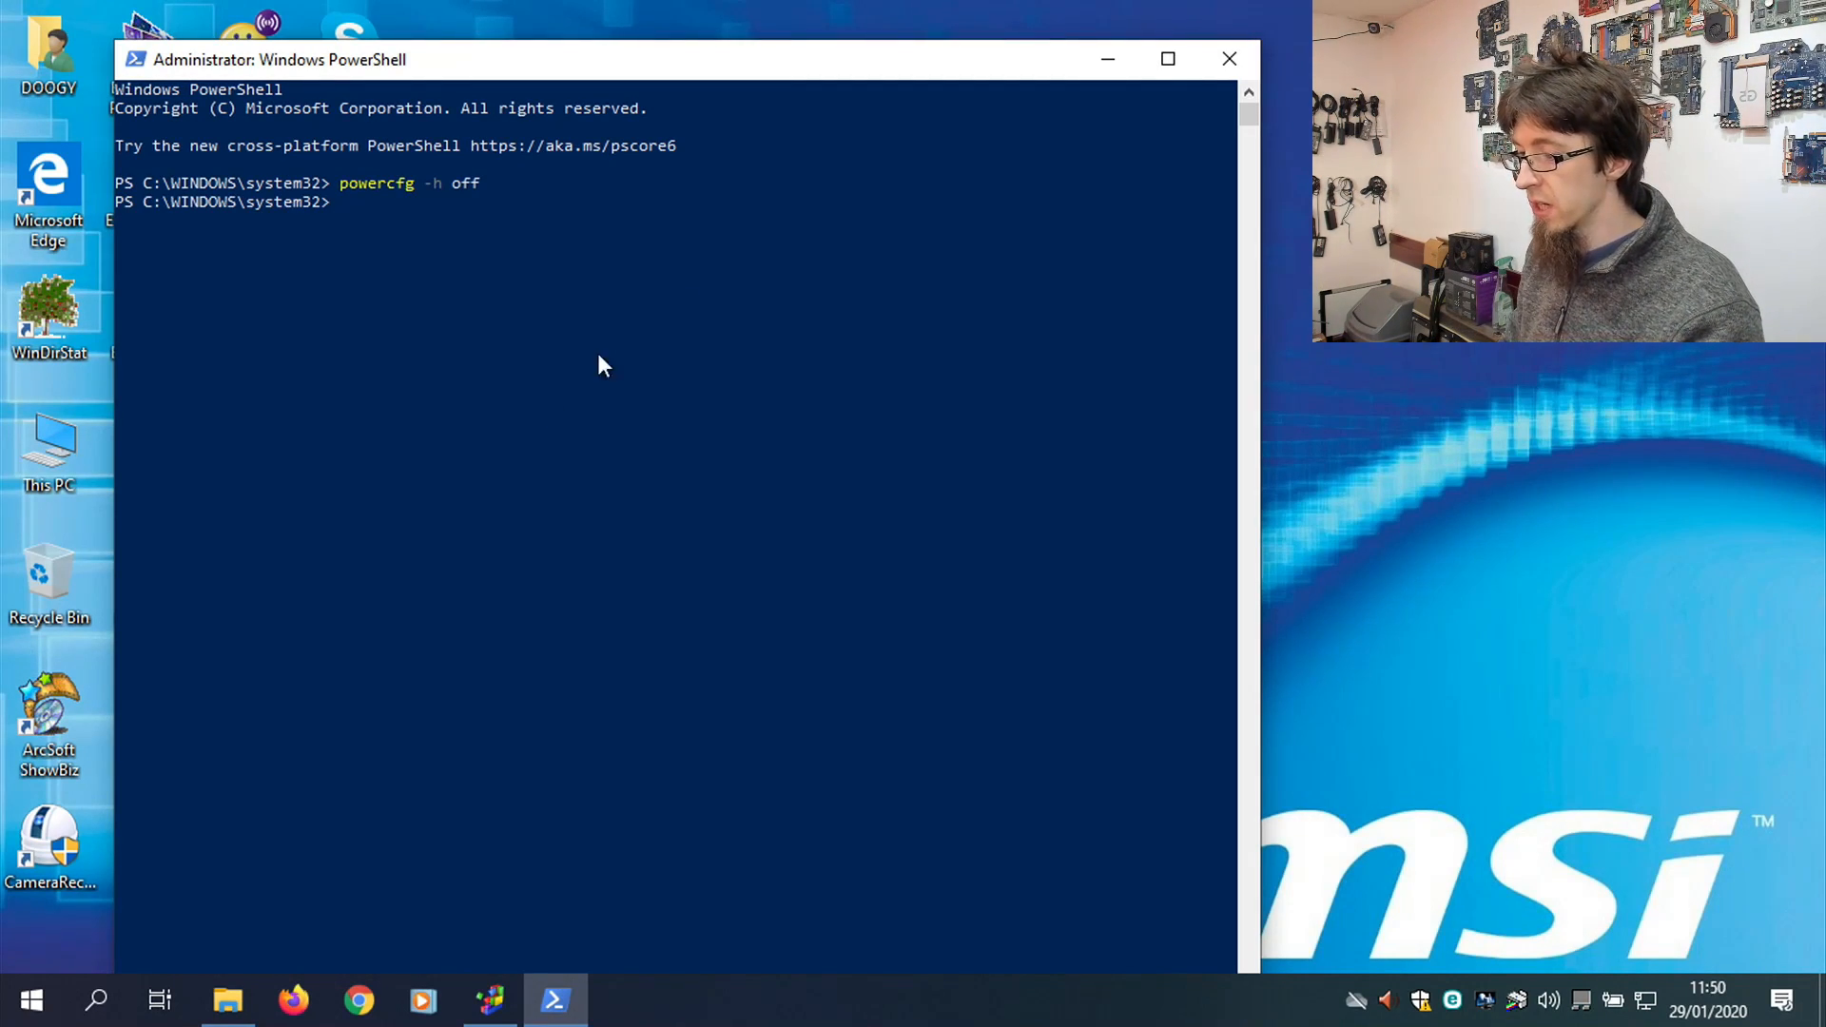
Close PowerShell and show the laptop's System information page via This PC Properties.
left_click(1229, 58)
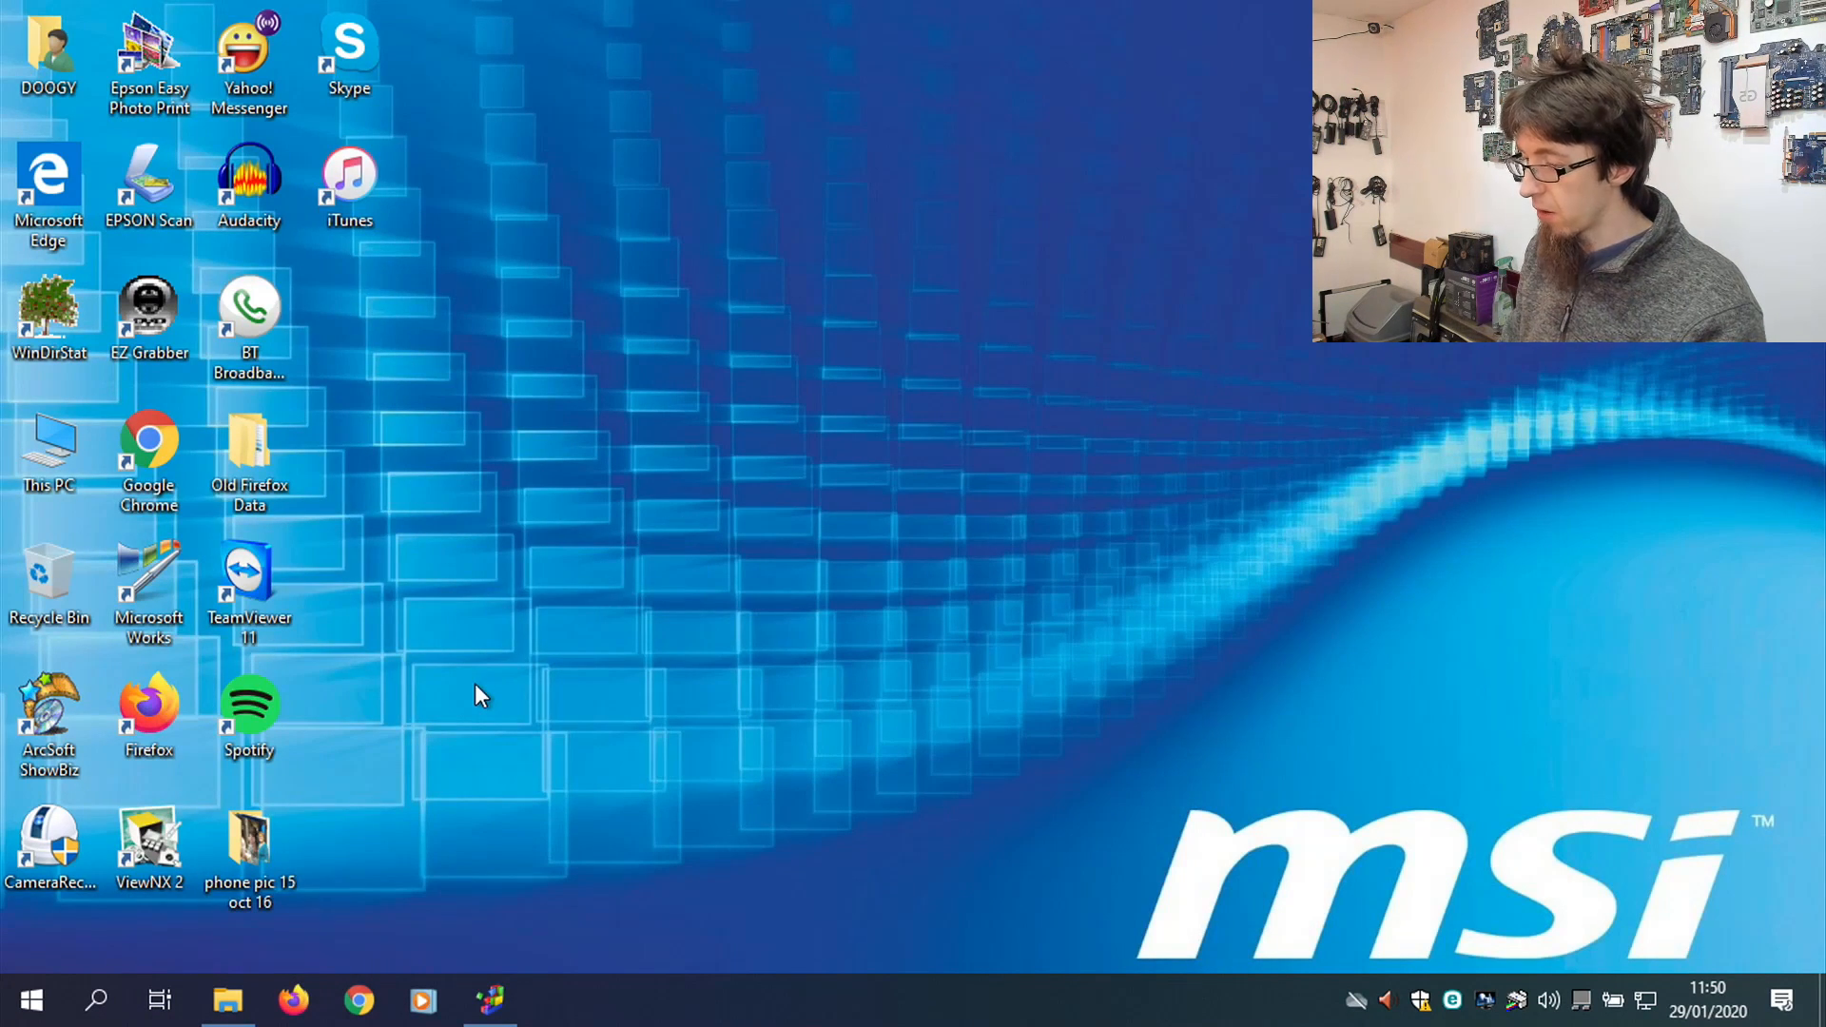
mouse_move(728, 426)
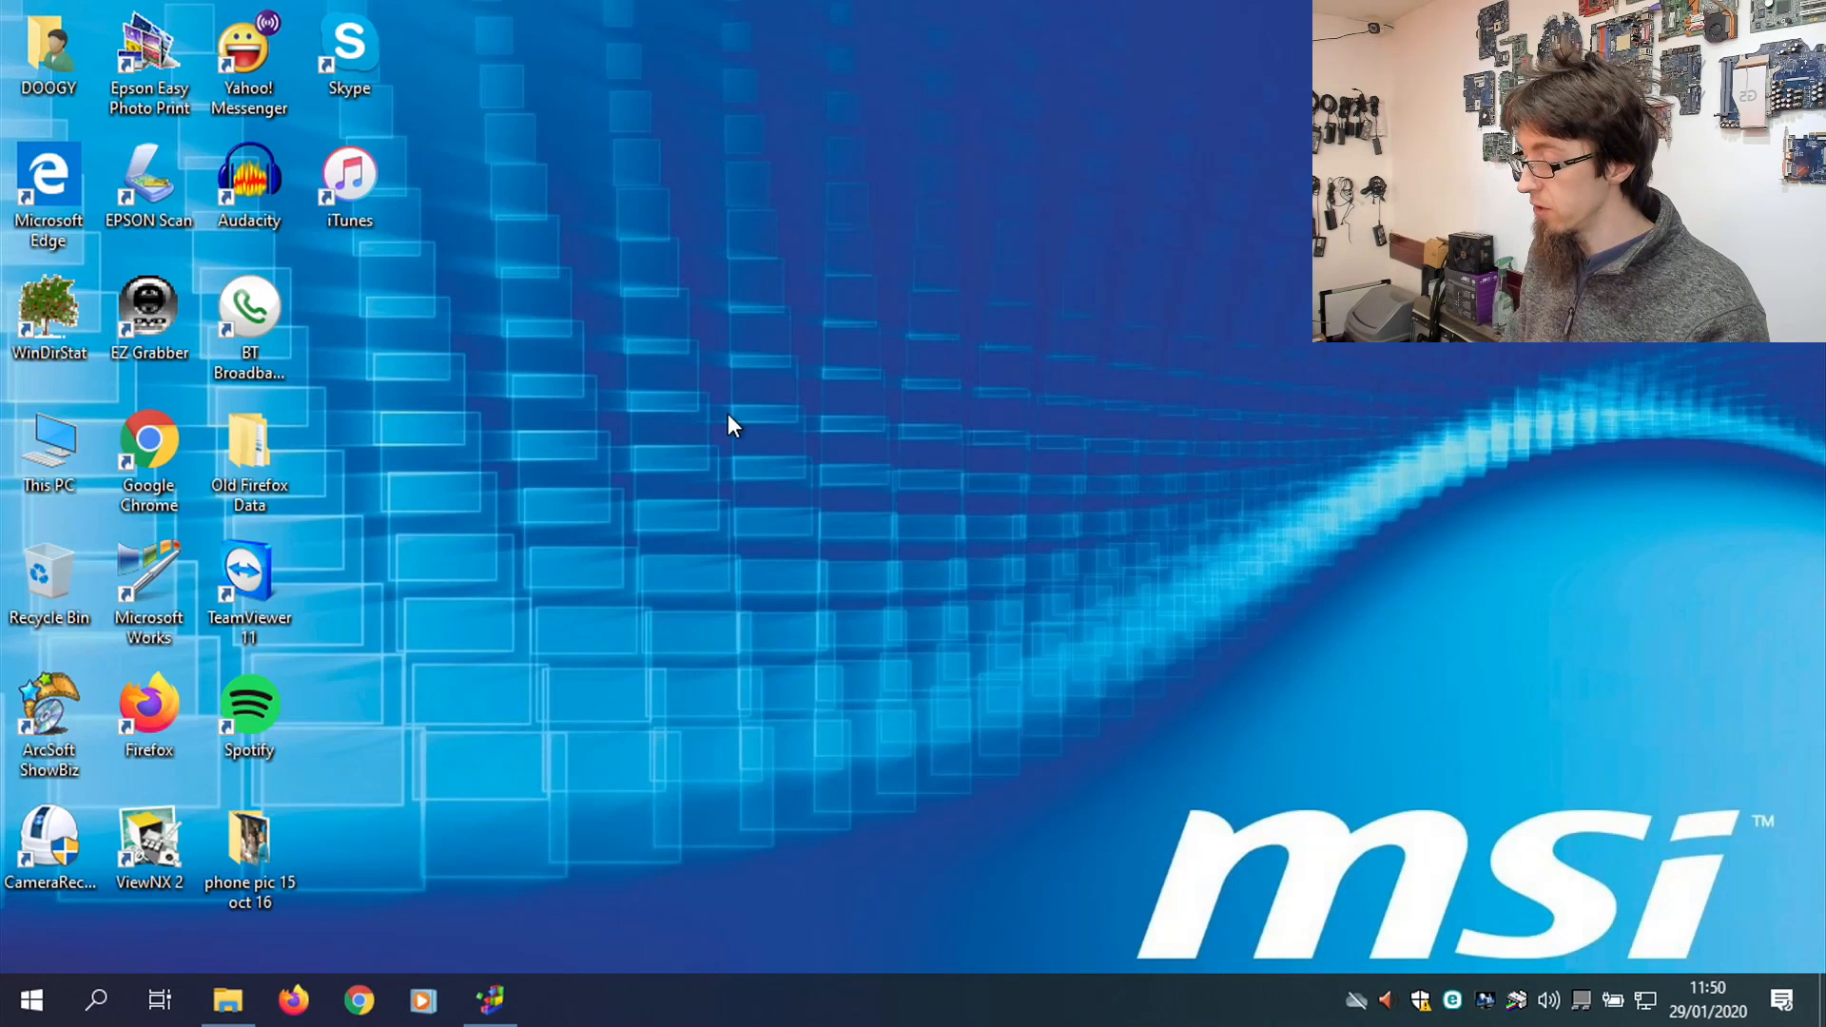
left_click(228, 999)
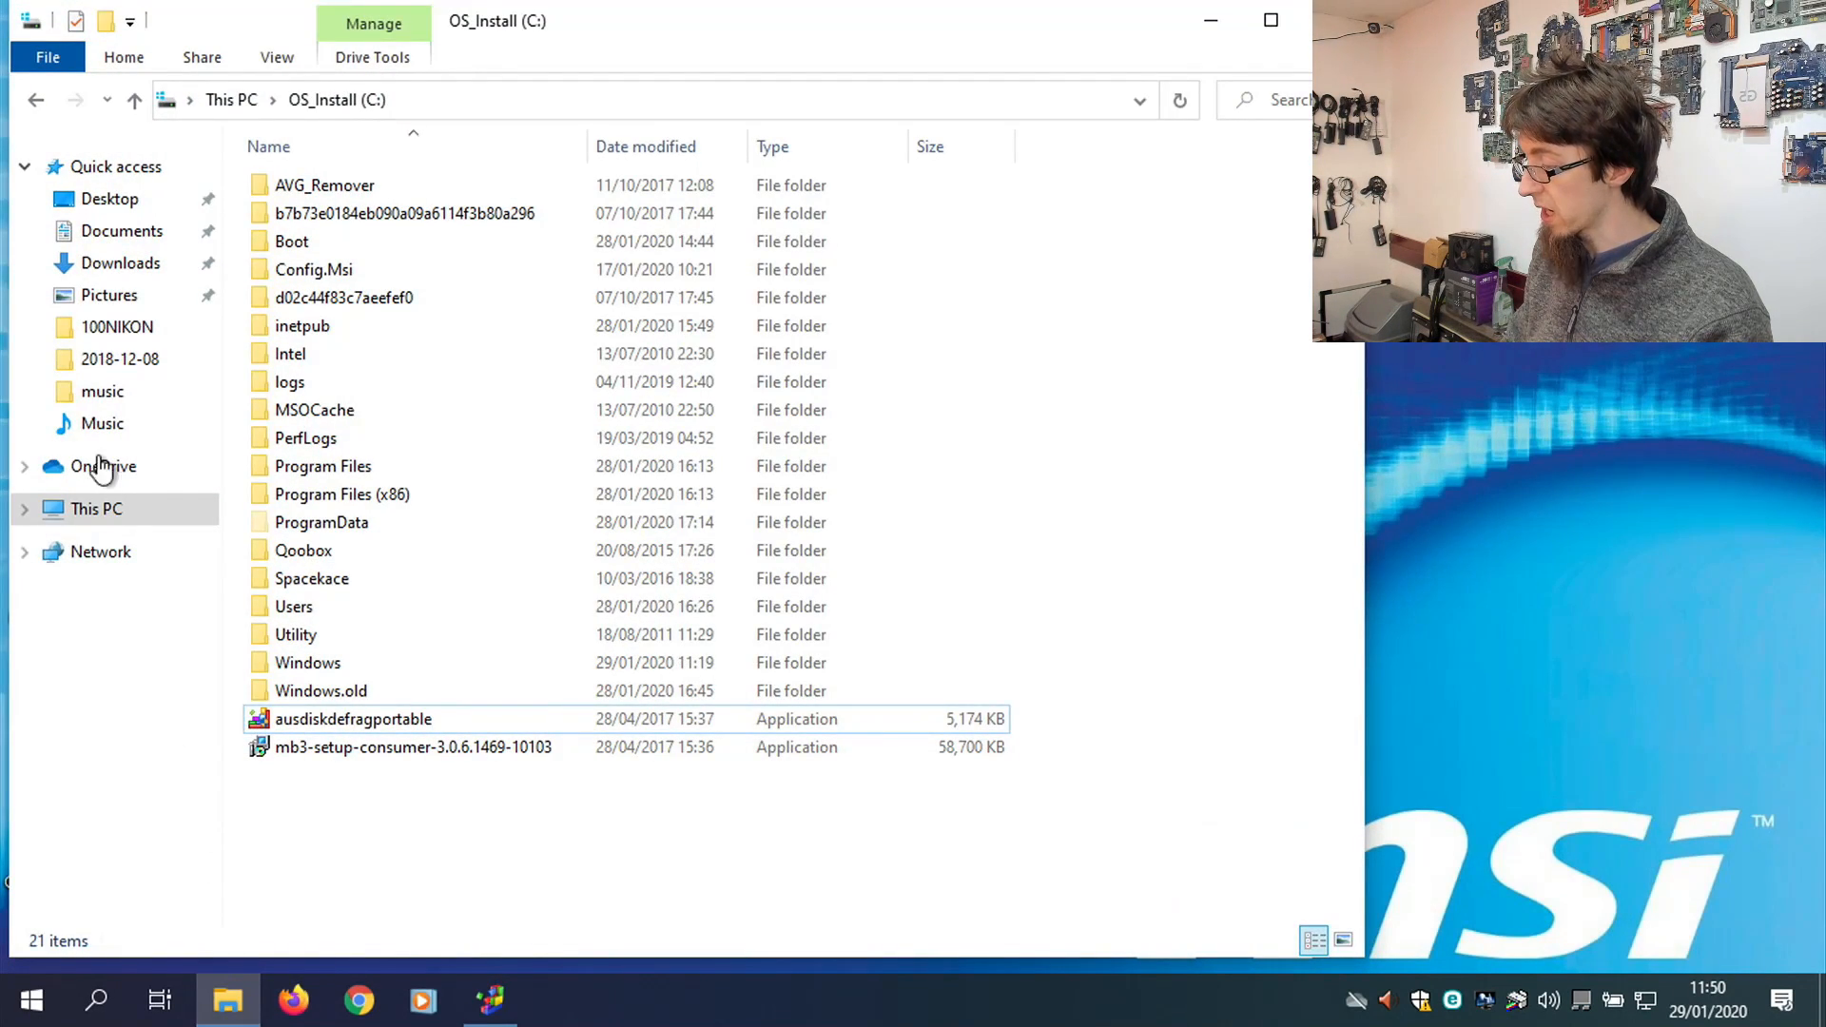
right_click(96, 509)
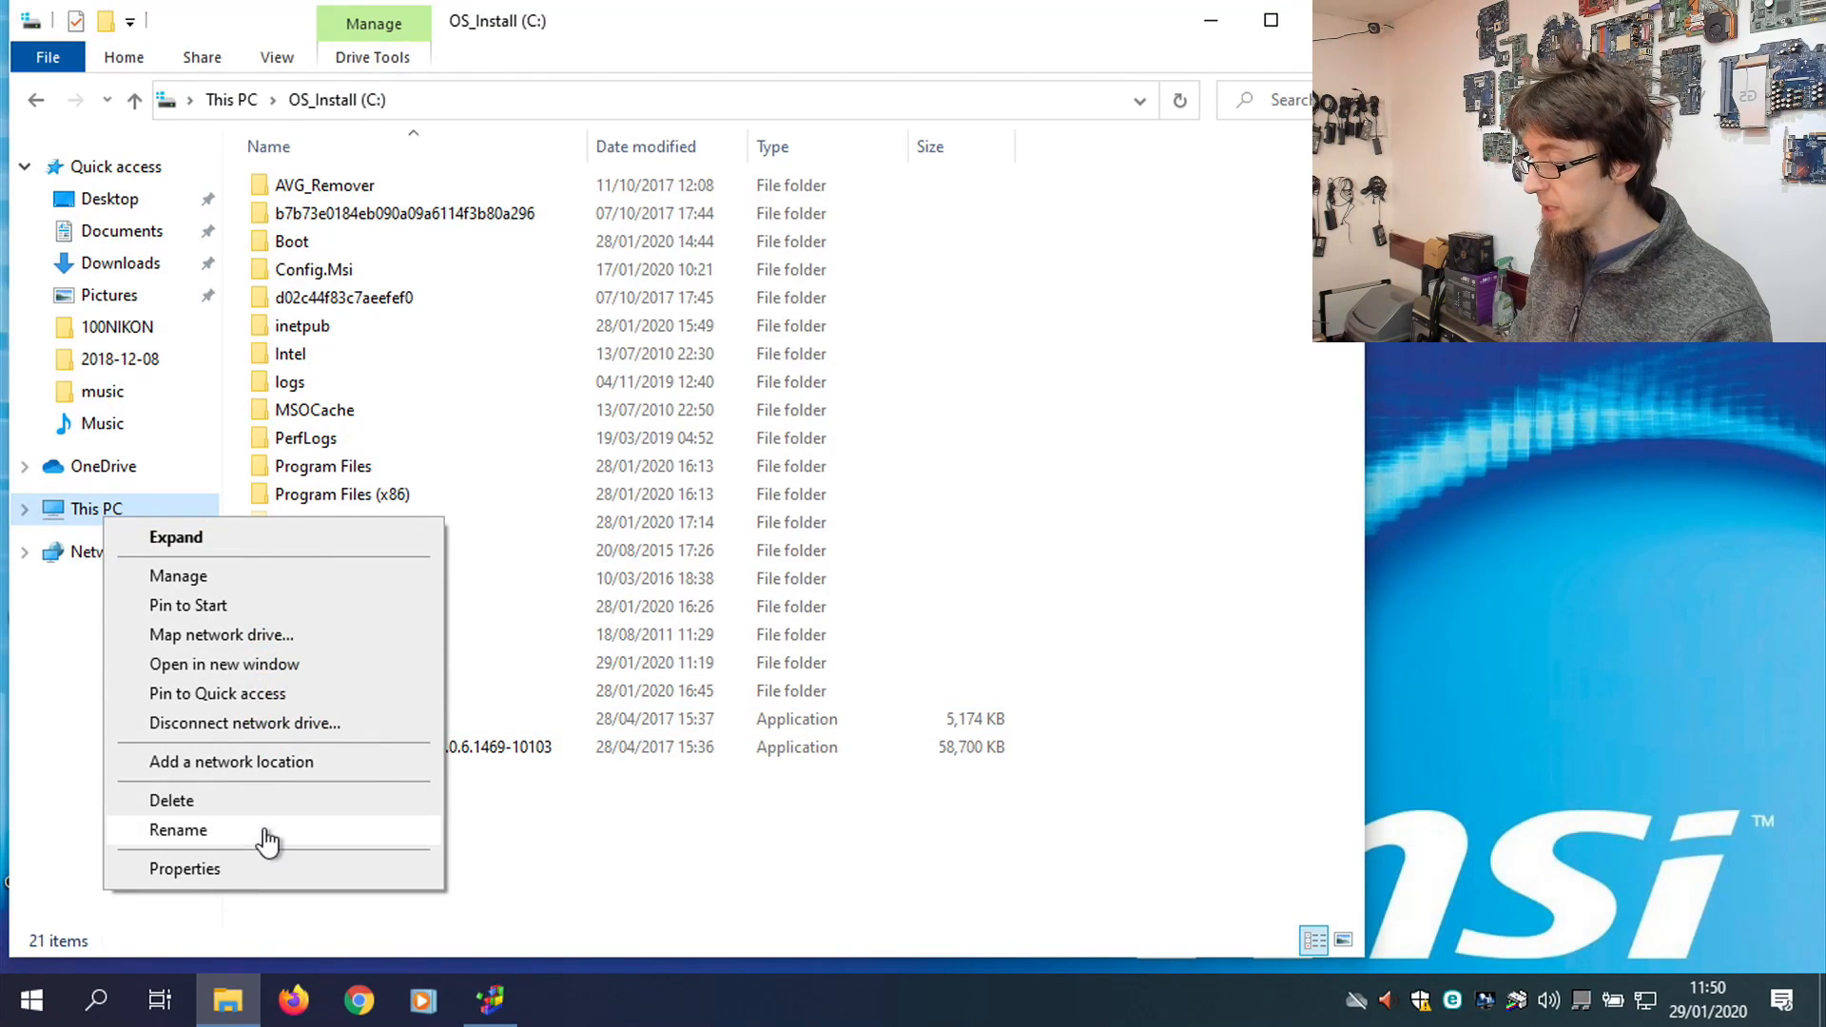
left_click(273, 875)
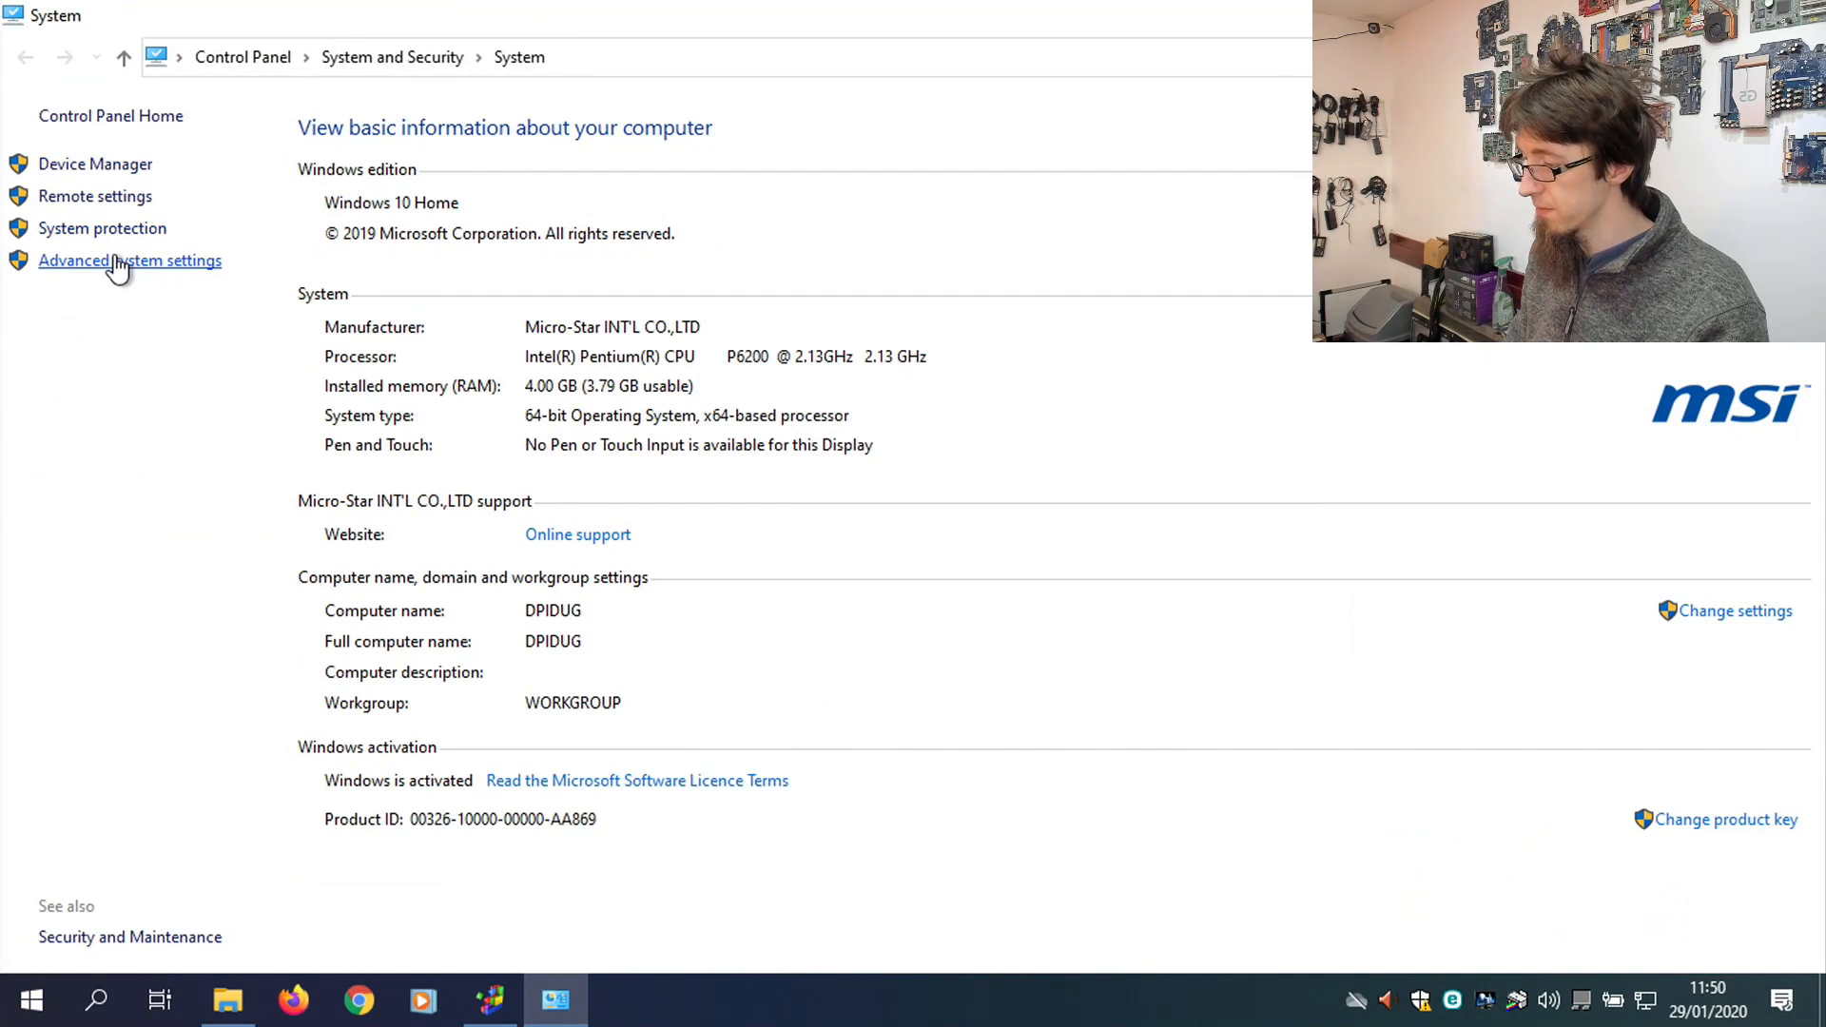
Reach the Virtual Memory settings through Advanced system settings and Performance options.
left_click(130, 261)
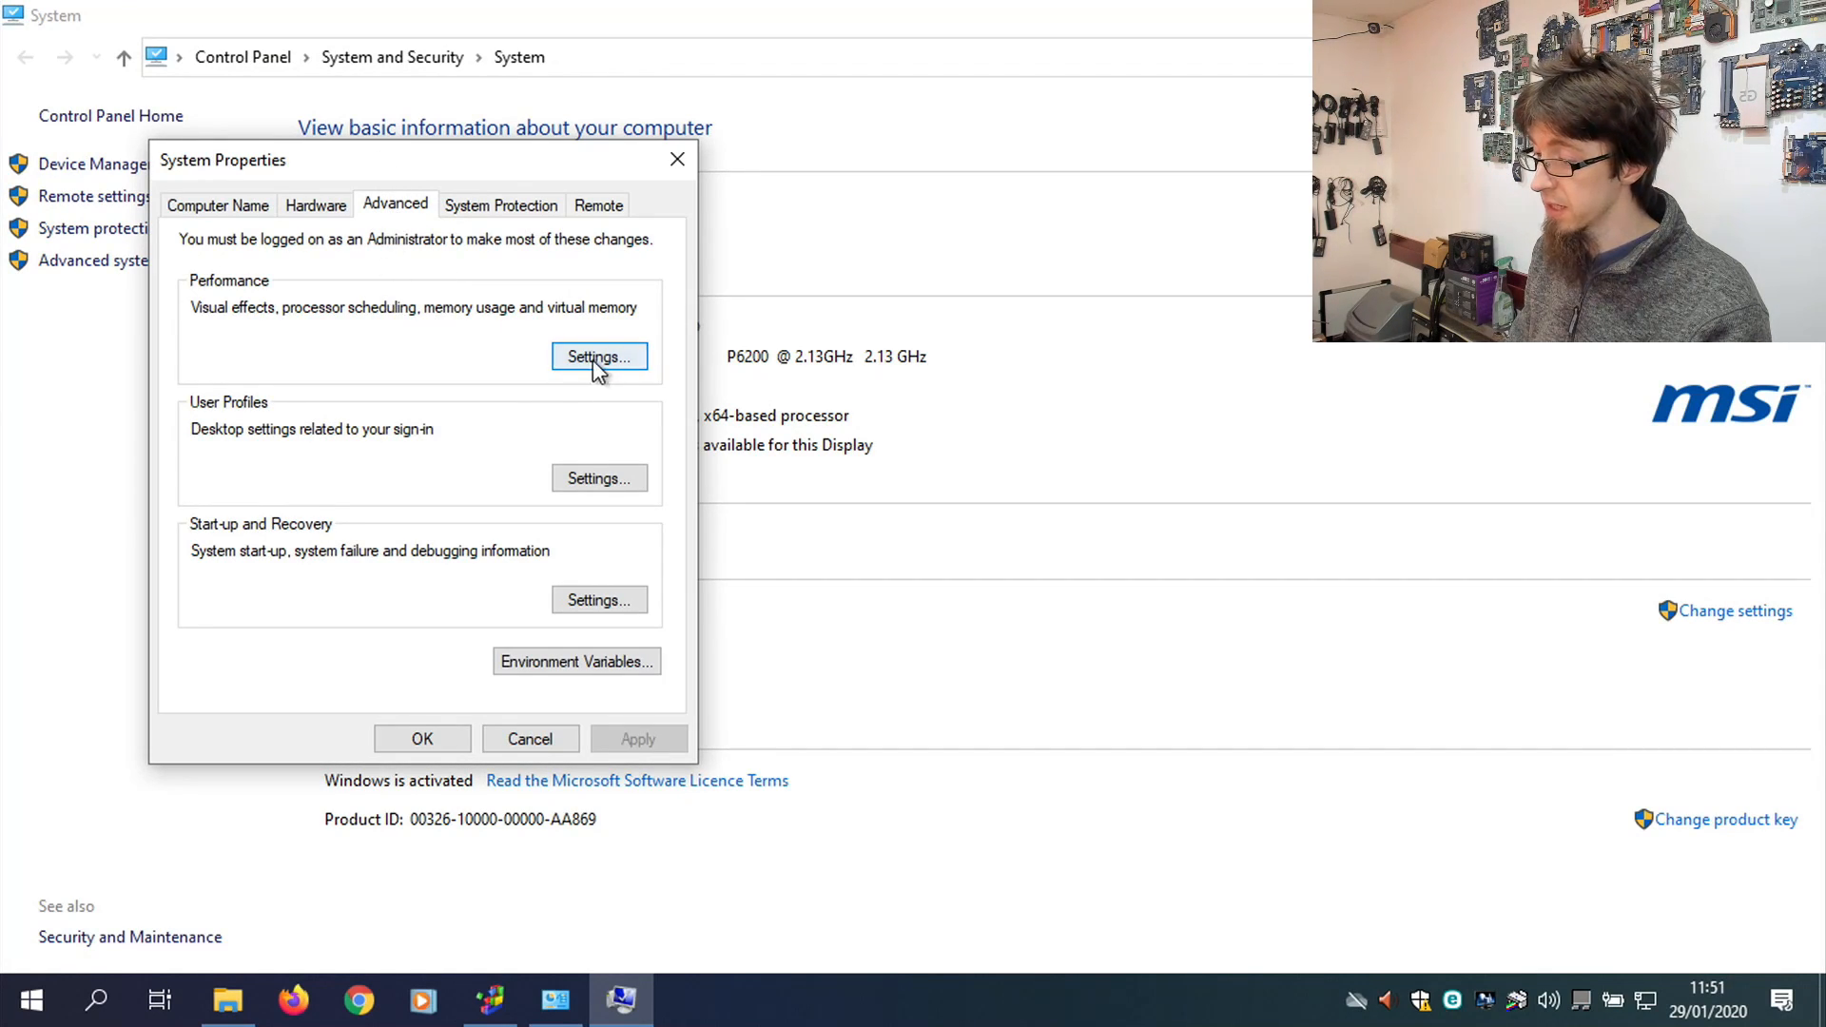
left_click(600, 357)
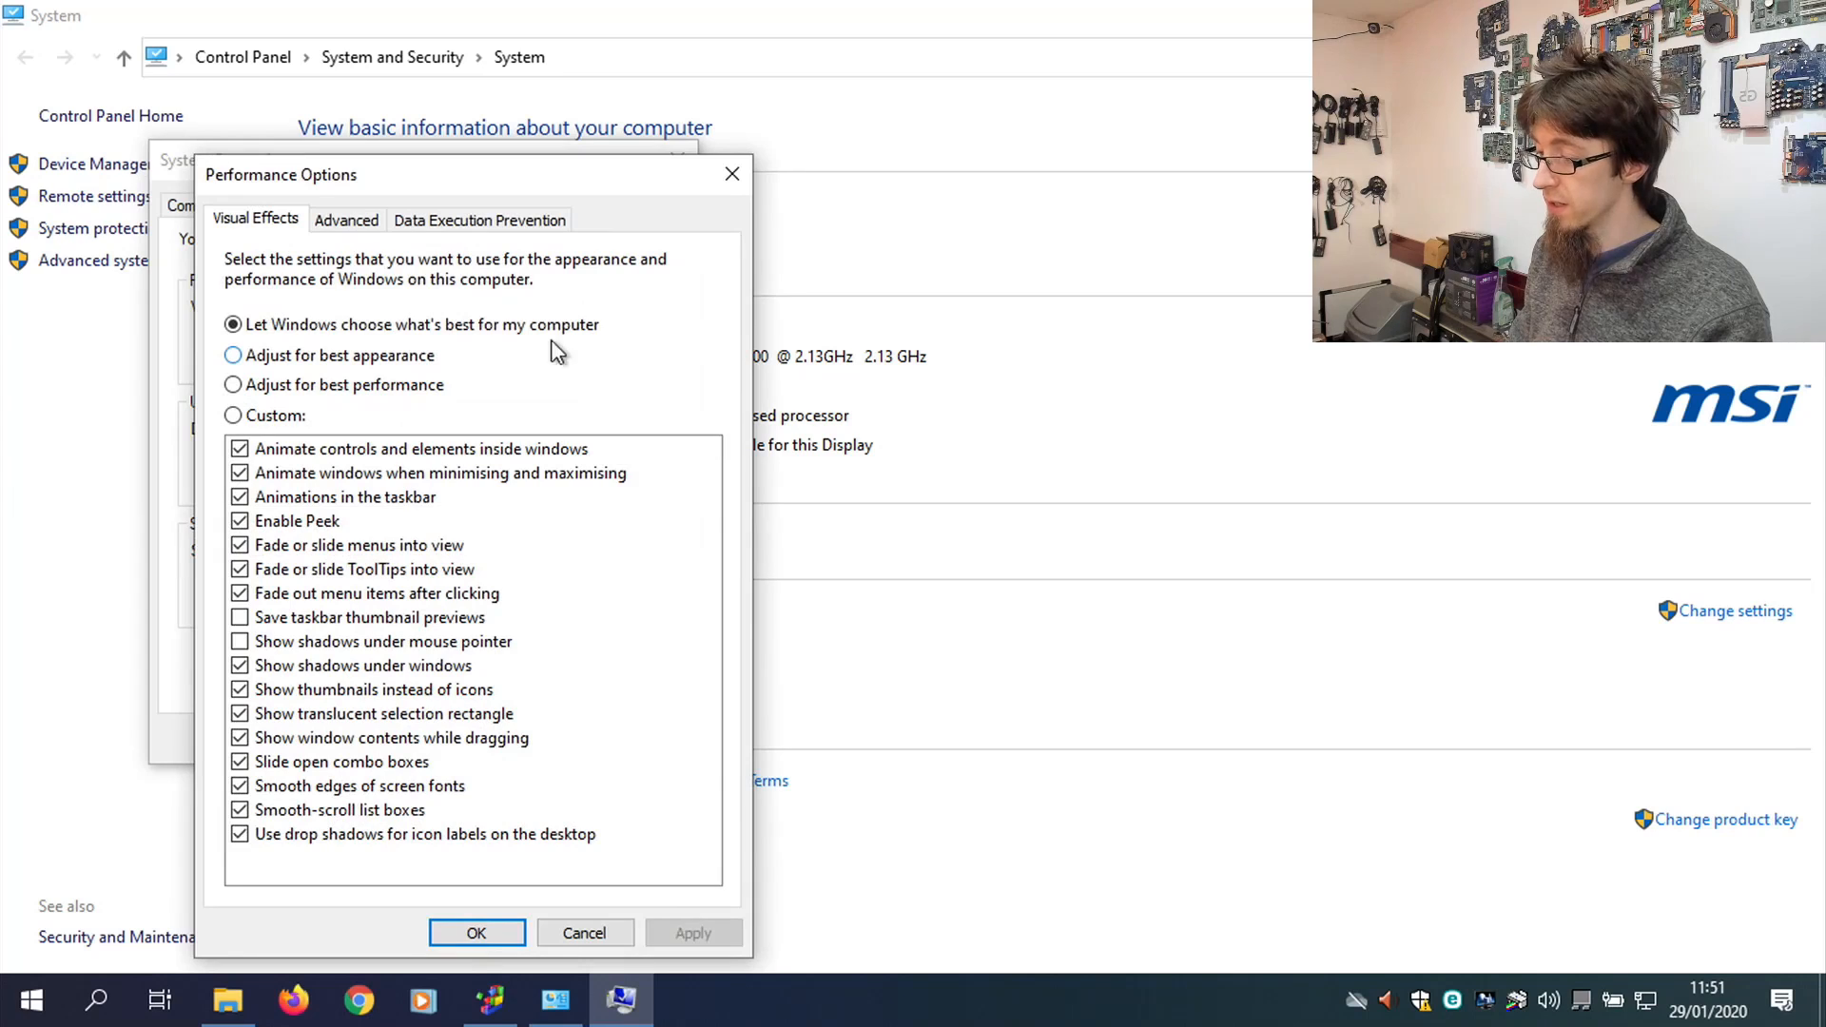
left_click(346, 219)
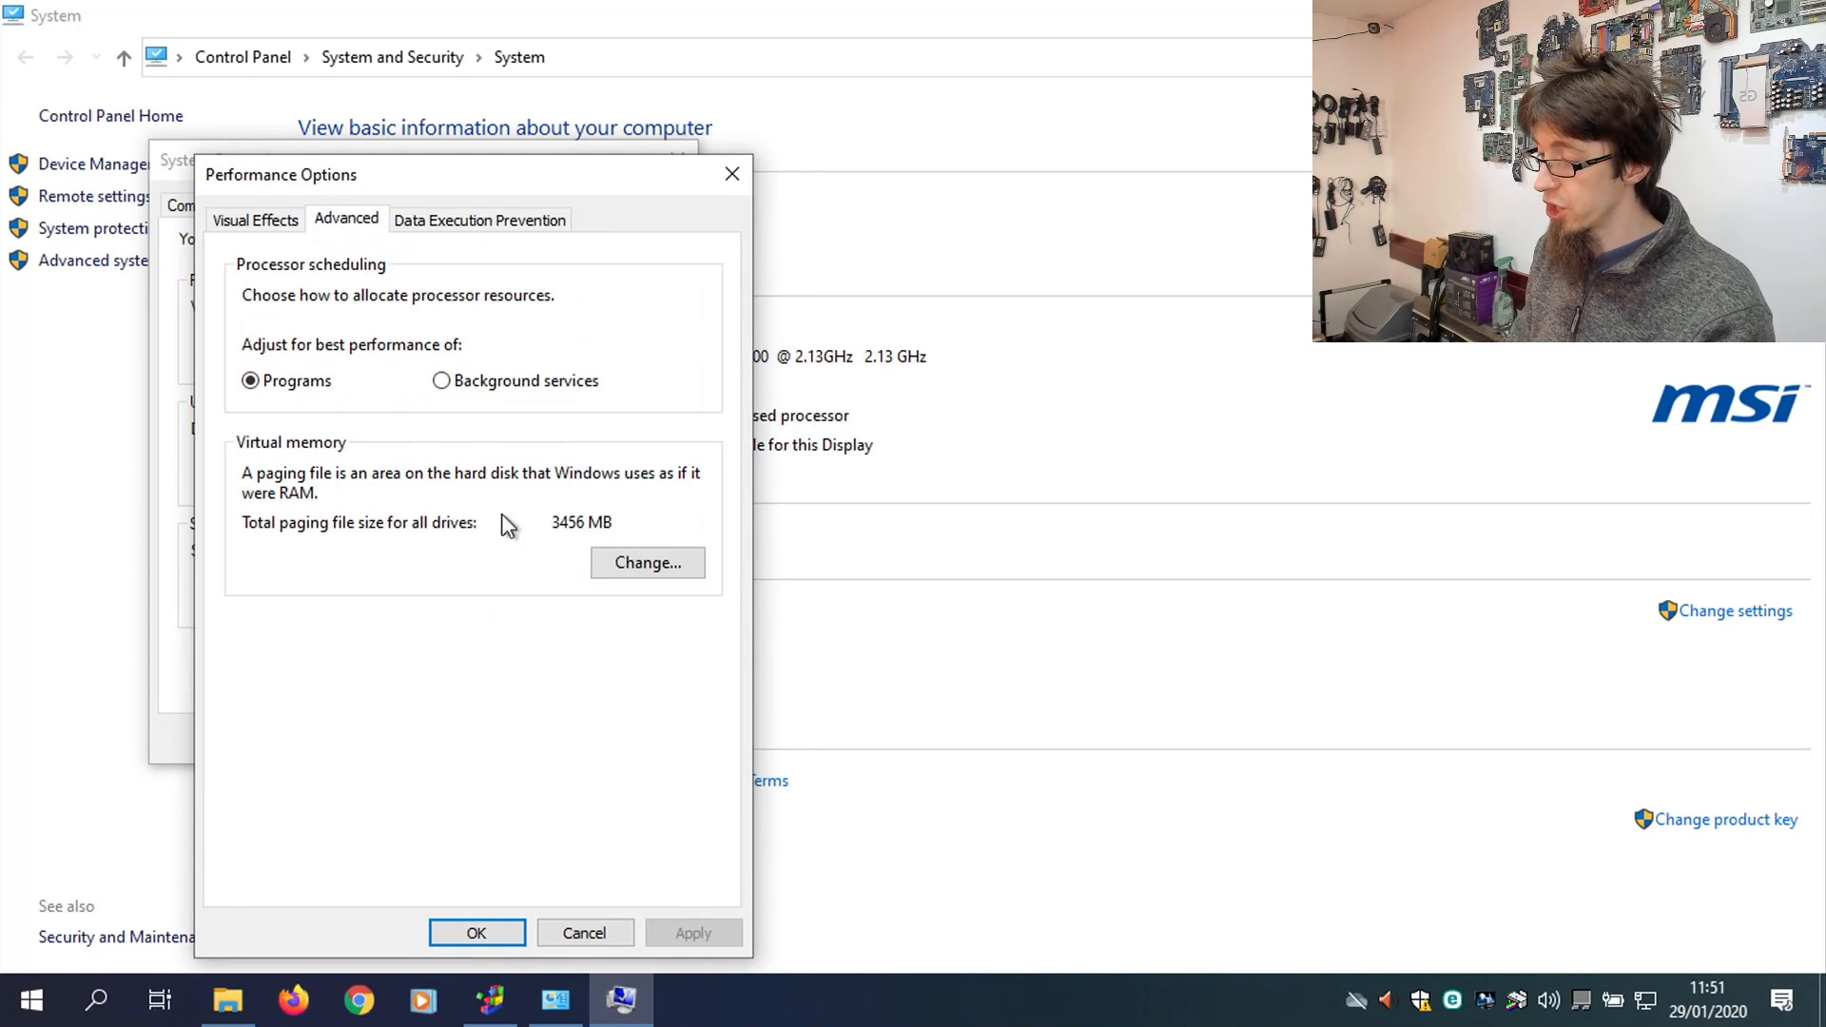
left_click(647, 563)
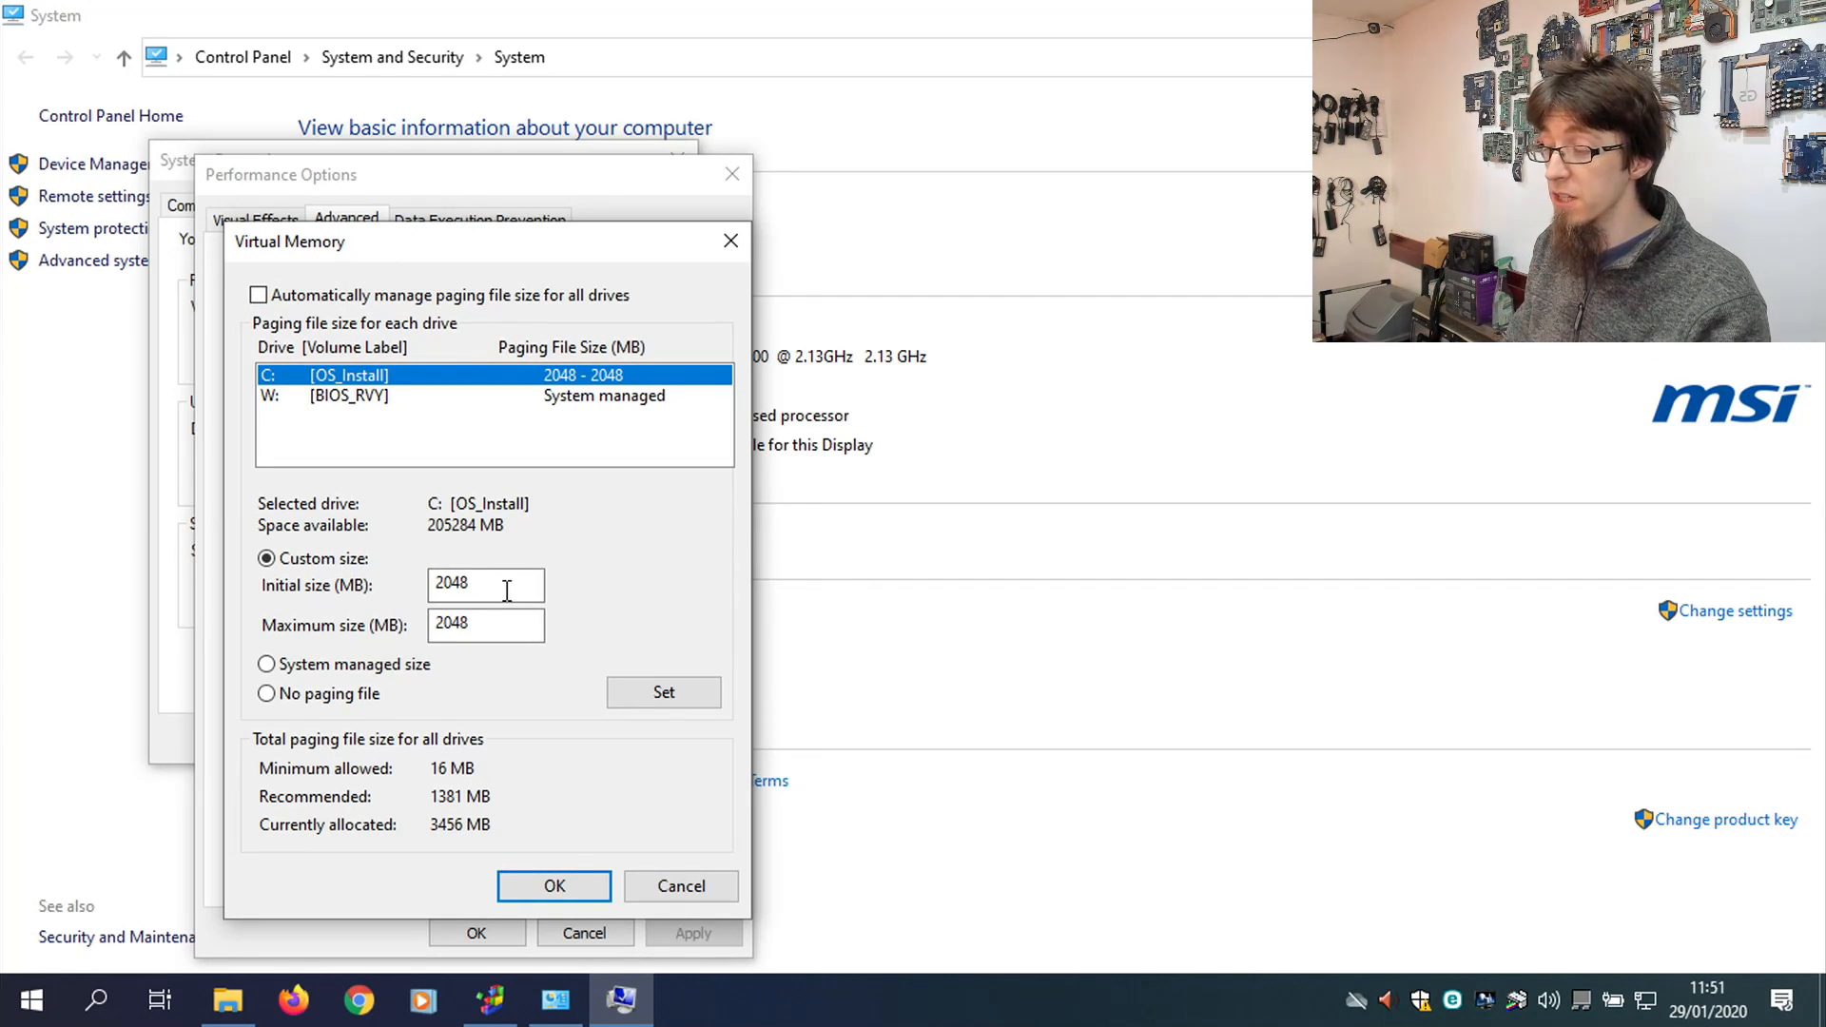
Set the C: paging file to 16 MB, accepting the small-size warning and the restart notice.
triple_click(486, 584)
type("16")
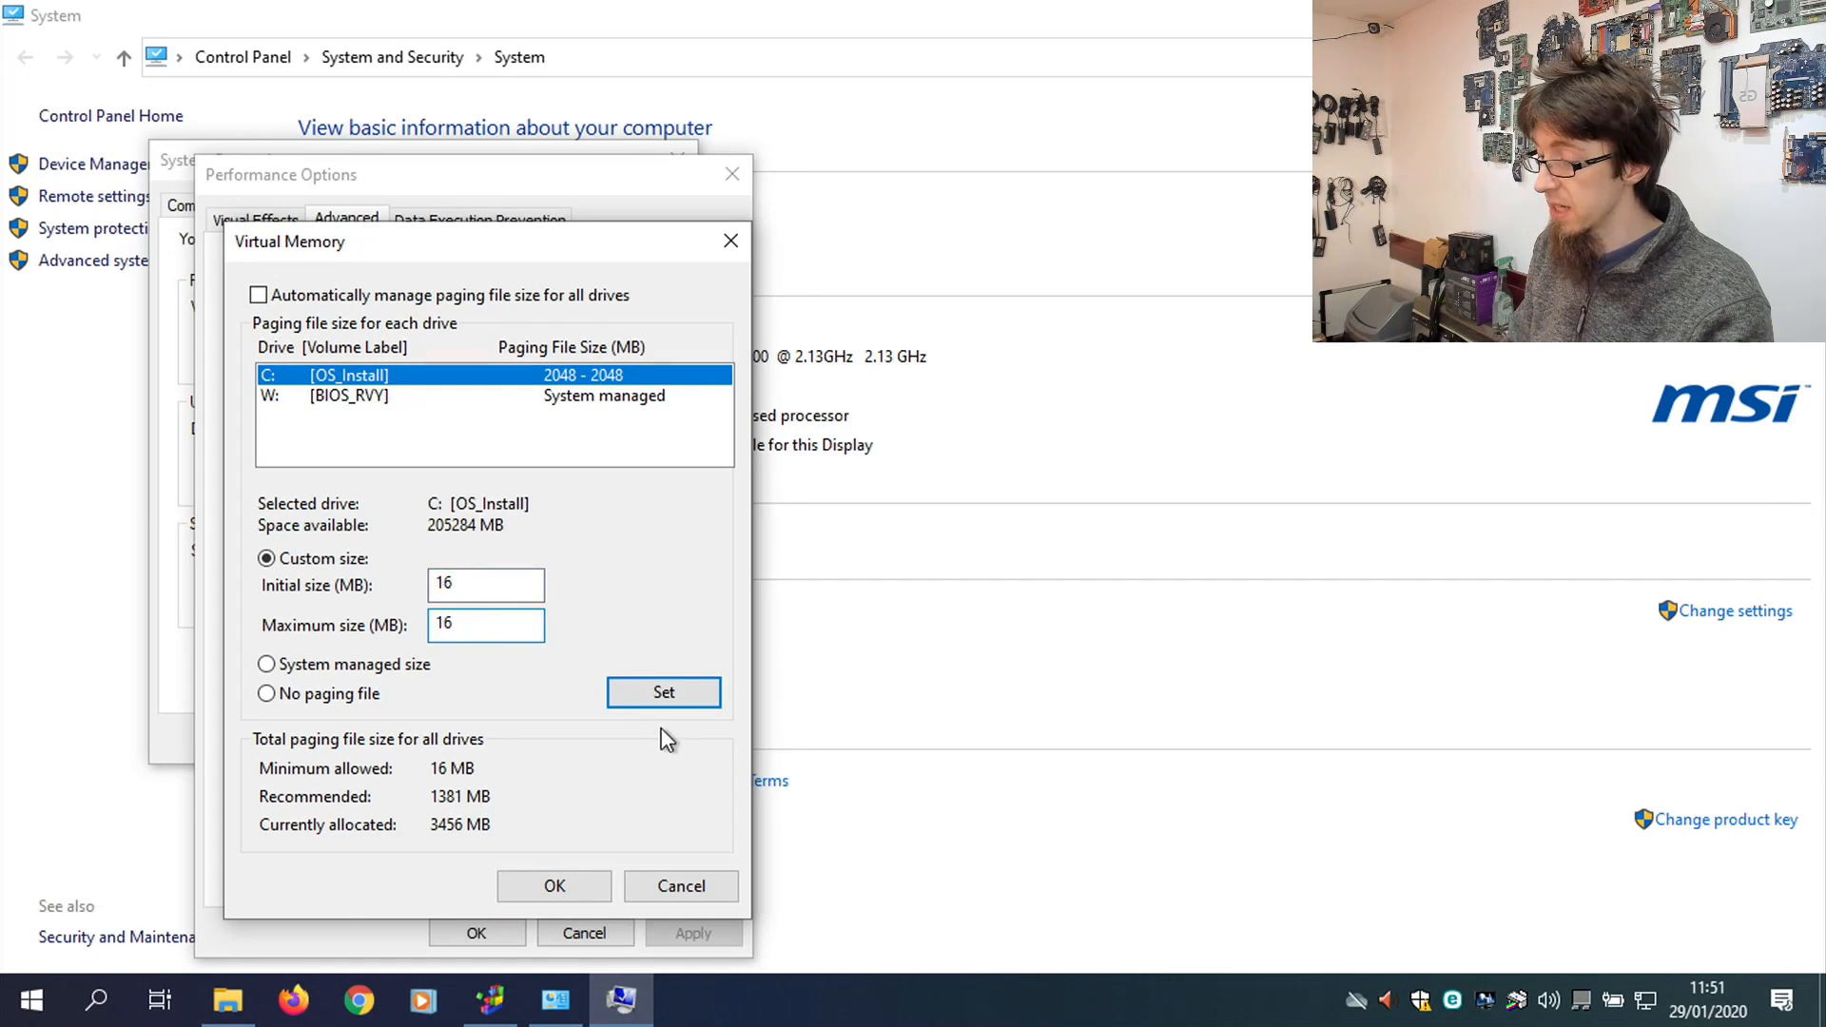
left_click(664, 692)
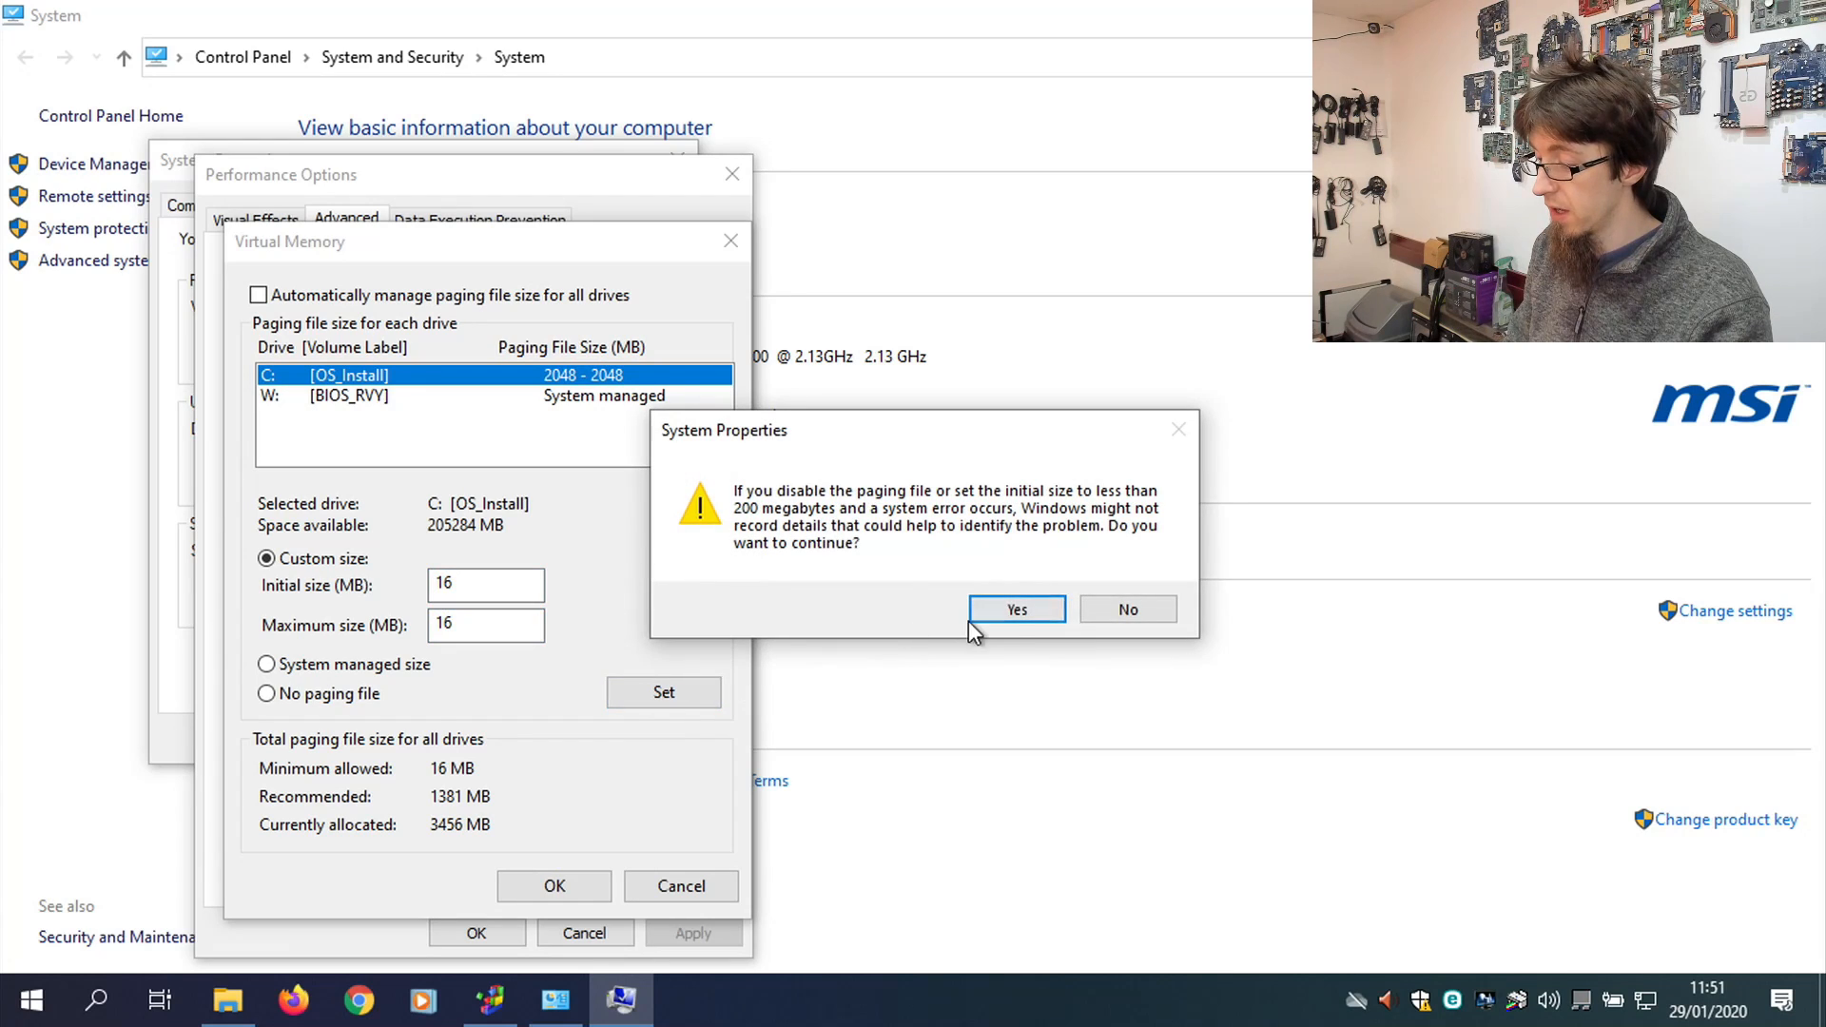
left_click(1016, 609)
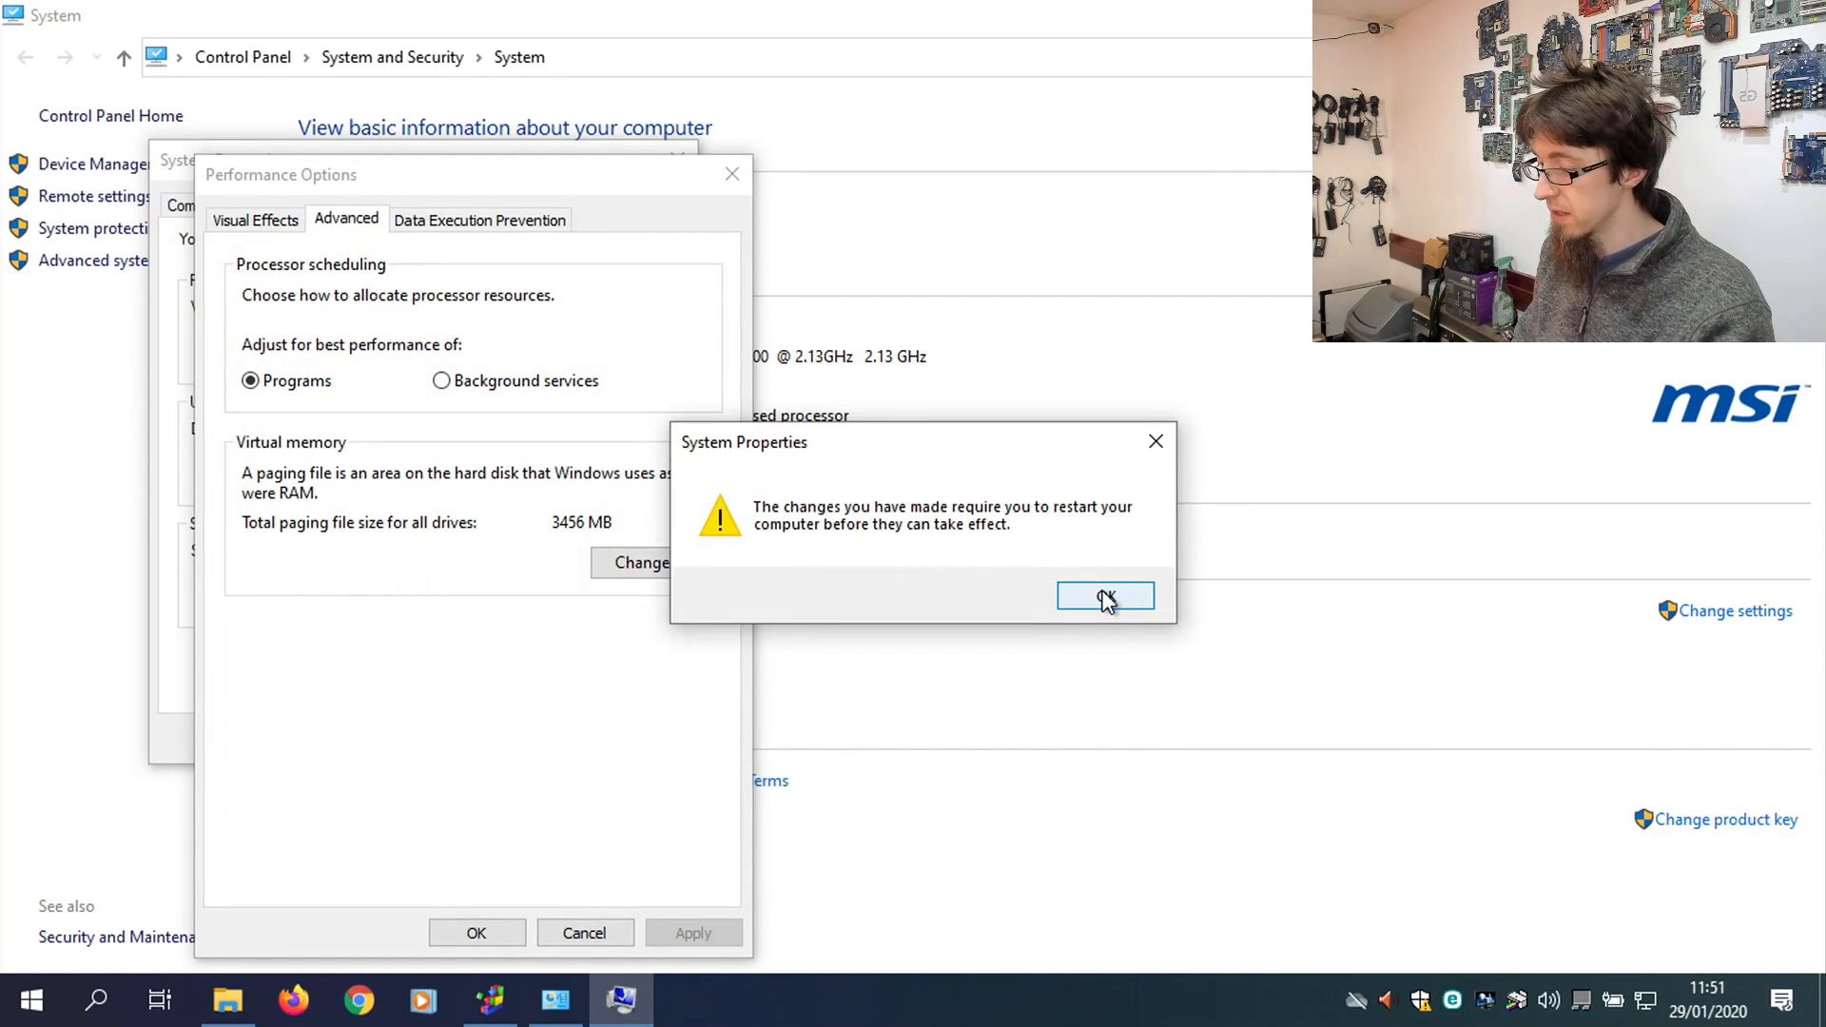
left_click(1105, 595)
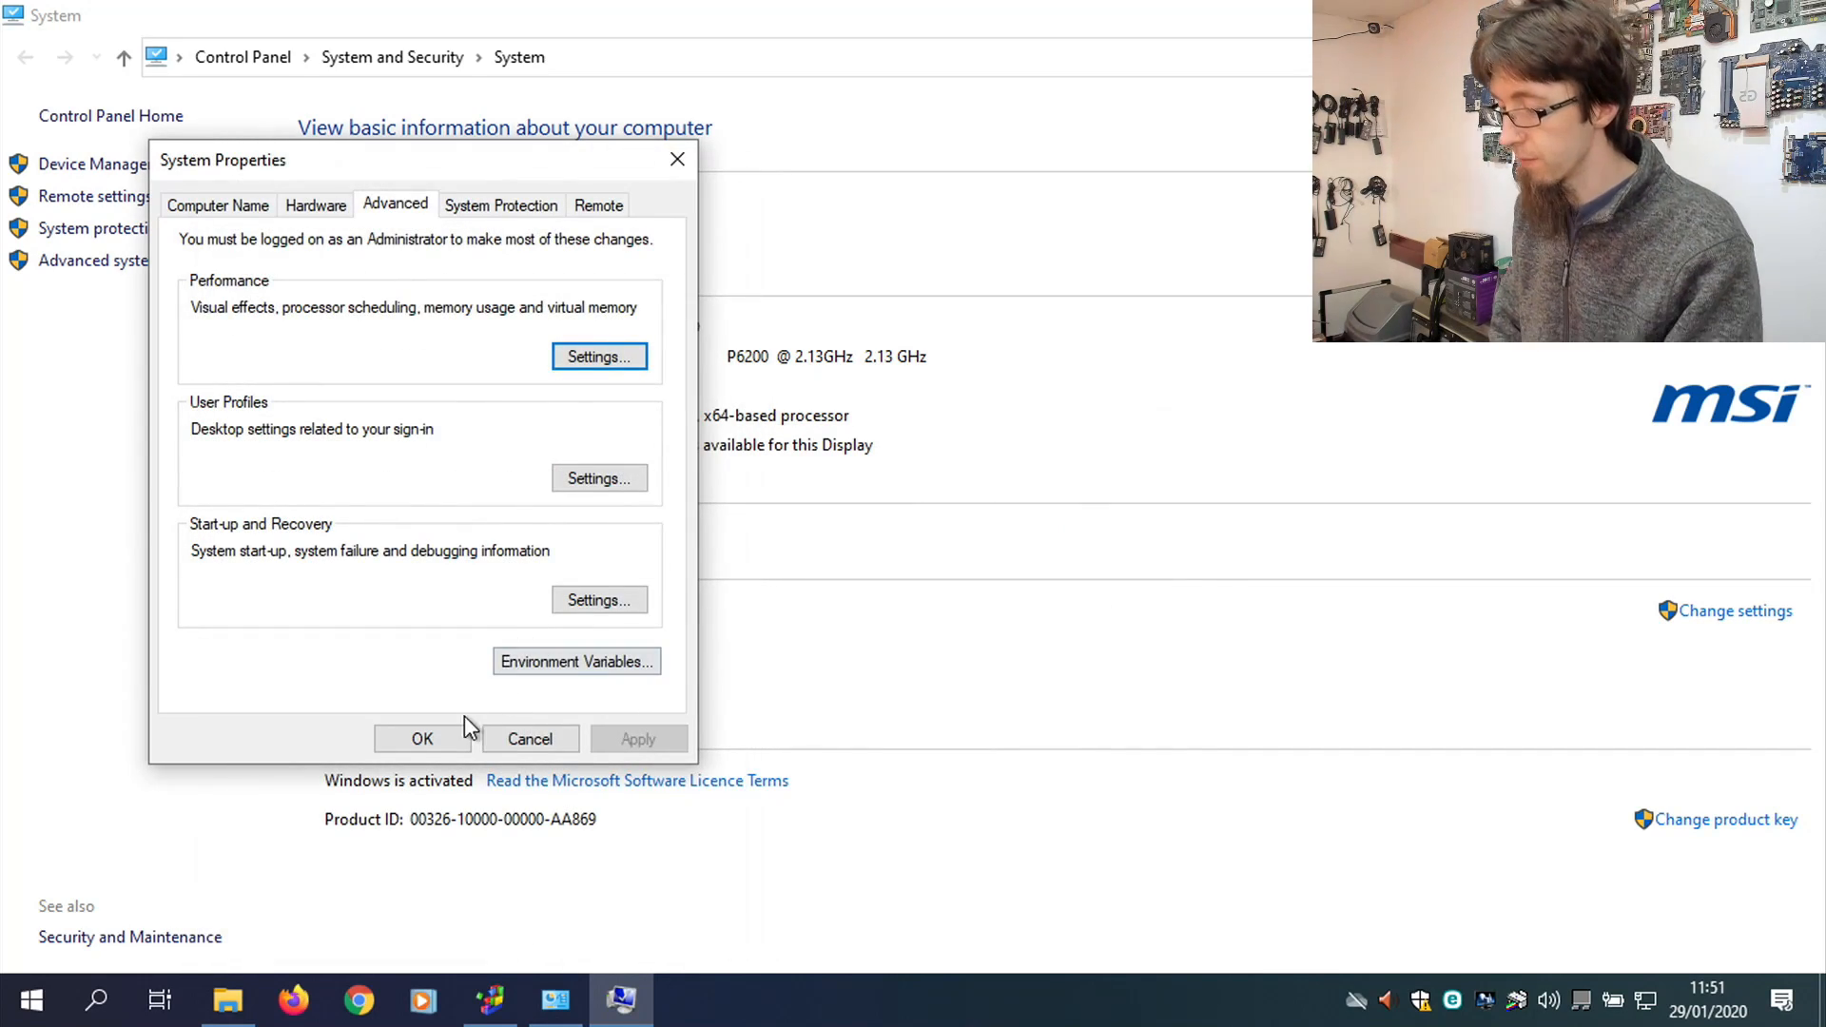
left_click(422, 739)
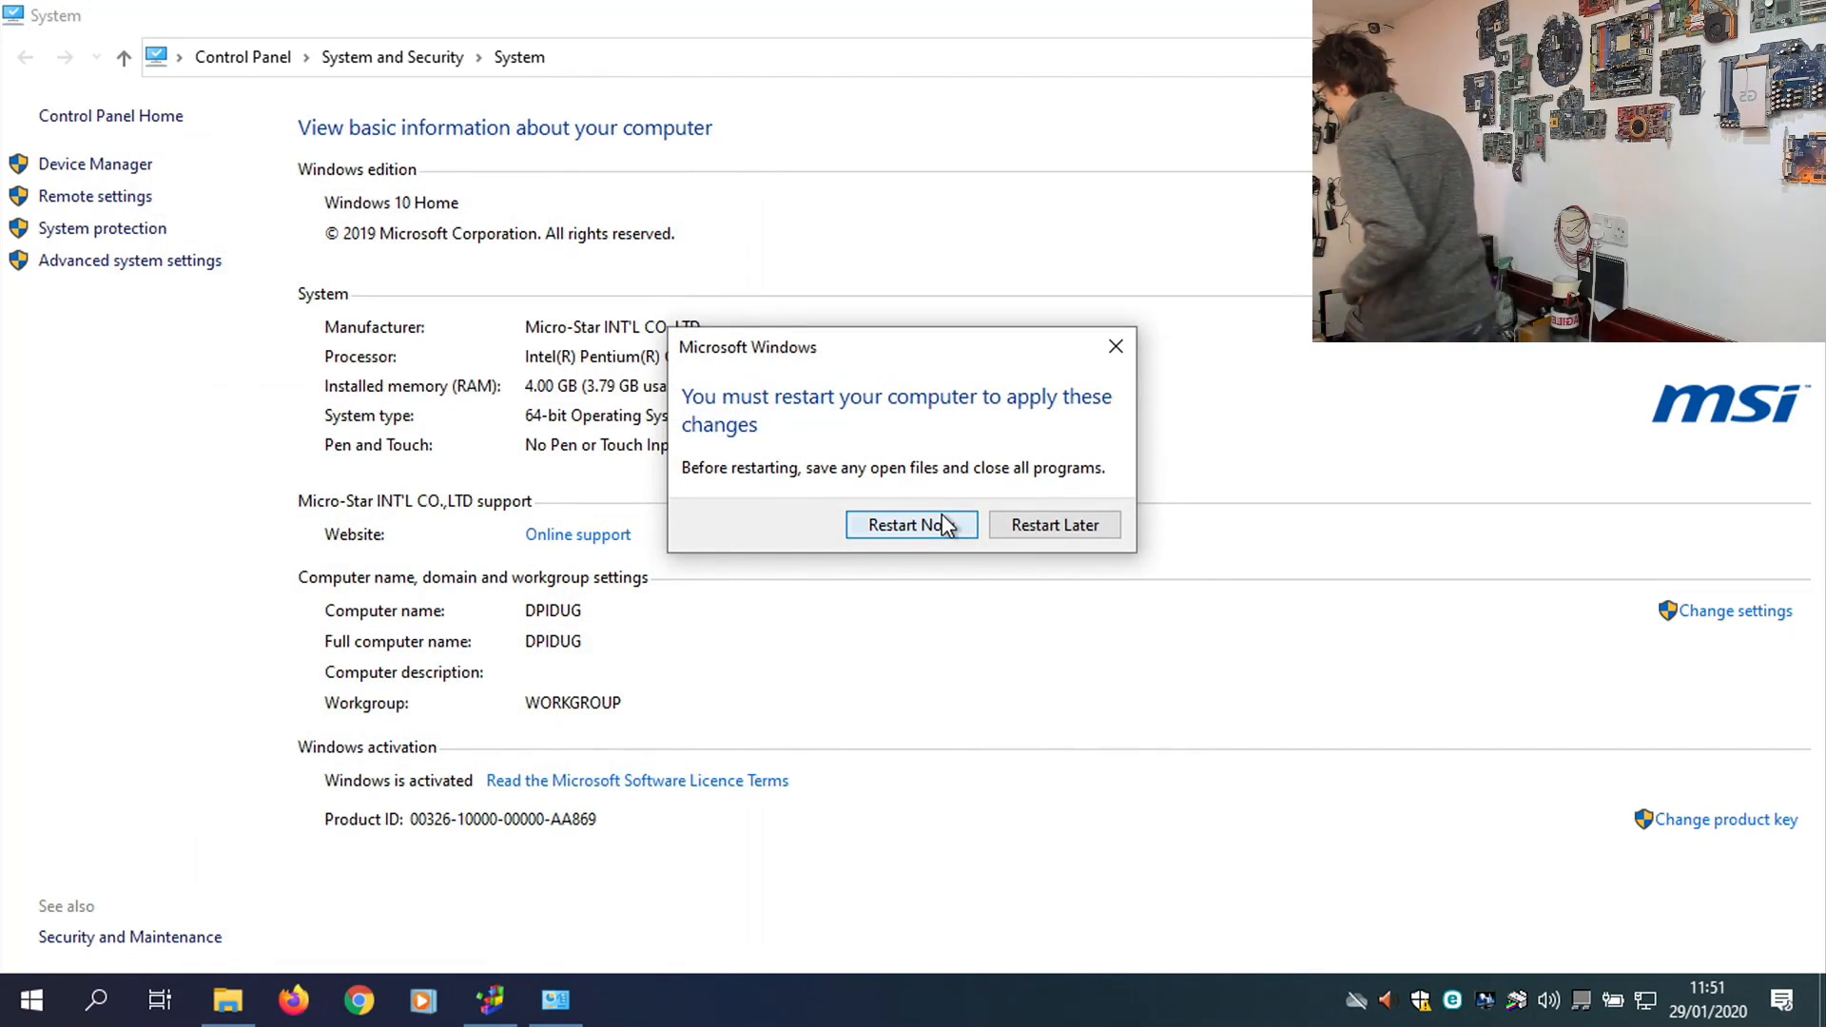
Restart the laptop now, then bring up This PC's options to reopen system information.
left_click(911, 525)
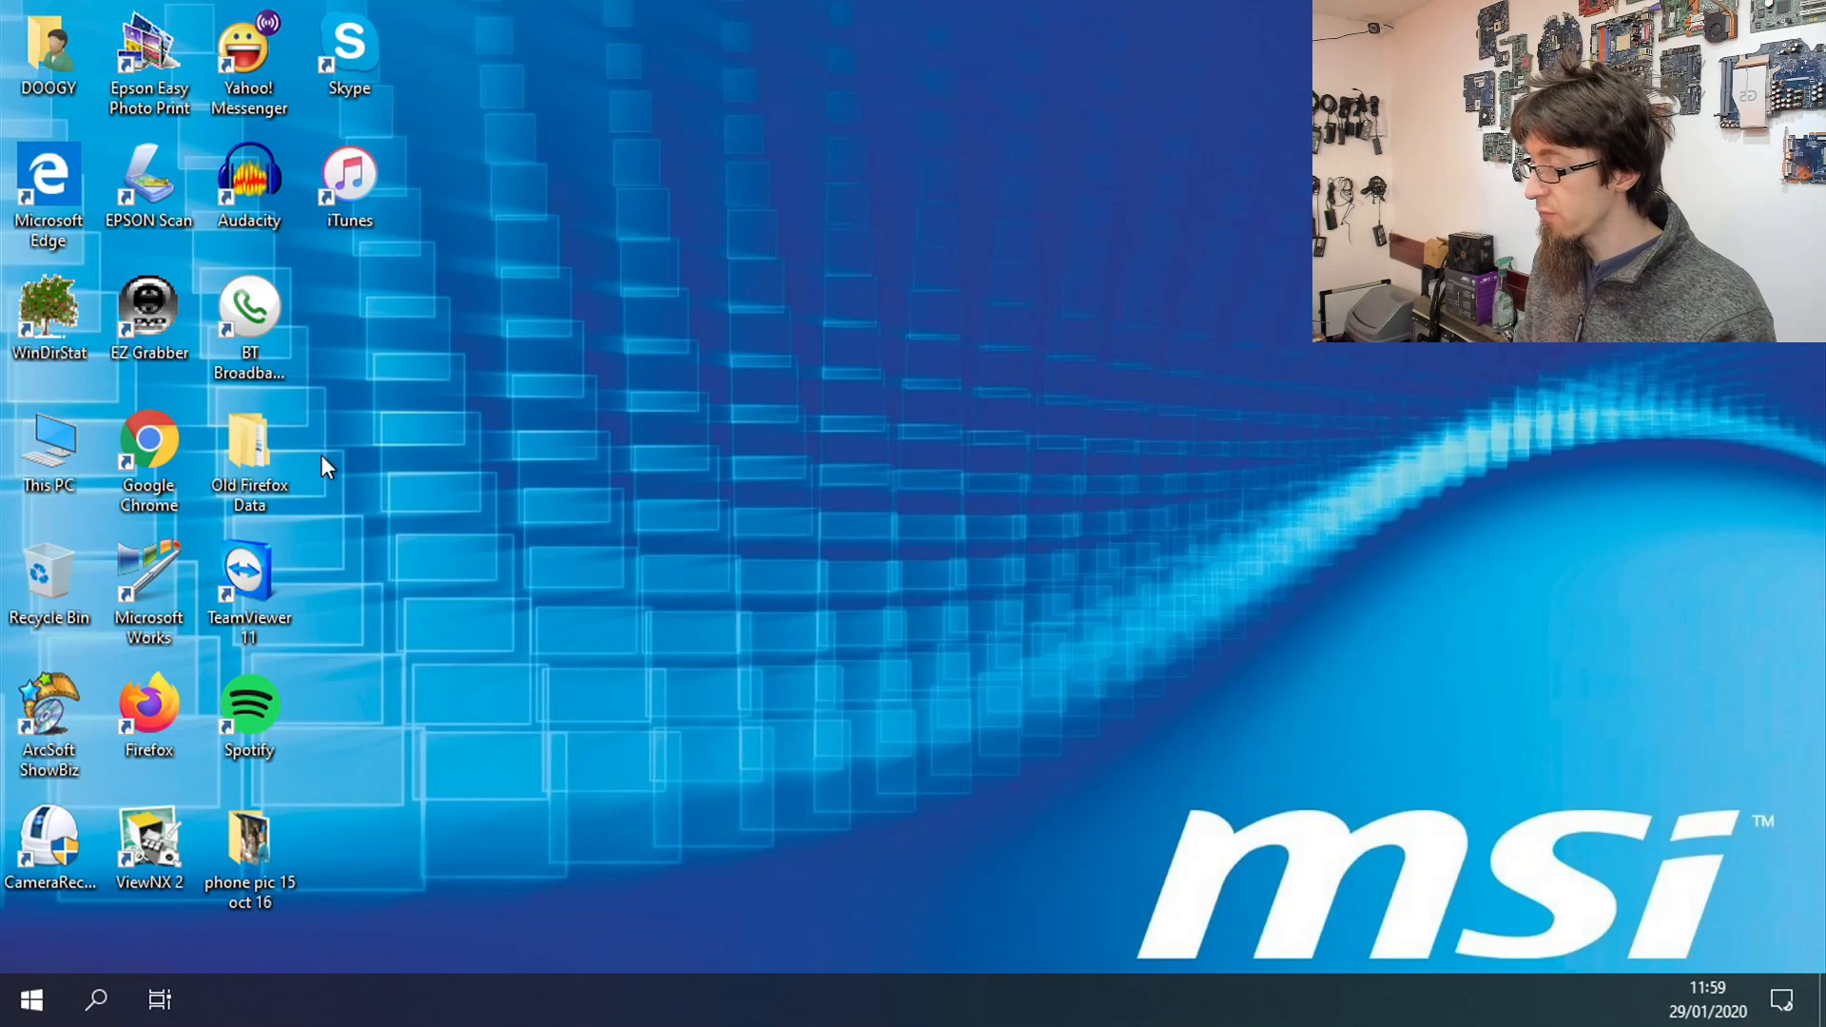
mouse_move(38, 448)
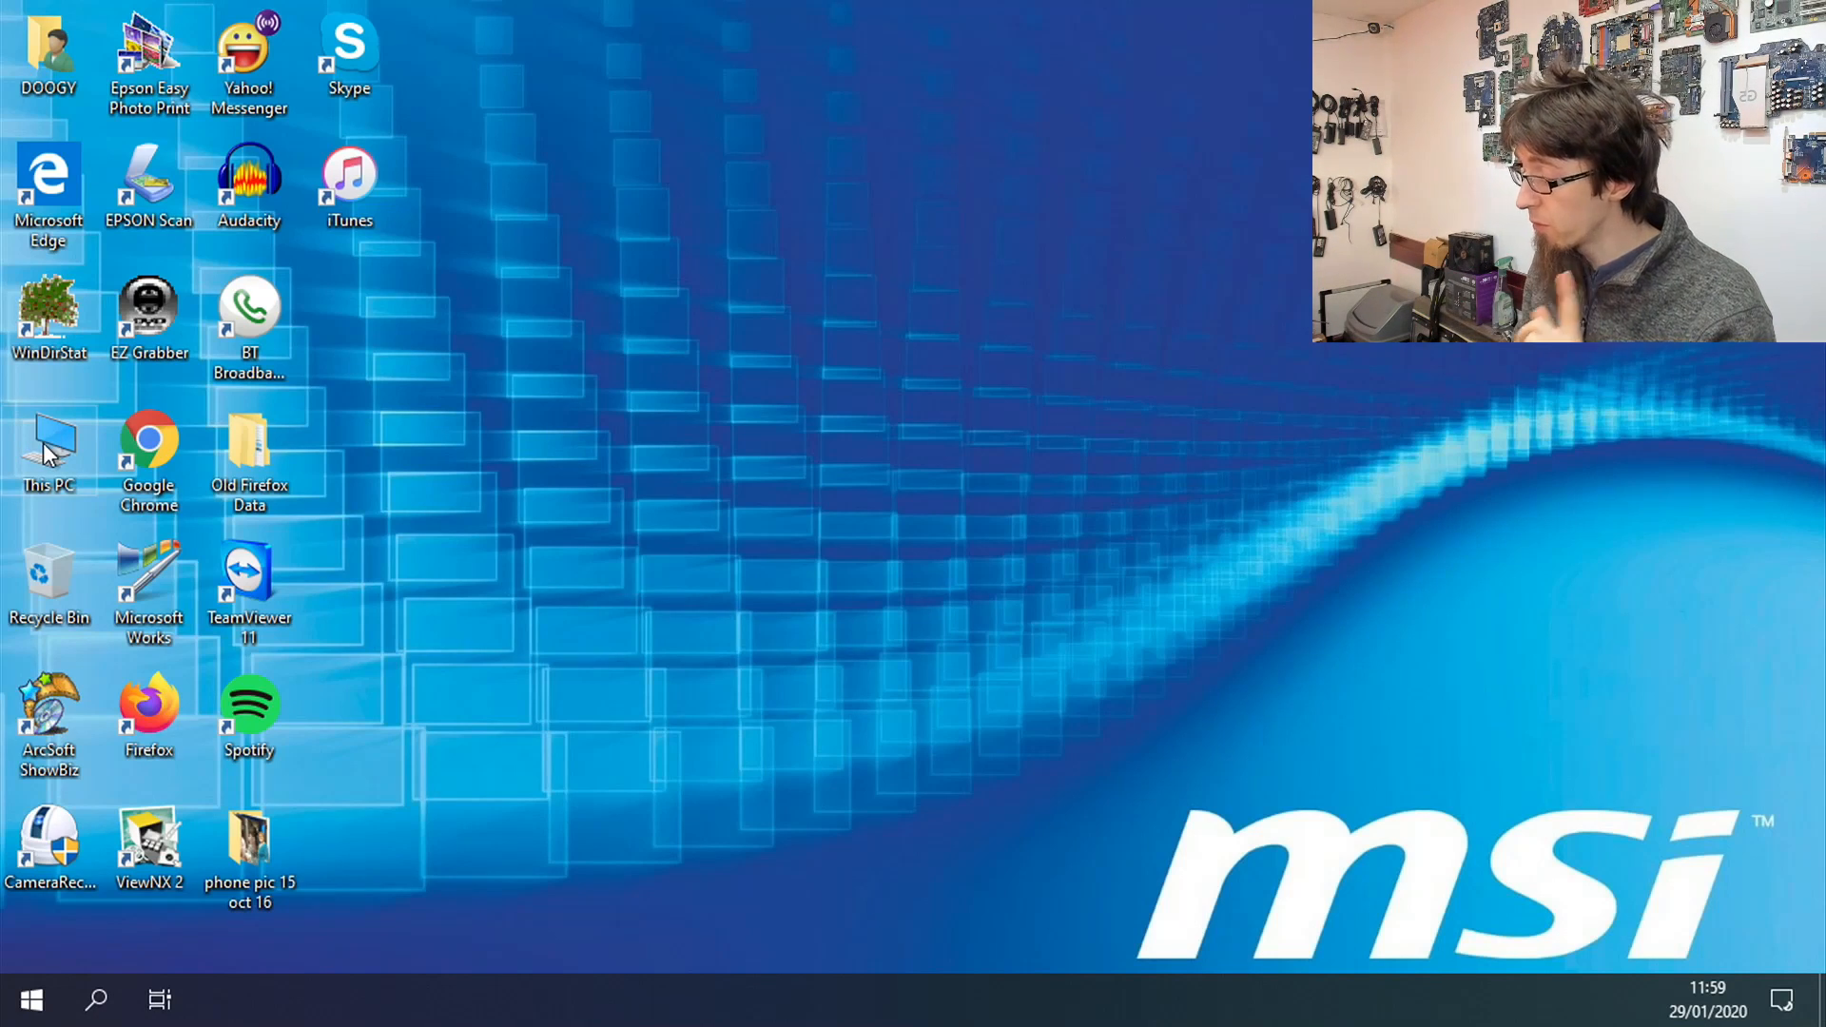
right_click(48, 449)
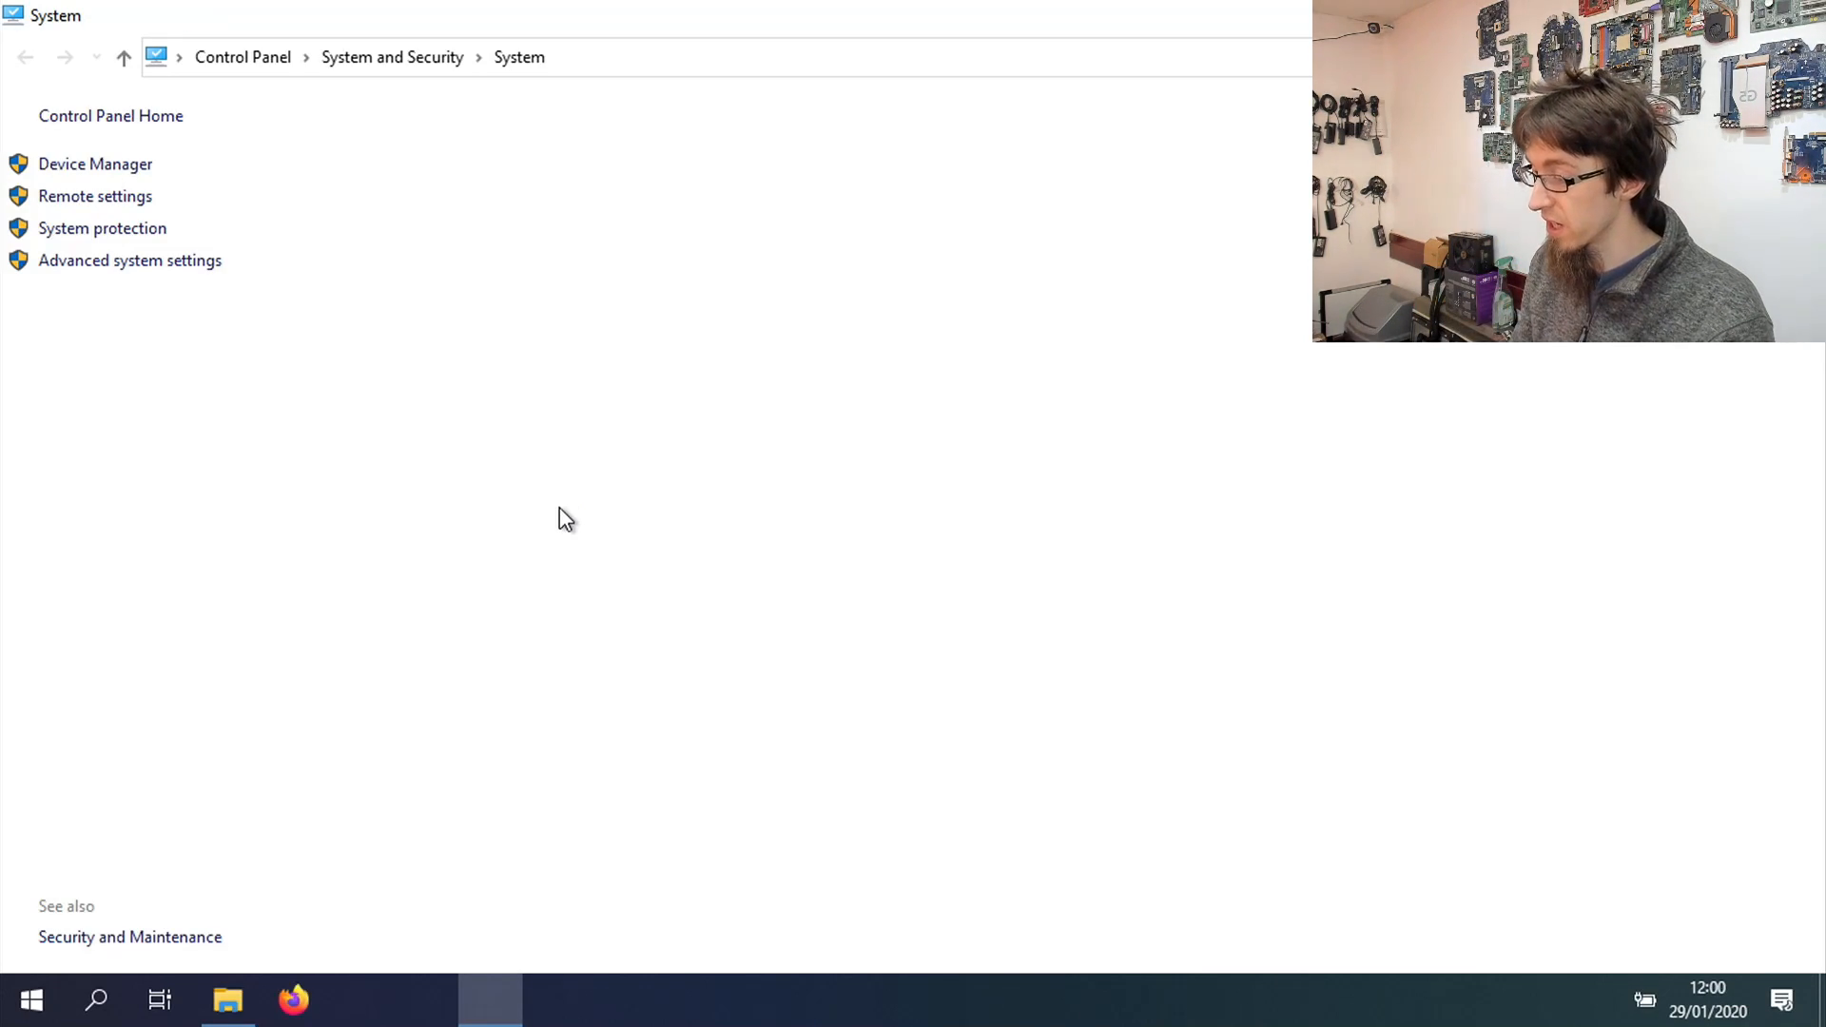
Show System Protection status (C: on, W: off) and select the OS_Install (C:) entry.
left_click(128, 260)
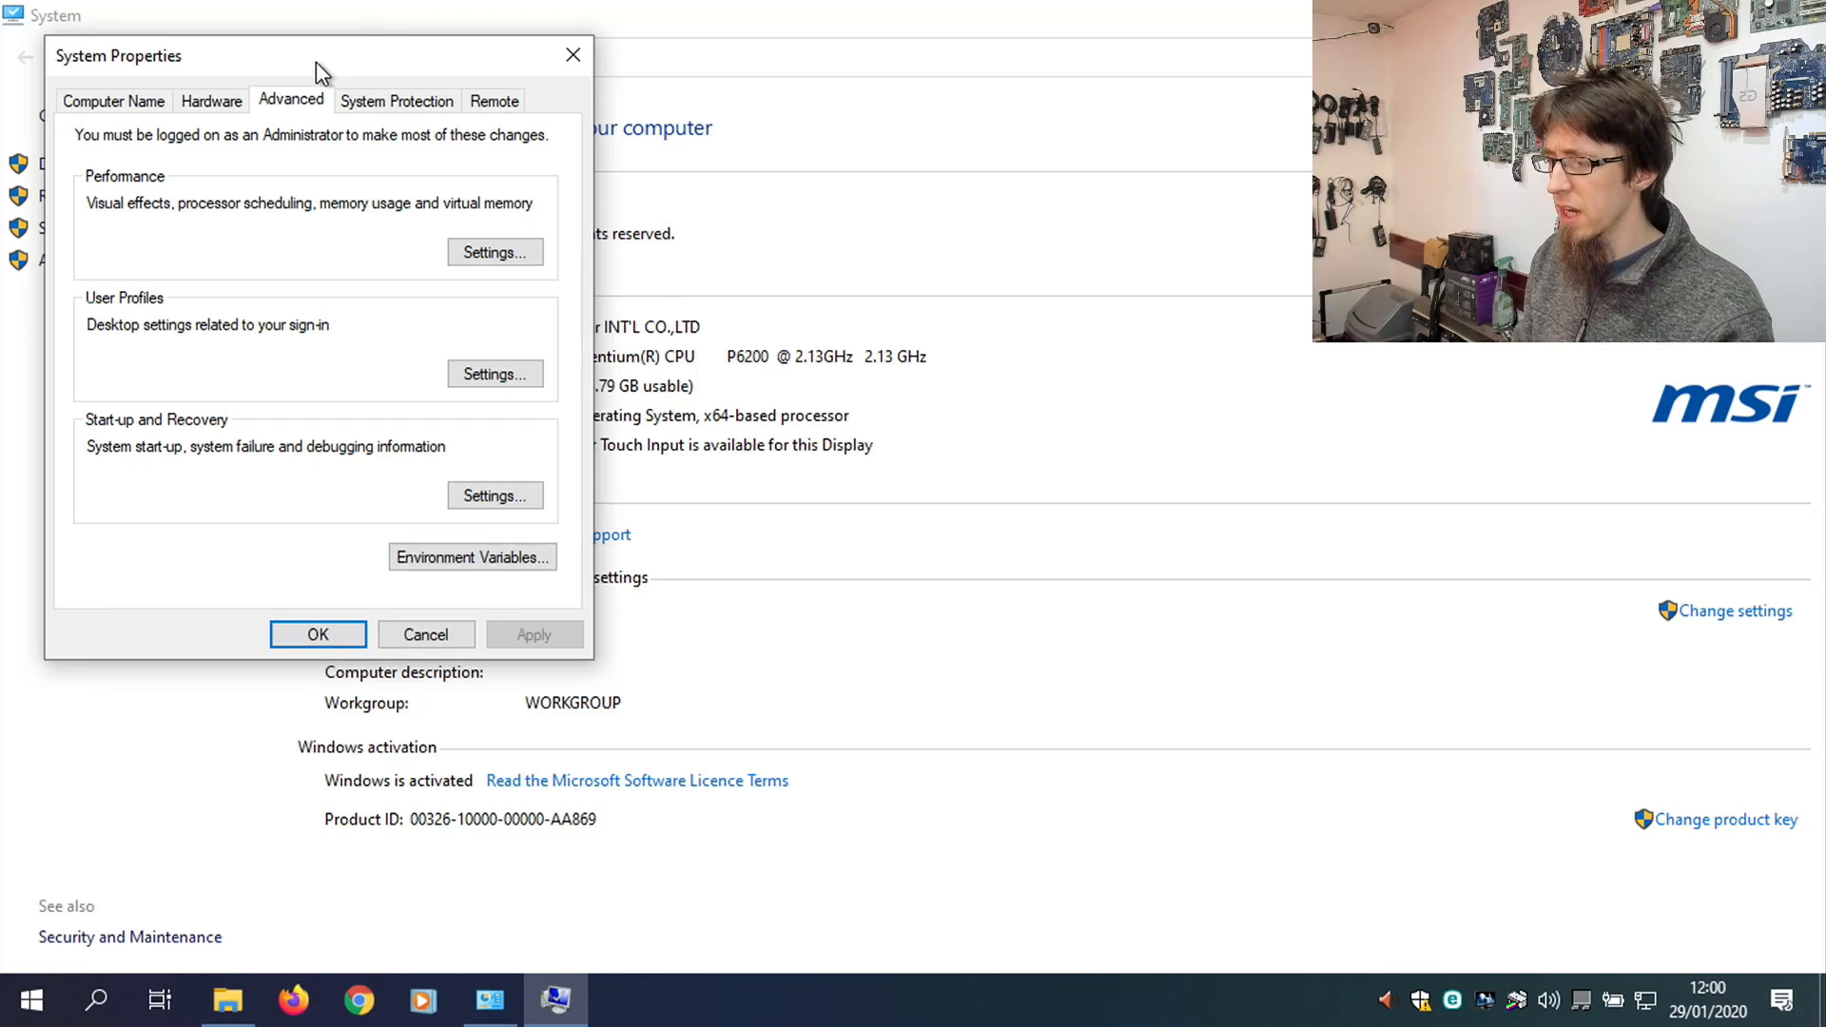
mouse_move(350, 150)
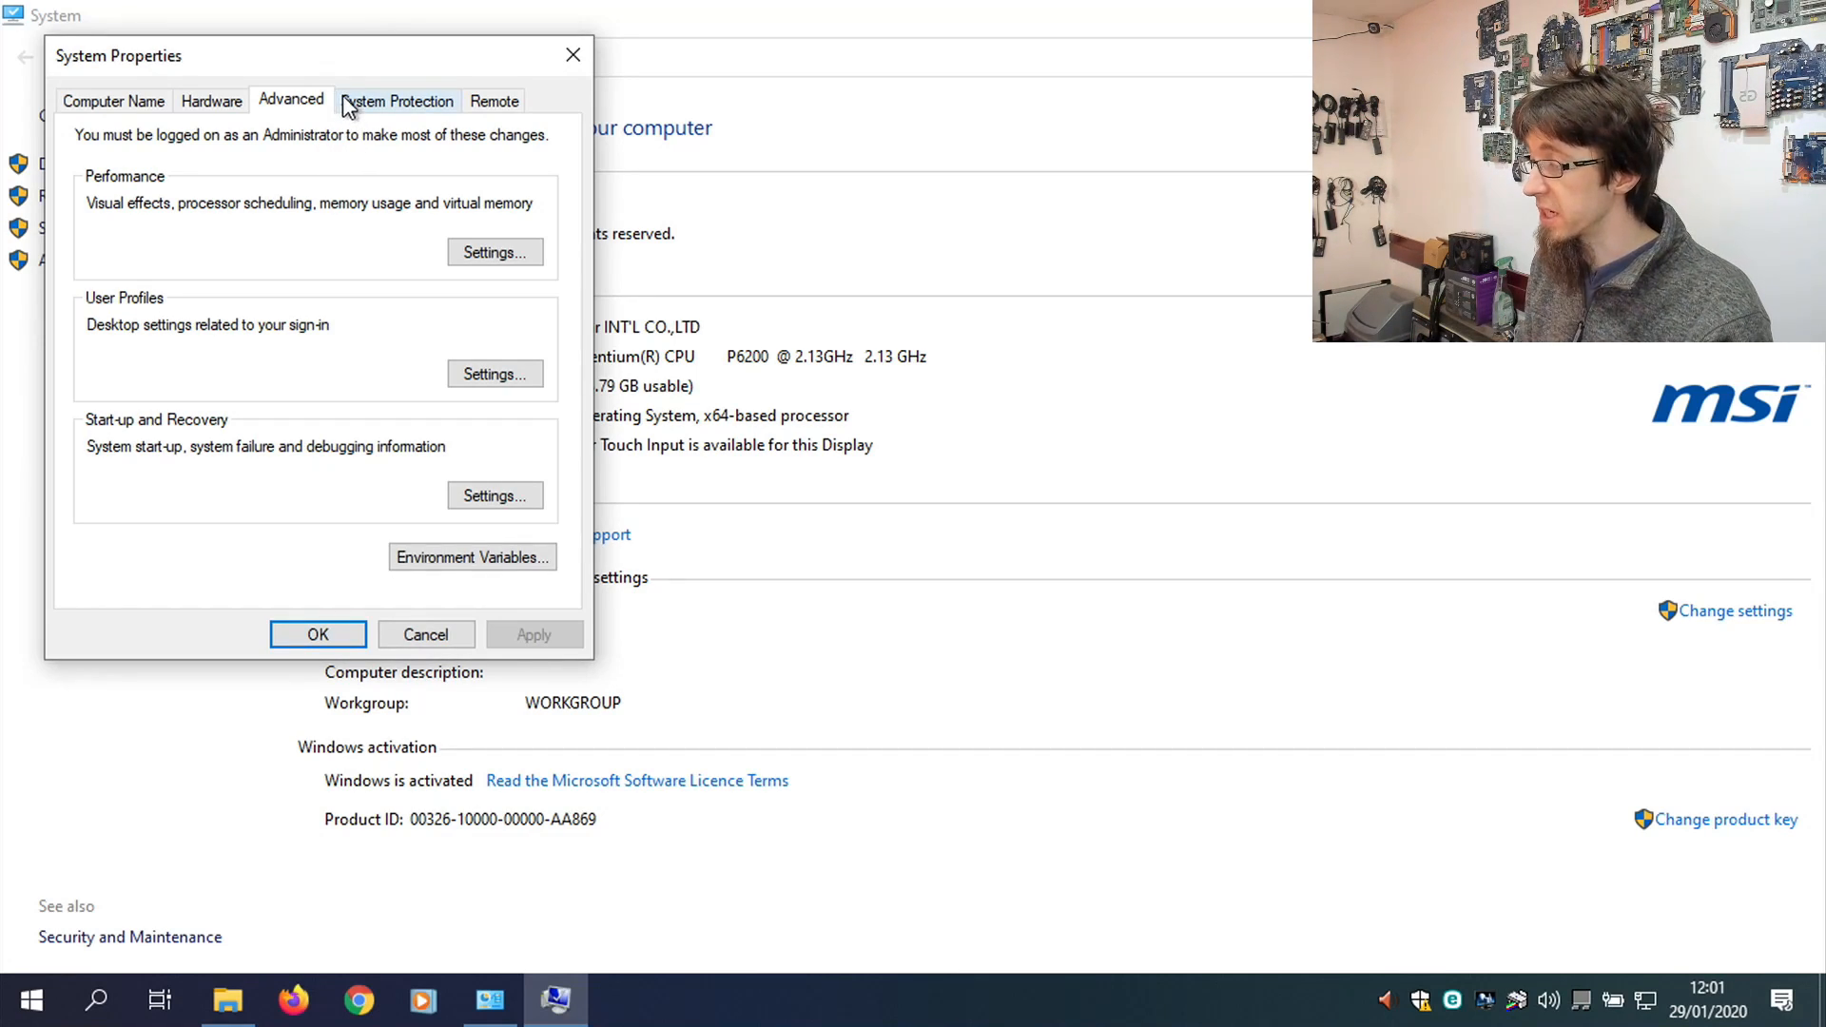
mouse_move(343, 75)
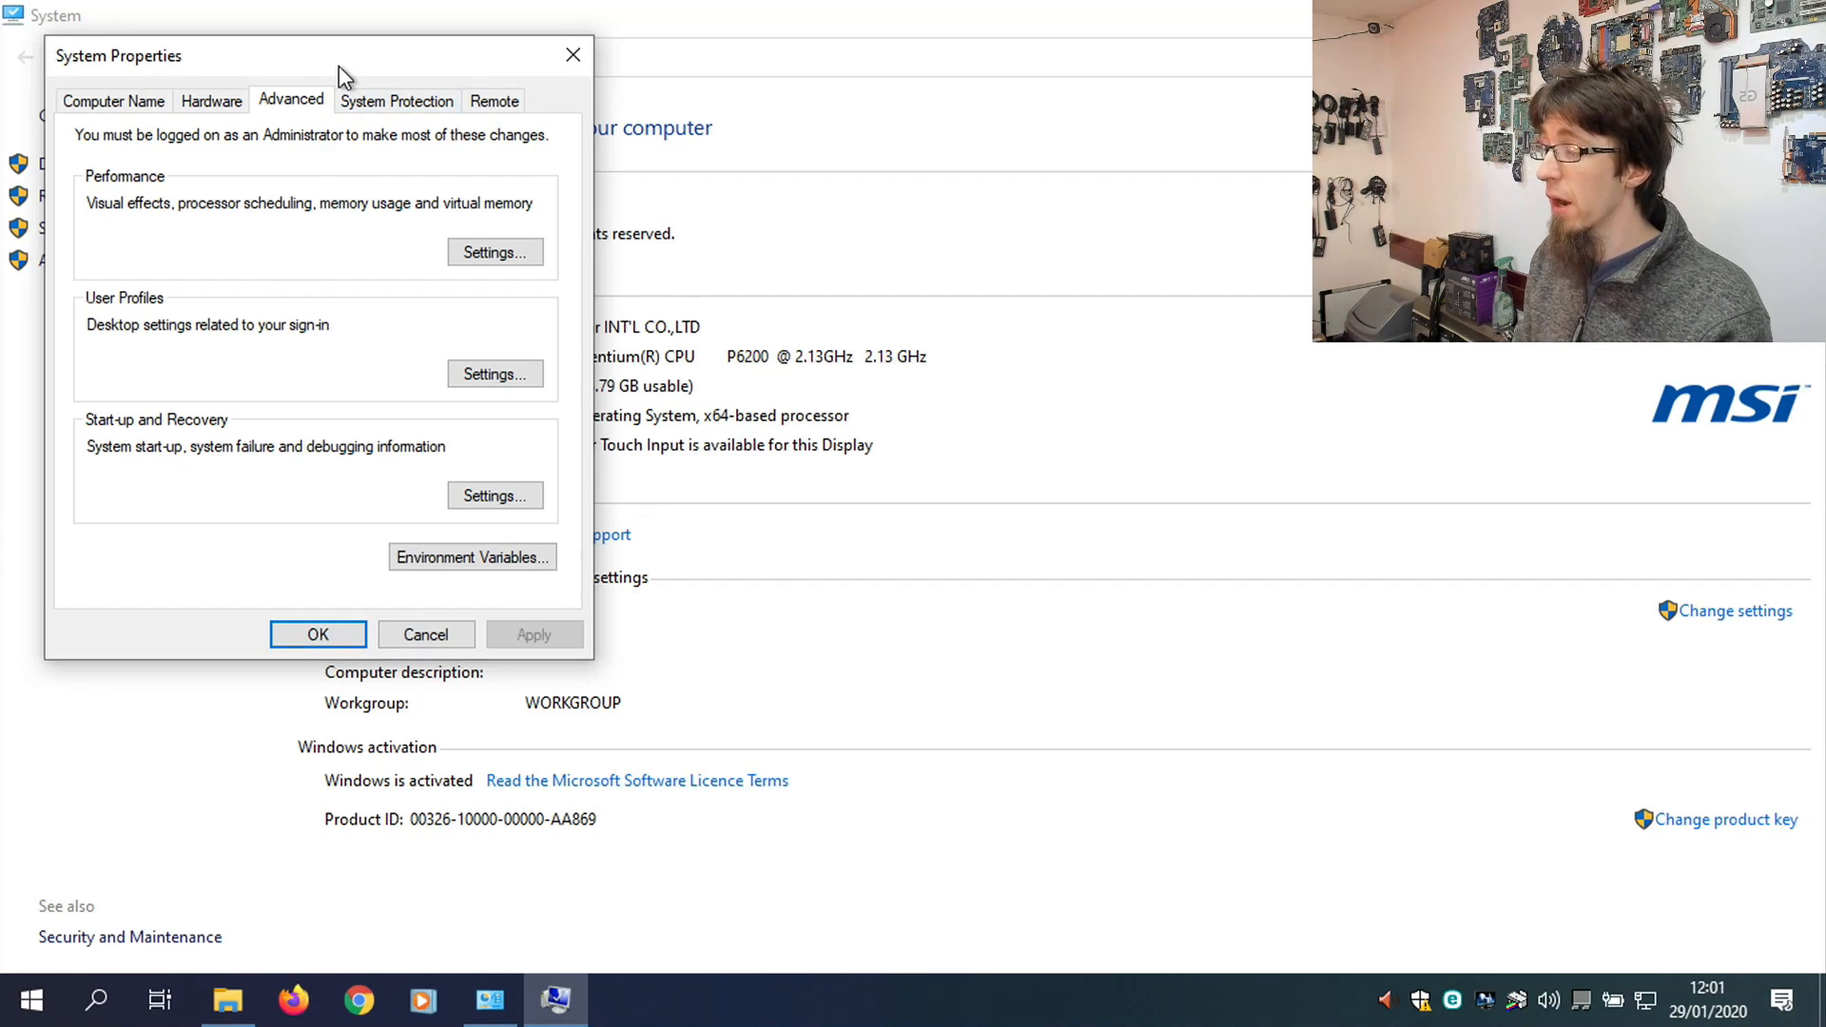
left_click(396, 101)
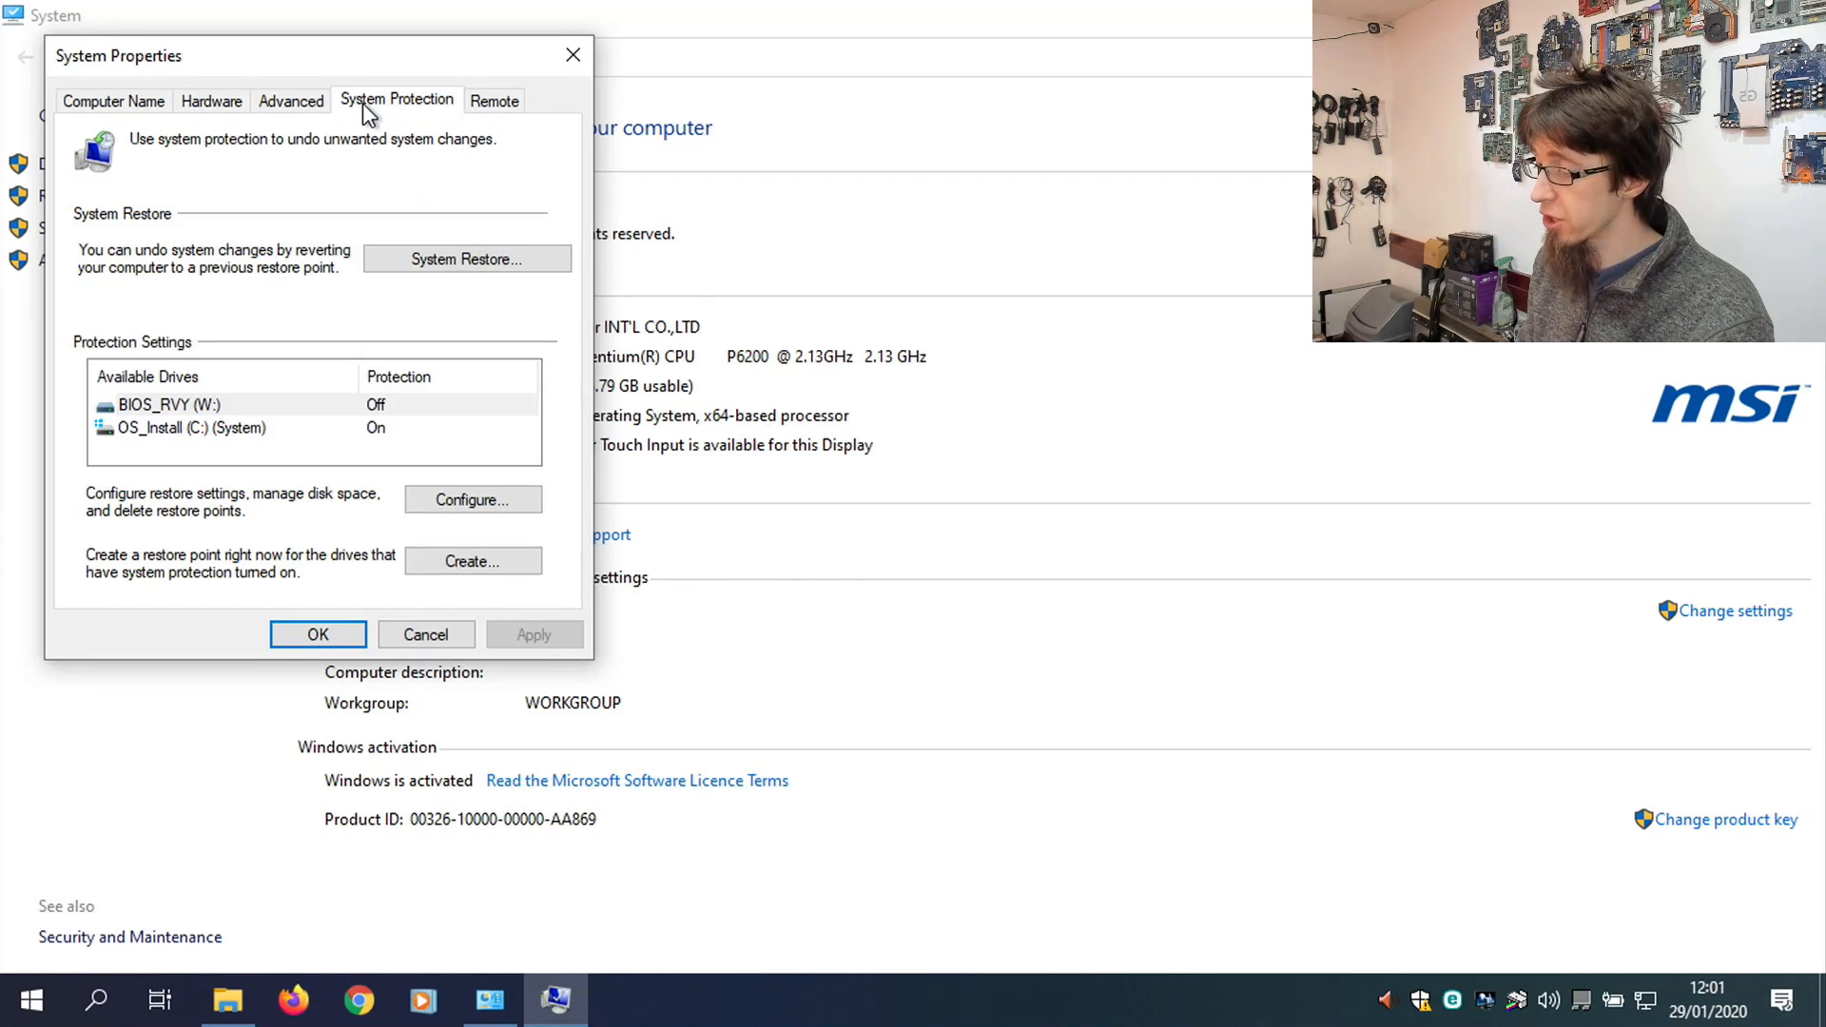
left_click(190, 429)
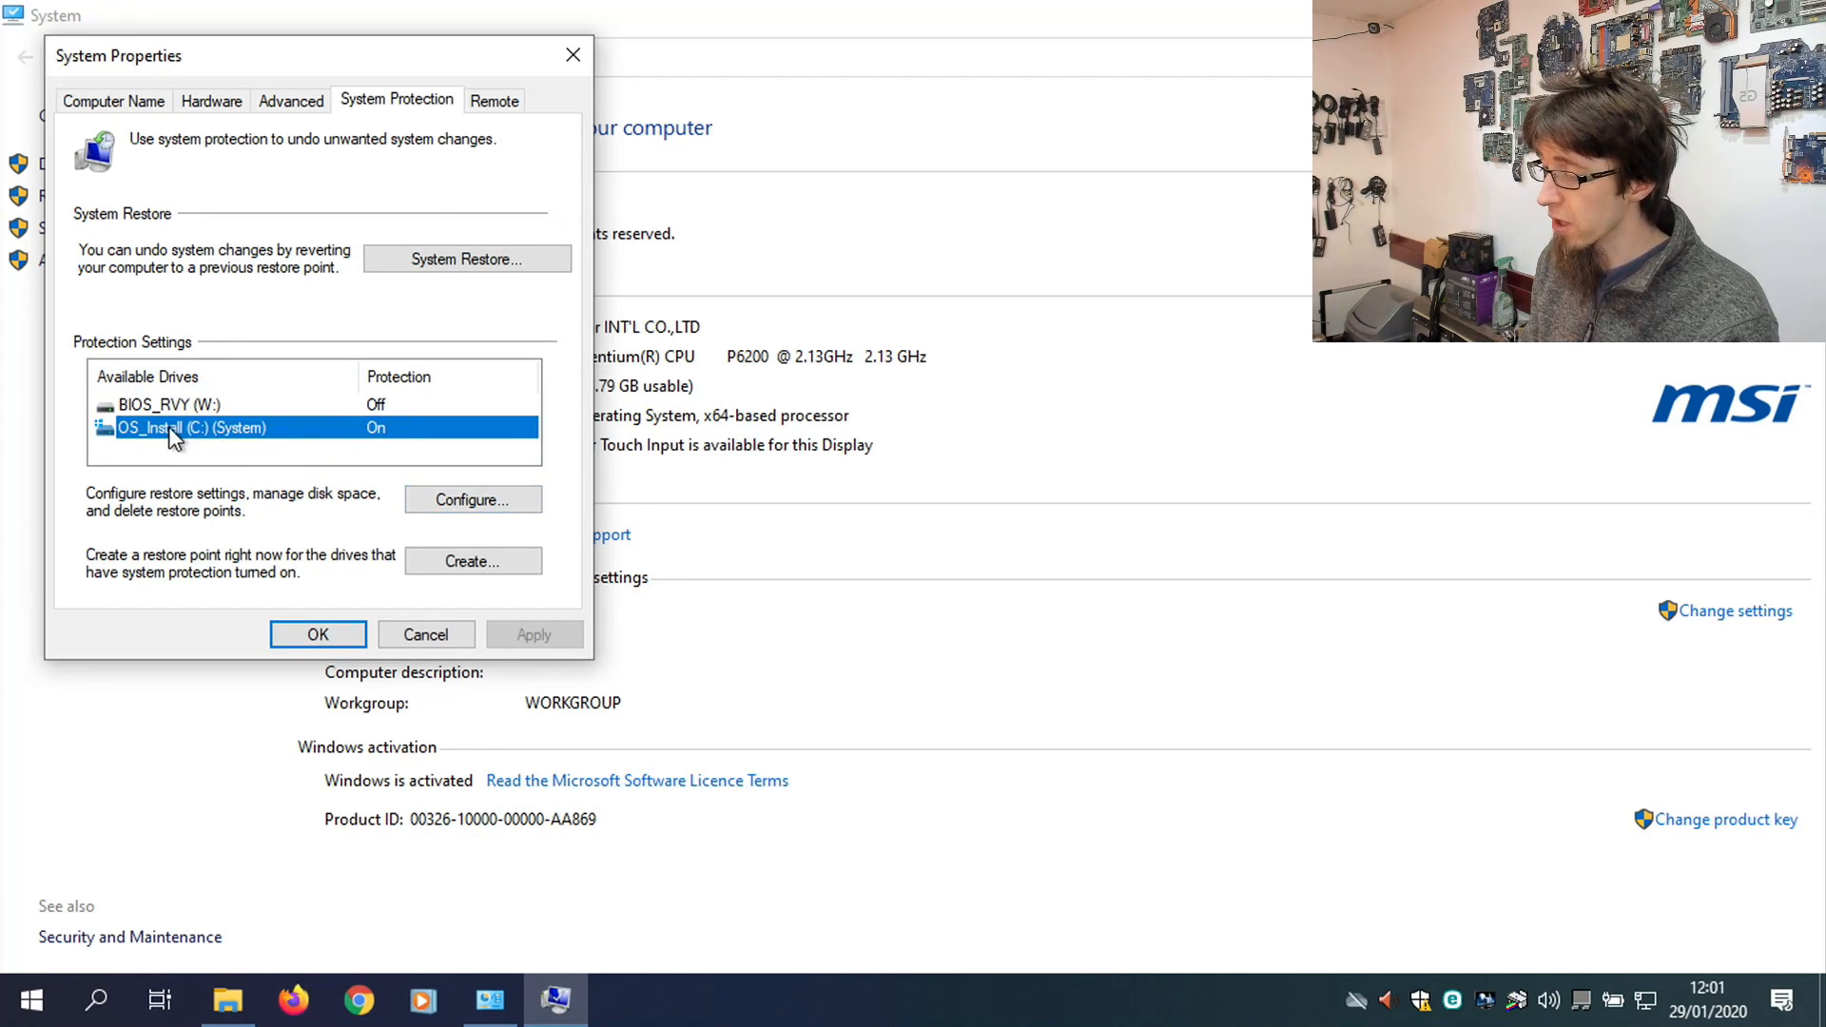
left_click(473, 500)
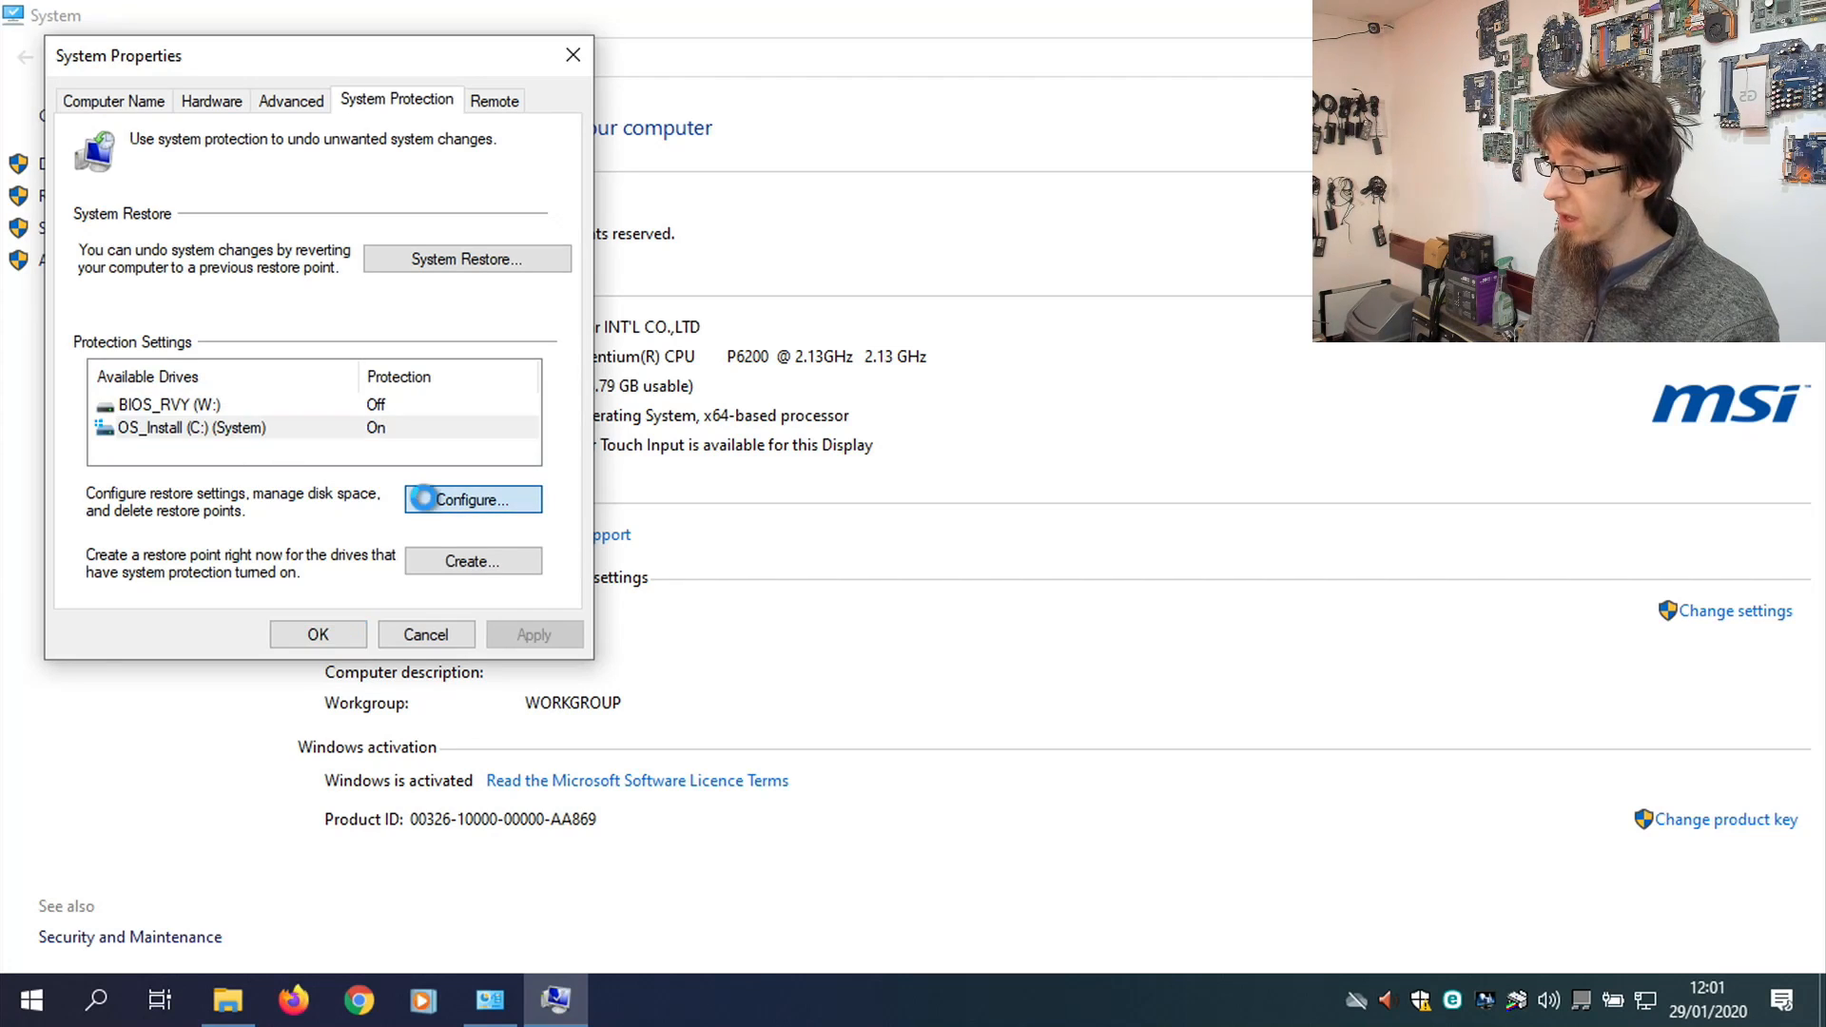
Disable system protection for drive C: and confirm deleting its existing restore points.
left_click(478, 499)
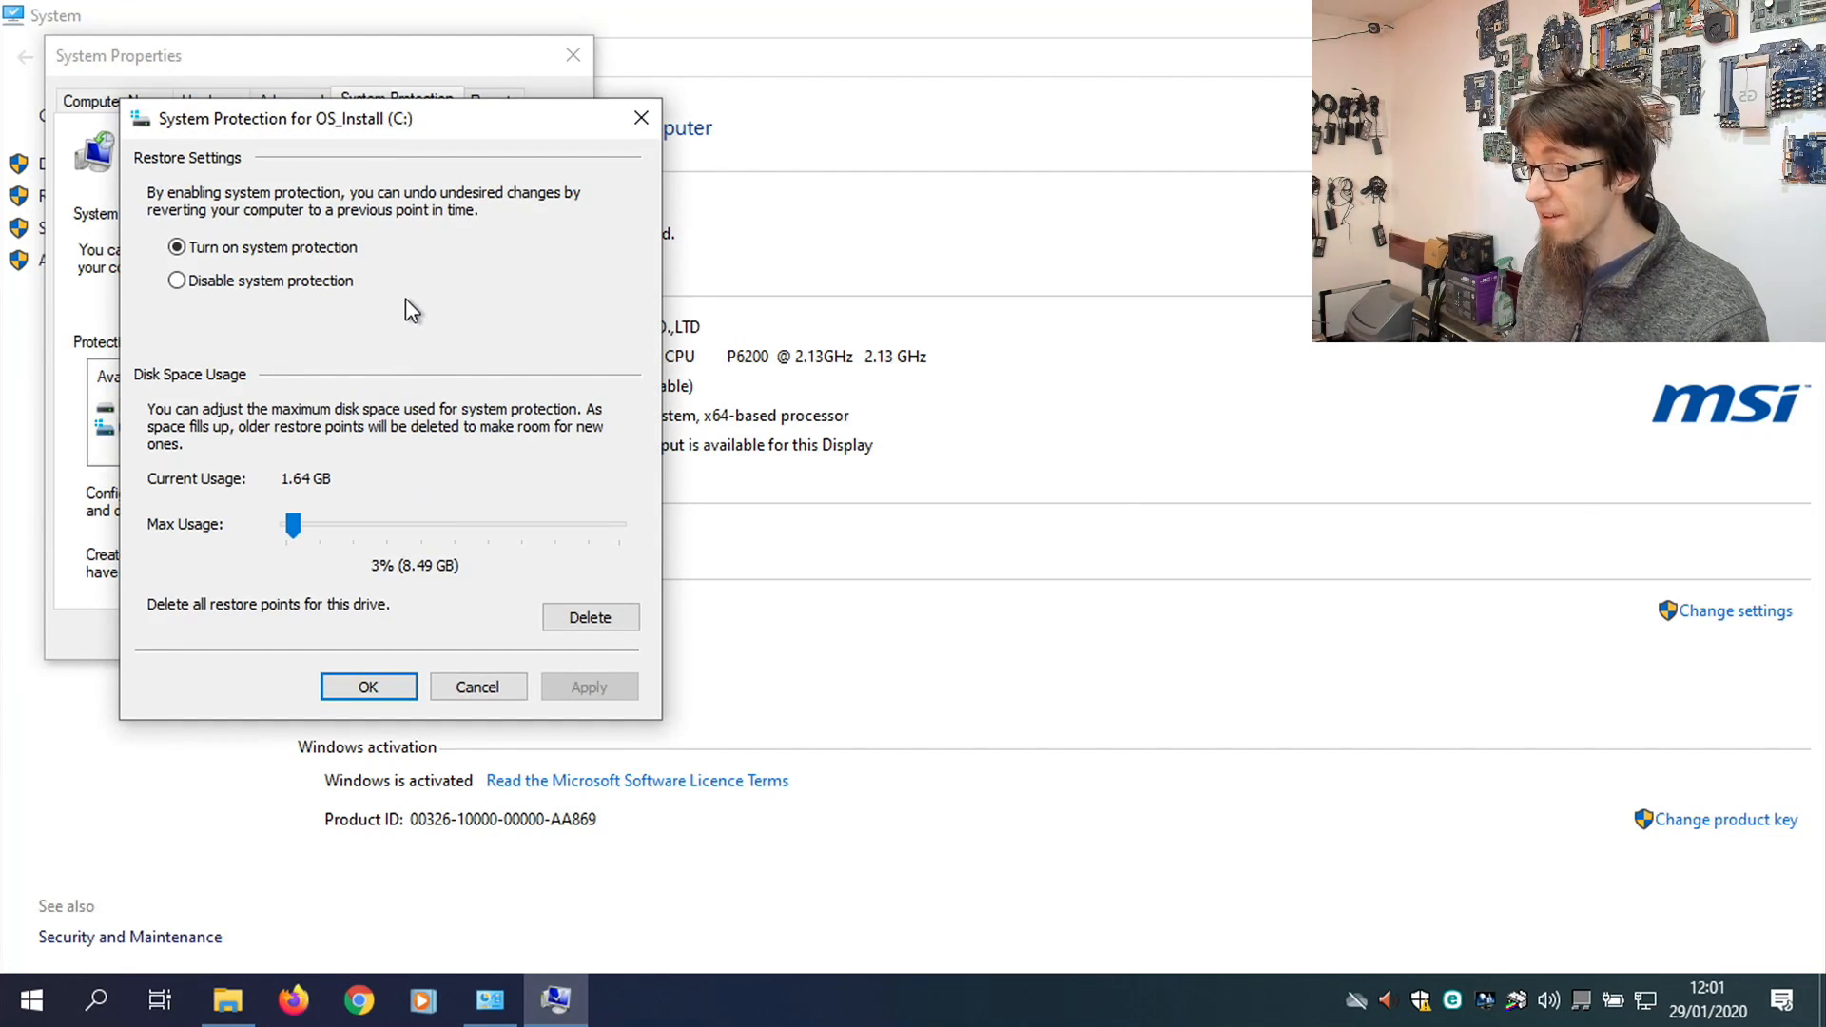
mouse_move(500, 640)
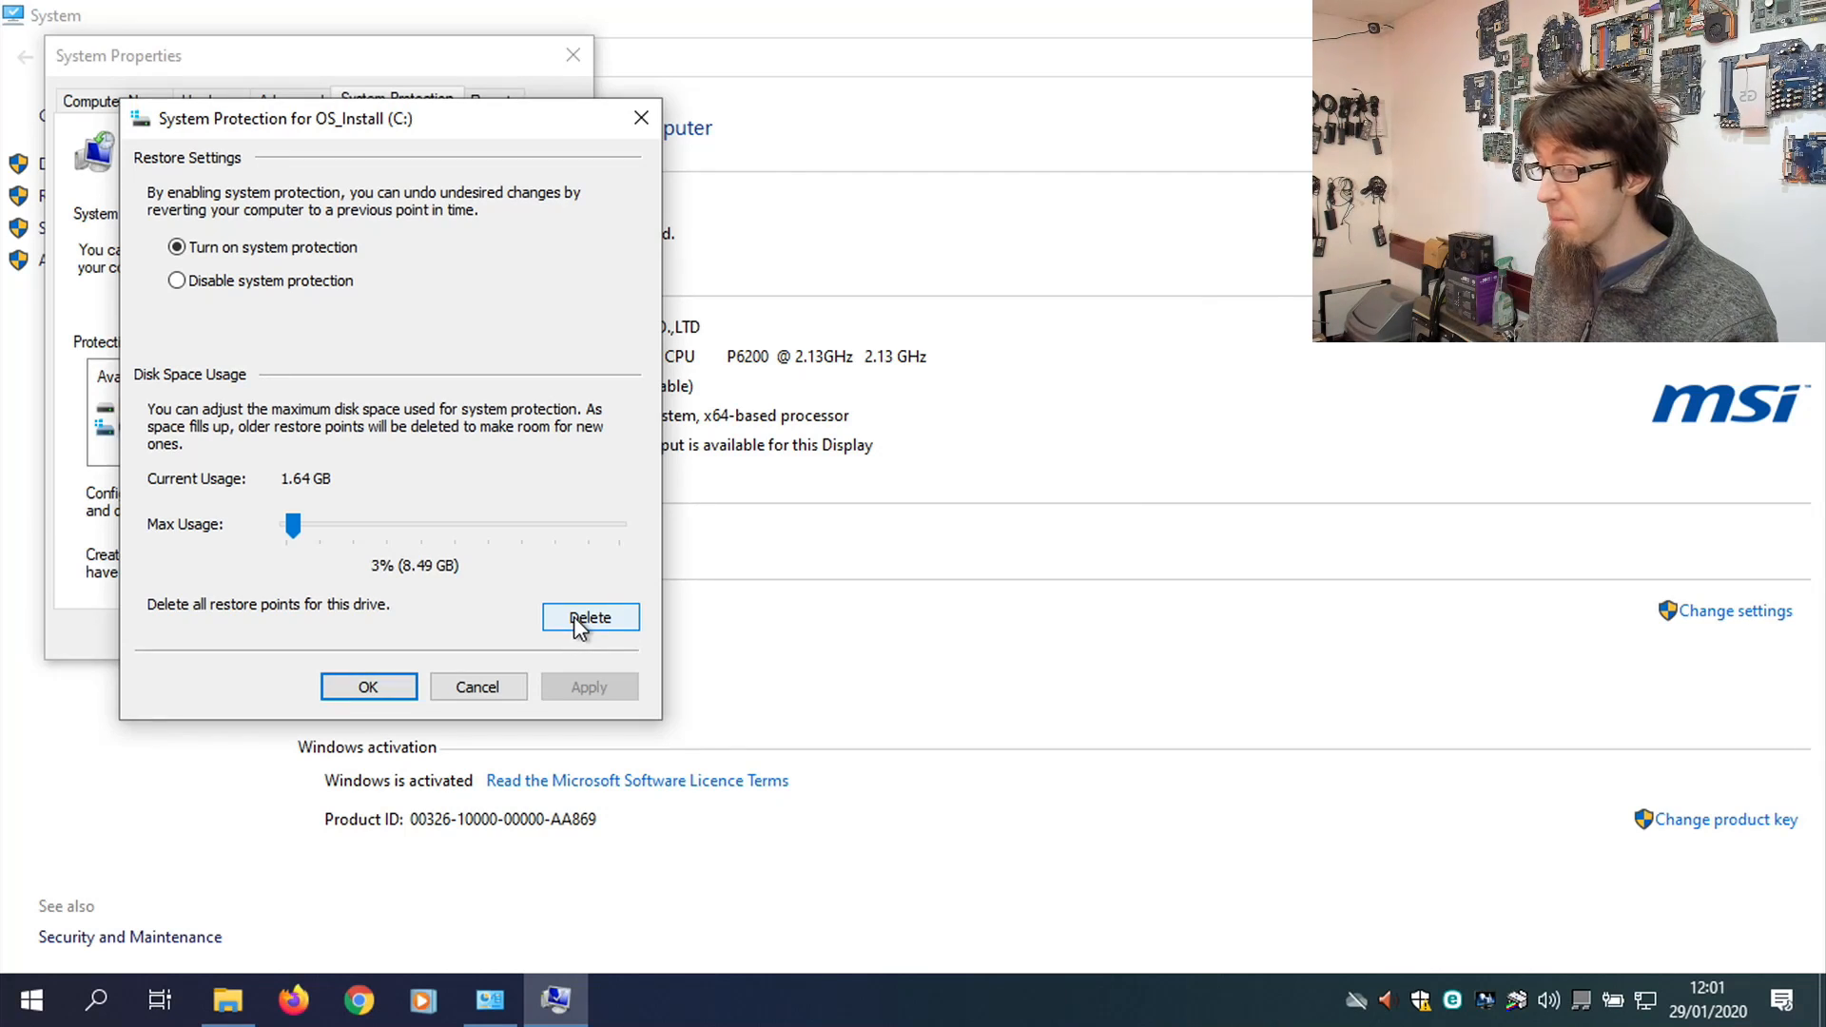
mouse_move(263, 290)
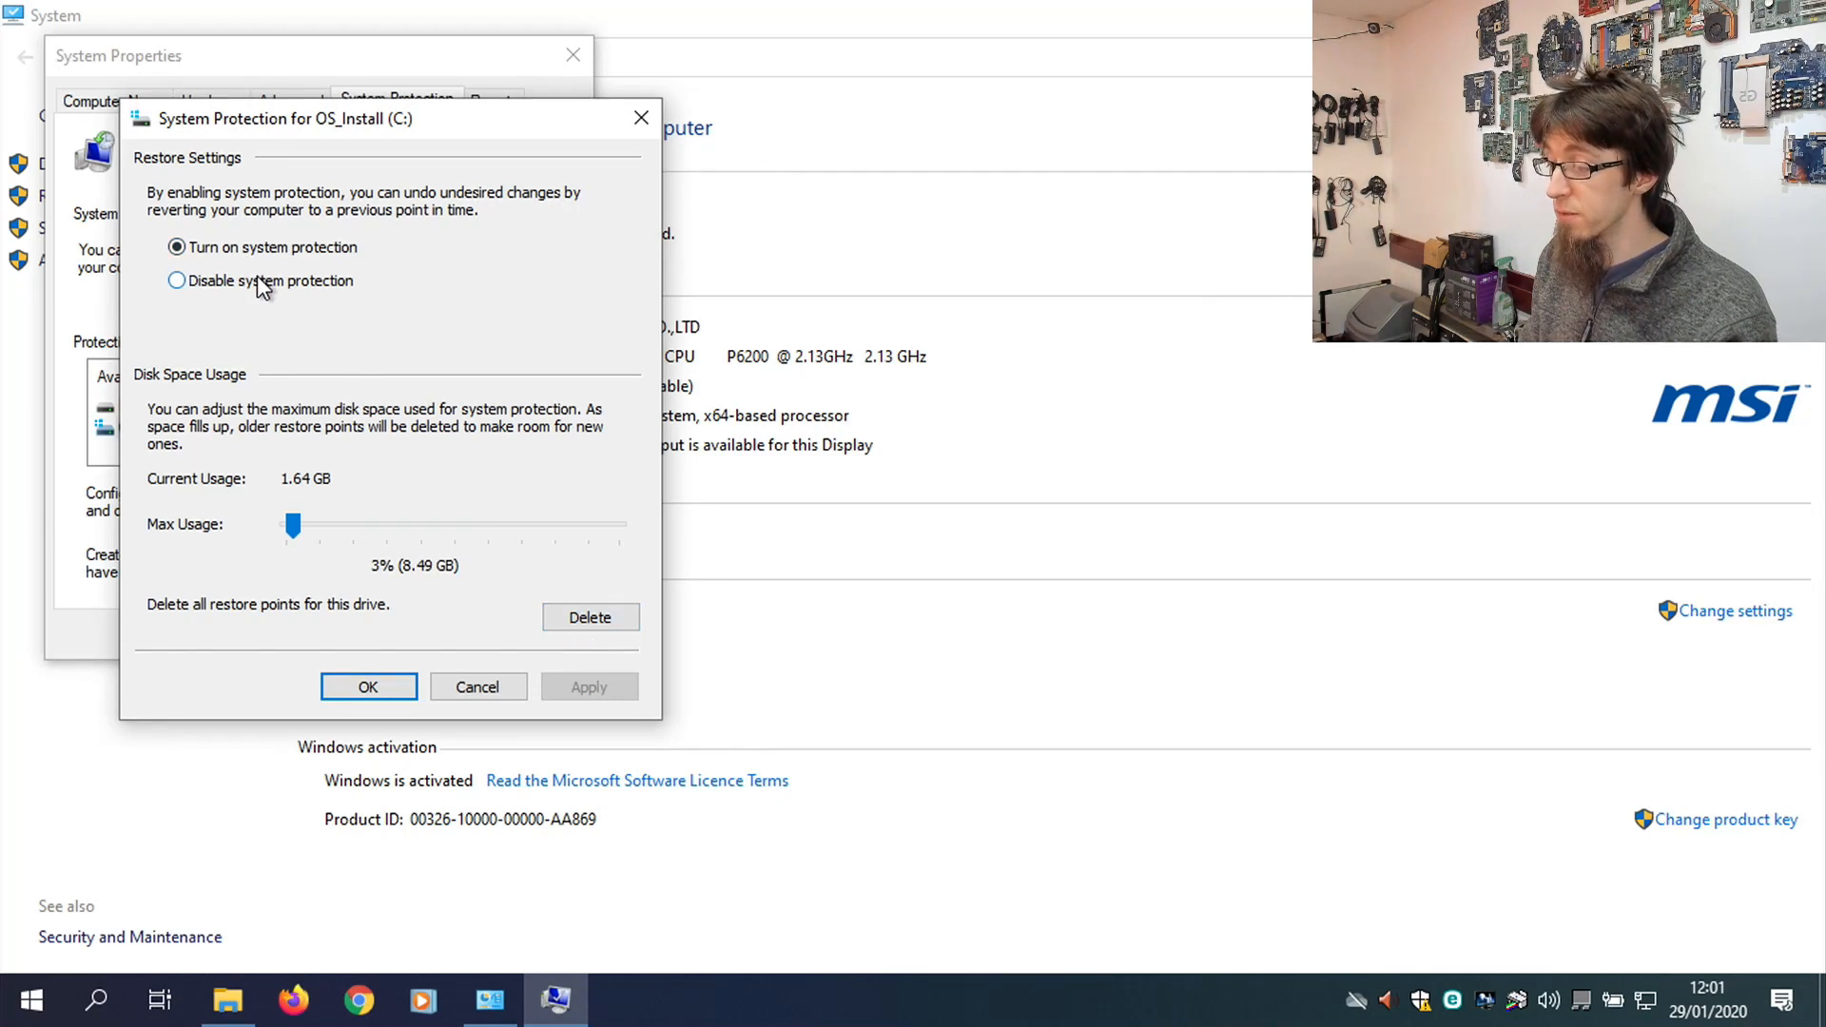
left_click(176, 280)
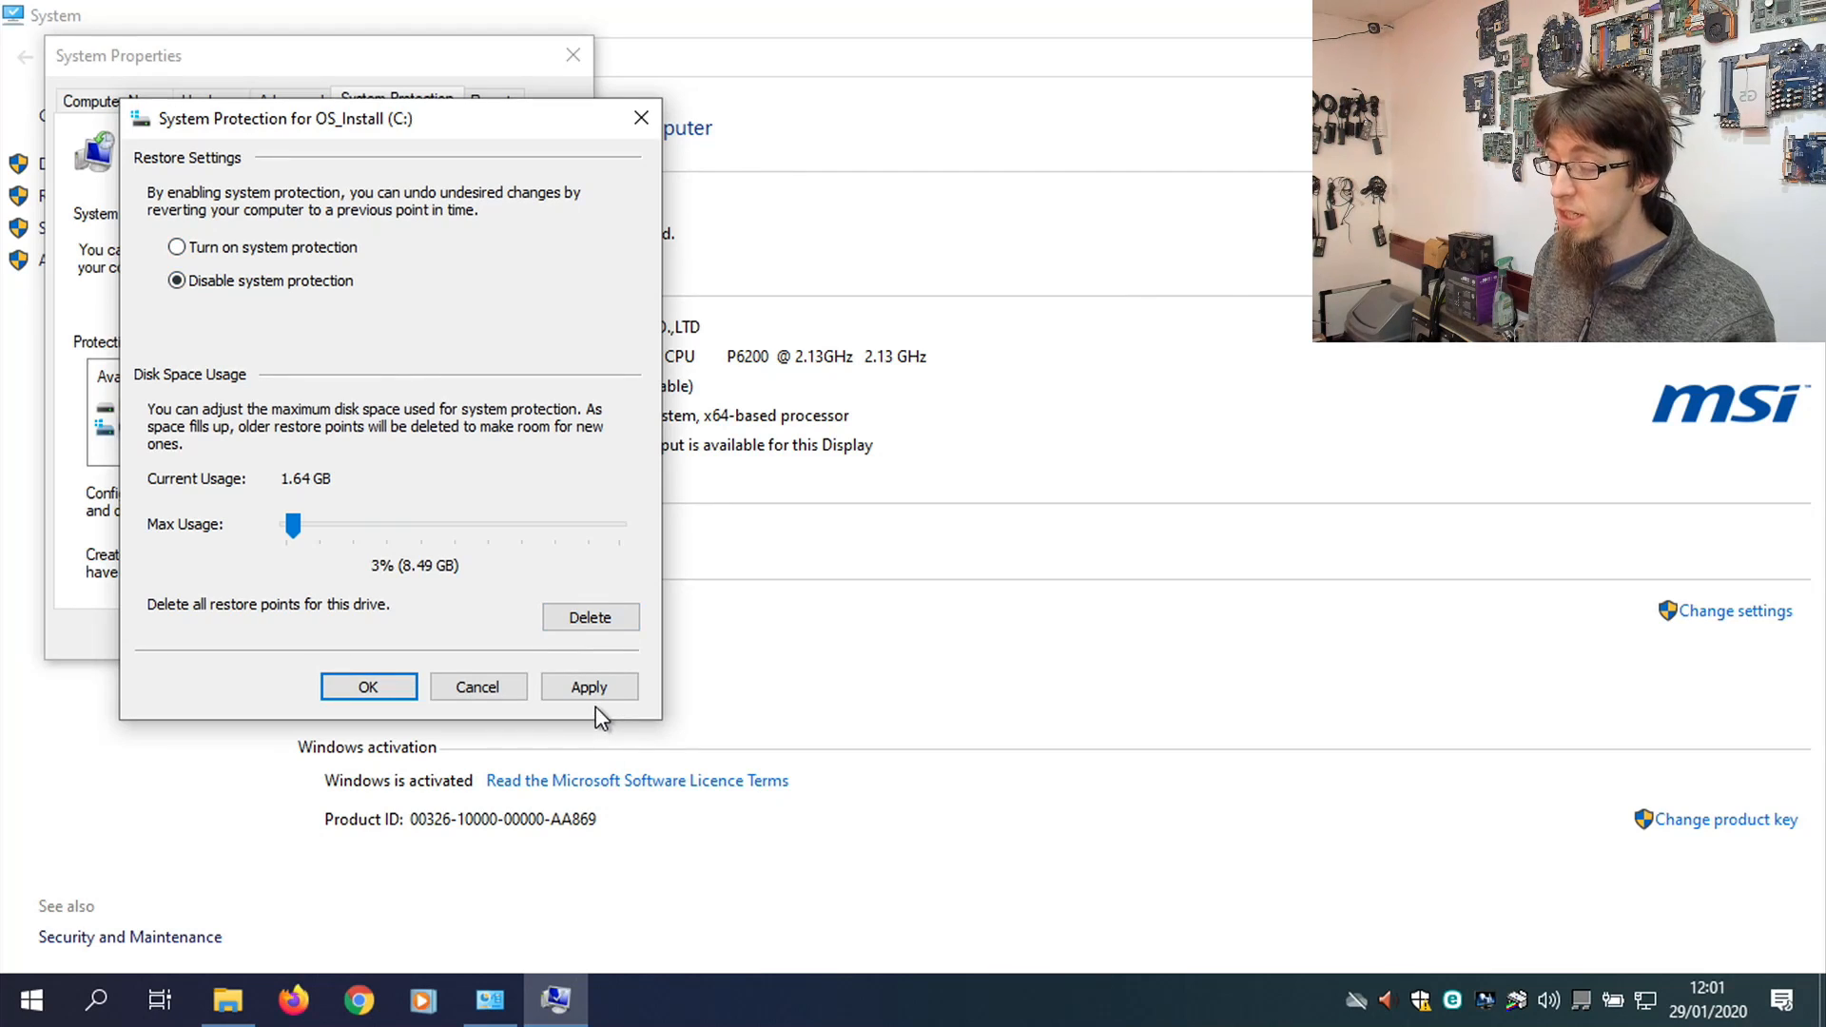
left_click(588, 687)
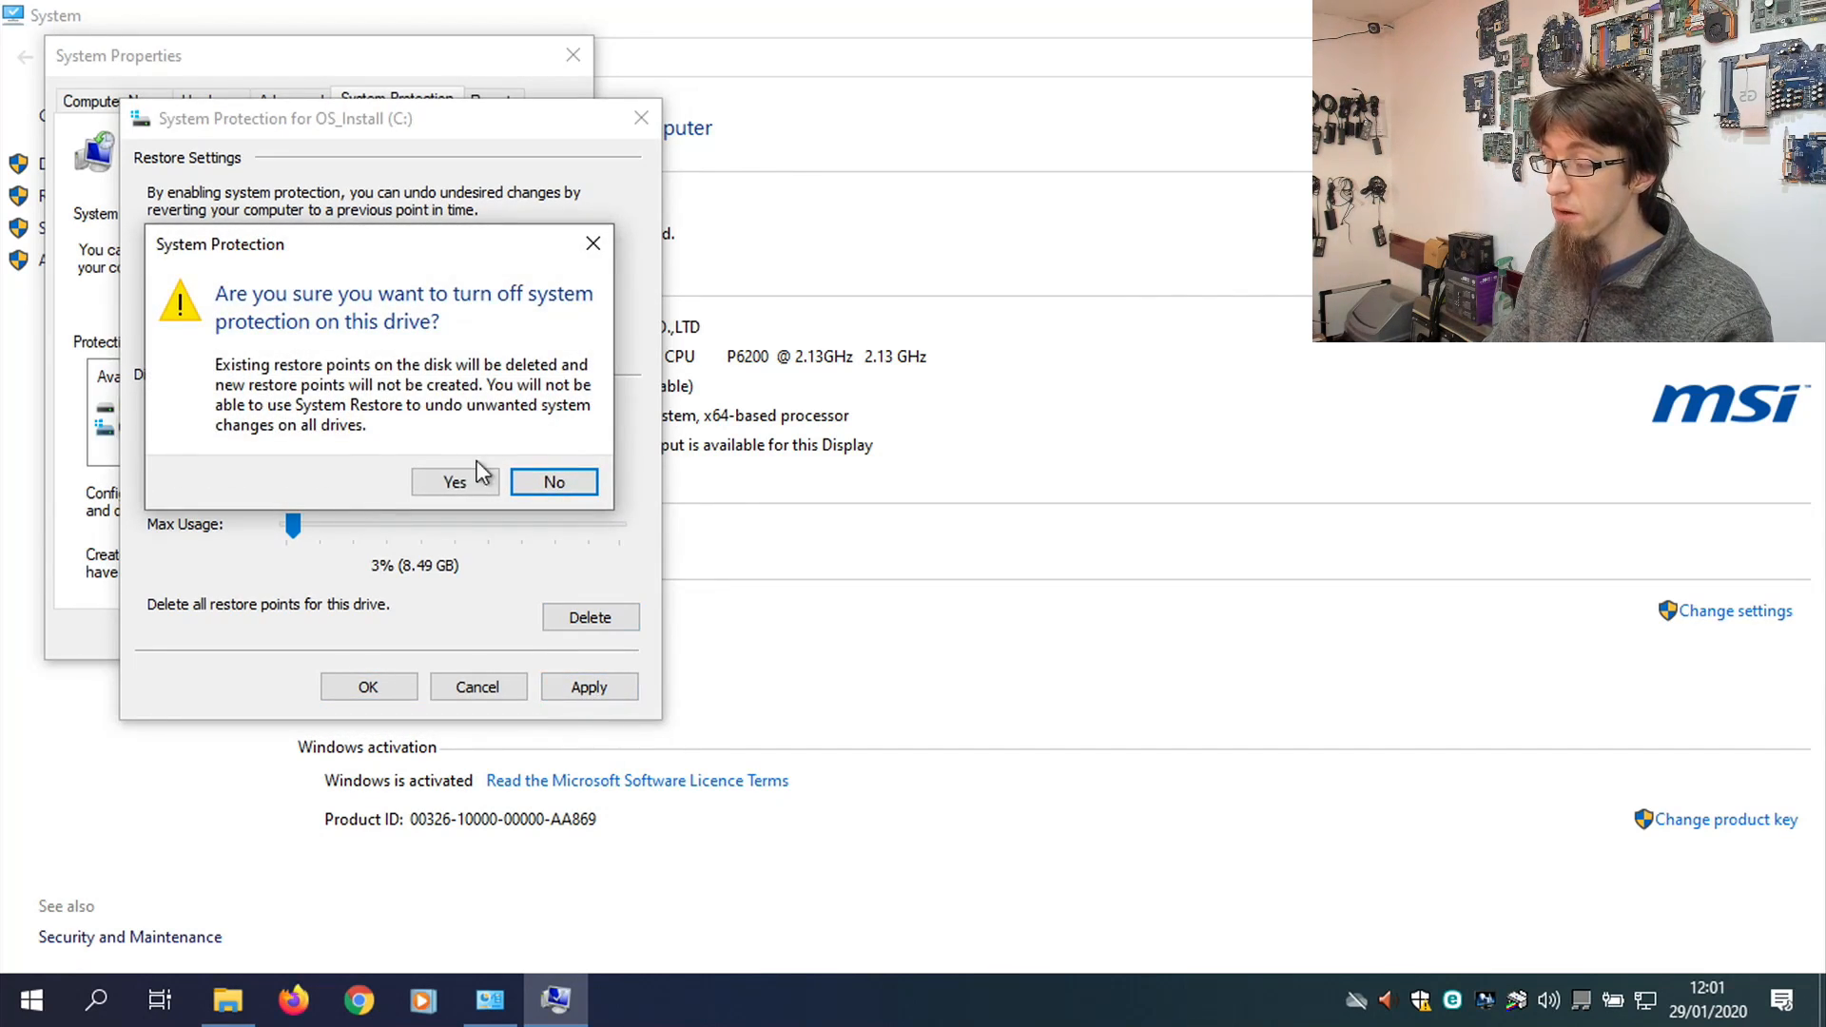
left_click(455, 482)
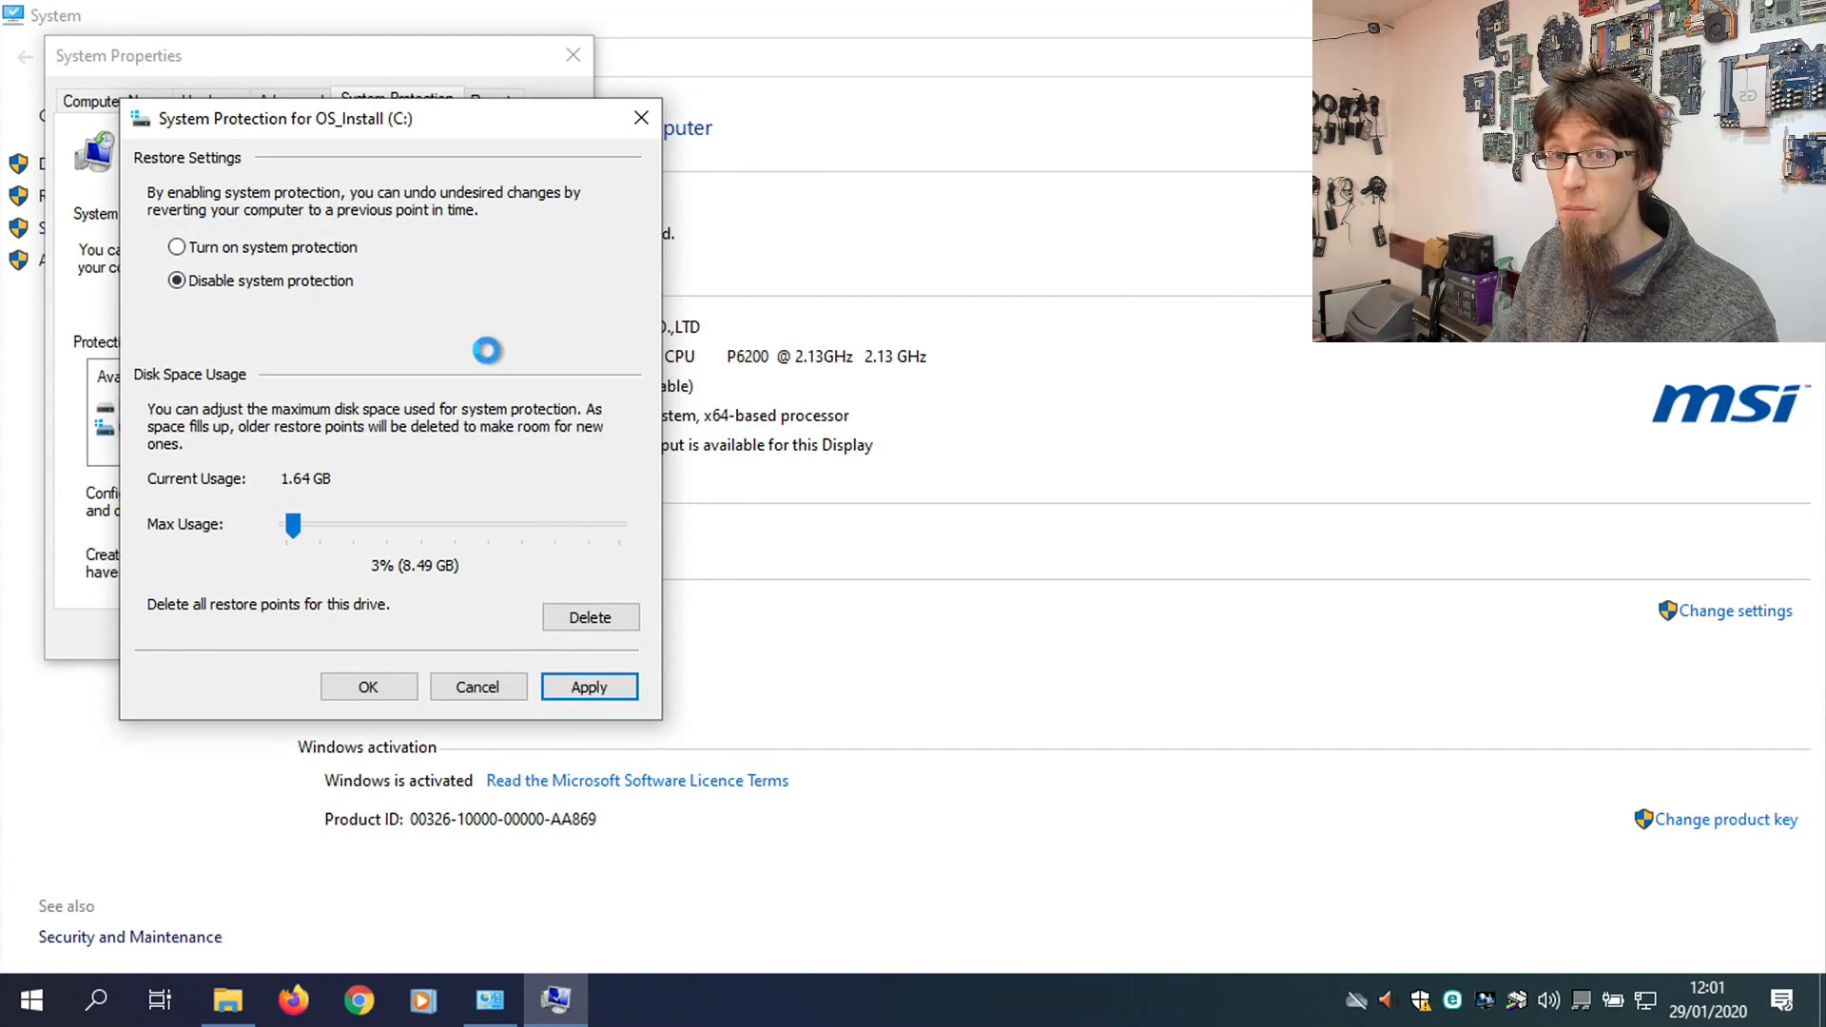
left_click(589, 687)
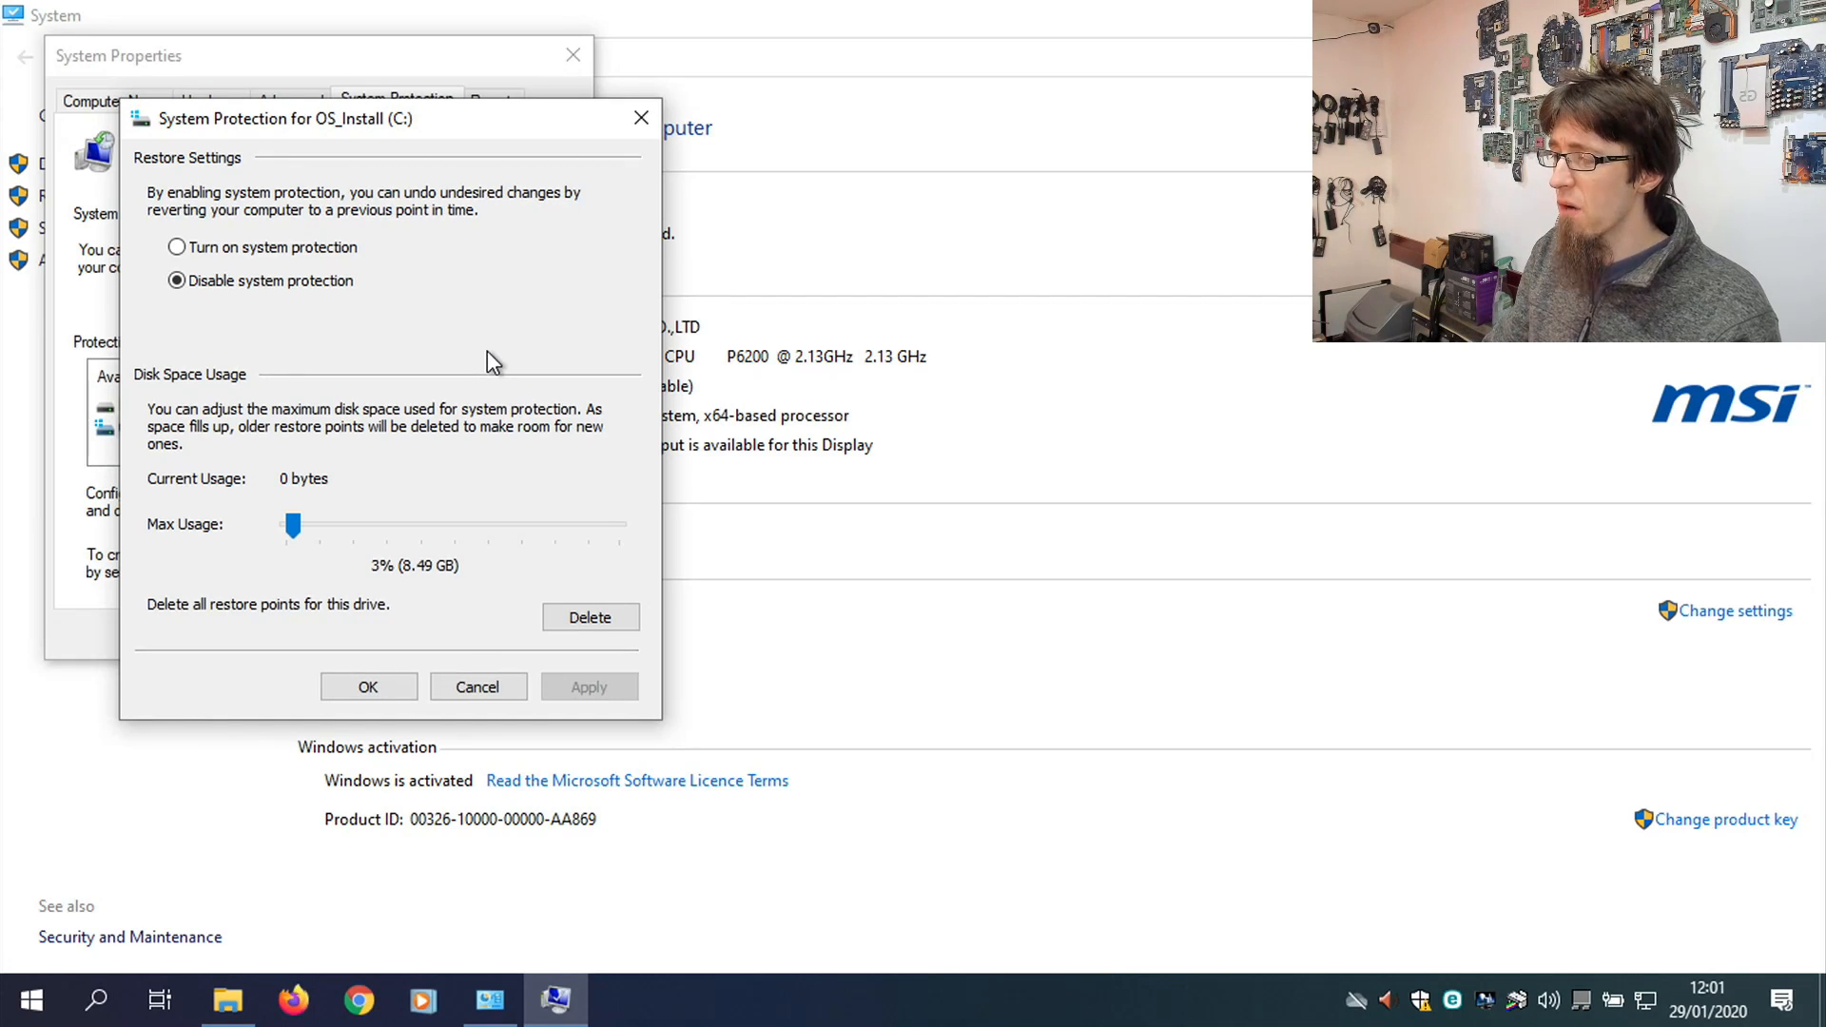
mouse_move(355, 291)
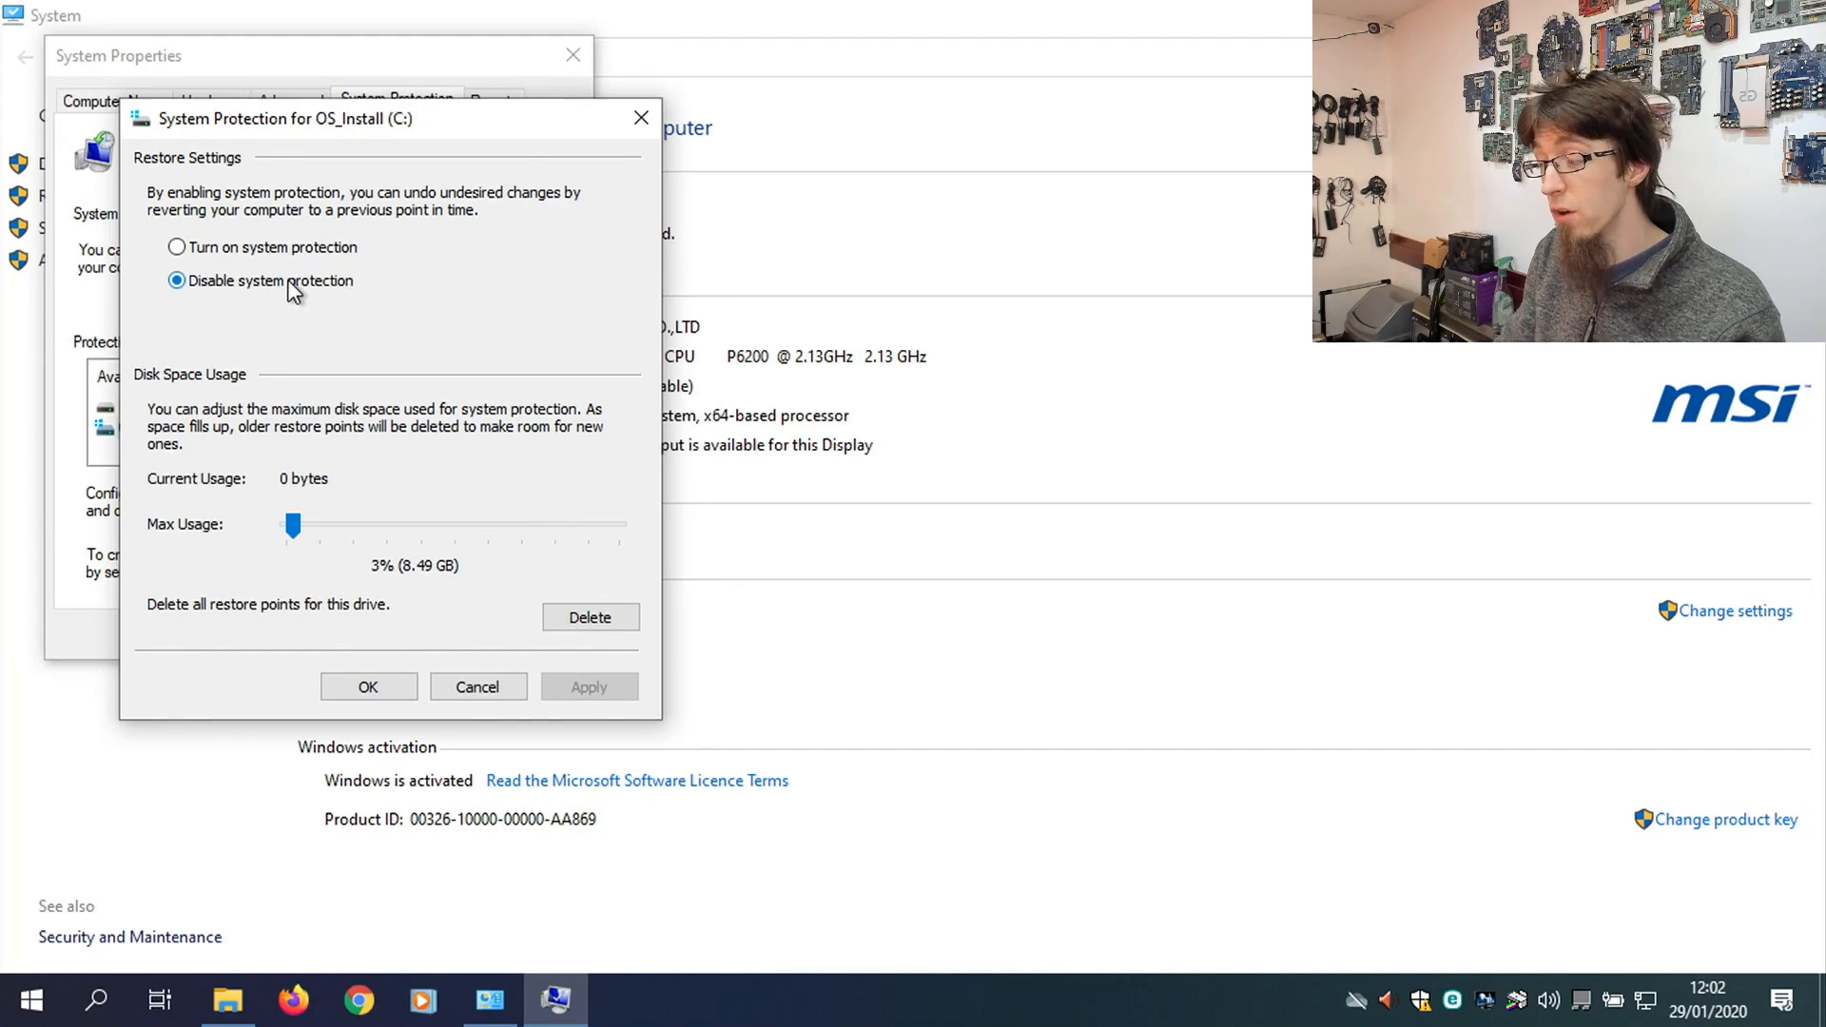
mouse_move(338, 295)
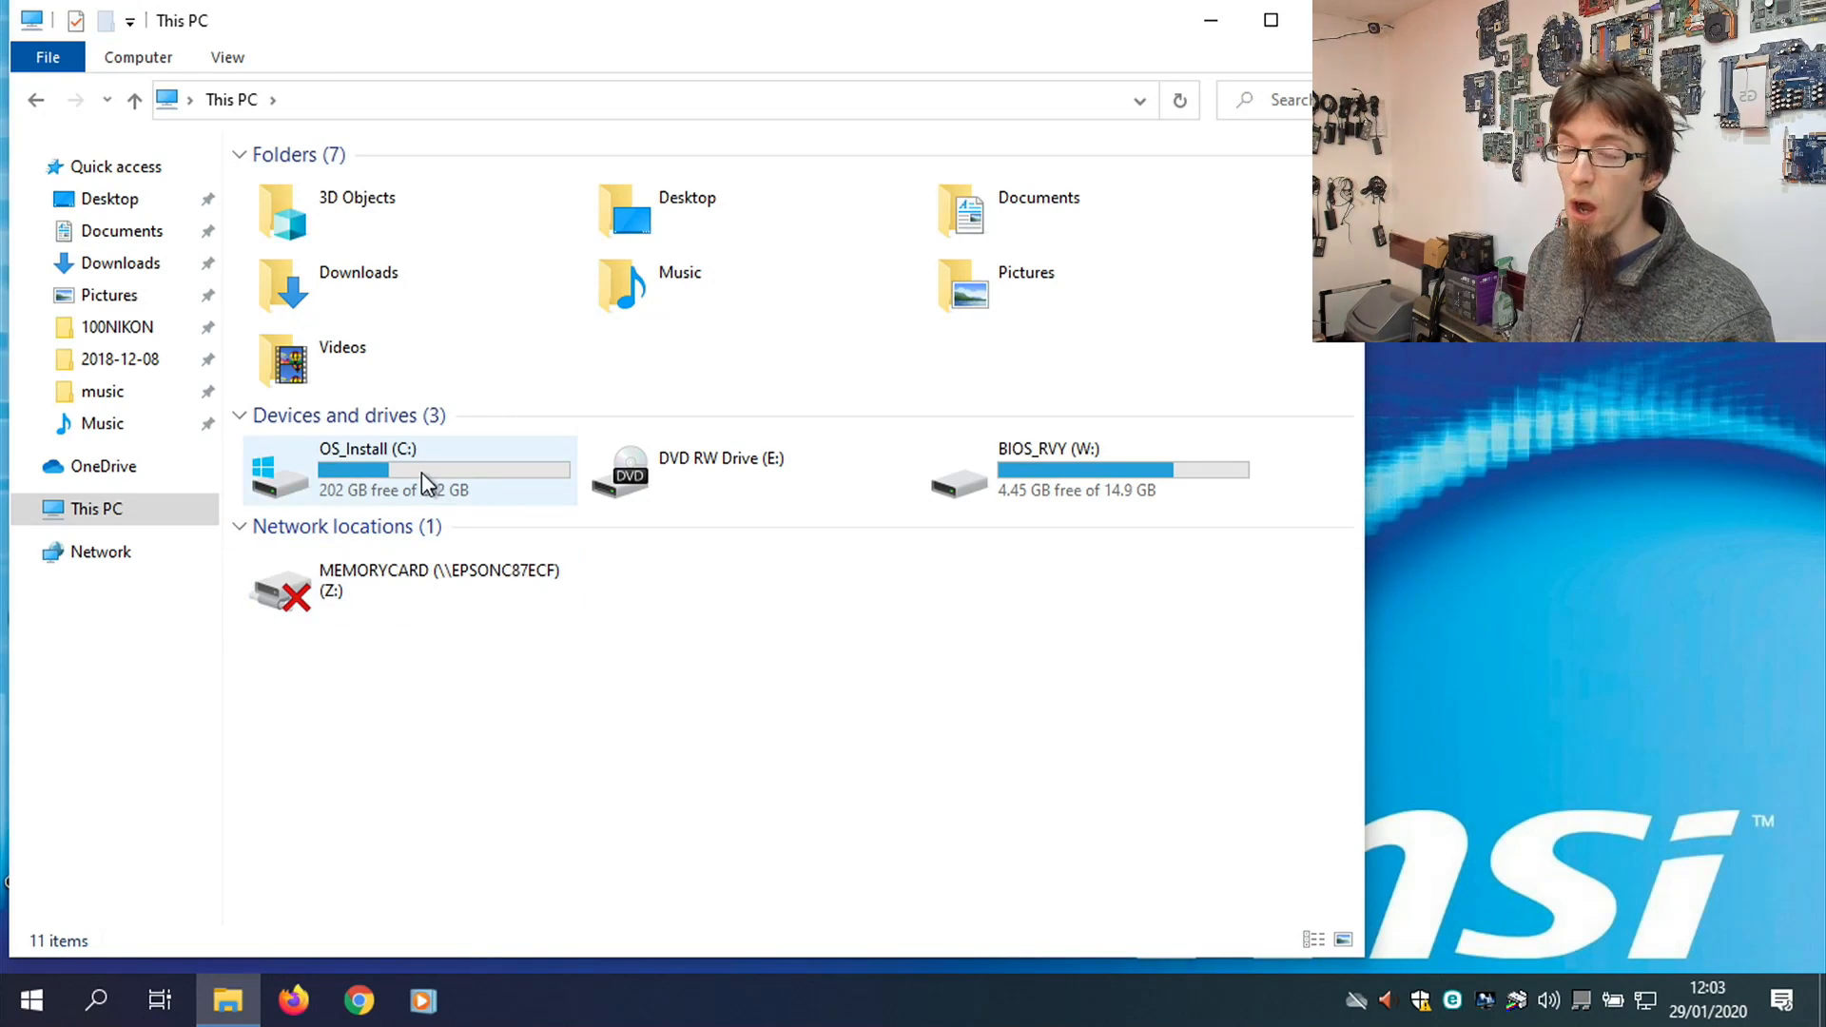
Launch Disk Clean-up from drive C:'s properties and rescan including system files, finding up to 30.0 GB.
right_click(425, 471)
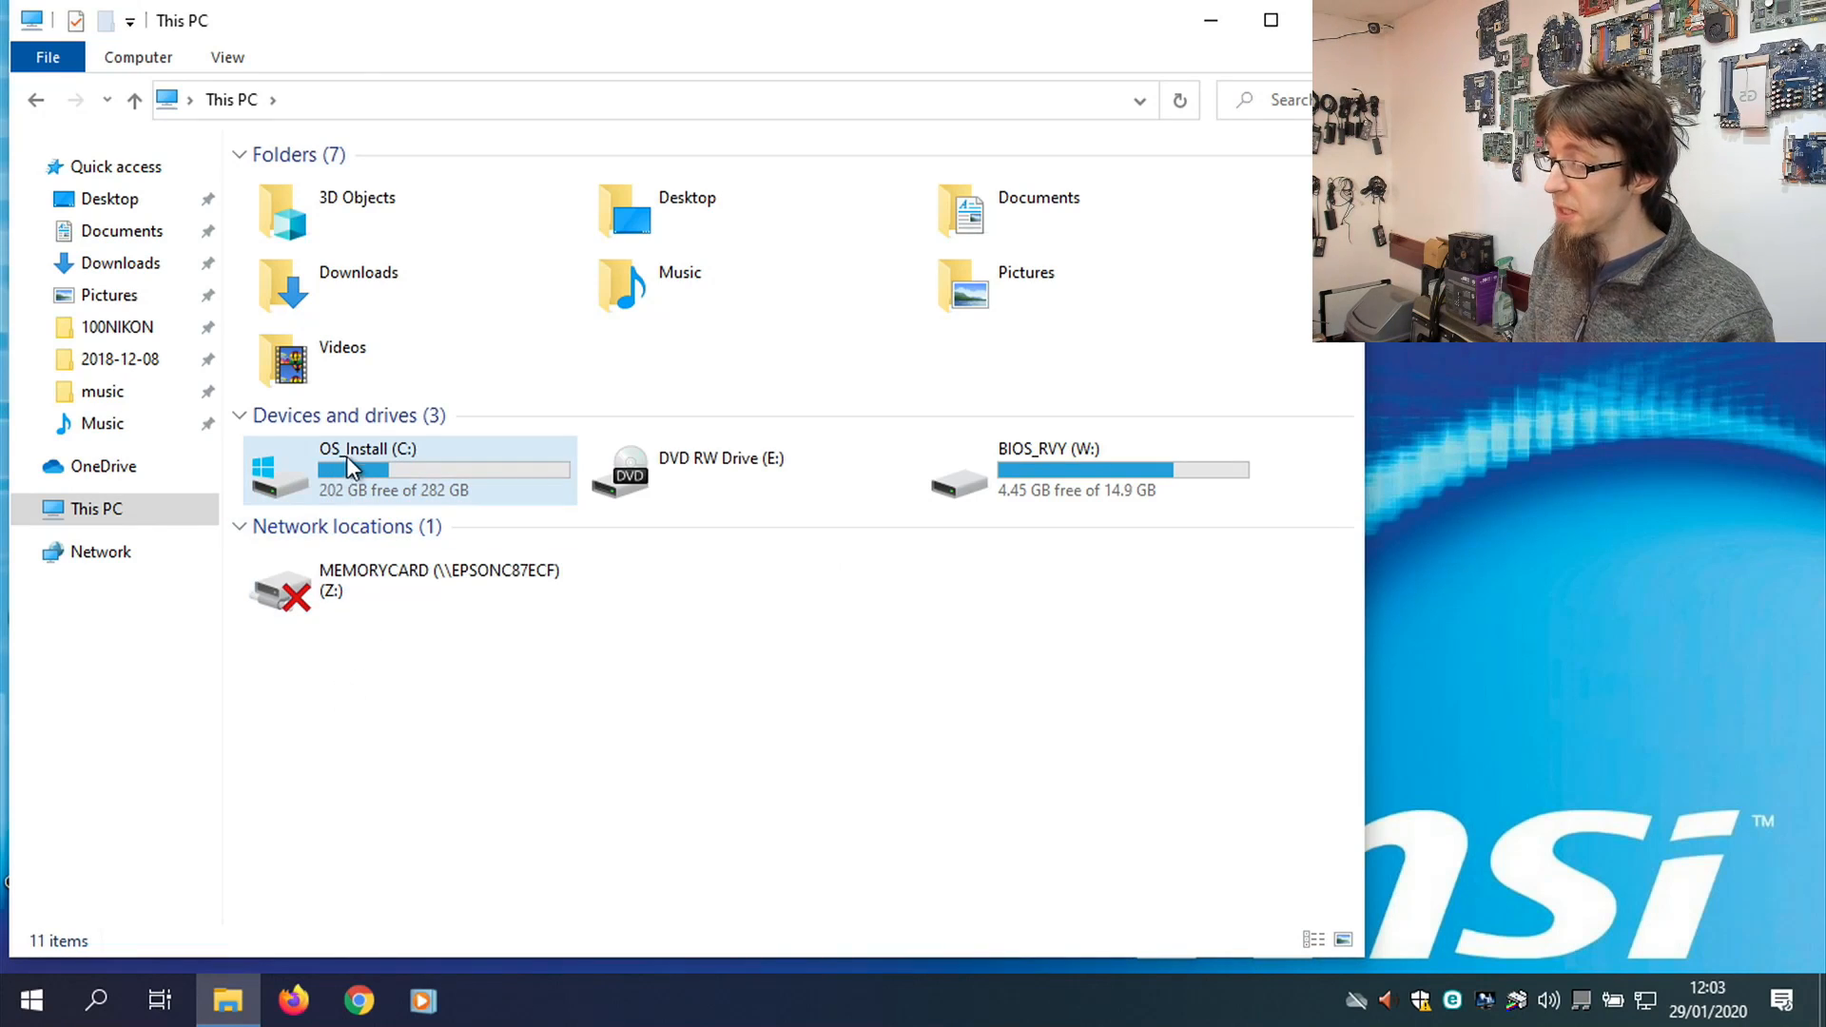
left_click(355, 467)
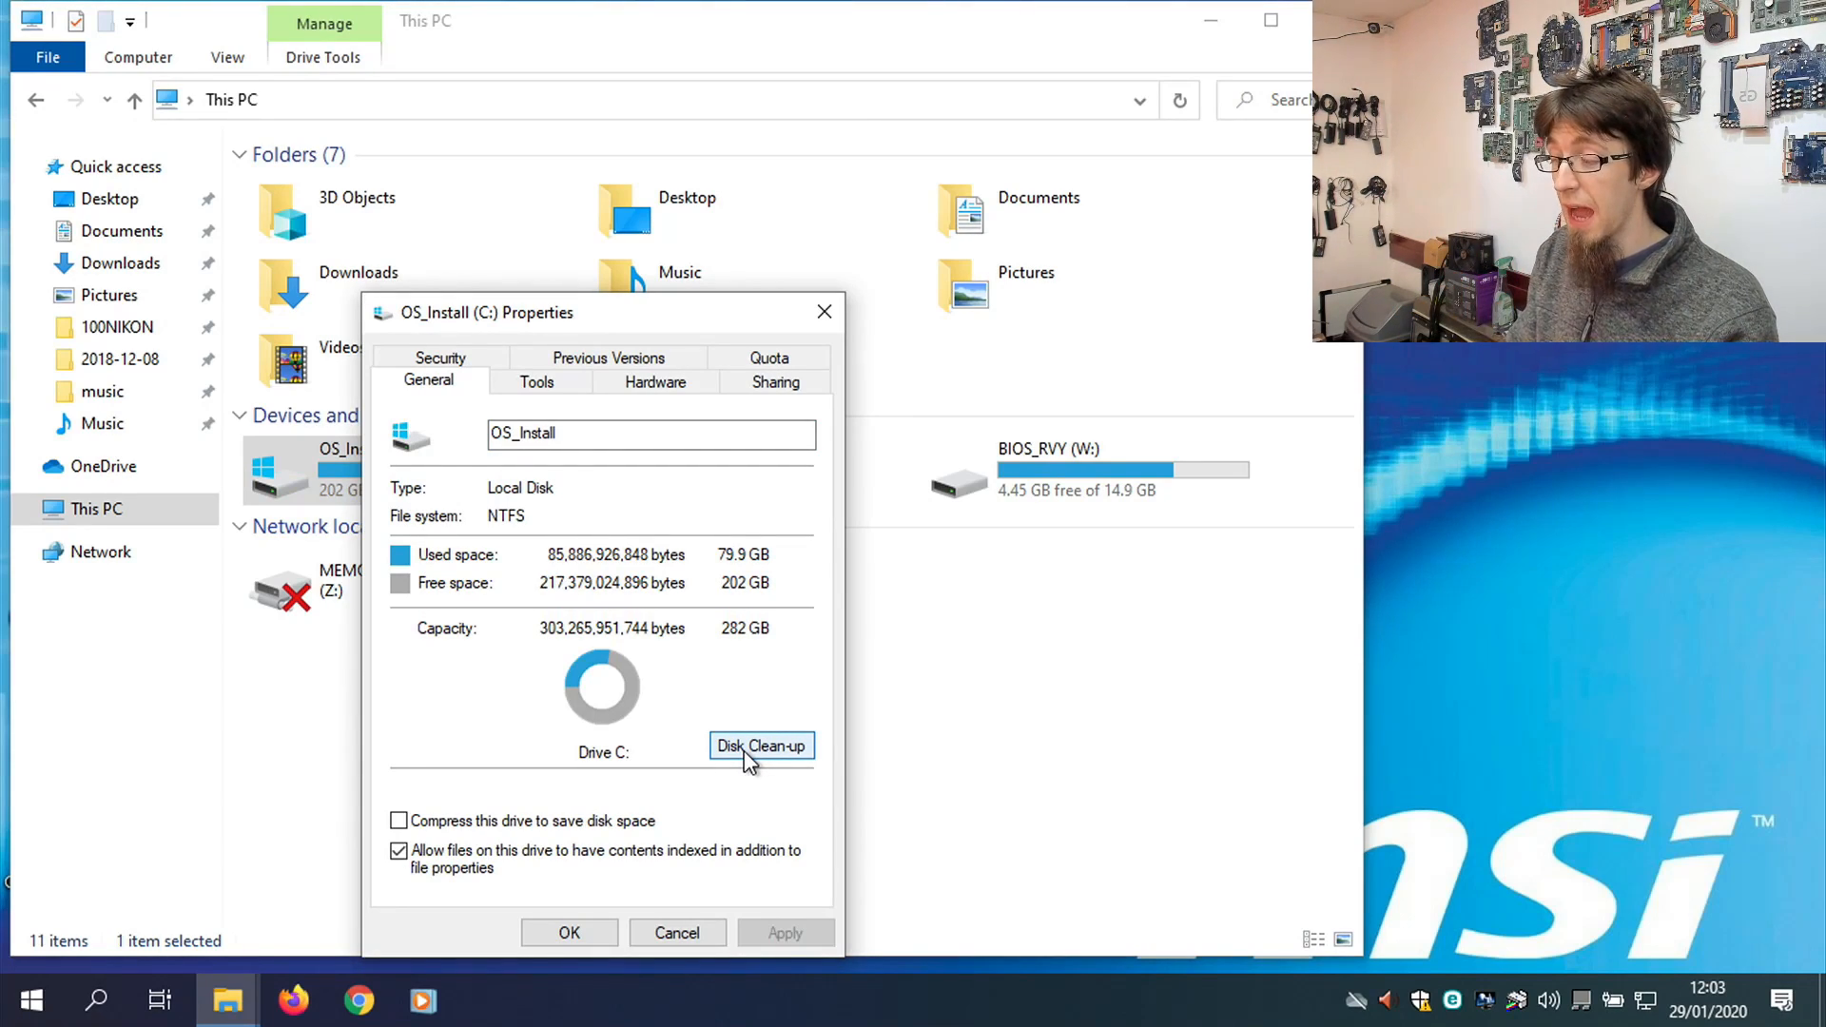
left_click(761, 745)
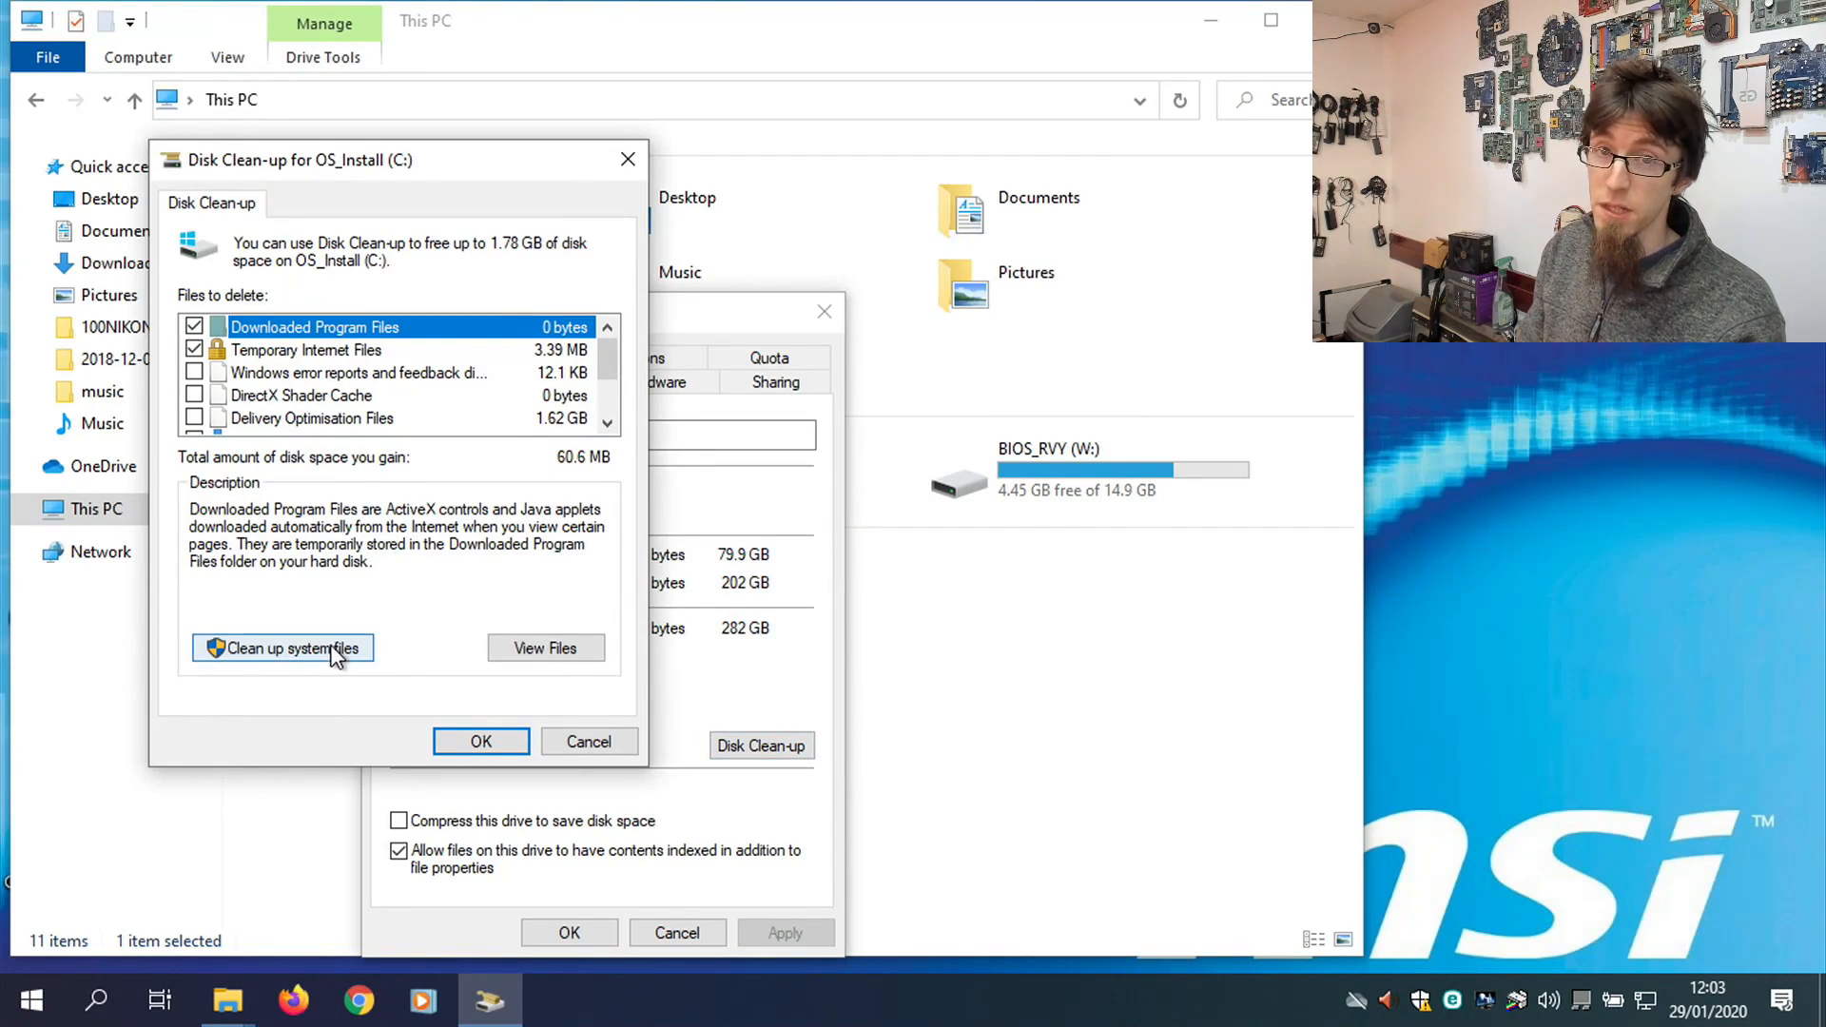
left_click(281, 648)
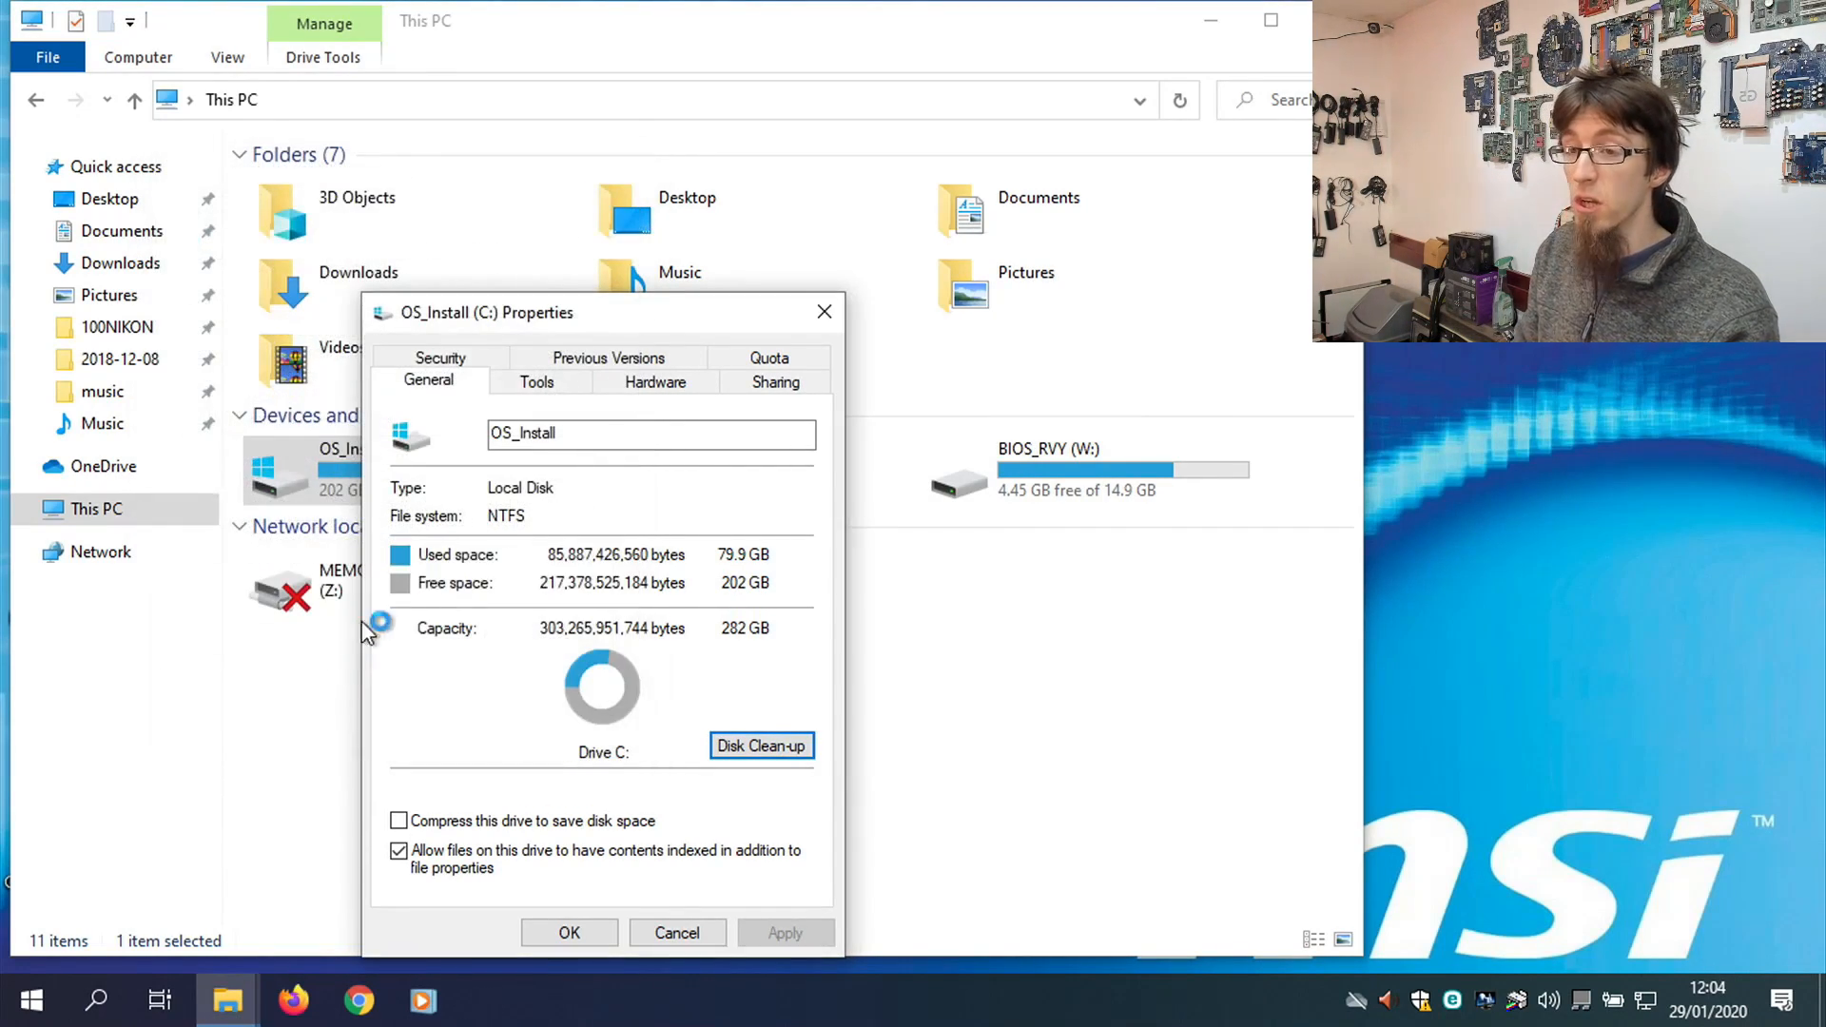
mouse_move(473, 663)
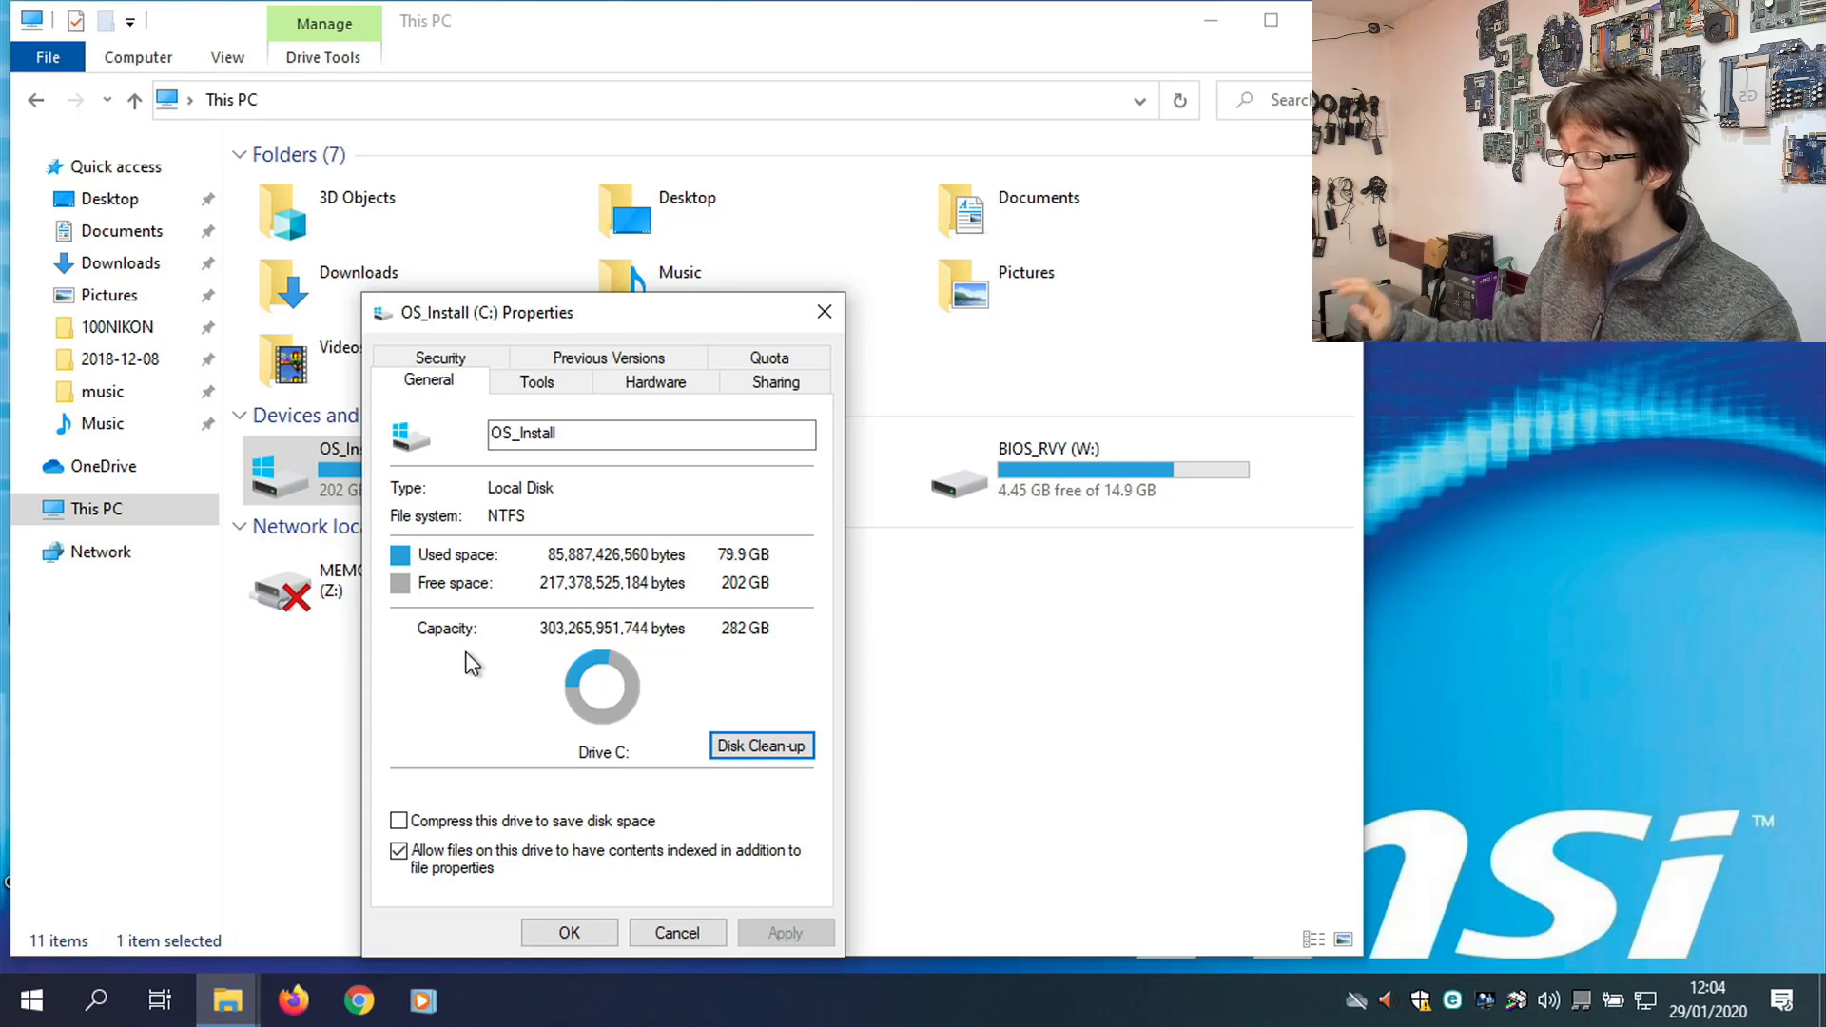
mouse_move(533, 707)
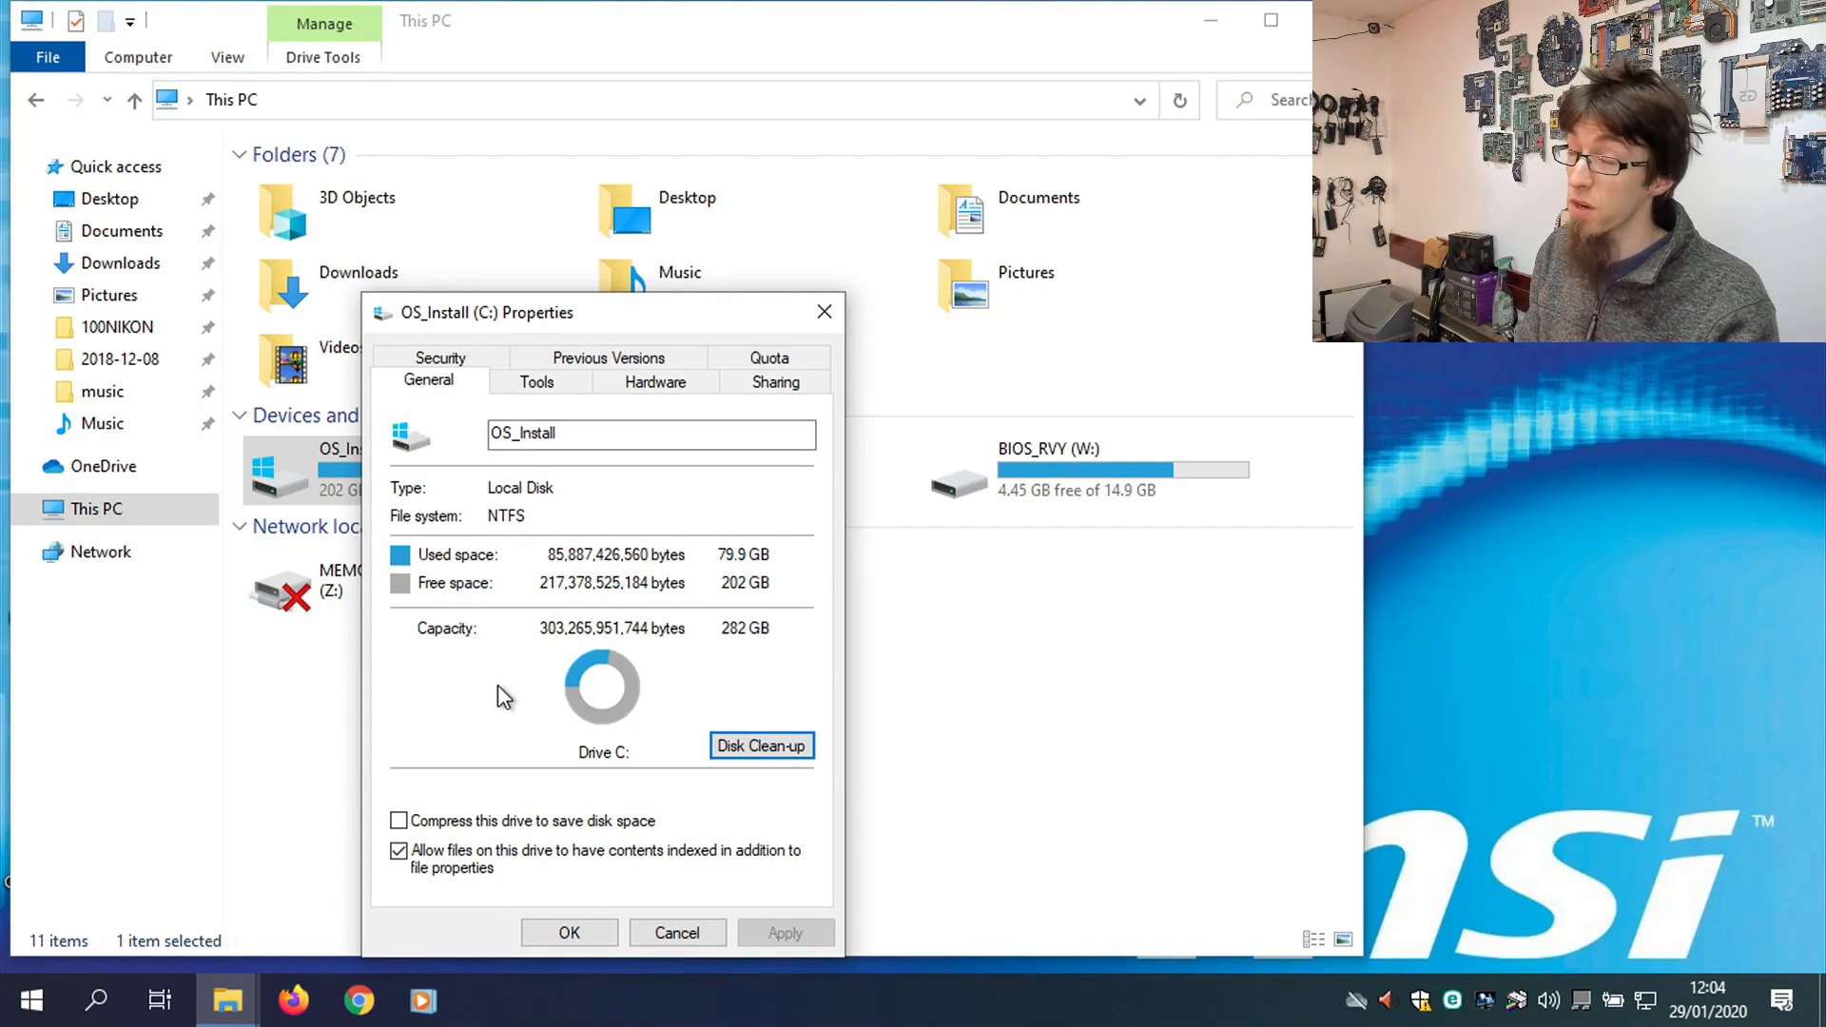
left_click(760, 746)
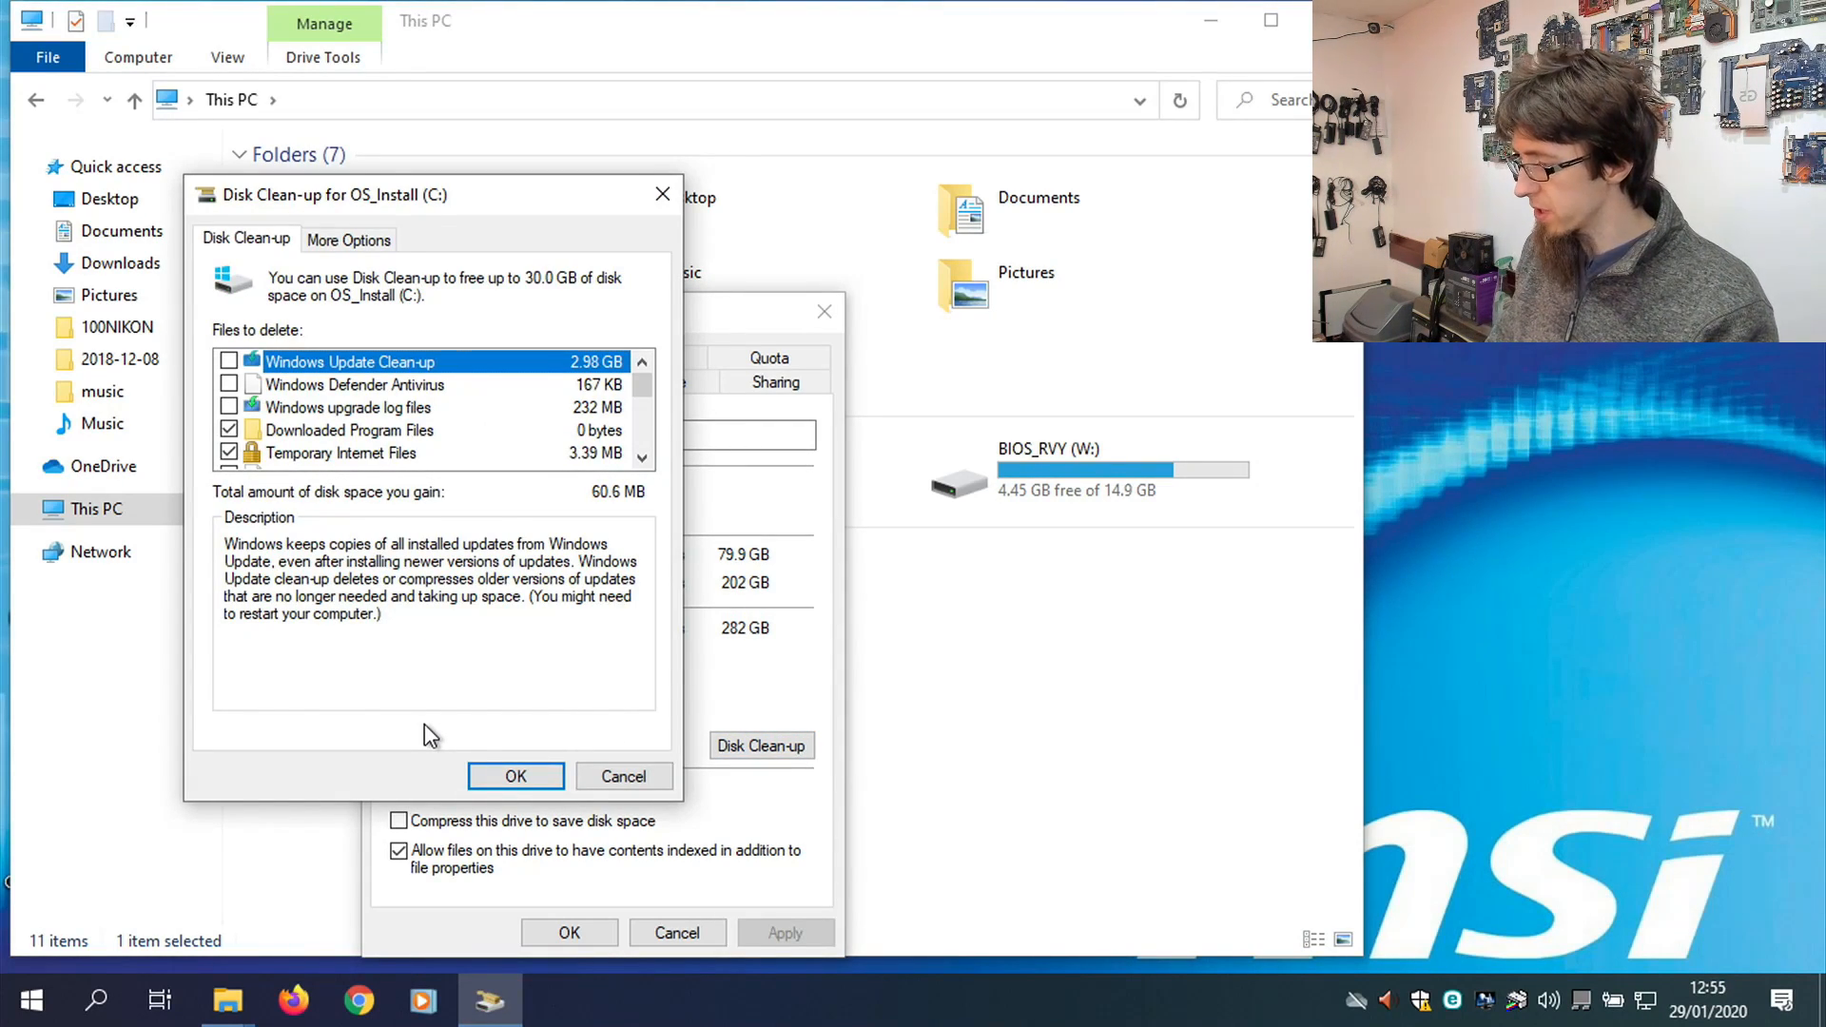
Tick Windows Update Clean-up, upgrade log files and Delivery Optimisation Files for deletion.
left_click(228, 362)
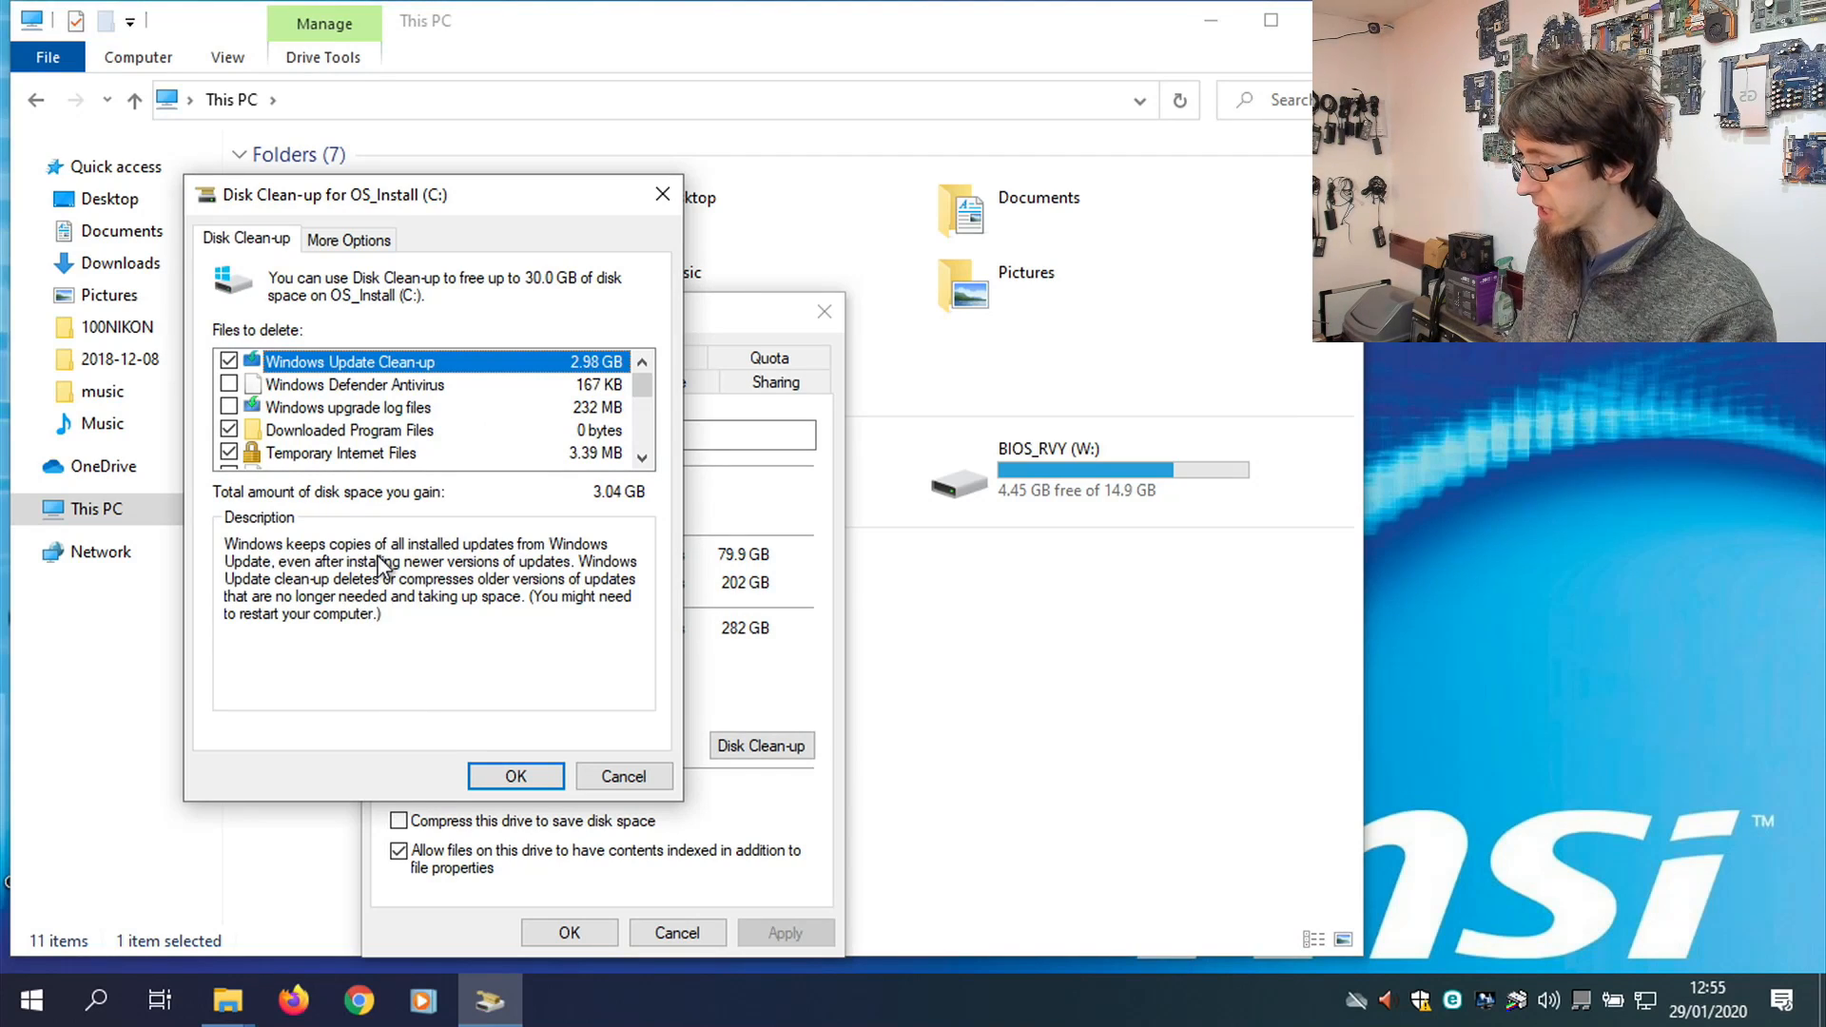
left_click(355, 384)
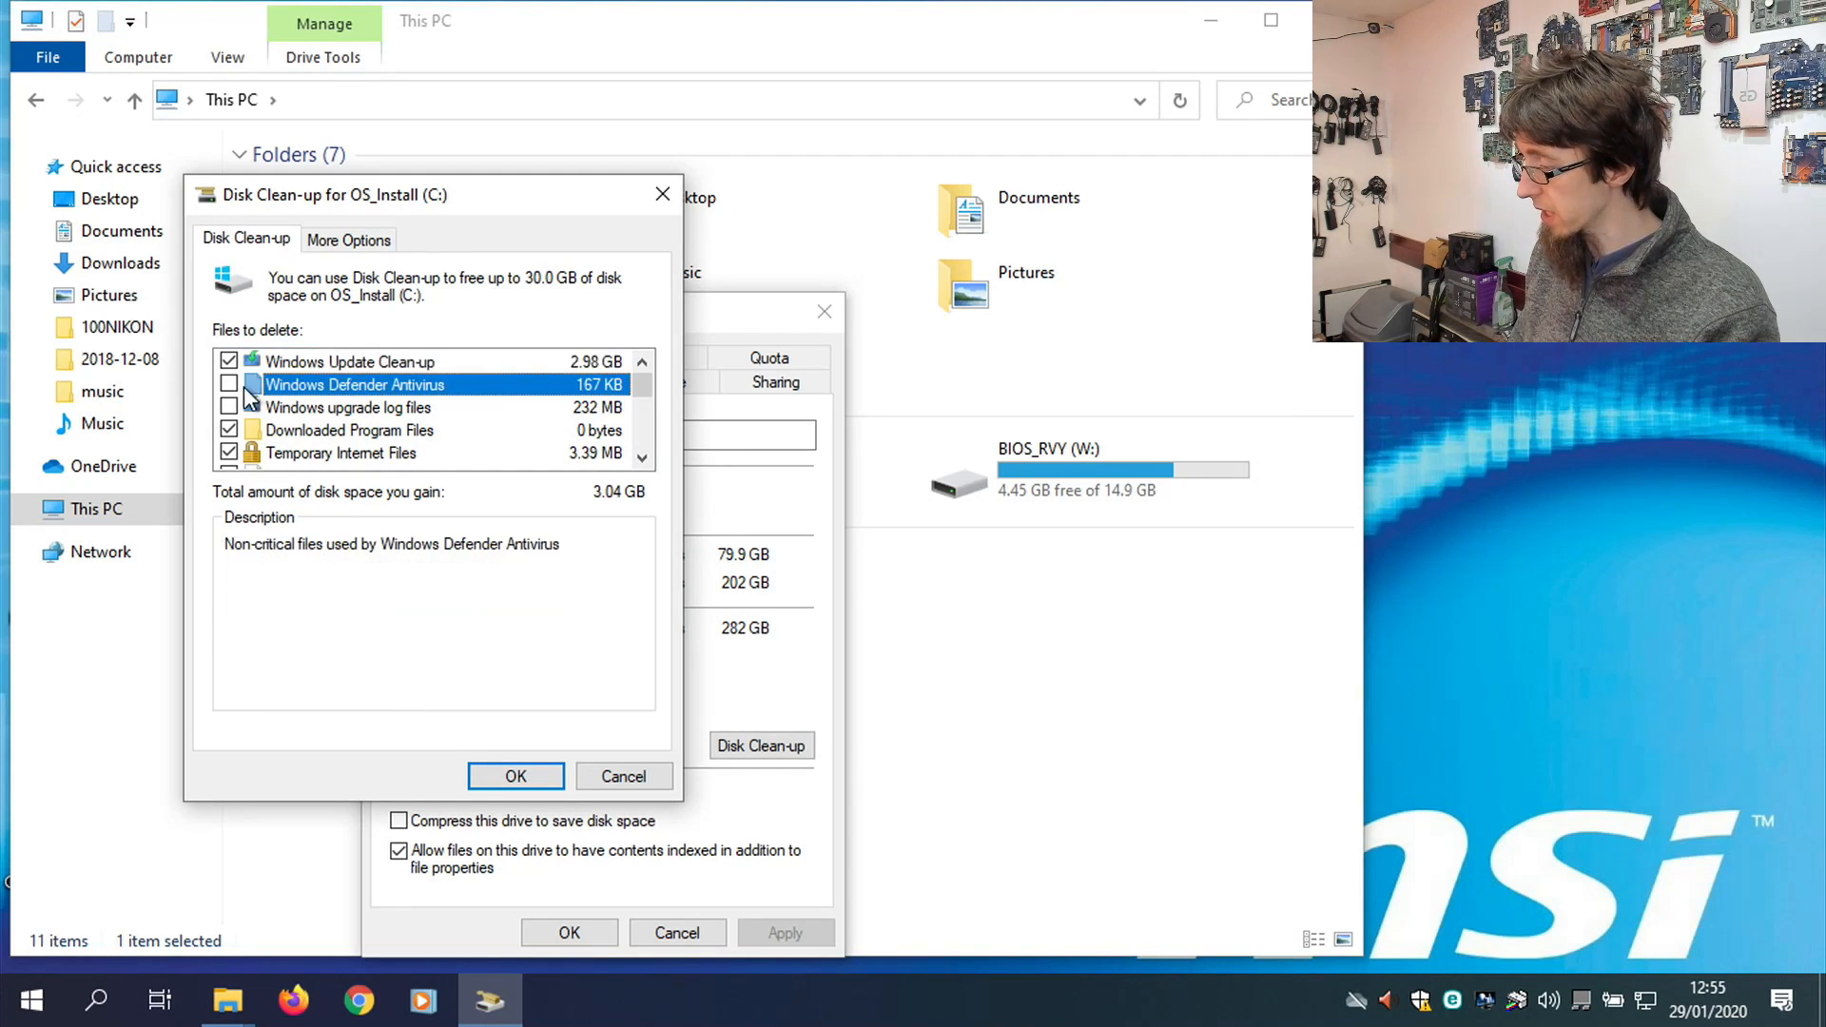
left_click(228, 384)
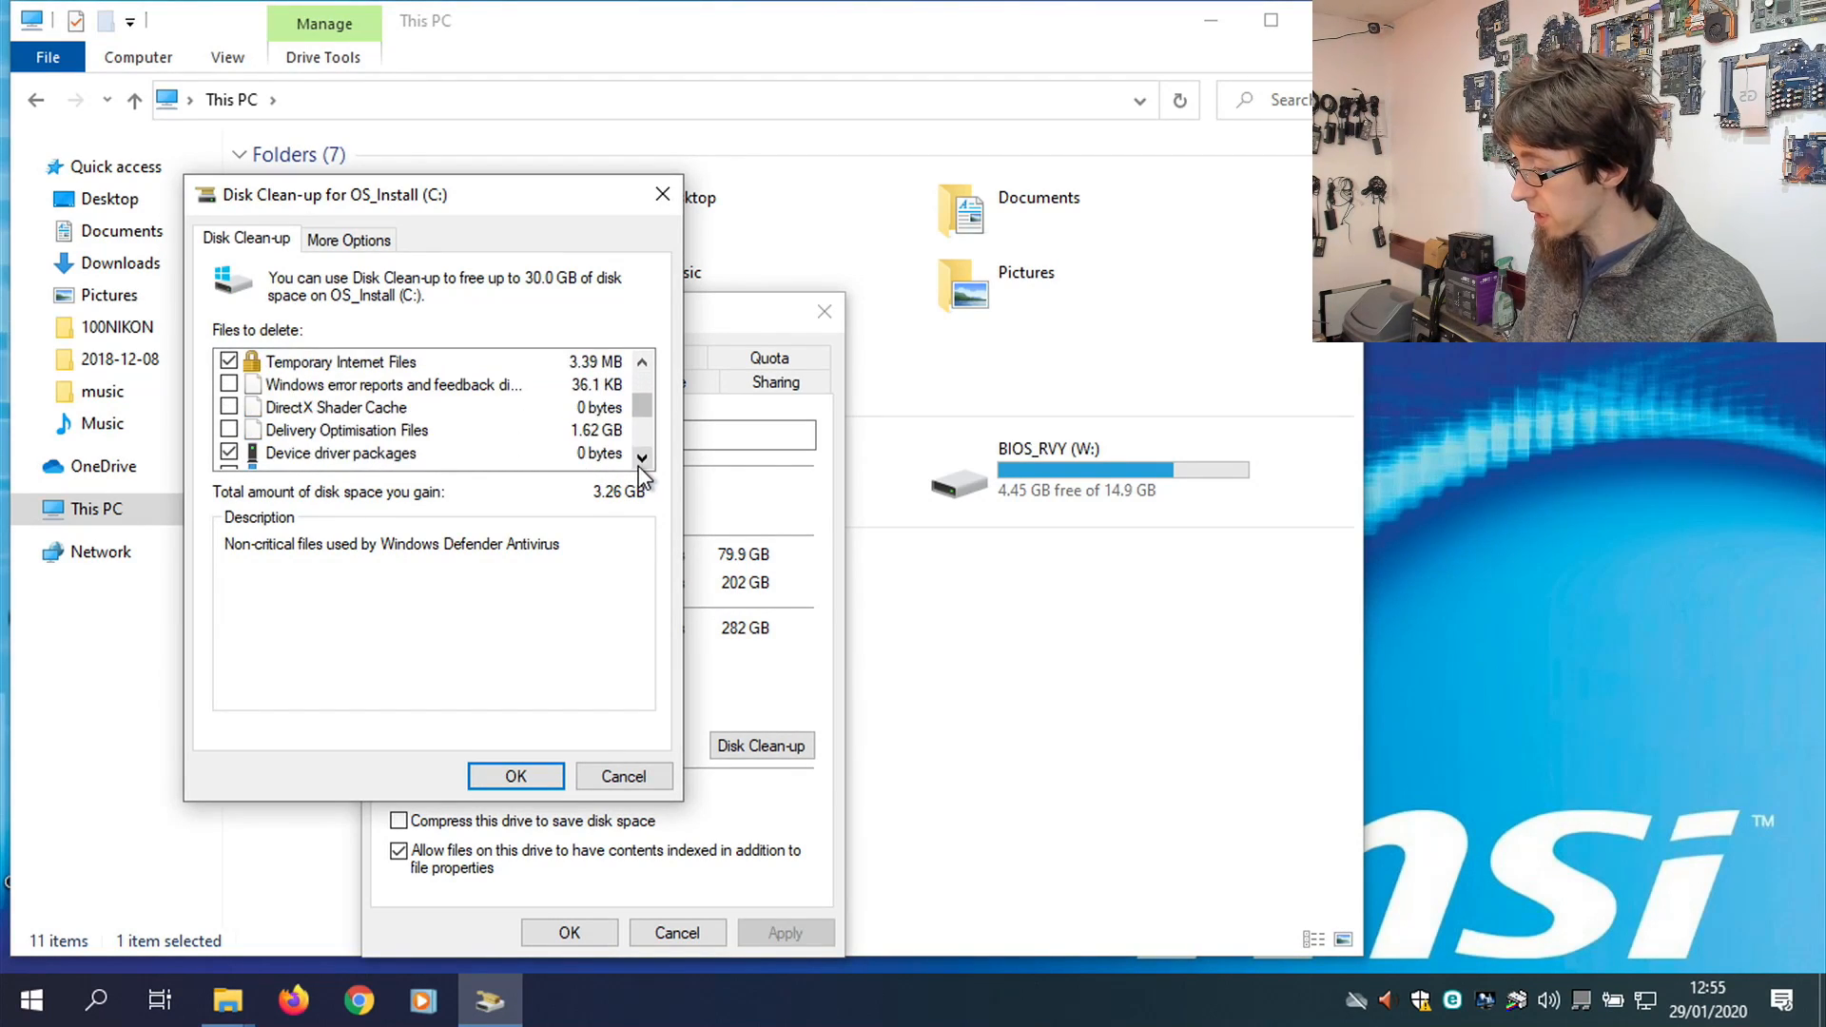
left_click(228, 384)
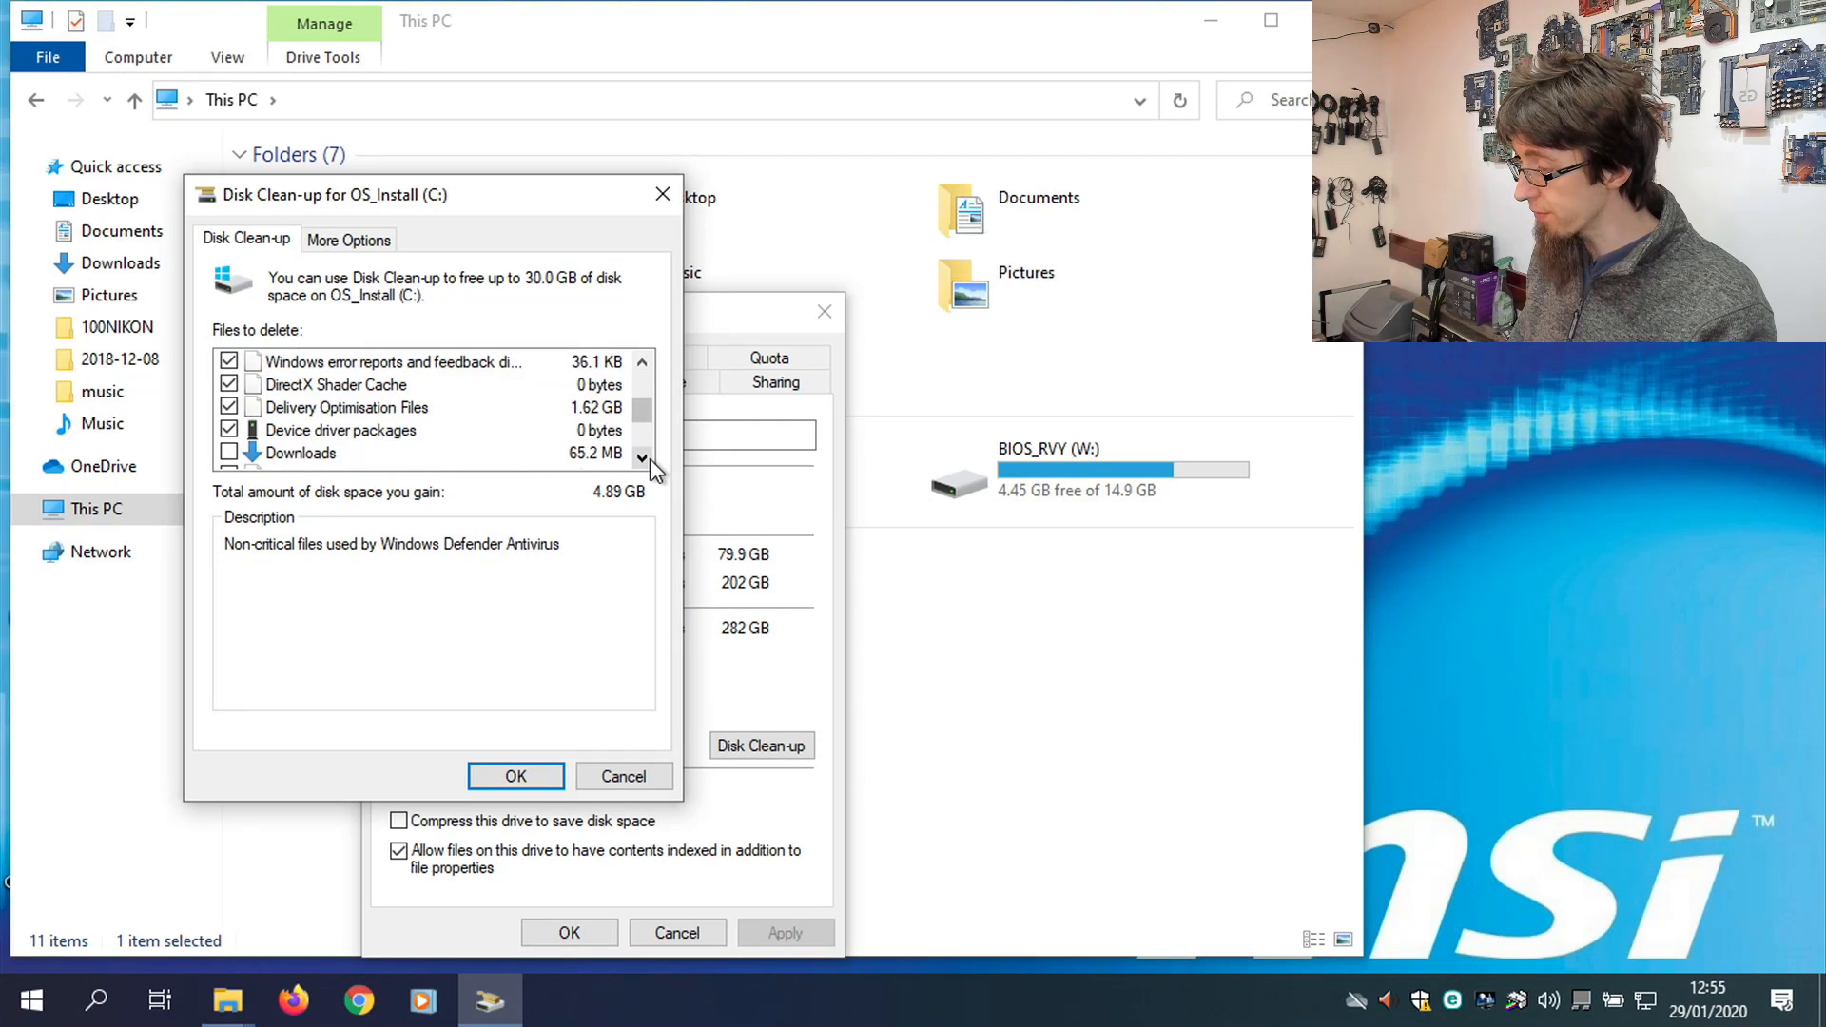
scroll("down", 3)
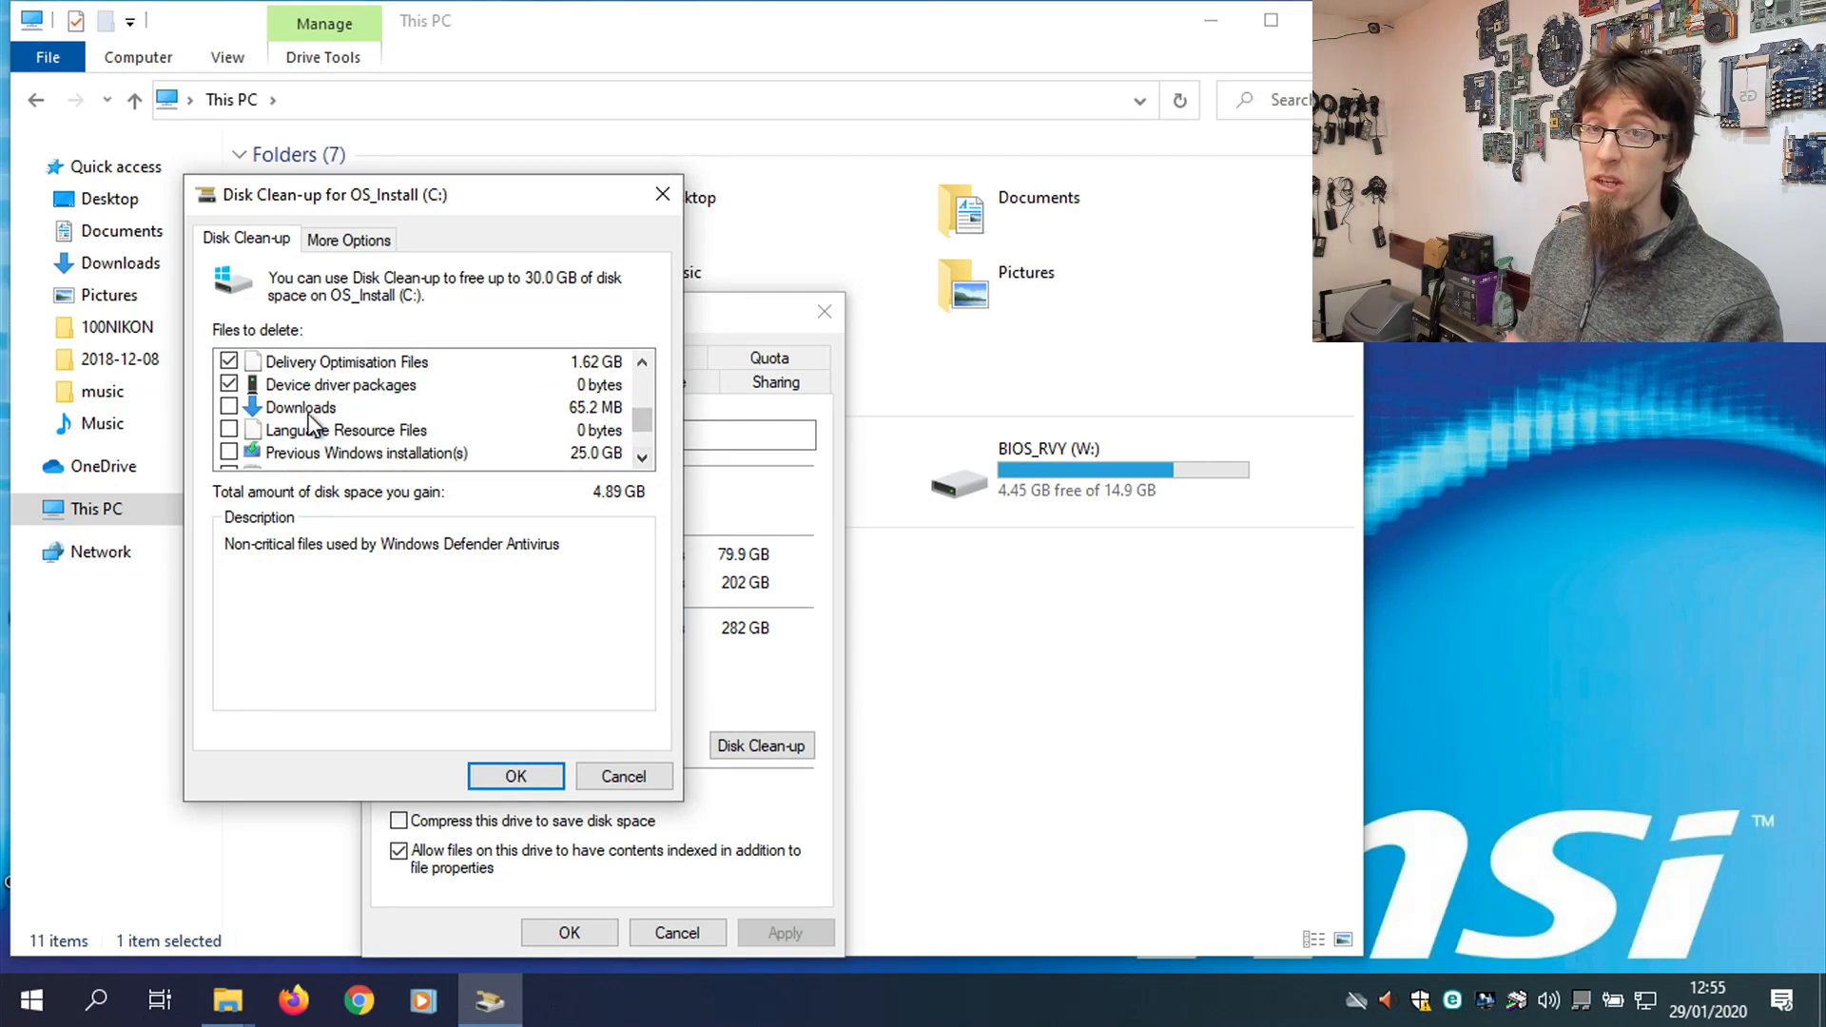
left_click(301, 407)
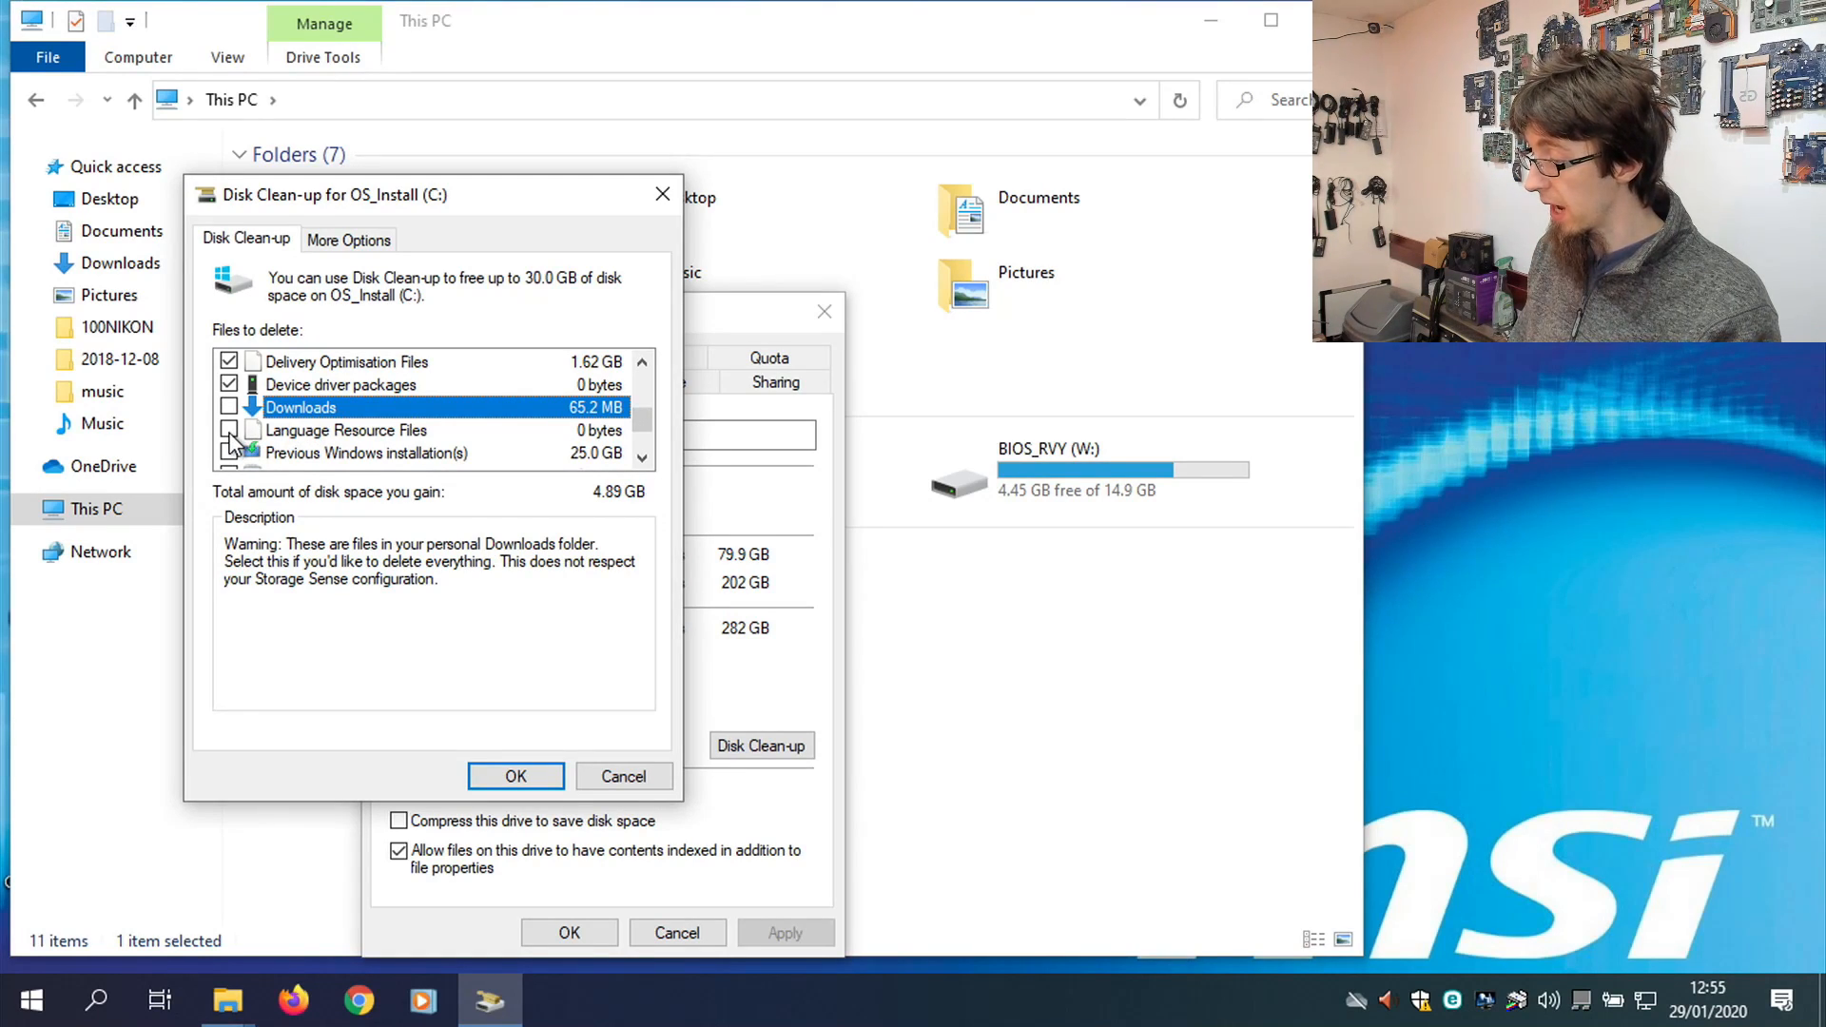
Add Previous Windows installation, Recycle Bin and temporary files, then permanently delete the 29.9 GB selection.
left_click(229, 453)
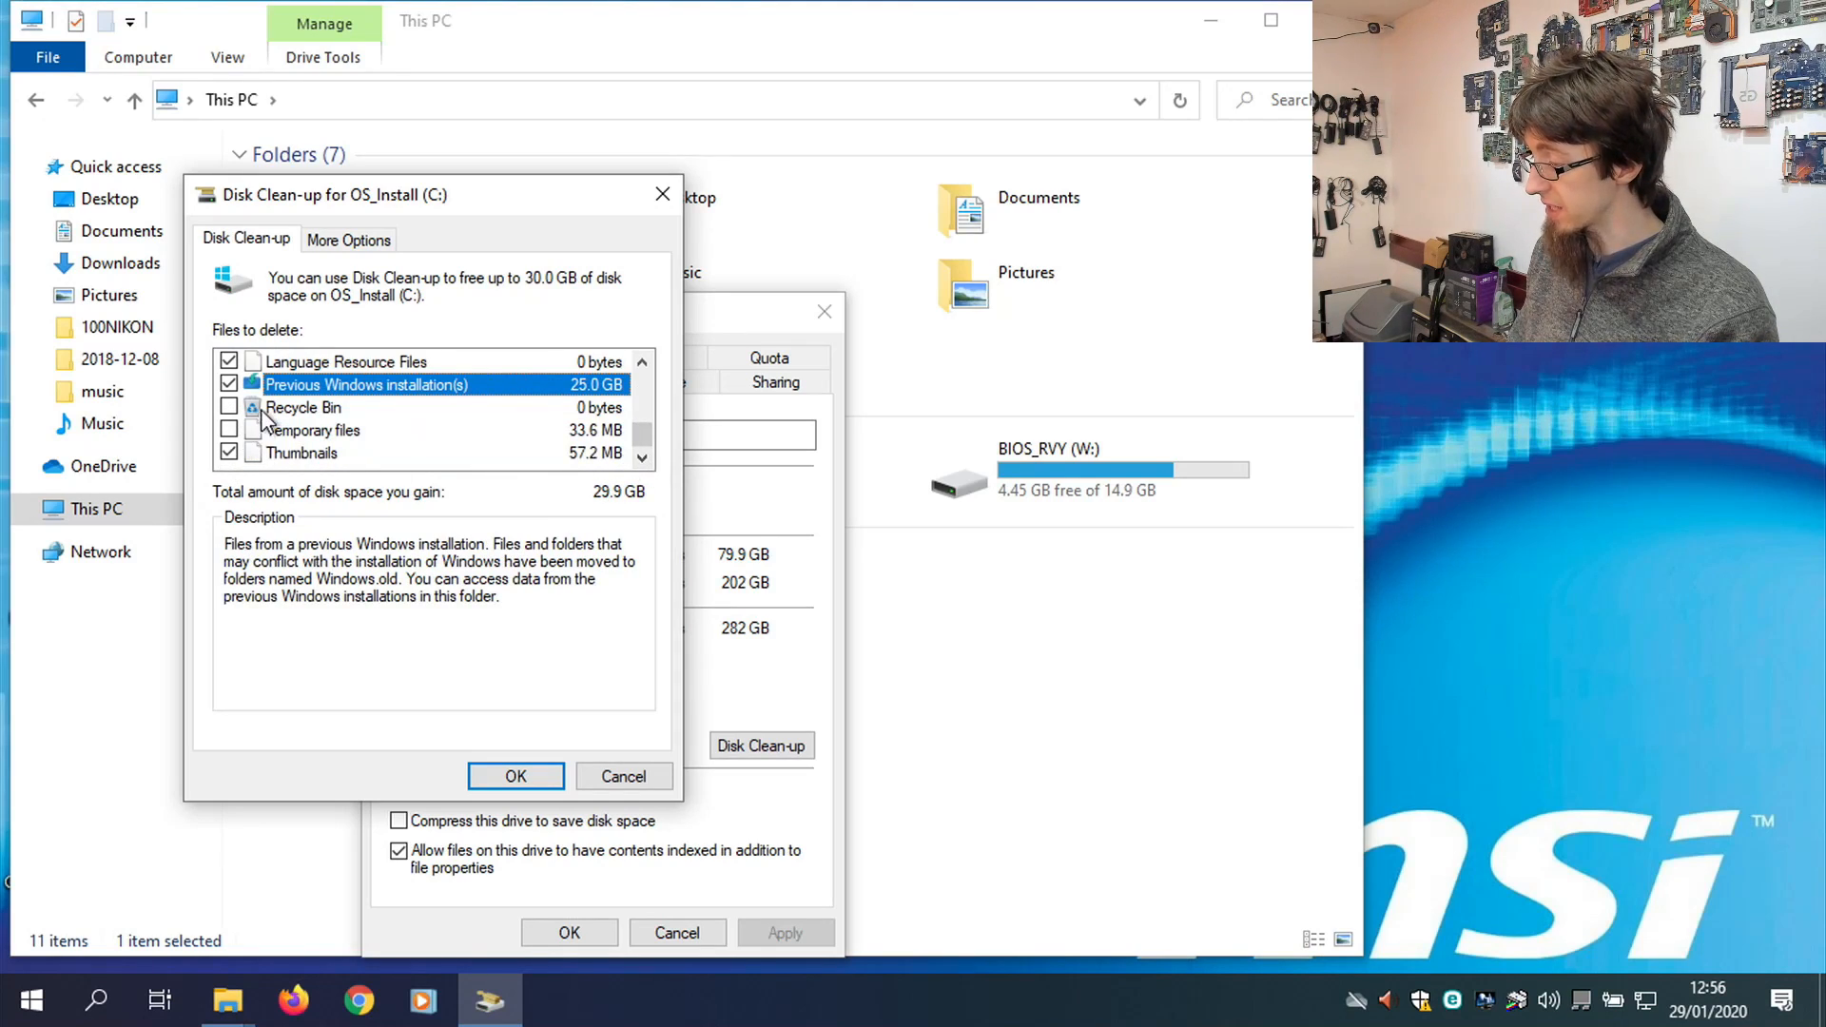
left_click(228, 407)
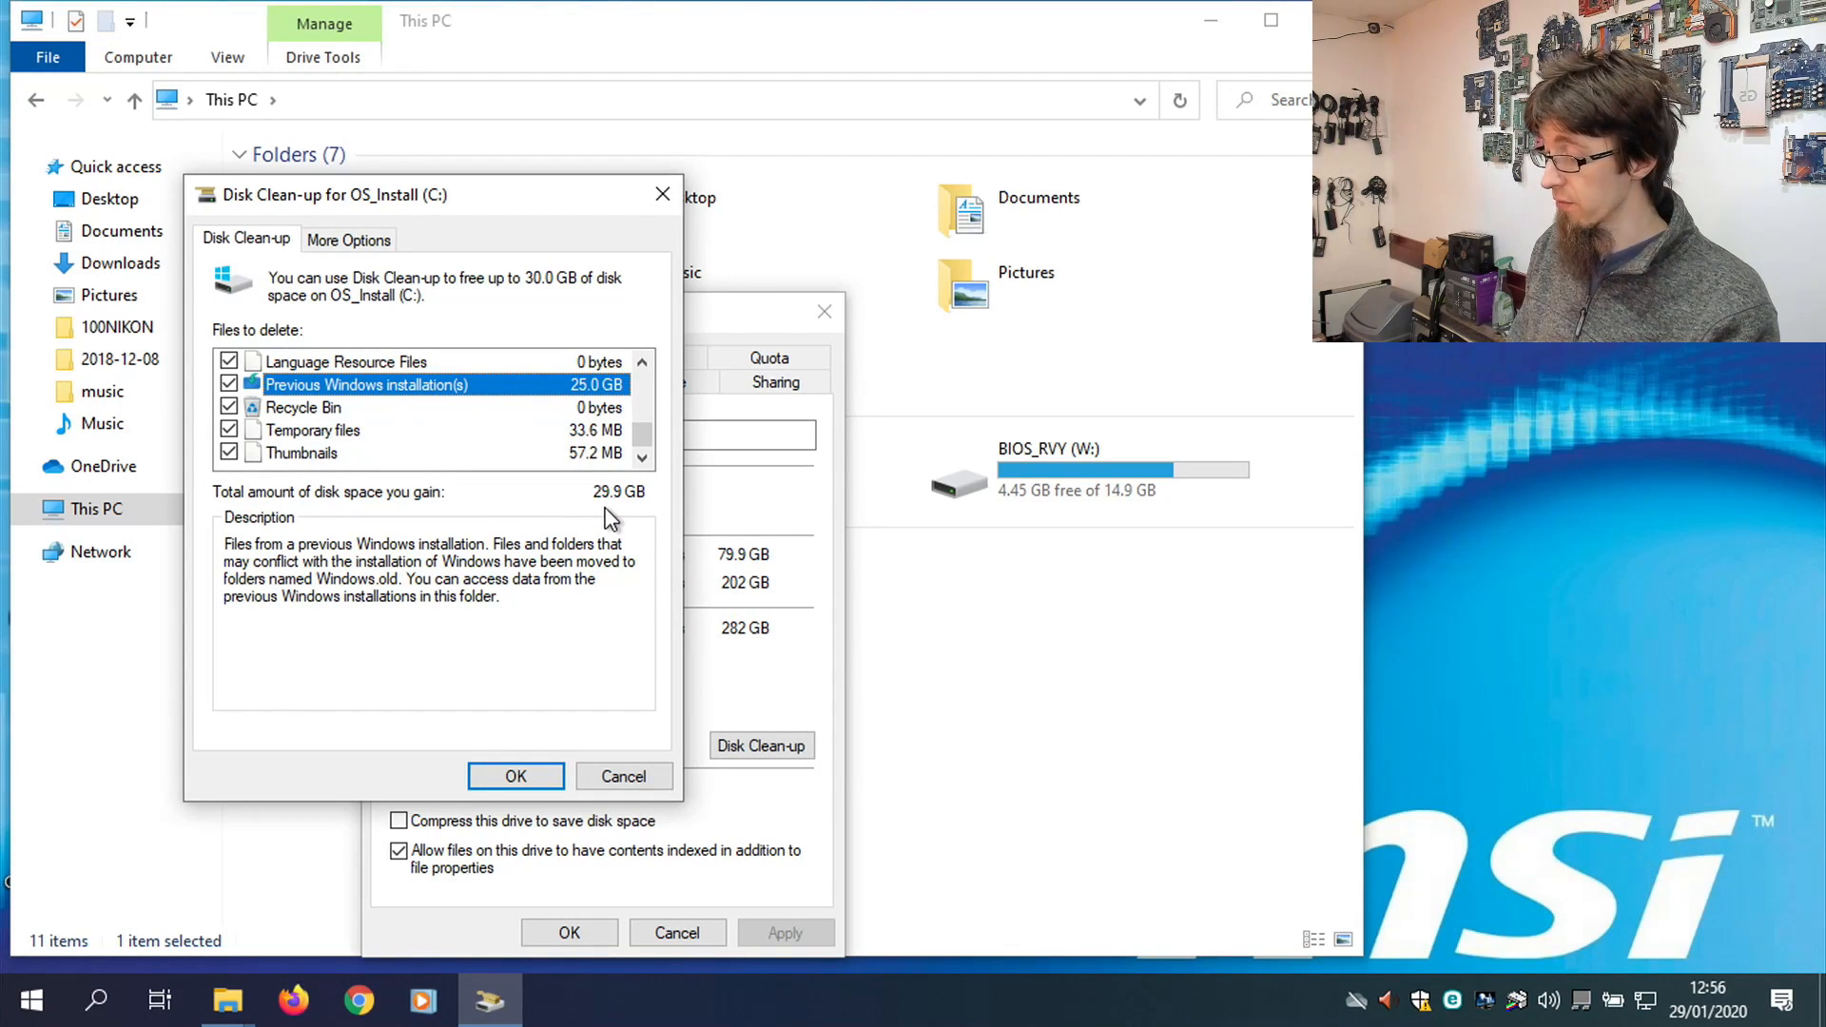
left_click(516, 776)
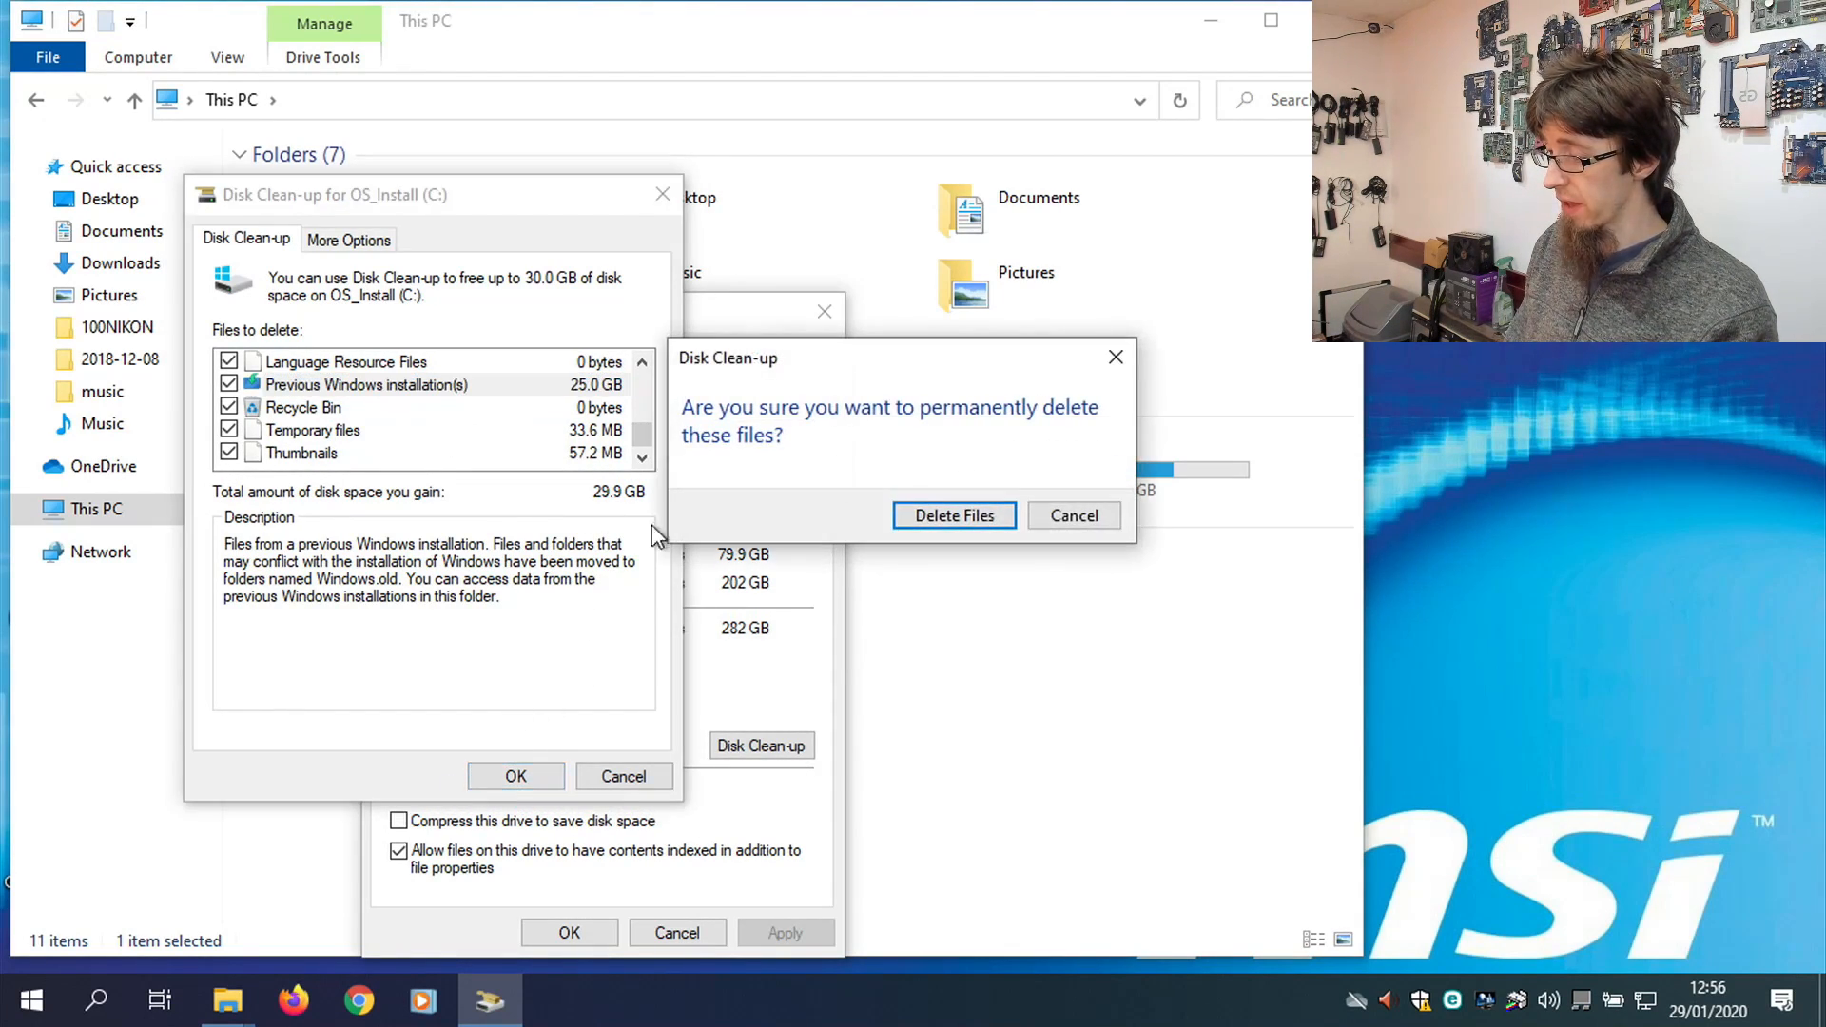
left_click(954, 515)
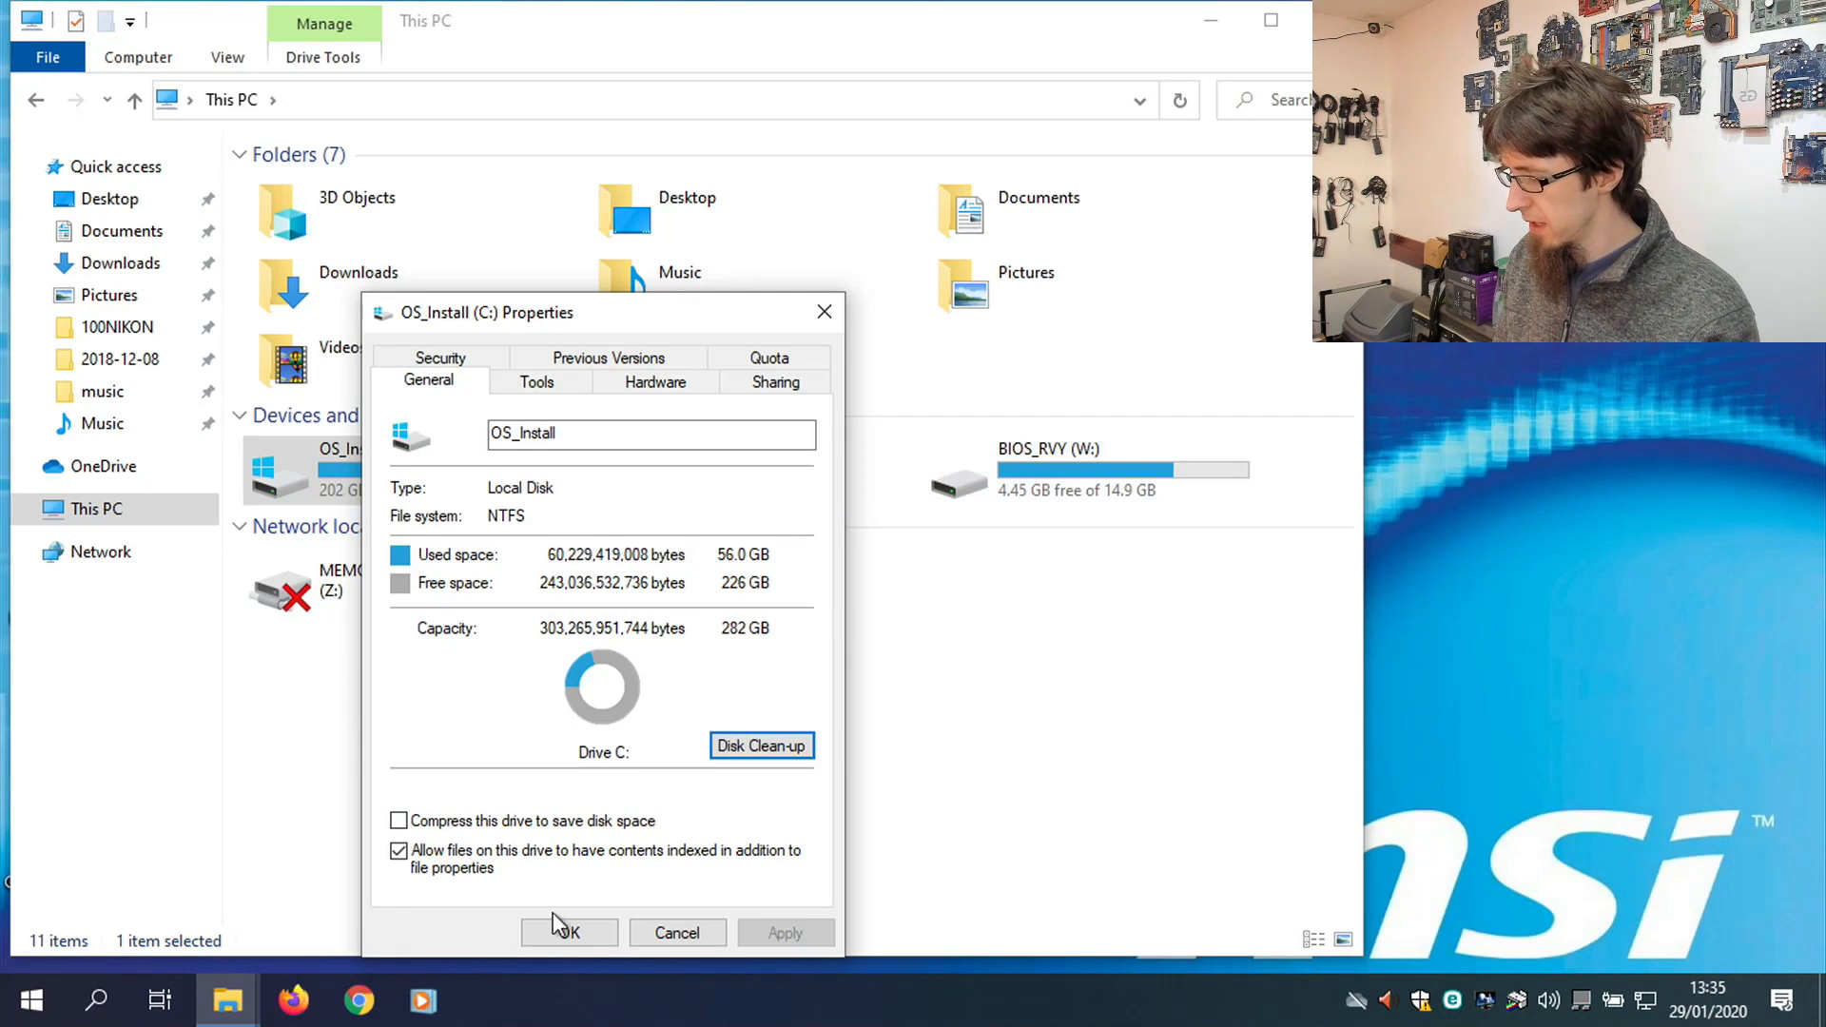
Close C:'s properties and launch ausdiskdefragportable from the root of drive C:.
left_click(569, 932)
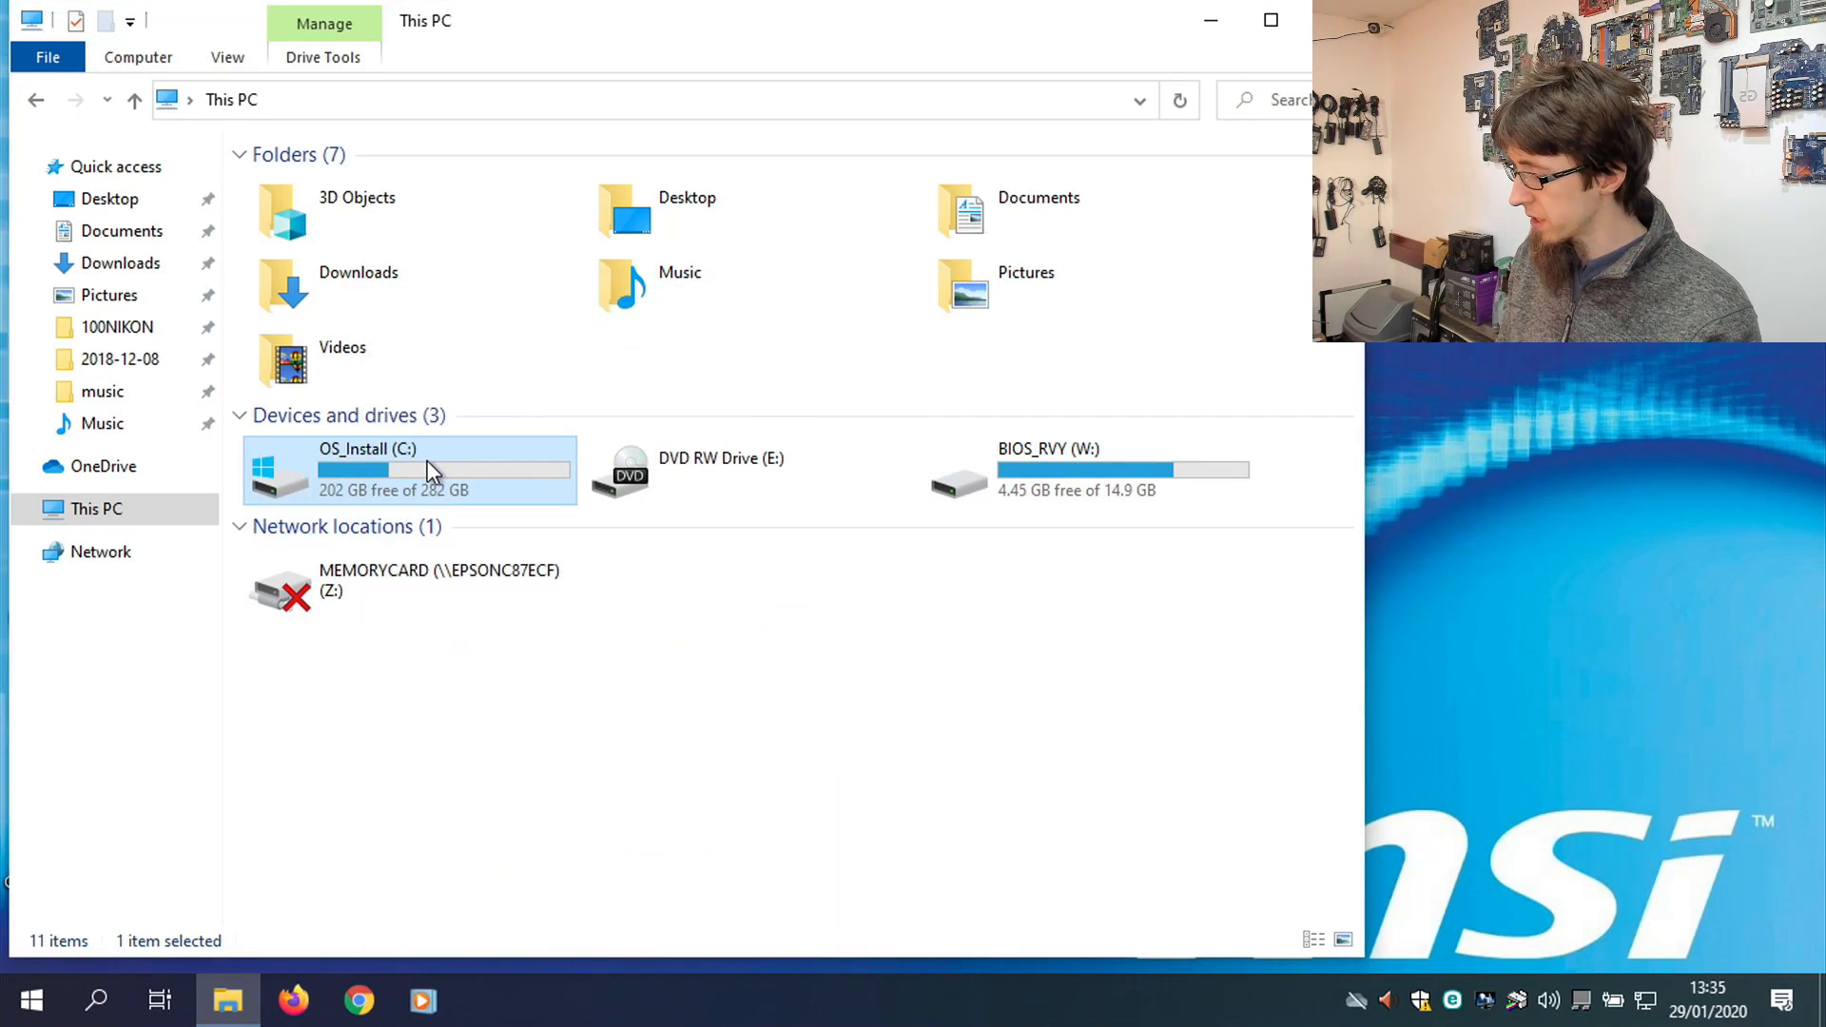
double_click(405, 471)
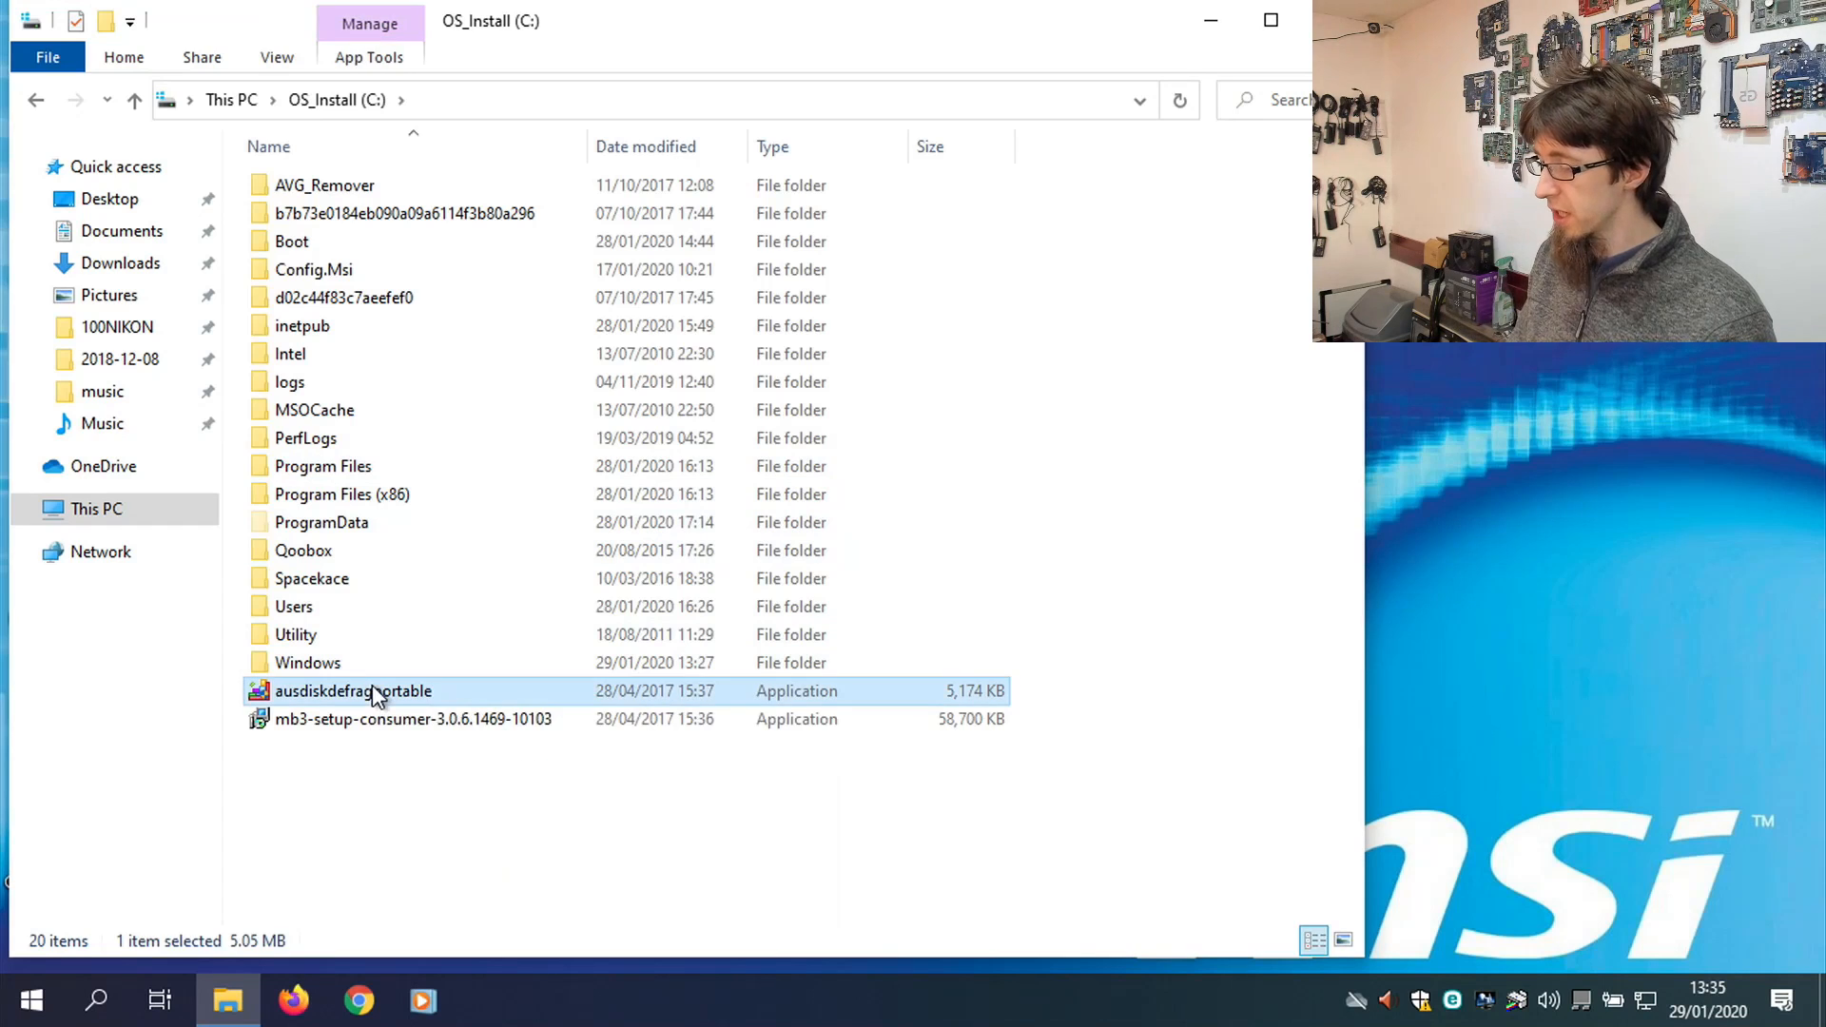
double_click(353, 690)
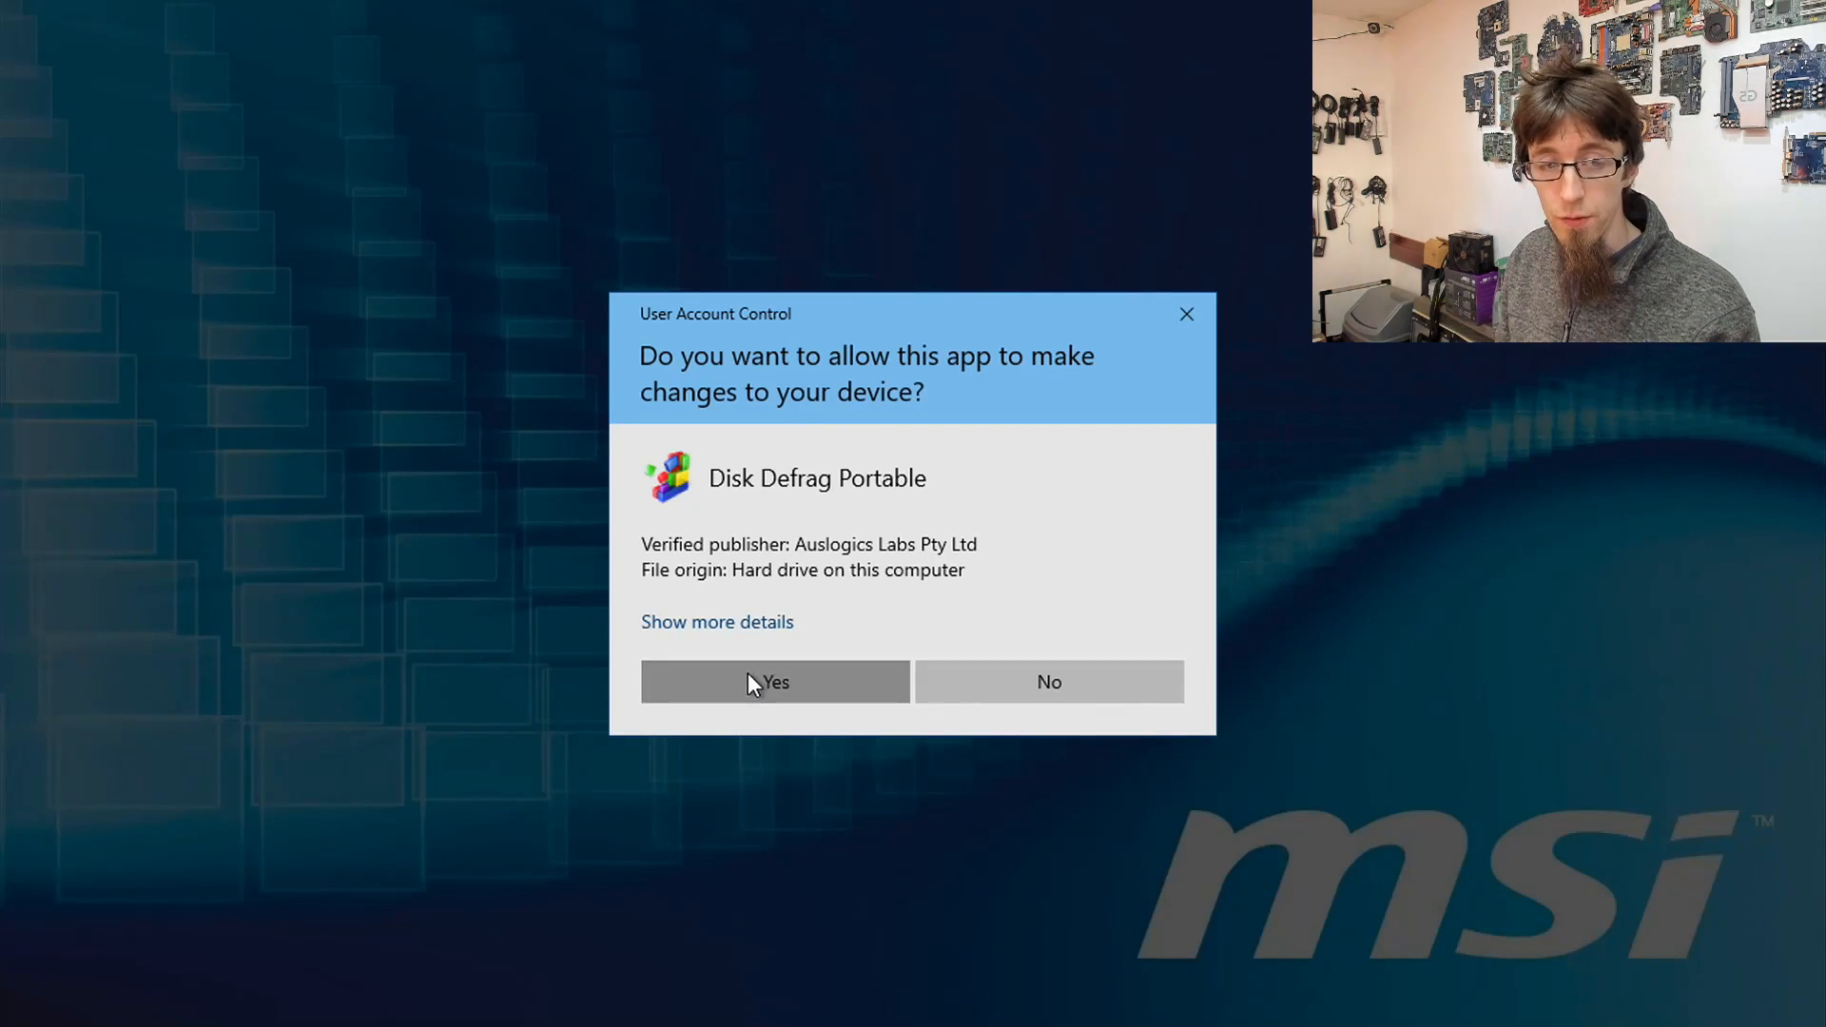
Allow Disk Defrag Portable through UAC and start a Defrag & Optimize pass on drive C:.
left_click(774, 682)
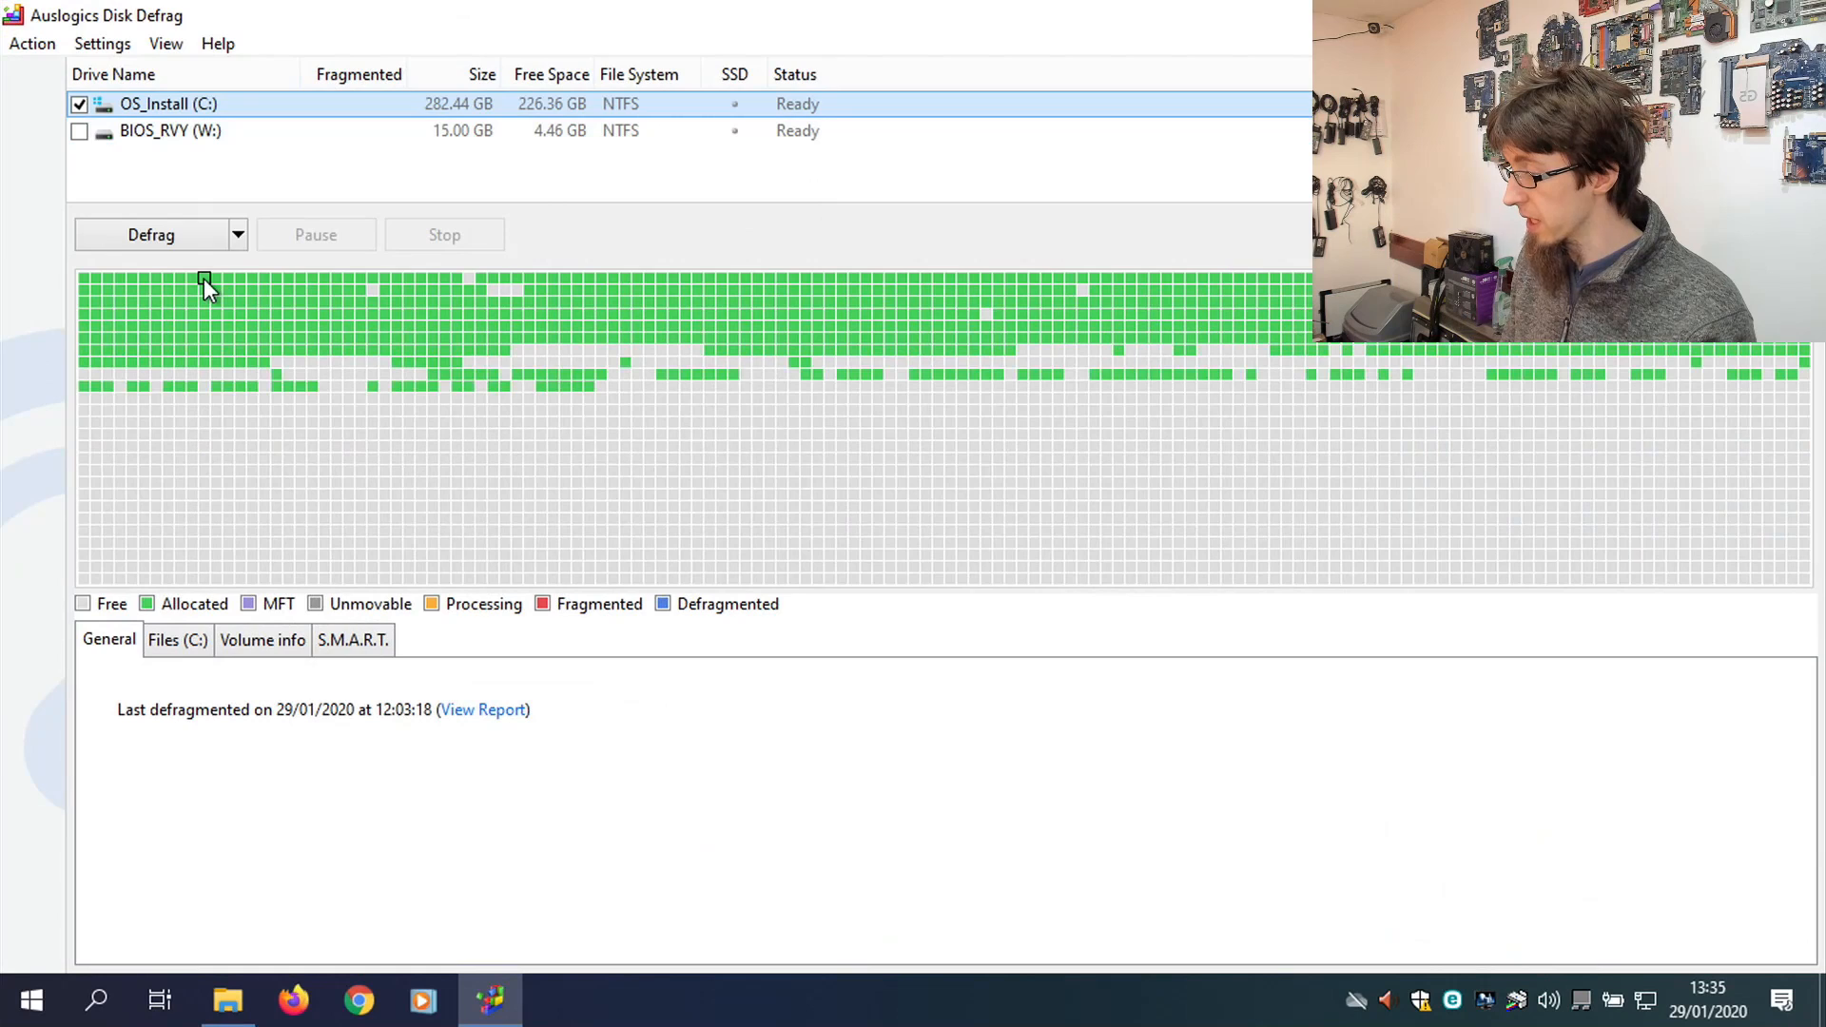
left_click(238, 235)
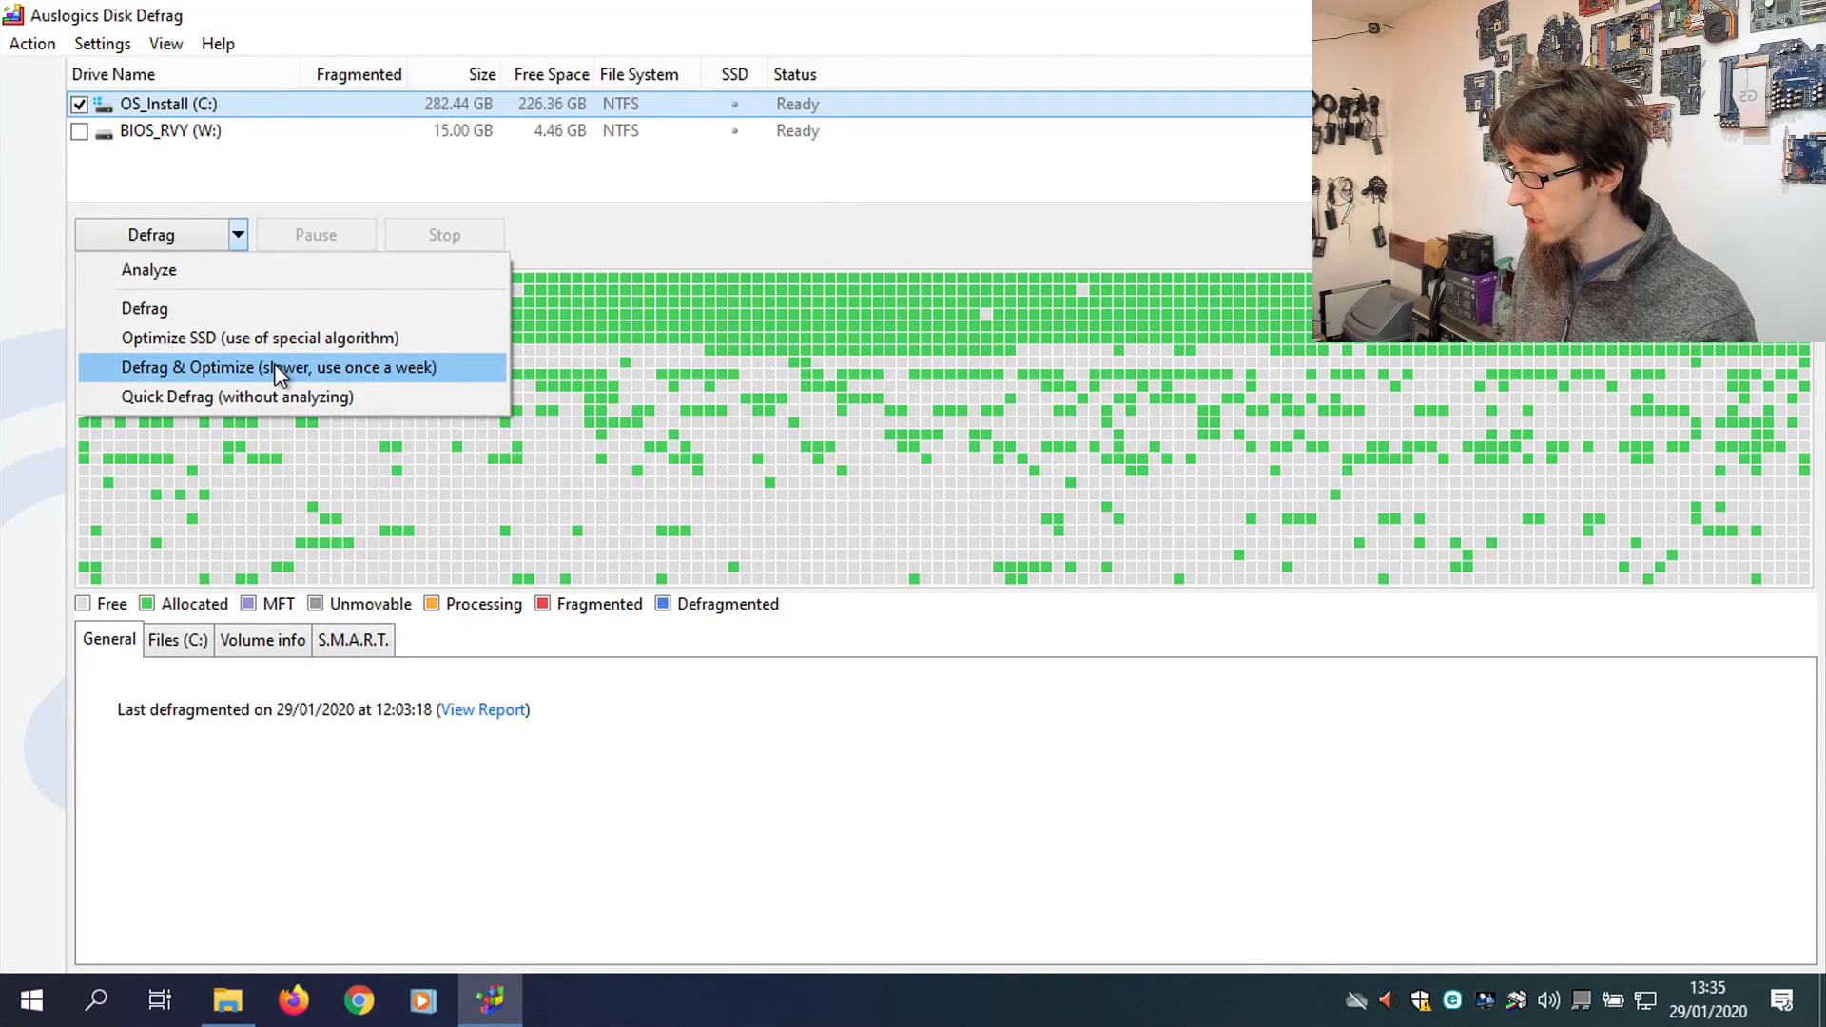
left_click(273, 367)
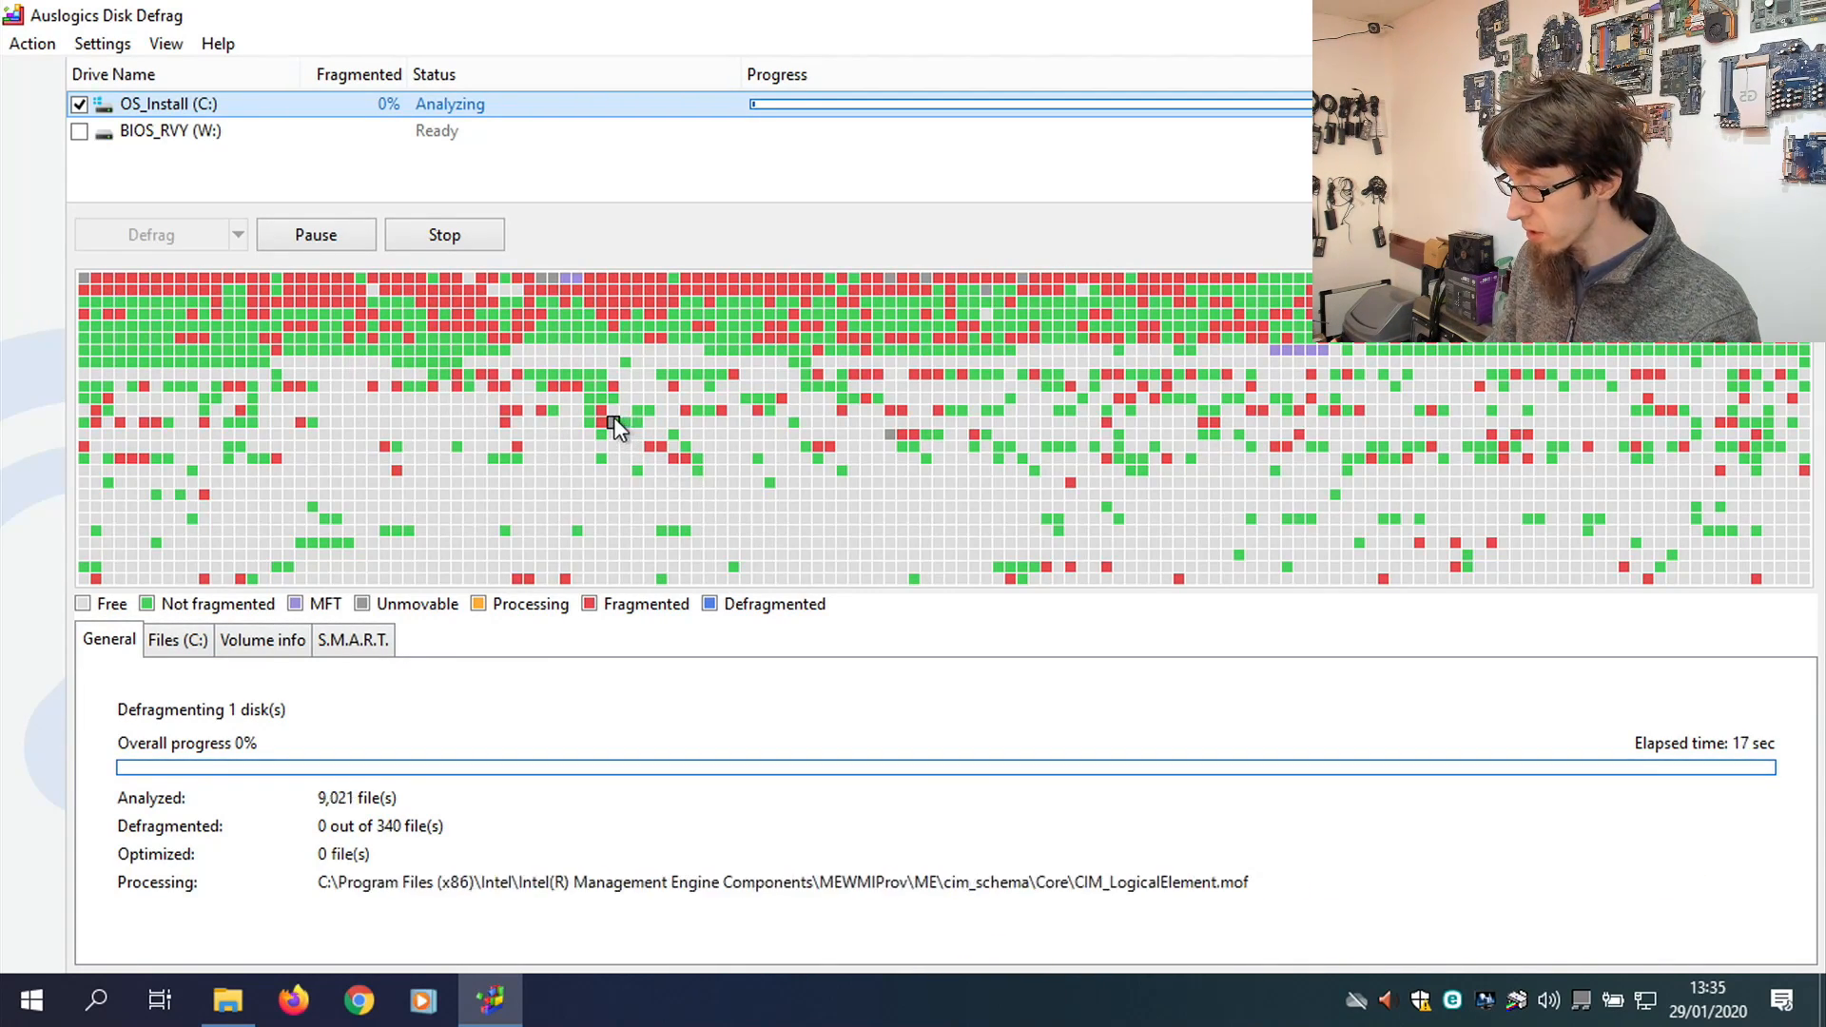
mouse_move(610, 424)
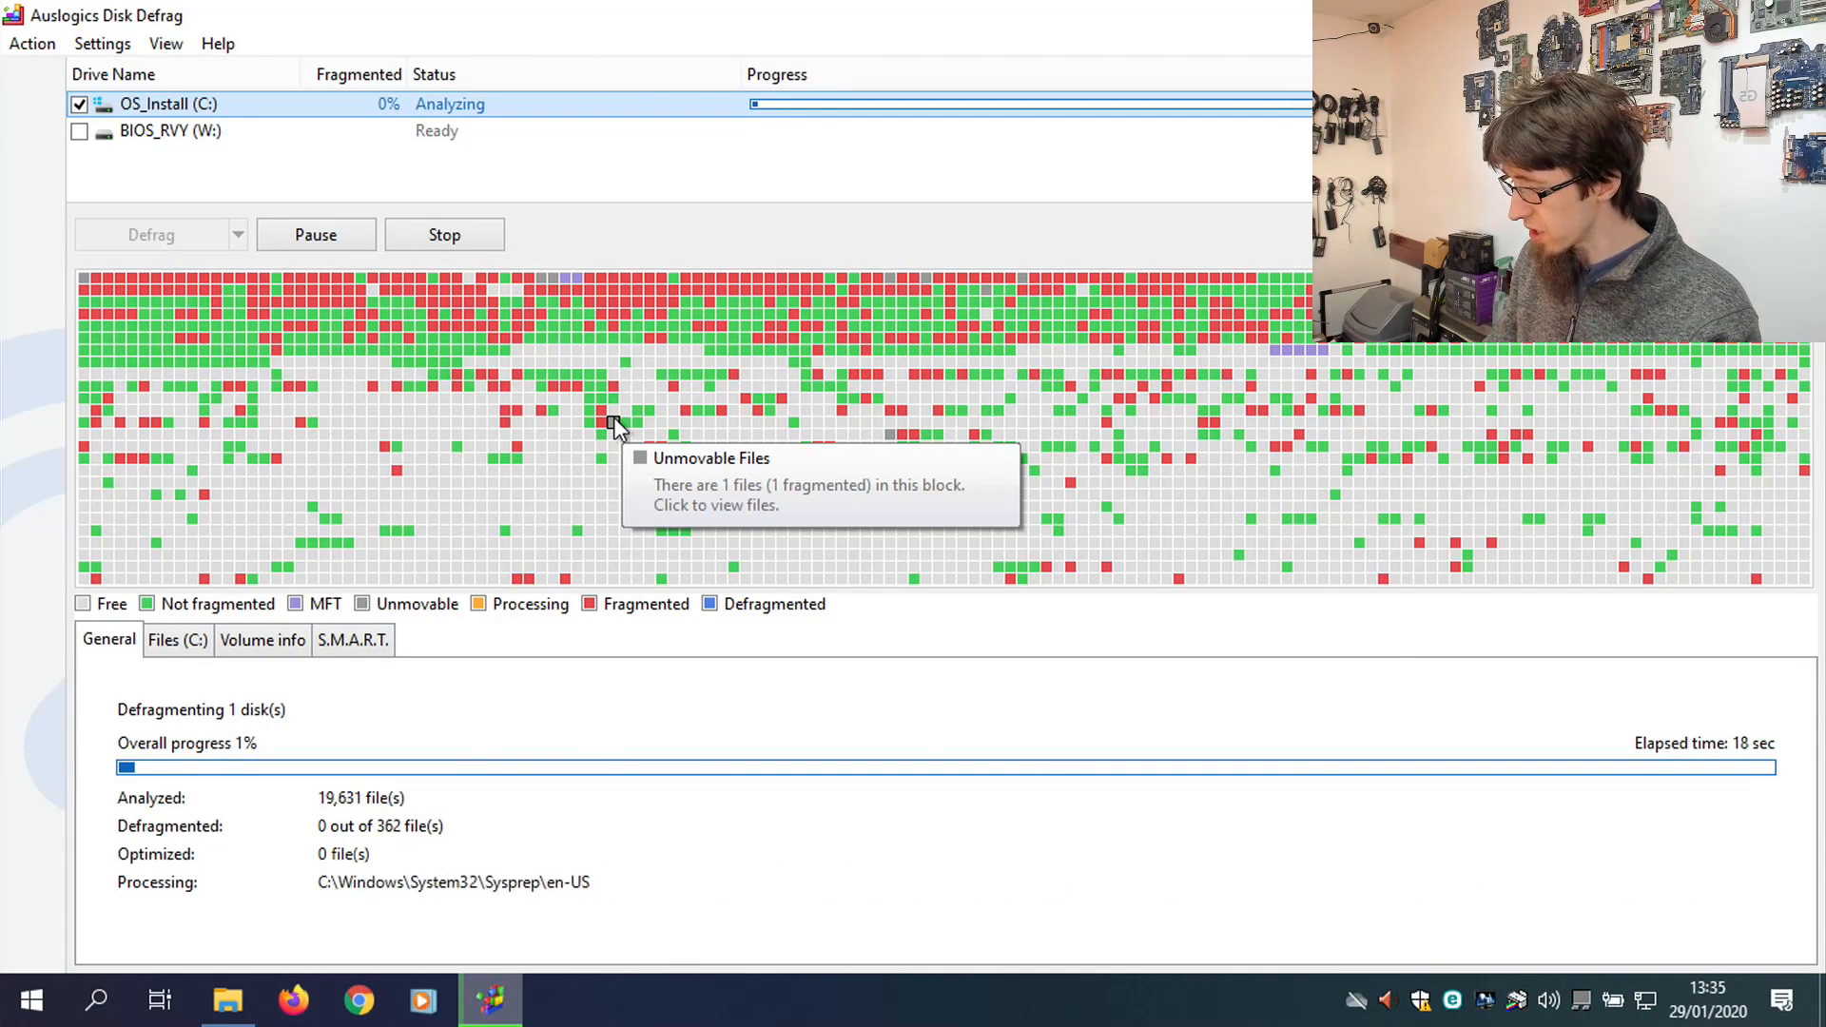
left_click(607, 423)
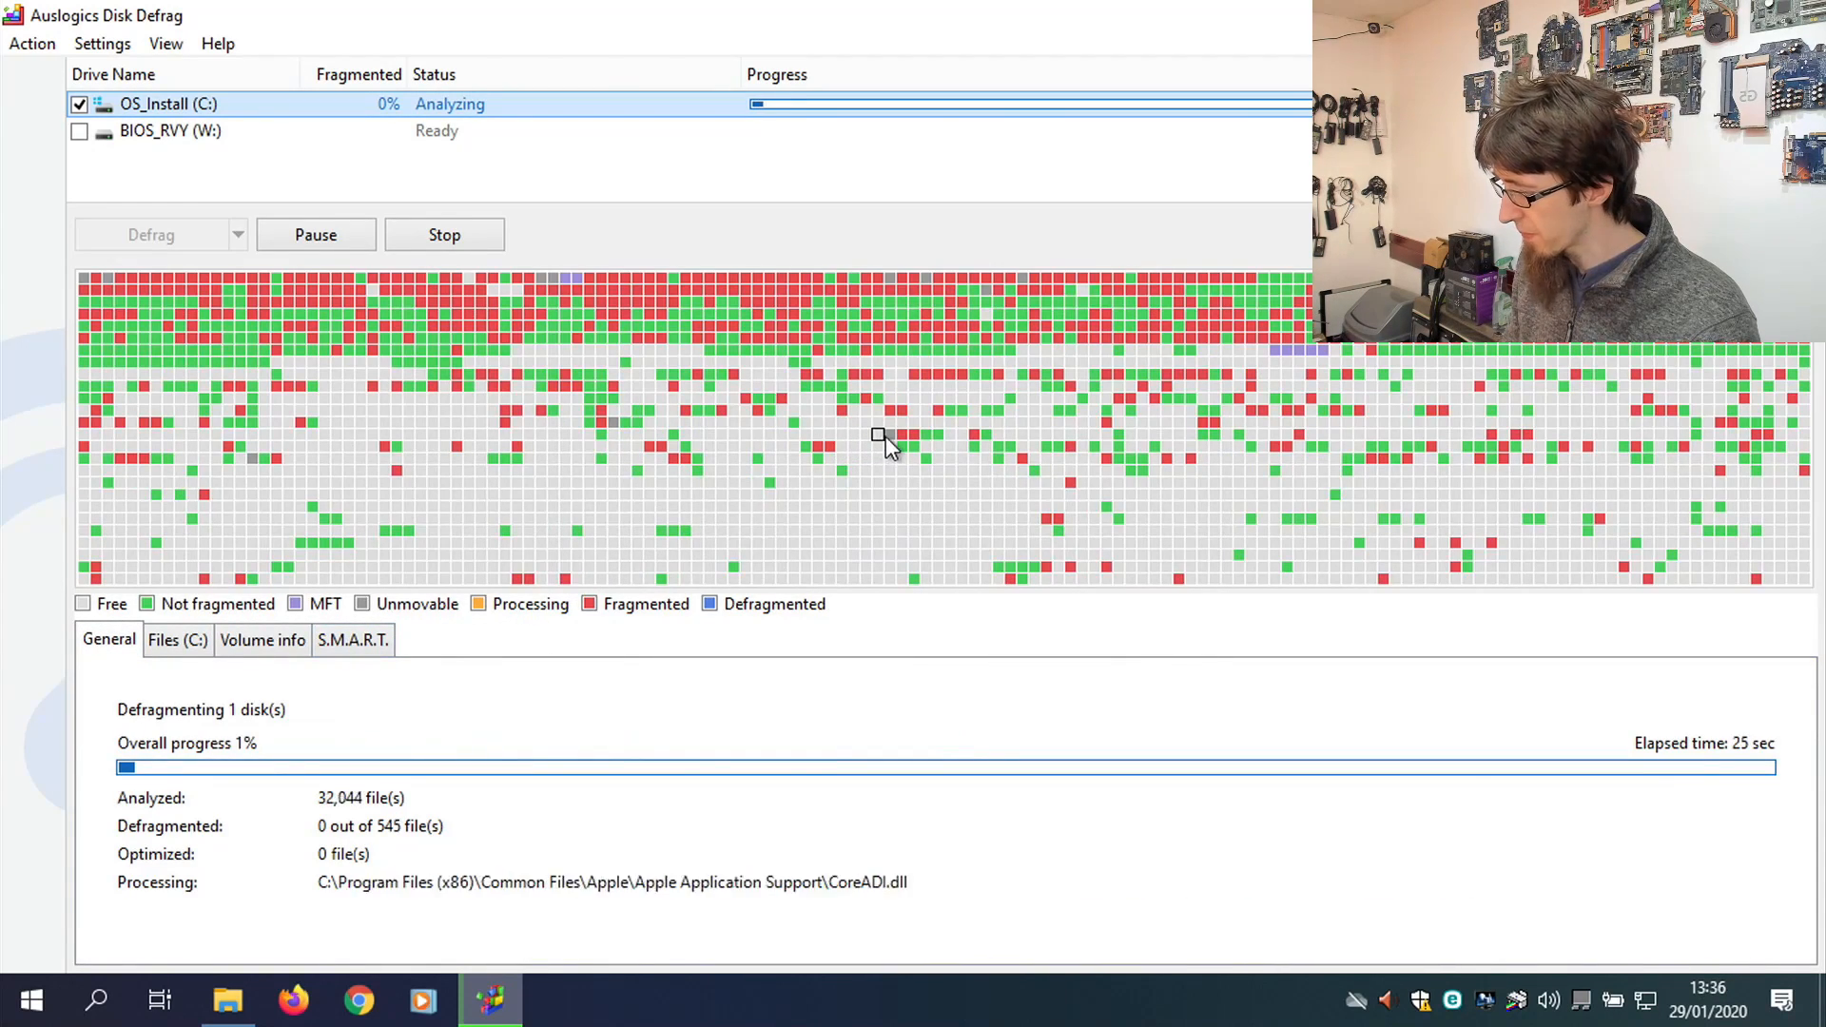
left_click(877, 437)
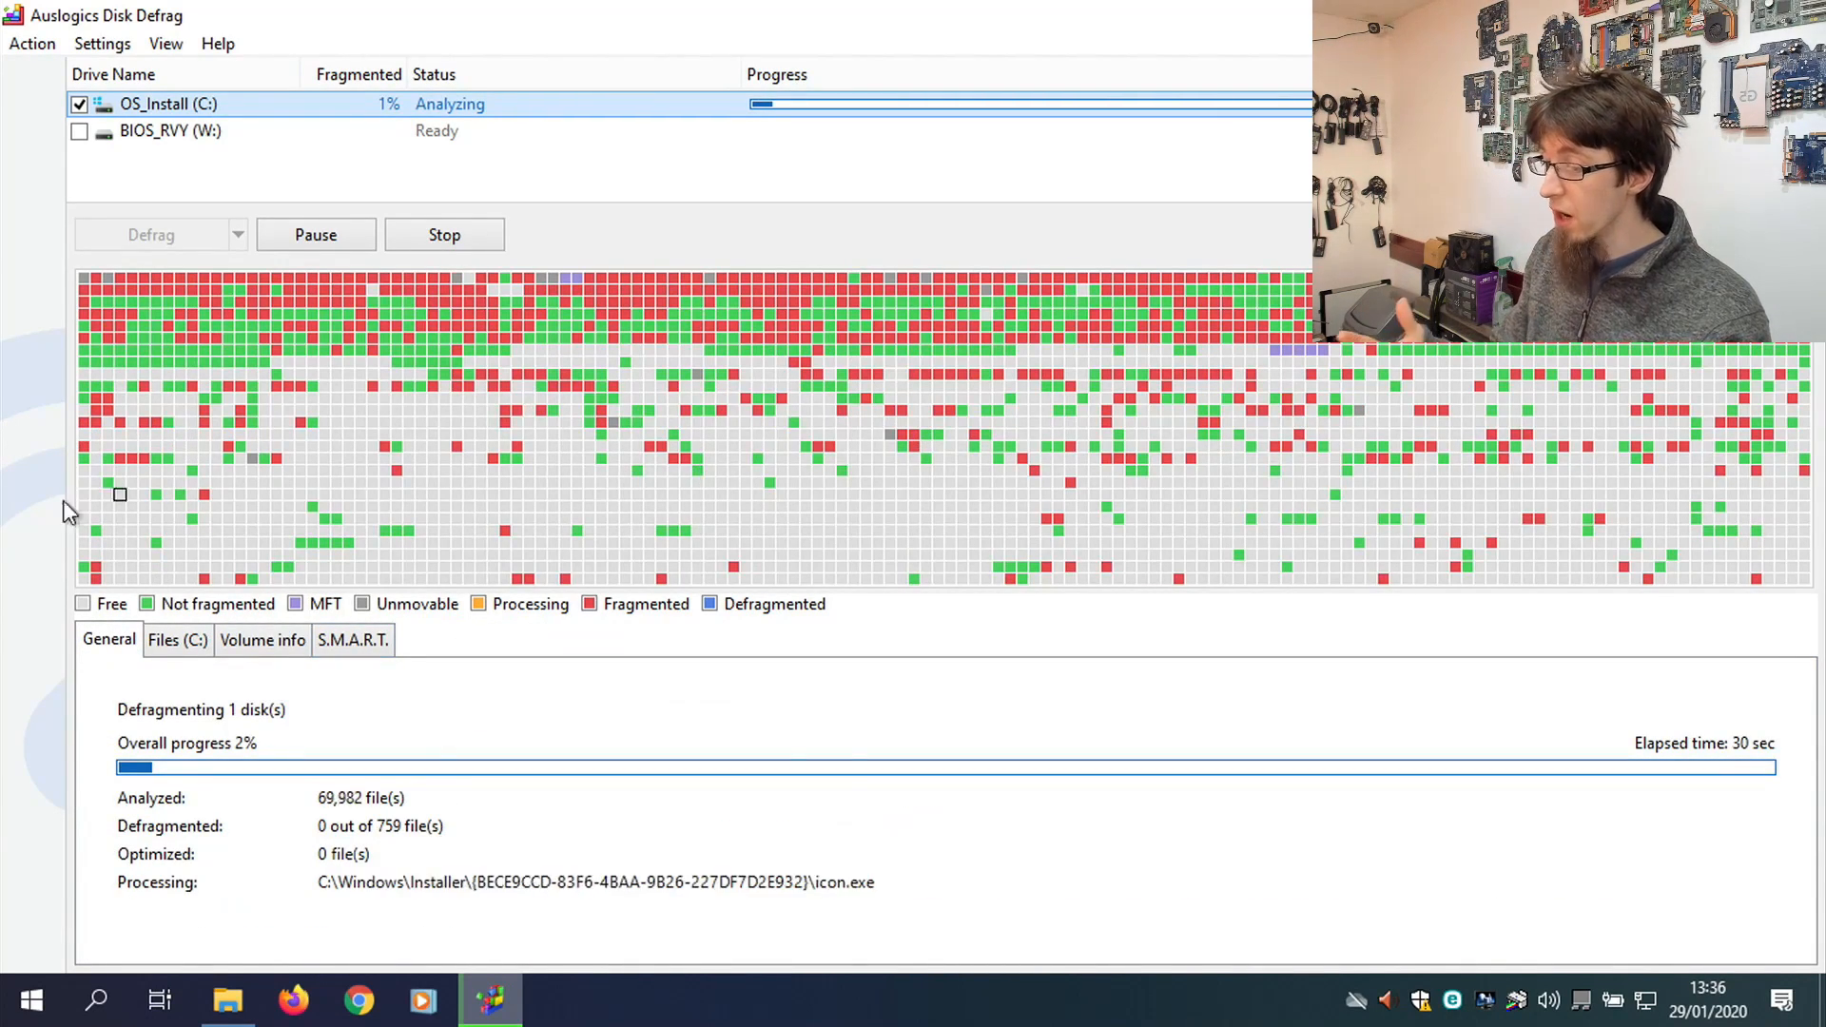
mouse_move(21, 452)
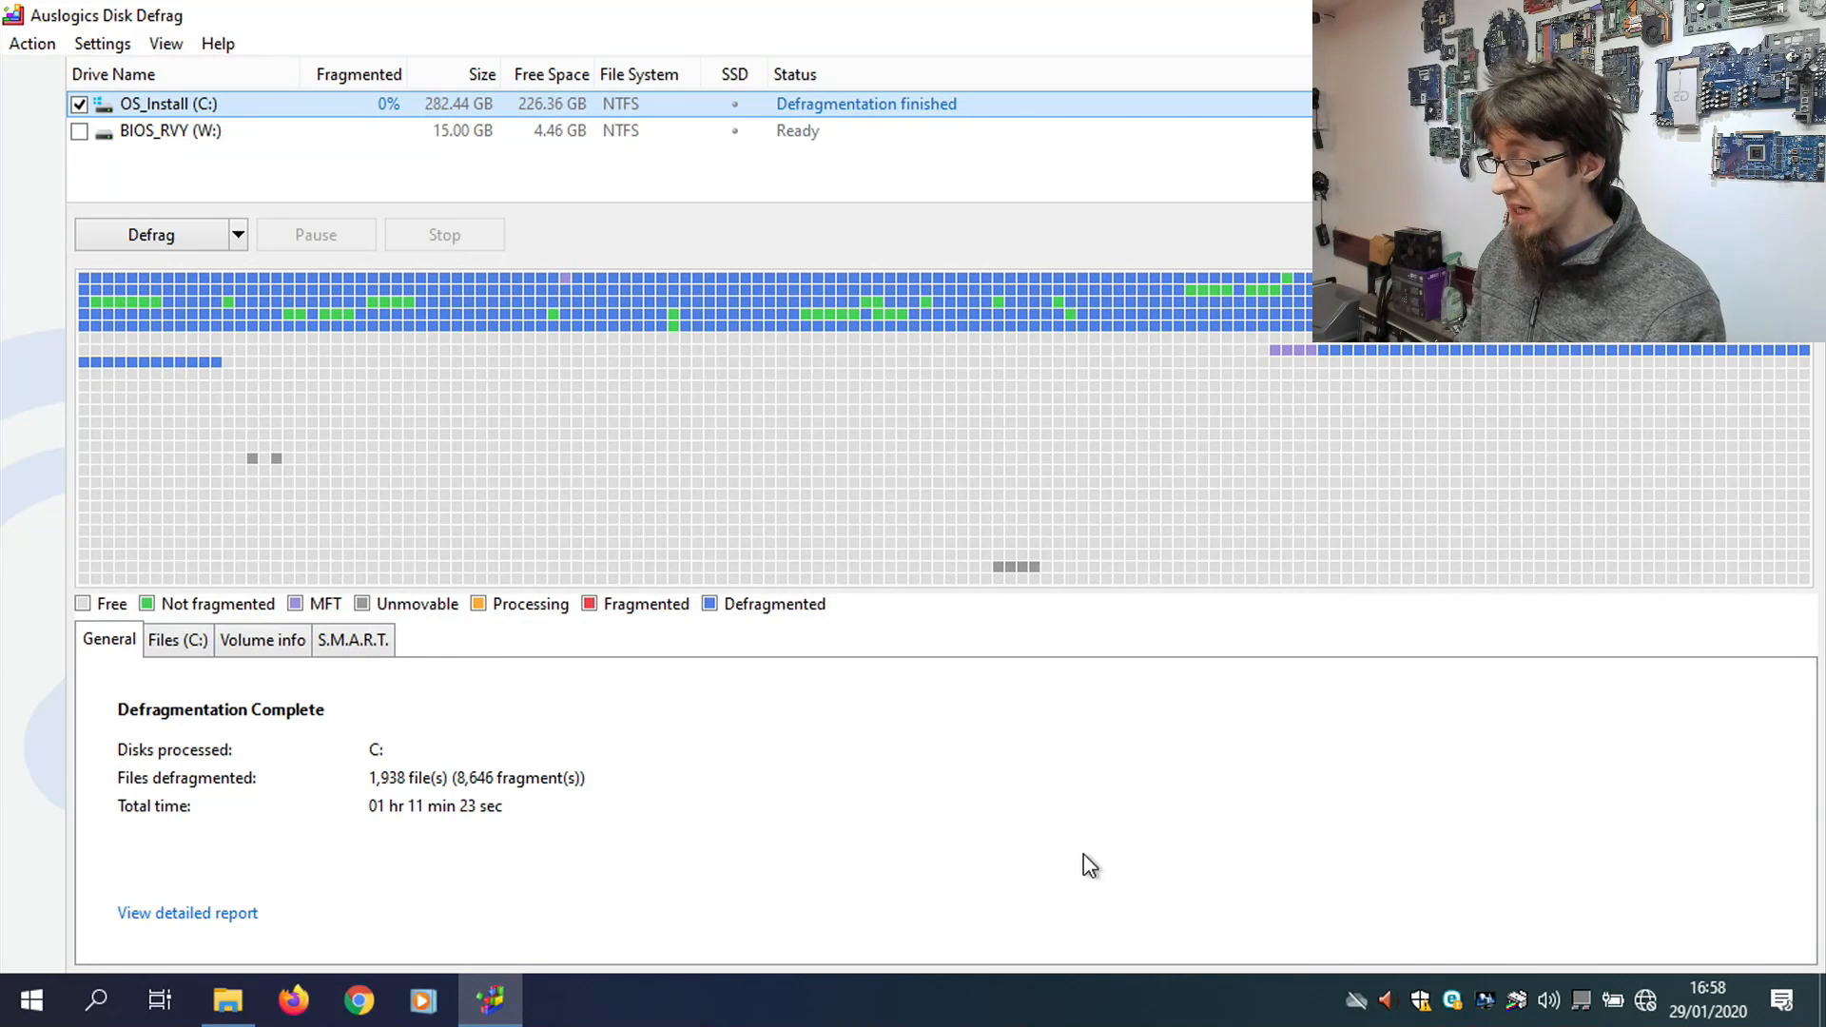
mouse_move(577, 890)
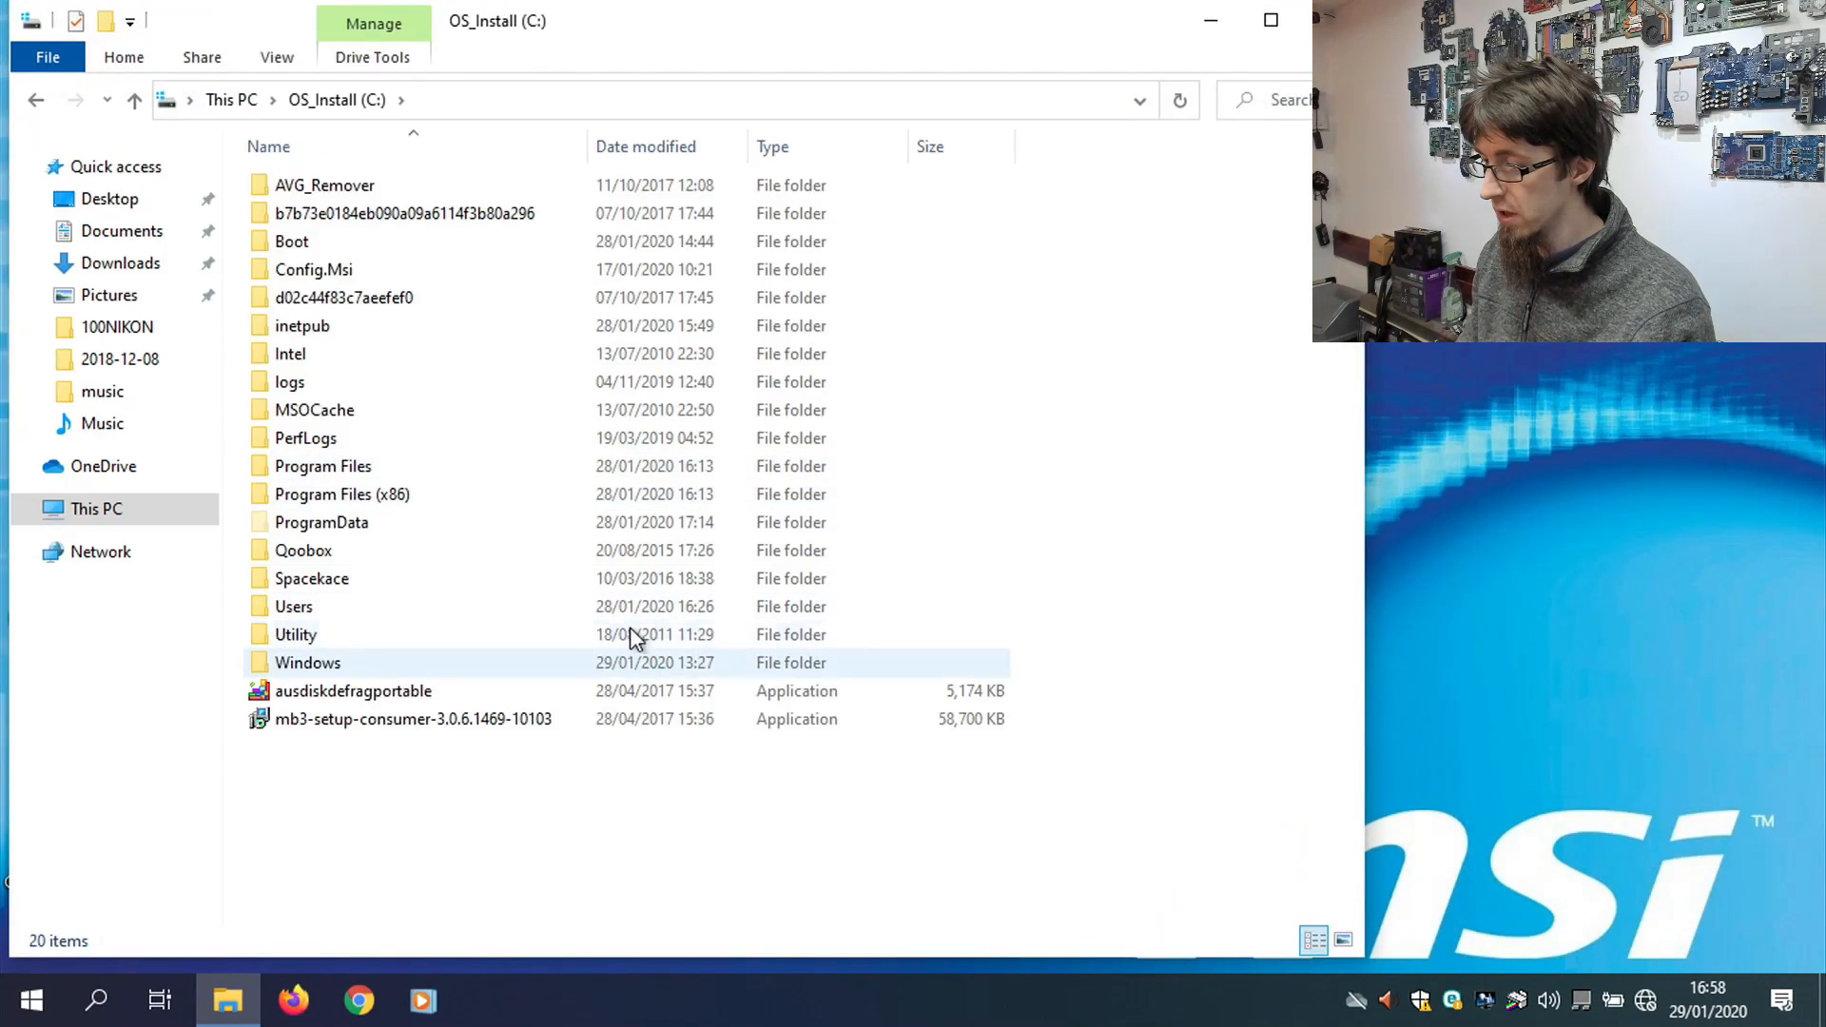
Briefly bring up Windows Settings from Start and close it, leaving the desktop clear.
left_click(32, 999)
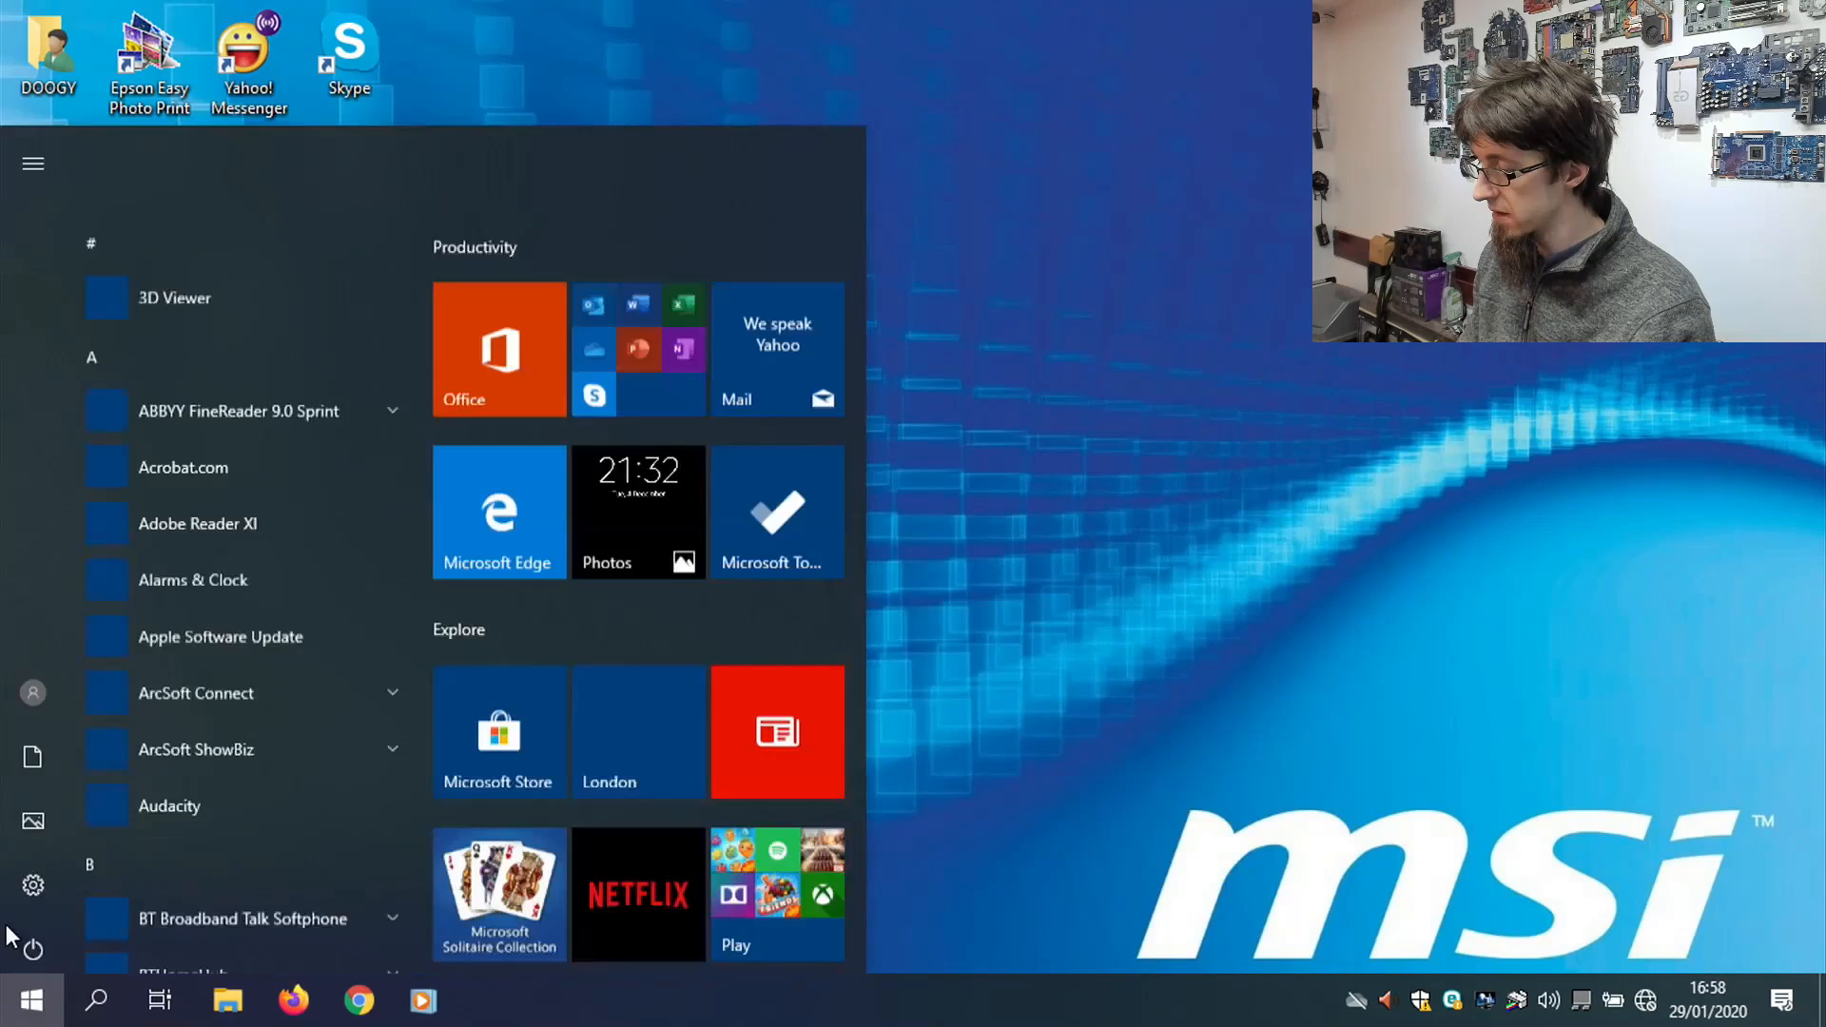
left_click(31, 883)
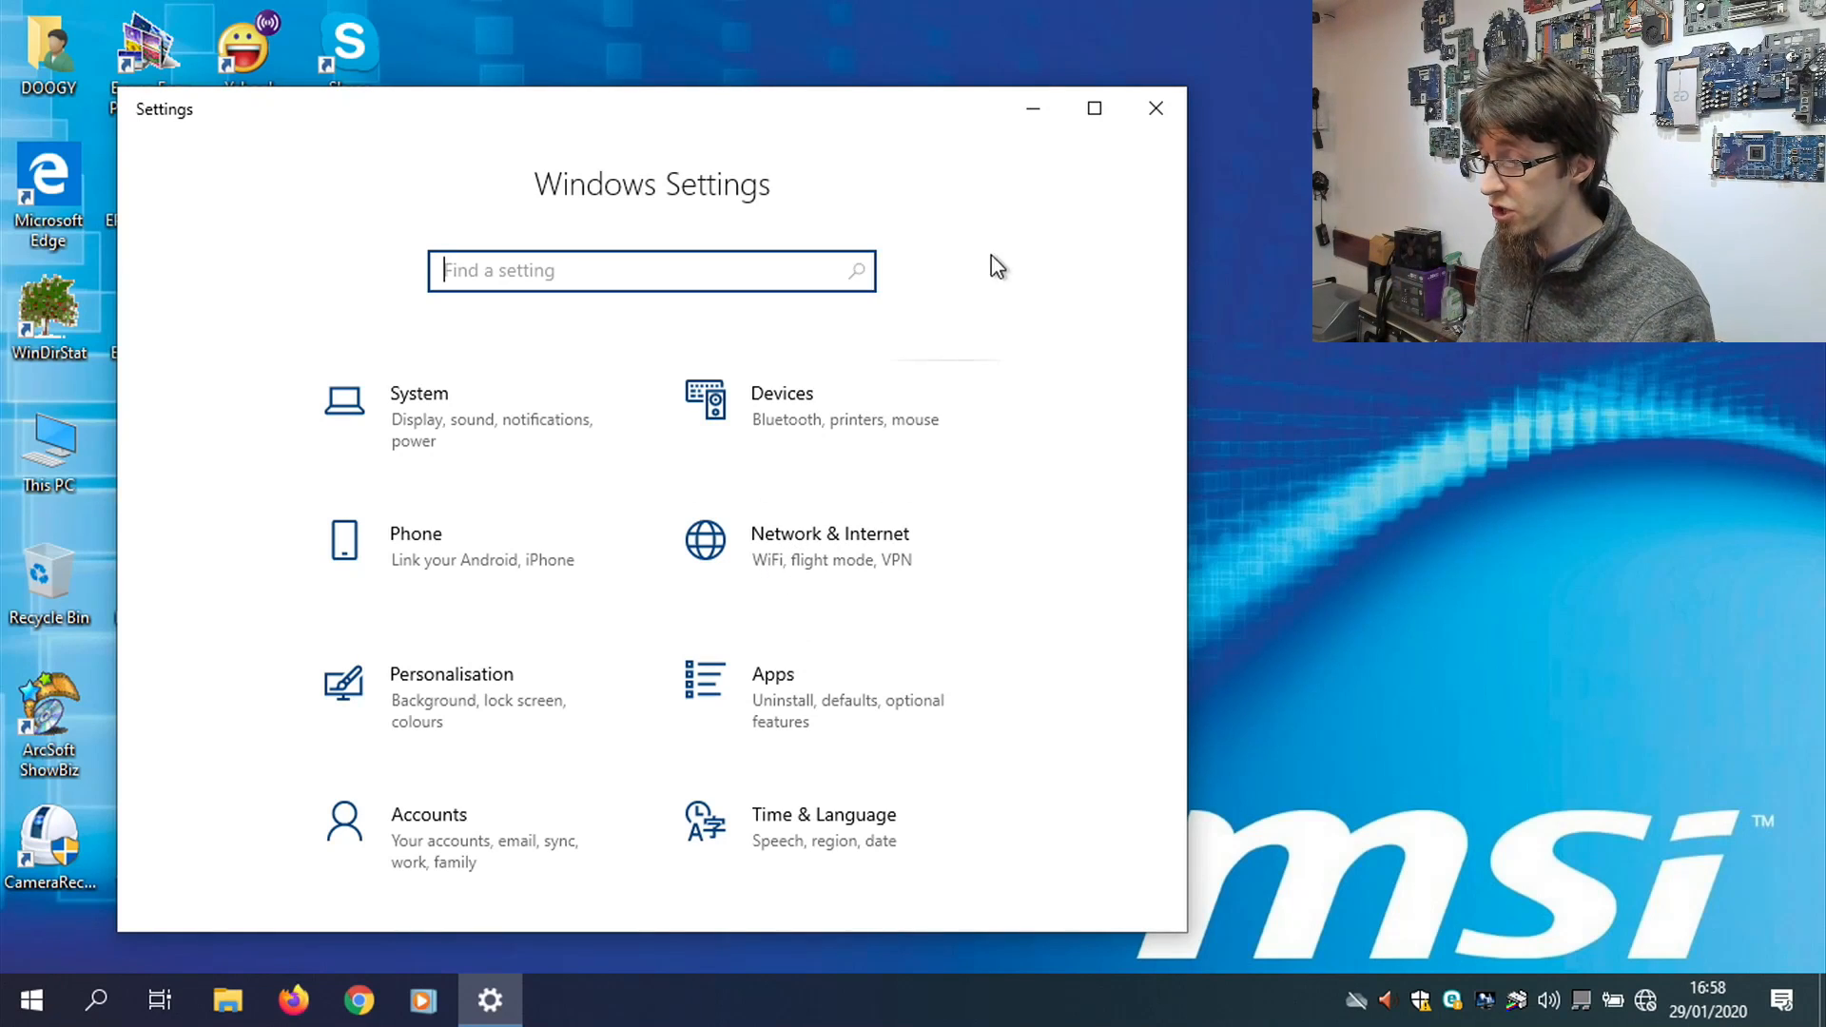
left_click(1156, 107)
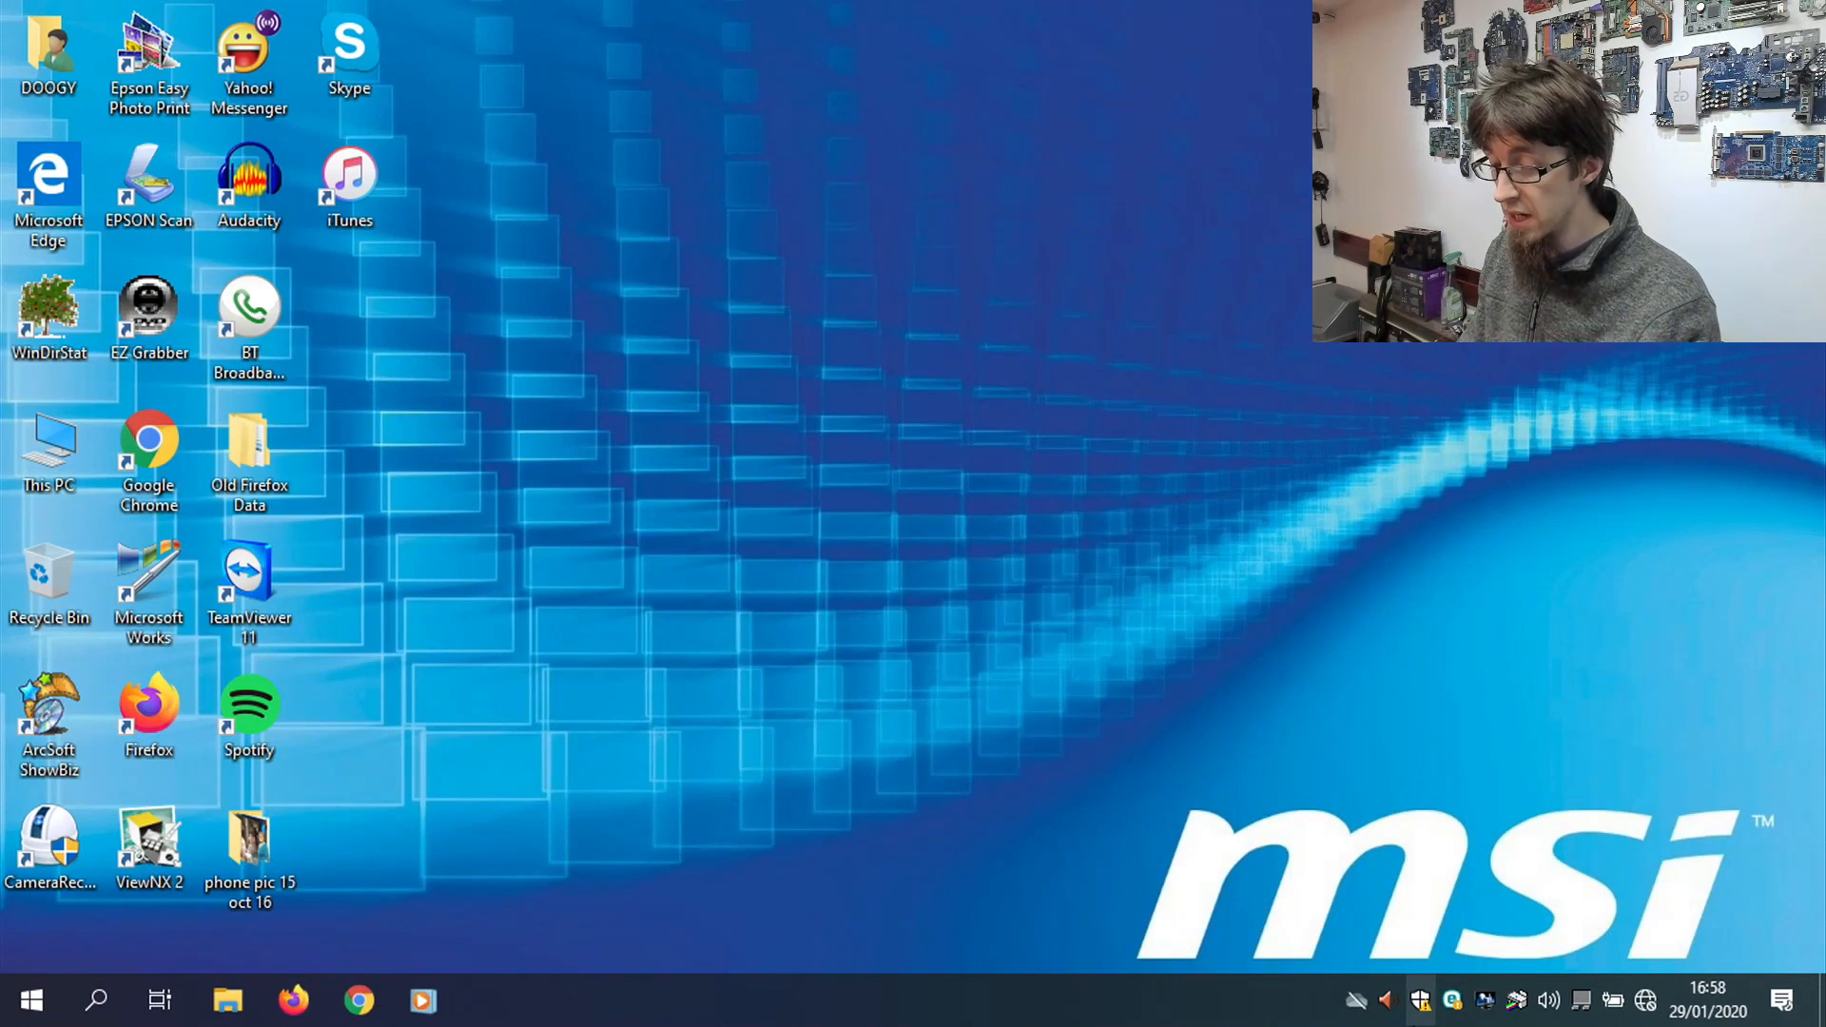
In Windows Security from the tray, dismiss the Account protection sign-in warning and close the overview.
left_click(1434, 999)
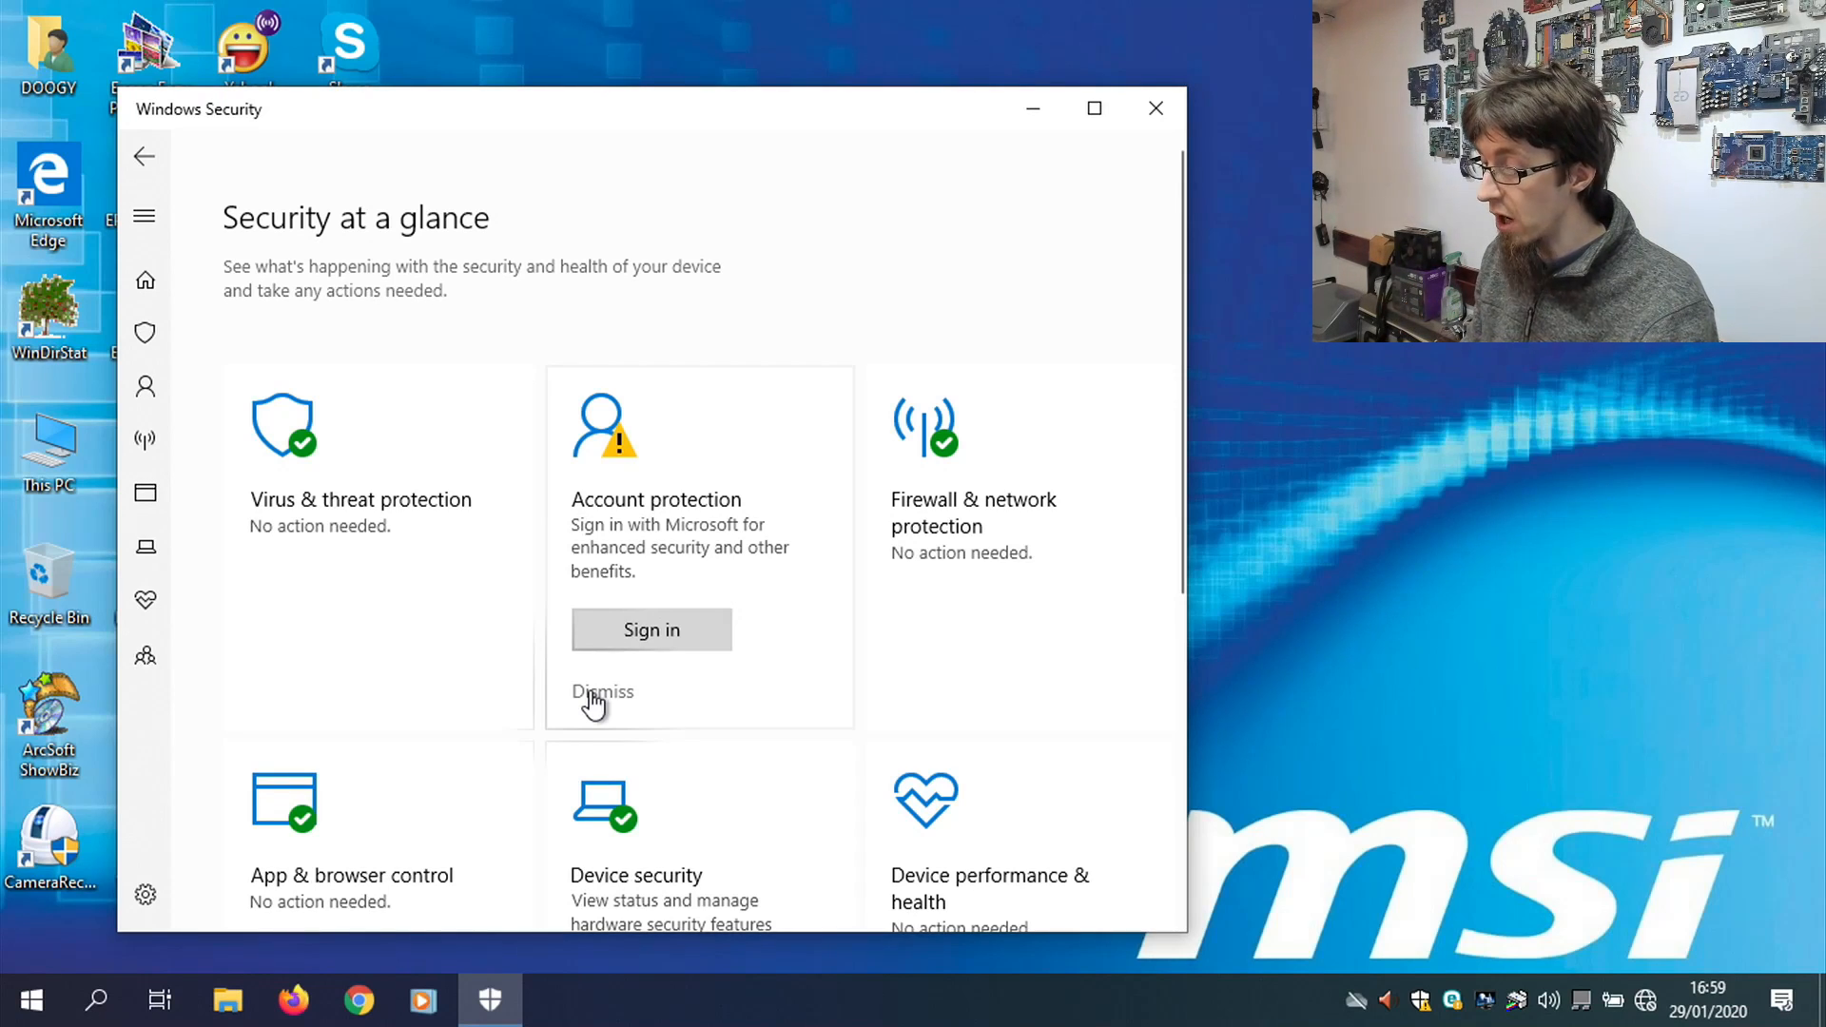
left_click(602, 692)
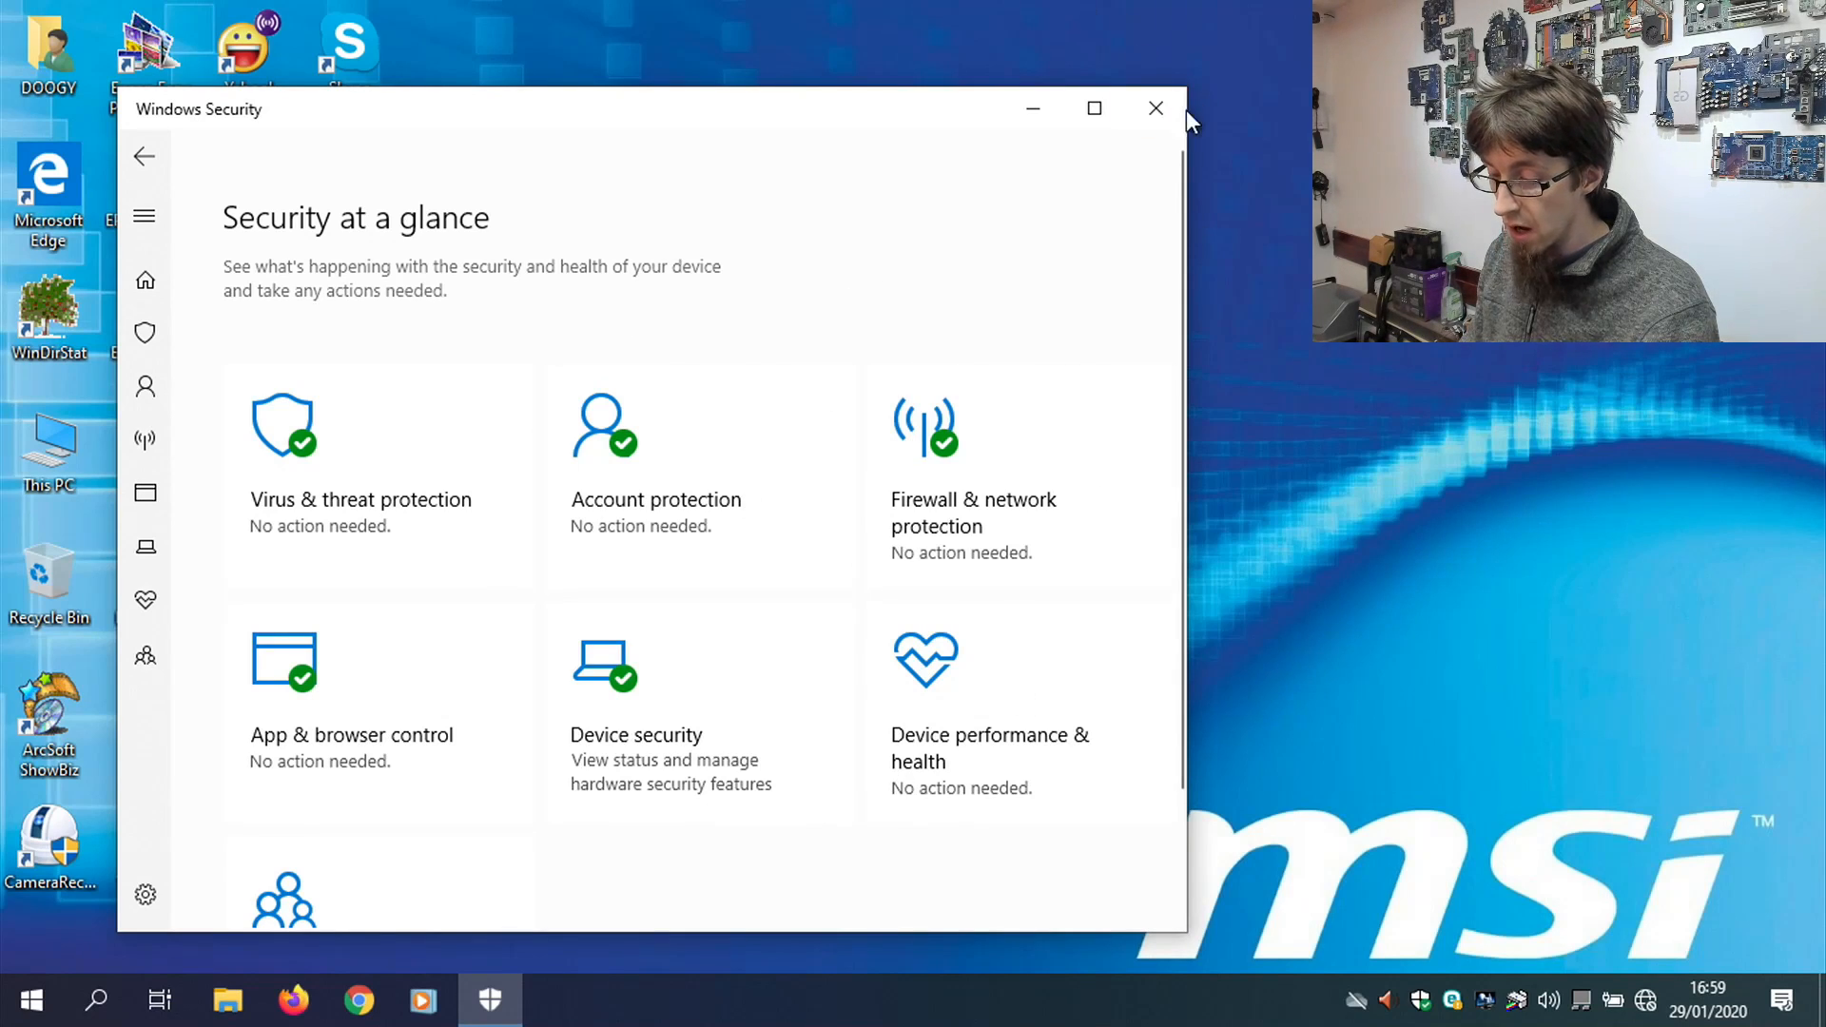
left_click(1156, 108)
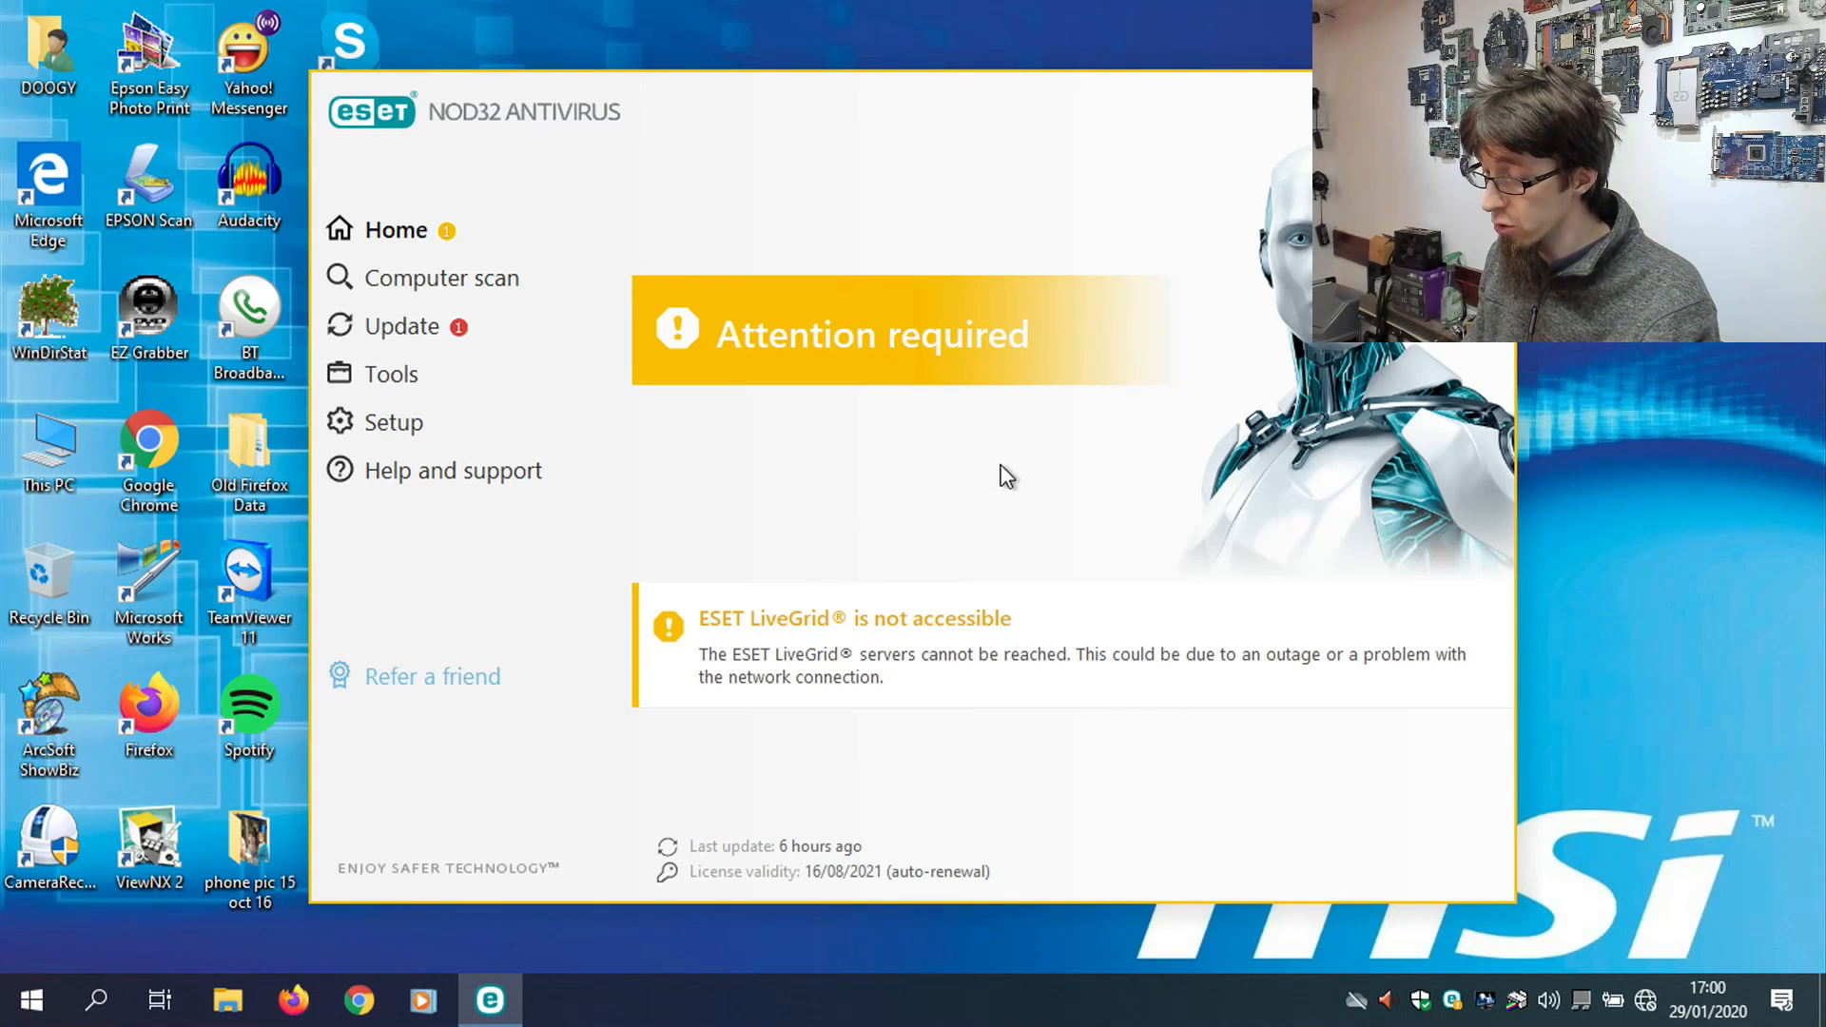
mouse_move(879, 925)
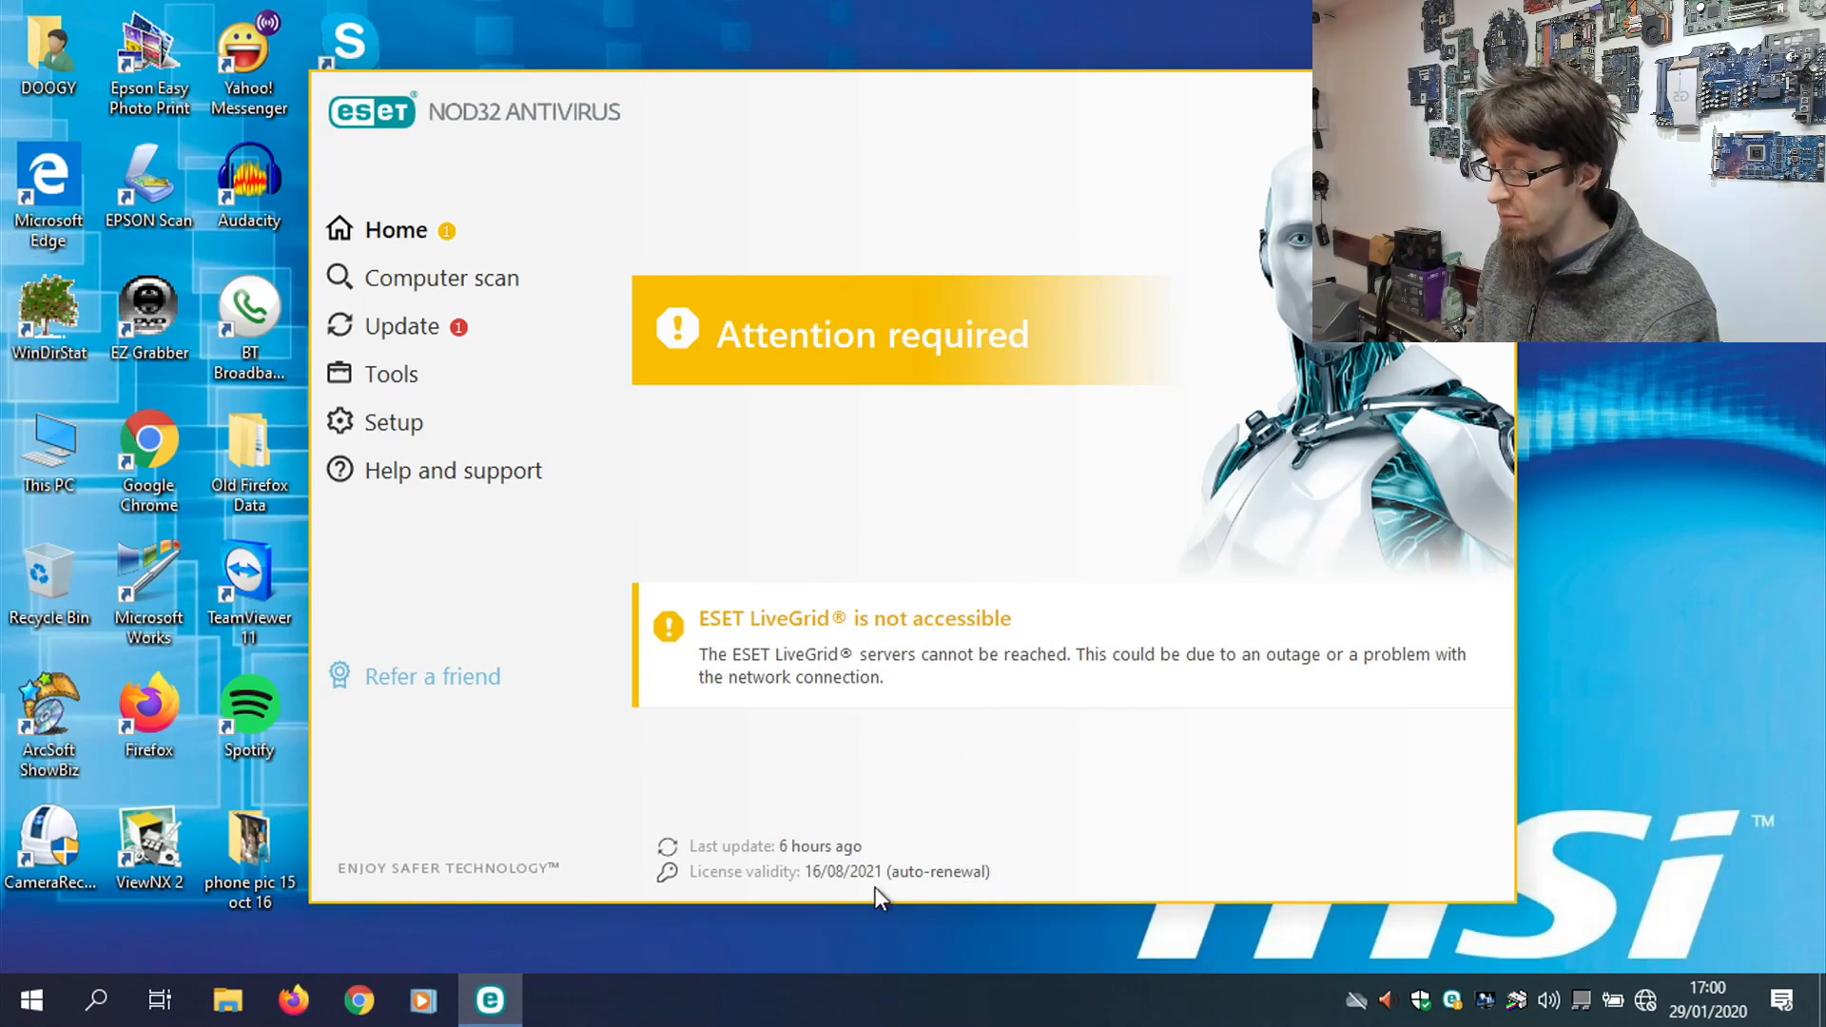
mouse_move(1014, 820)
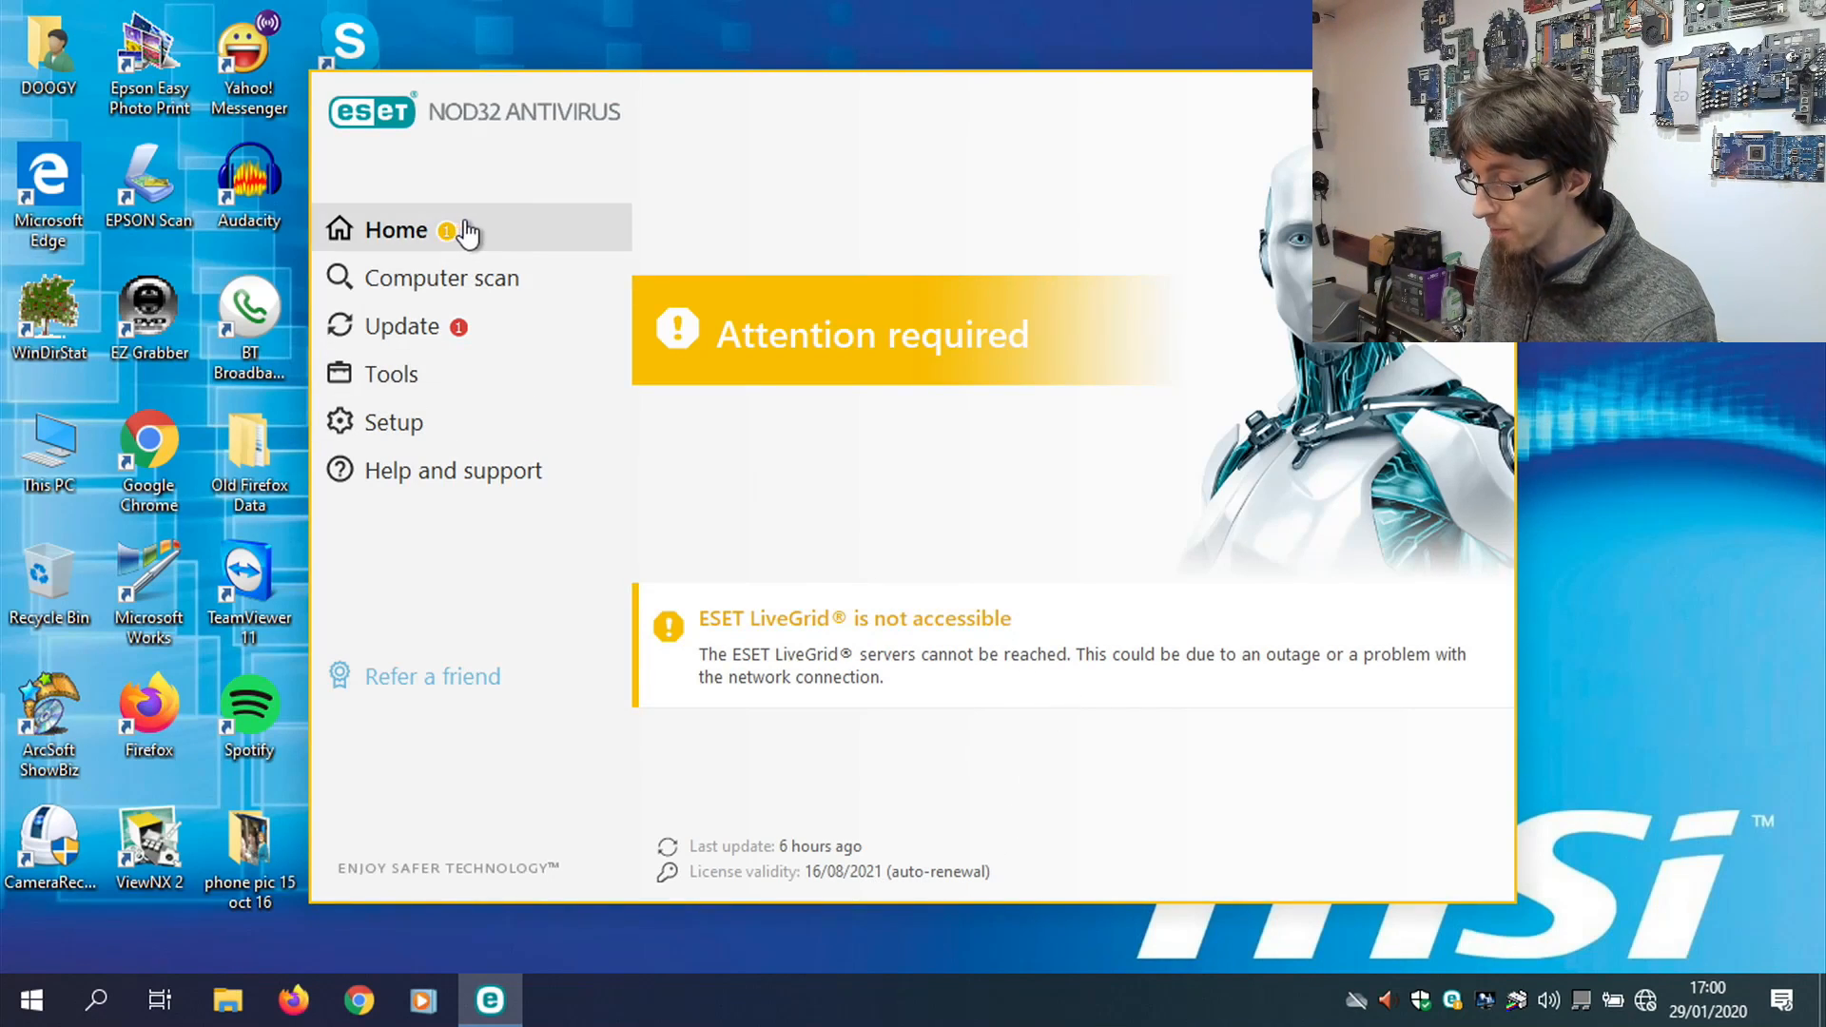
mouse_move(1319, 891)
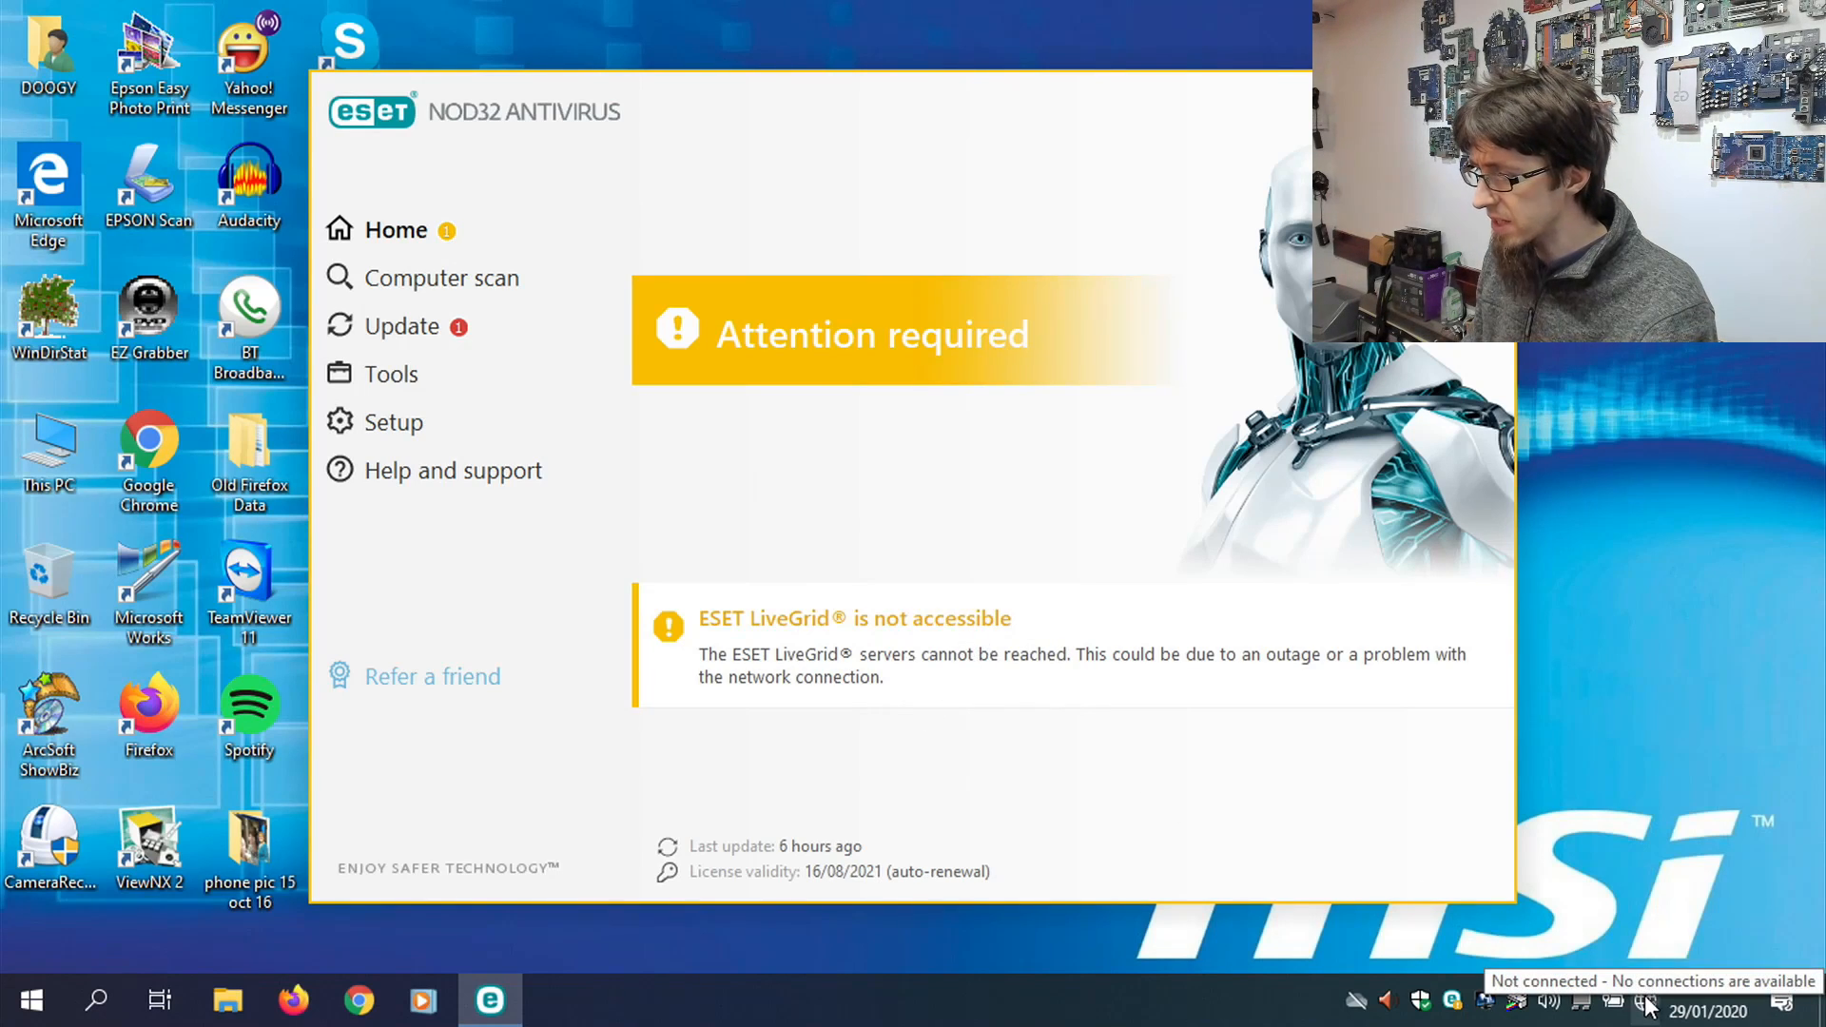
Switch from the ESET LiveGrid warning to File Explorer's This PC drive overview.
left_click(402, 326)
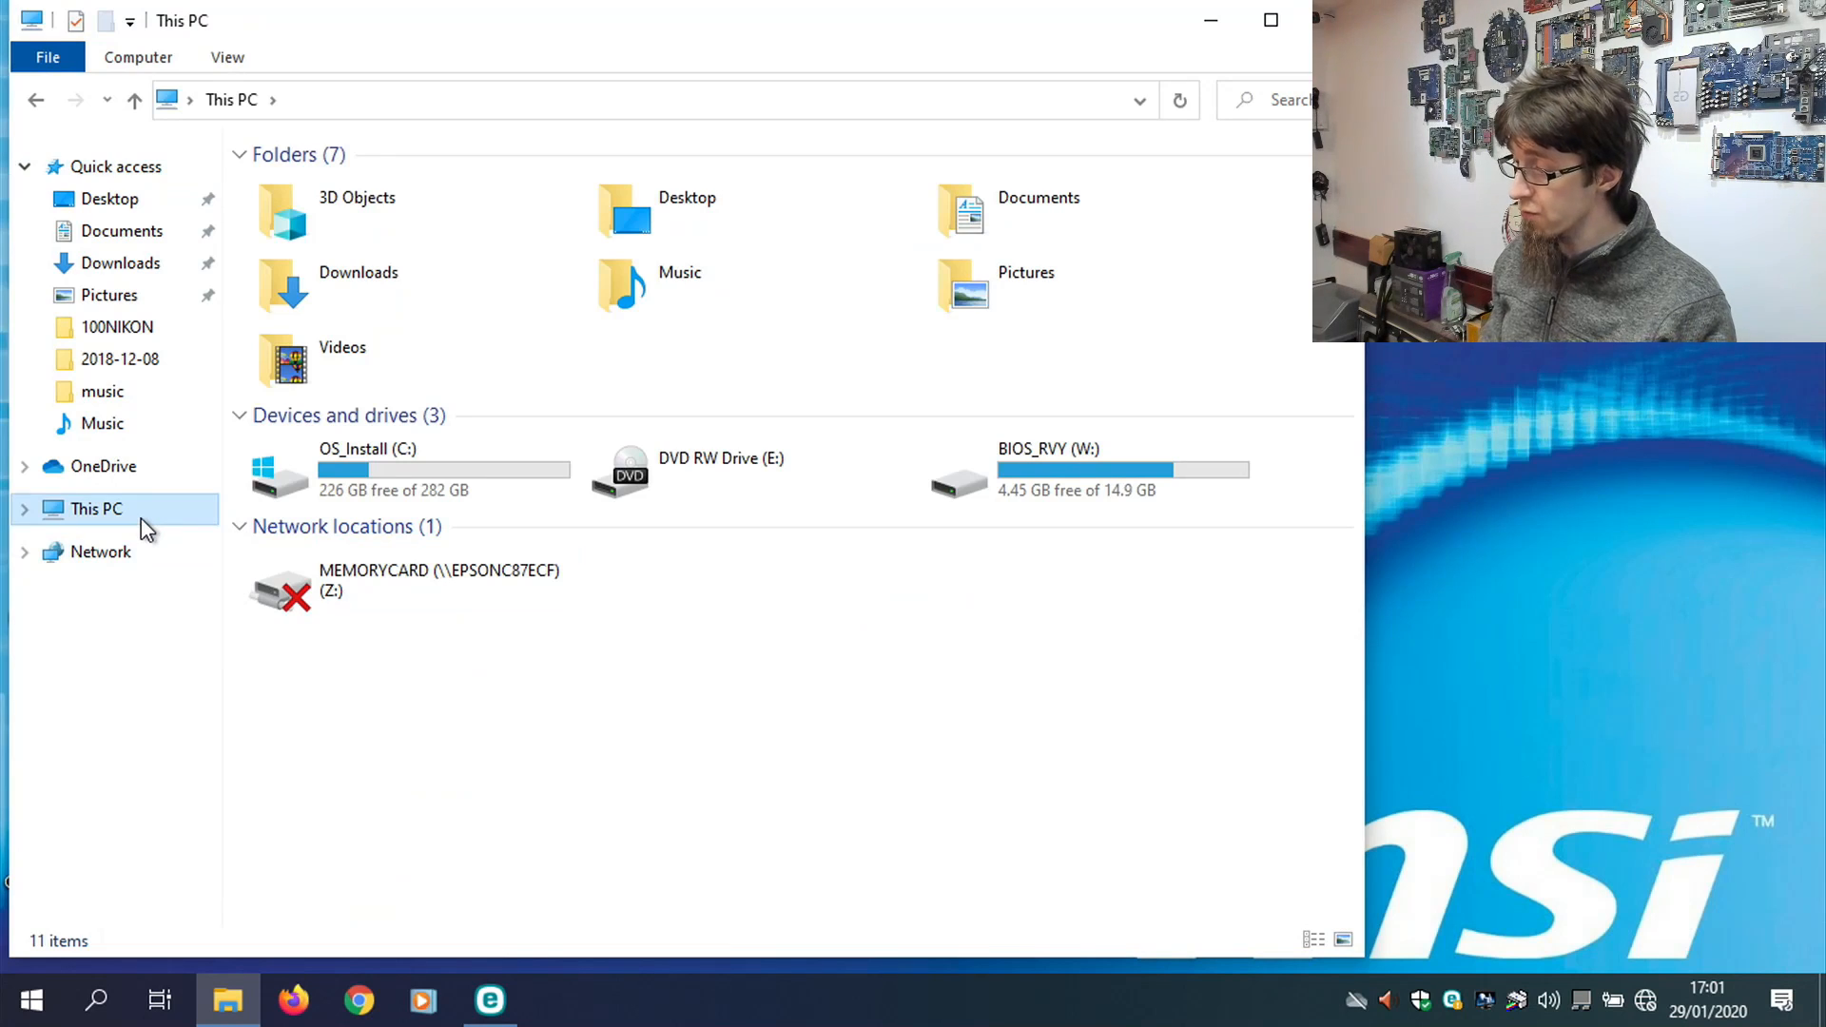
Reach the Virtual Memory settings via This PC properties, Advanced system settings and Performance options.
right_click(95, 509)
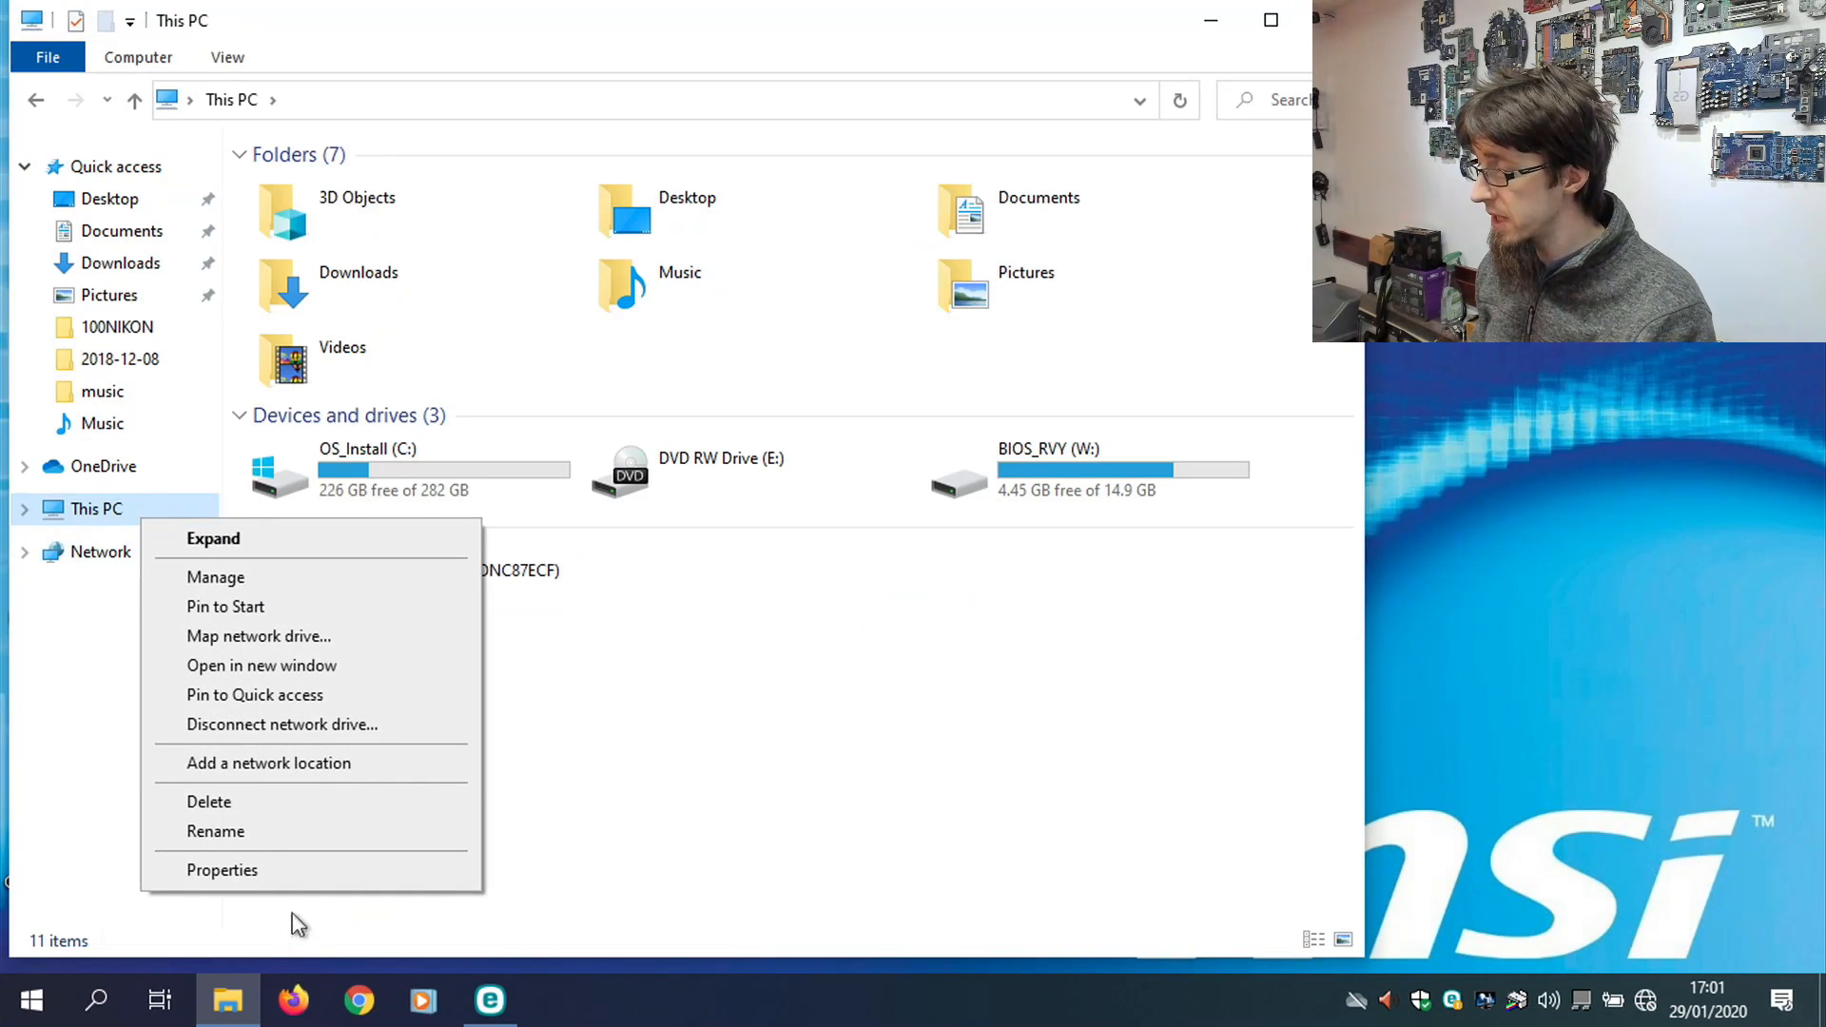
left_click(222, 871)
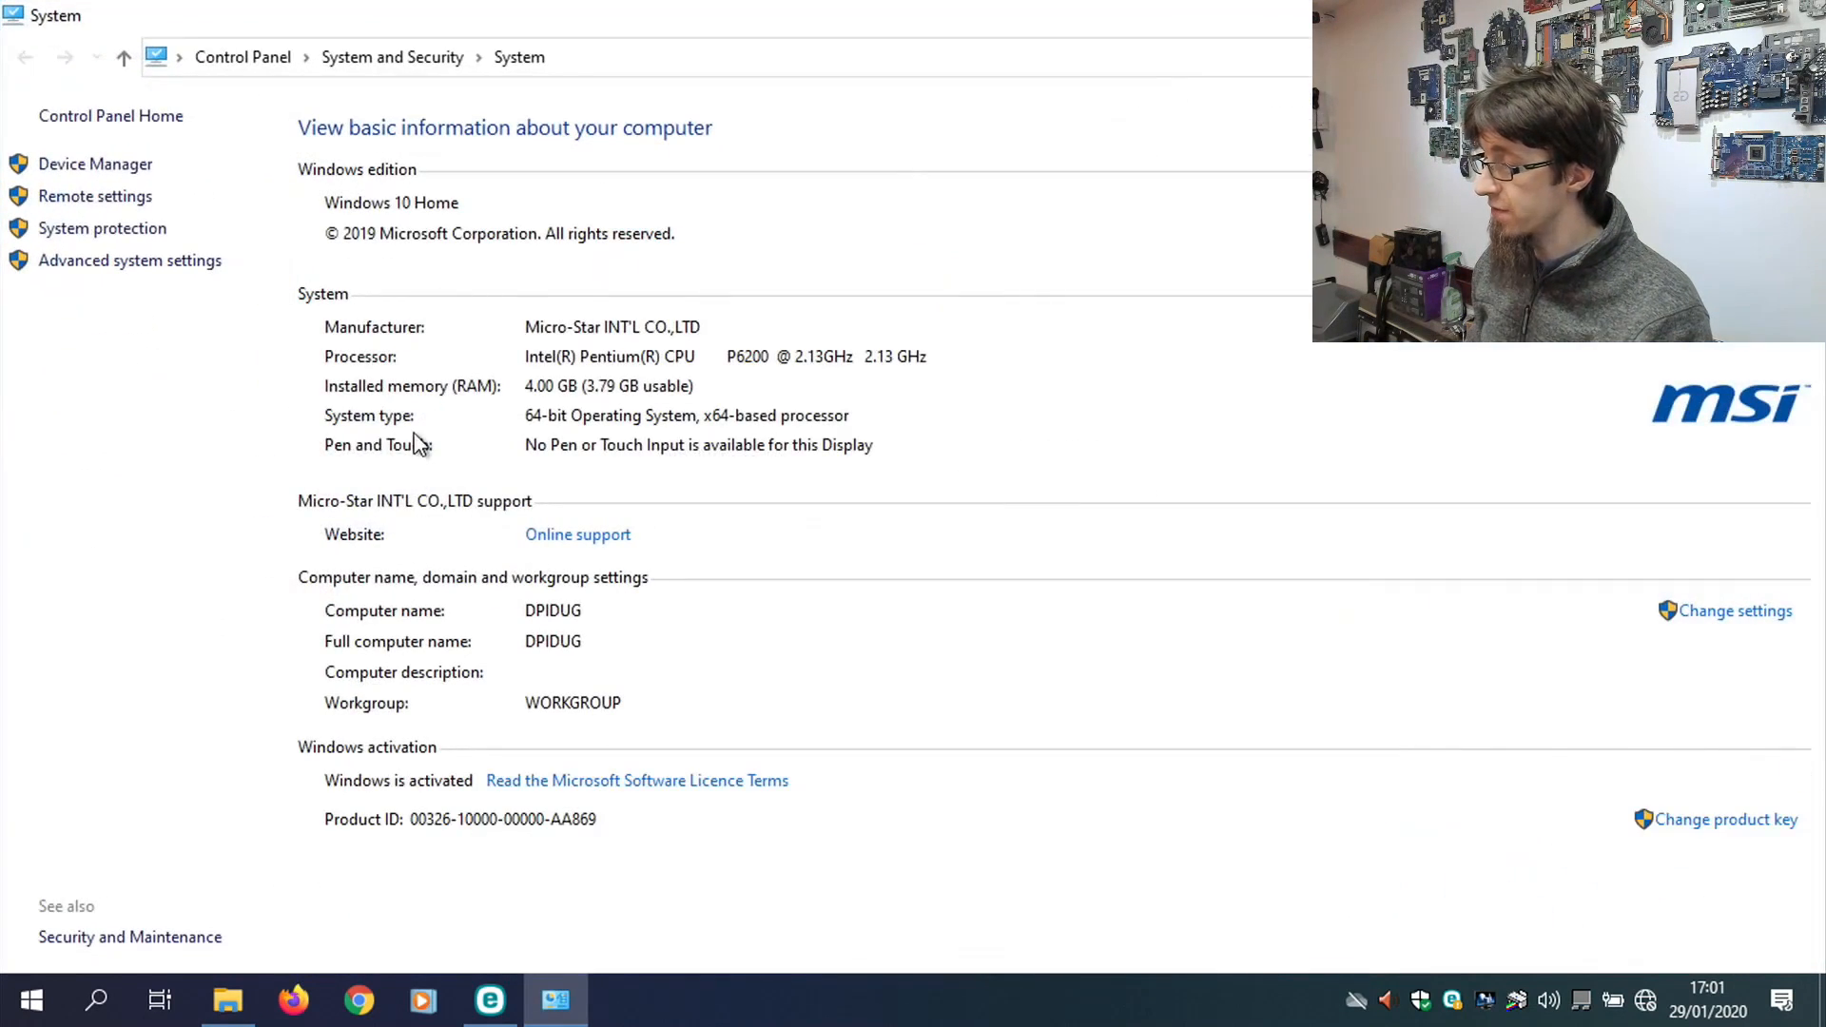
left_click(130, 261)
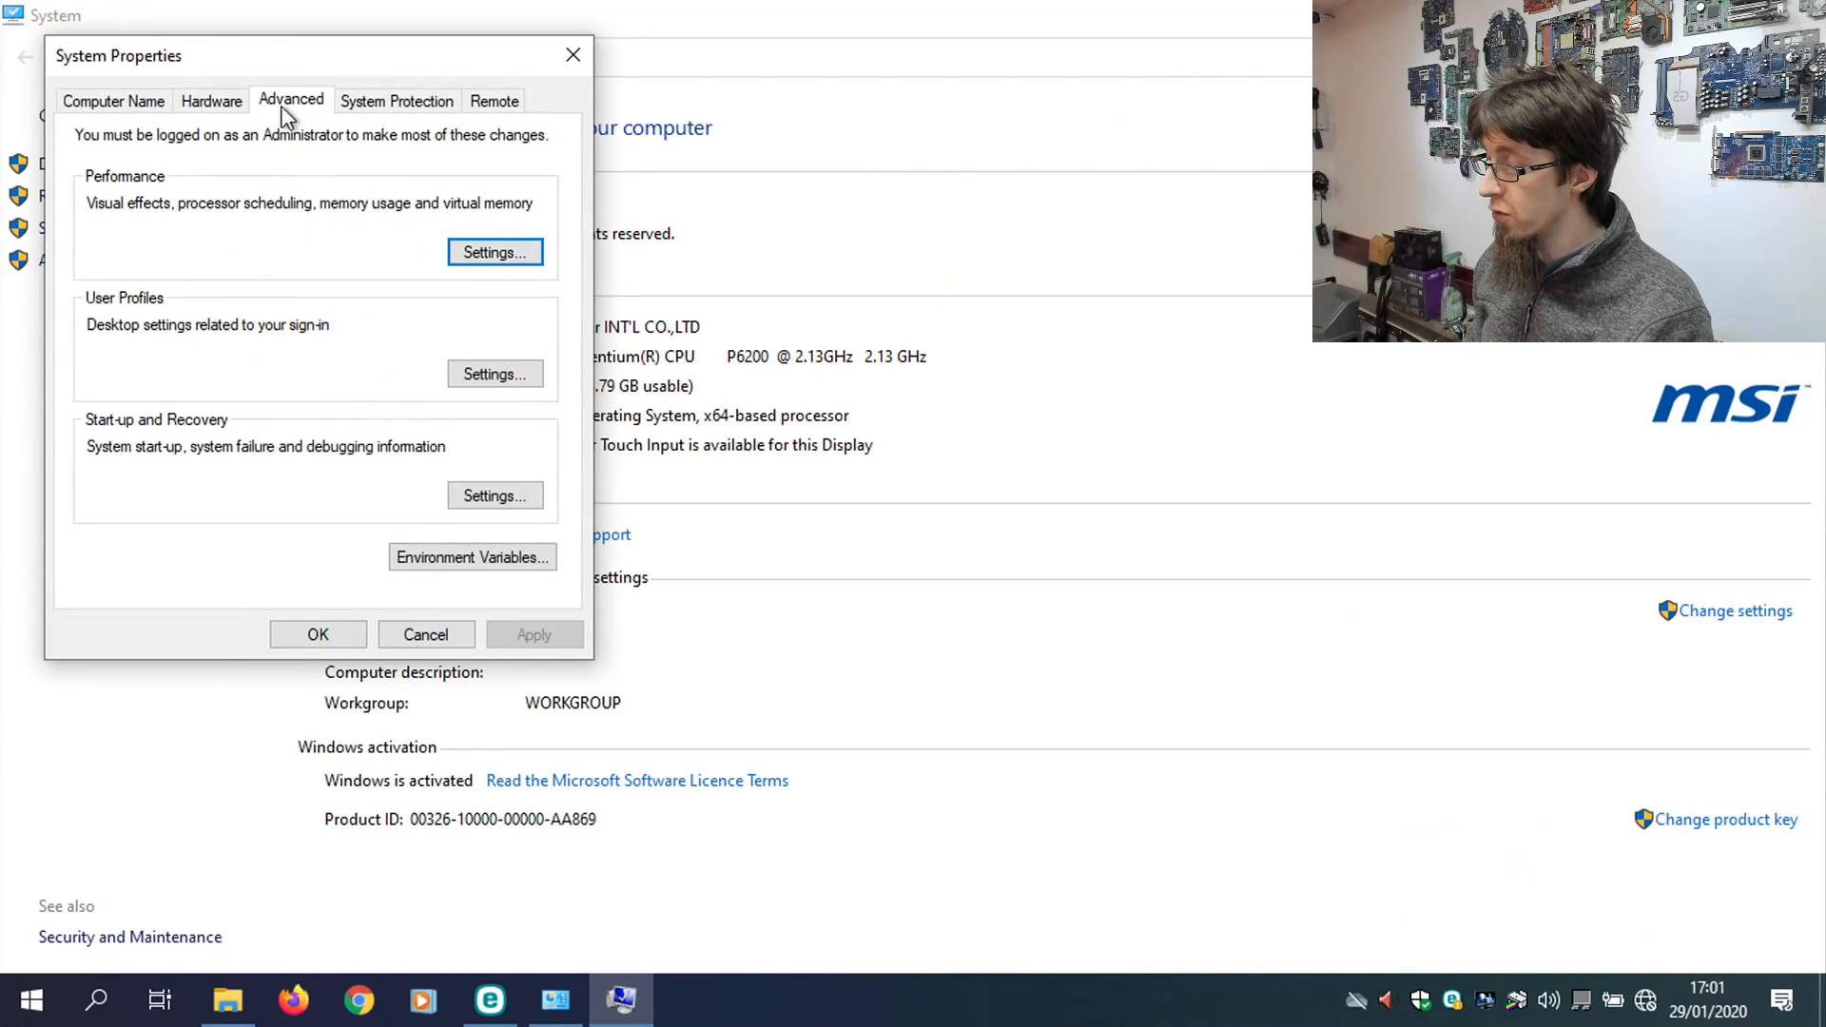
left_click(494, 252)
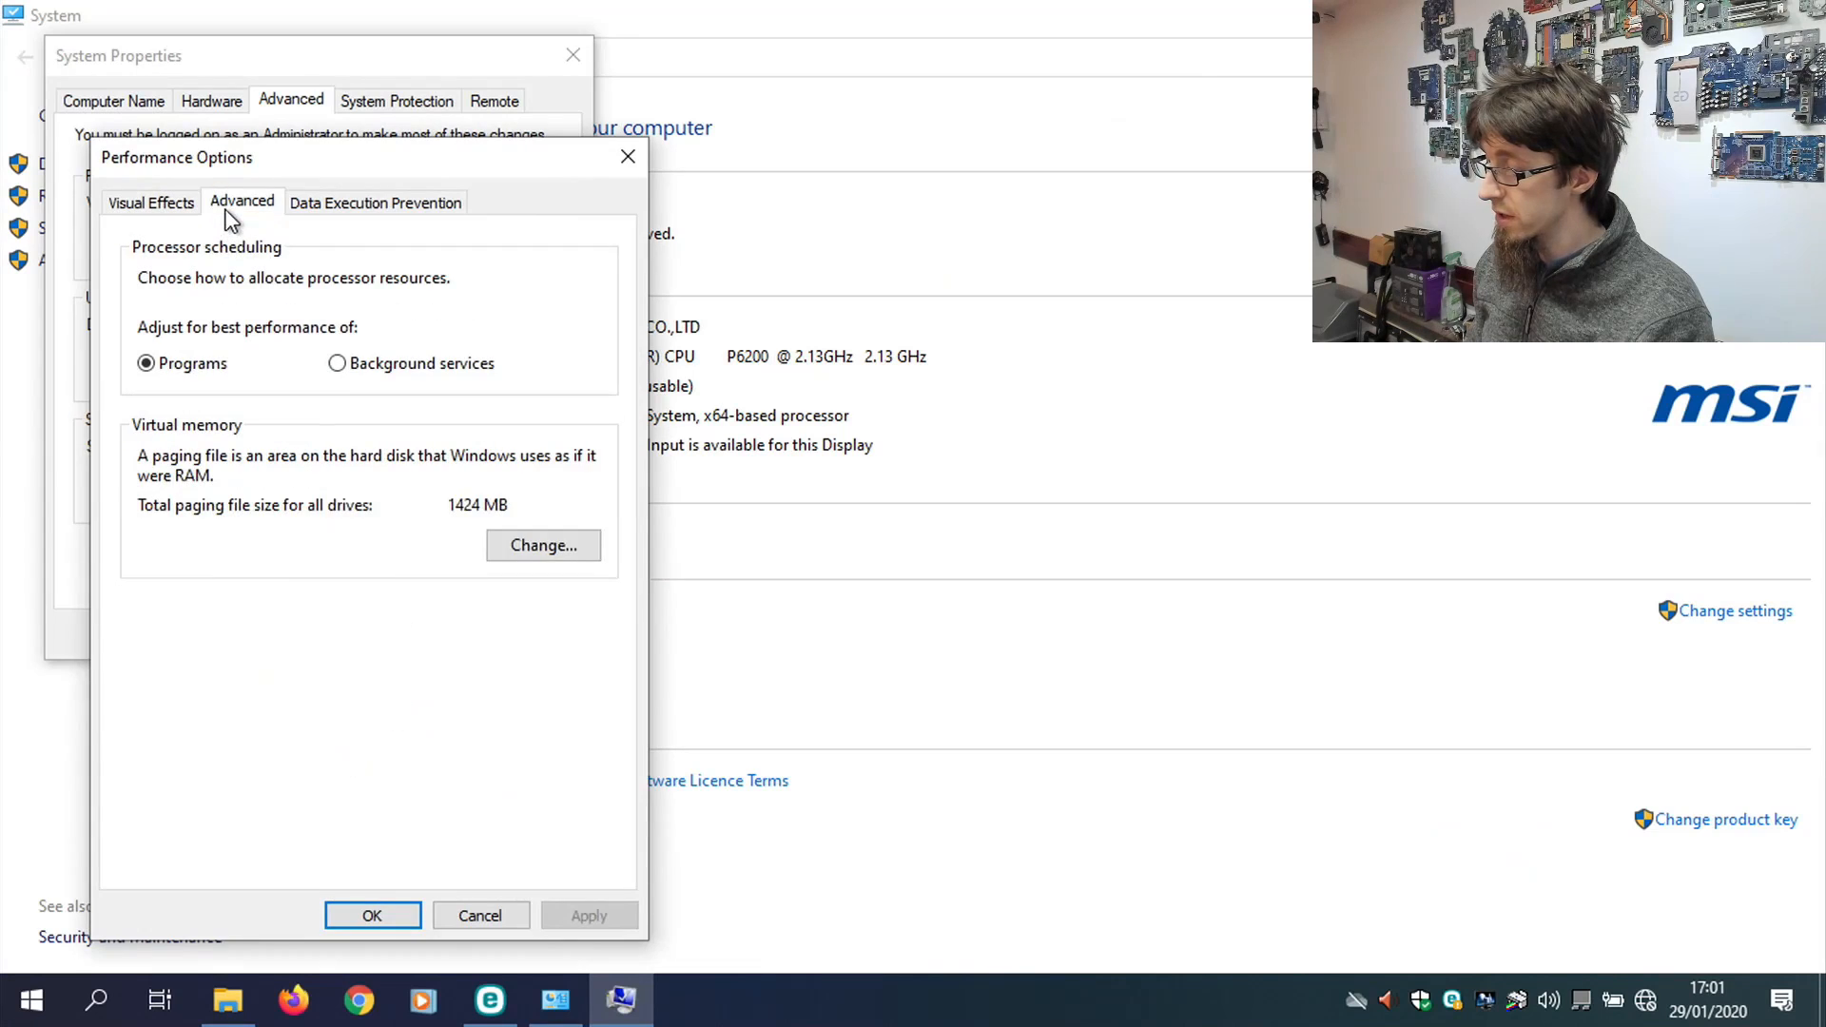
left_click(543, 545)
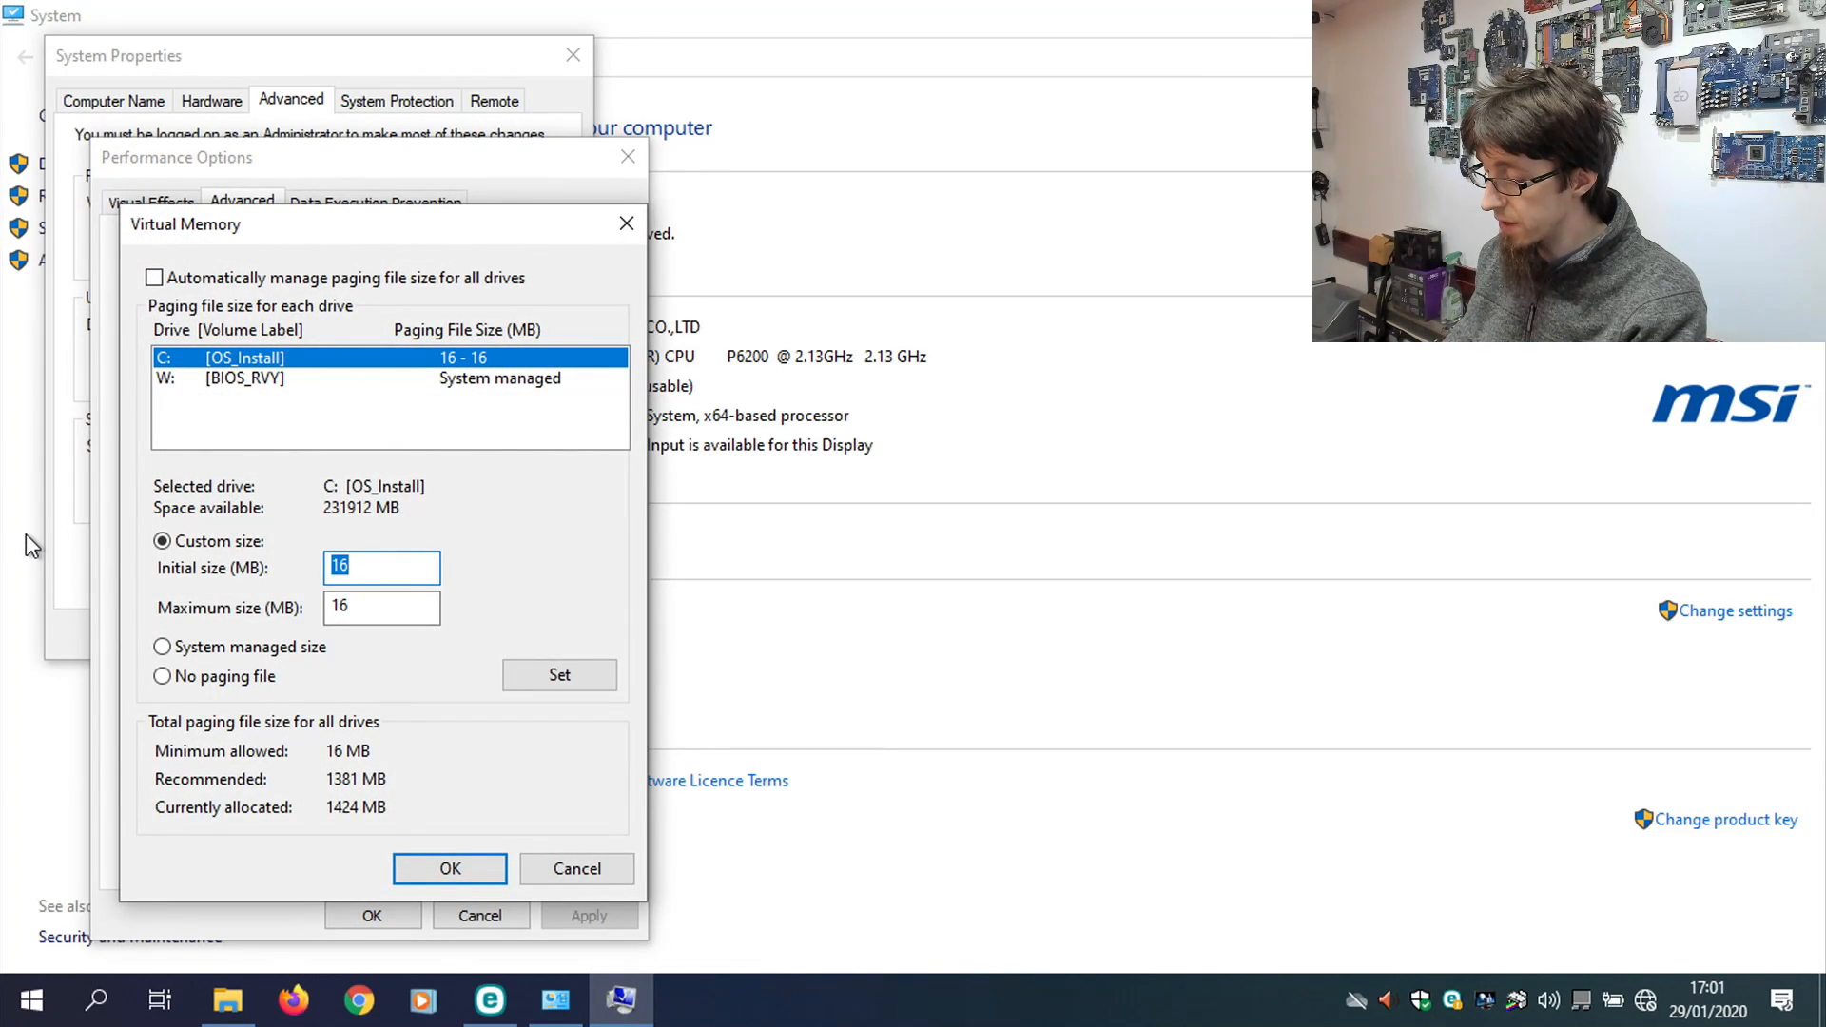
Set drive C: to a fixed 2048 MB paging file and drive W: to no paging file.
type("2048")
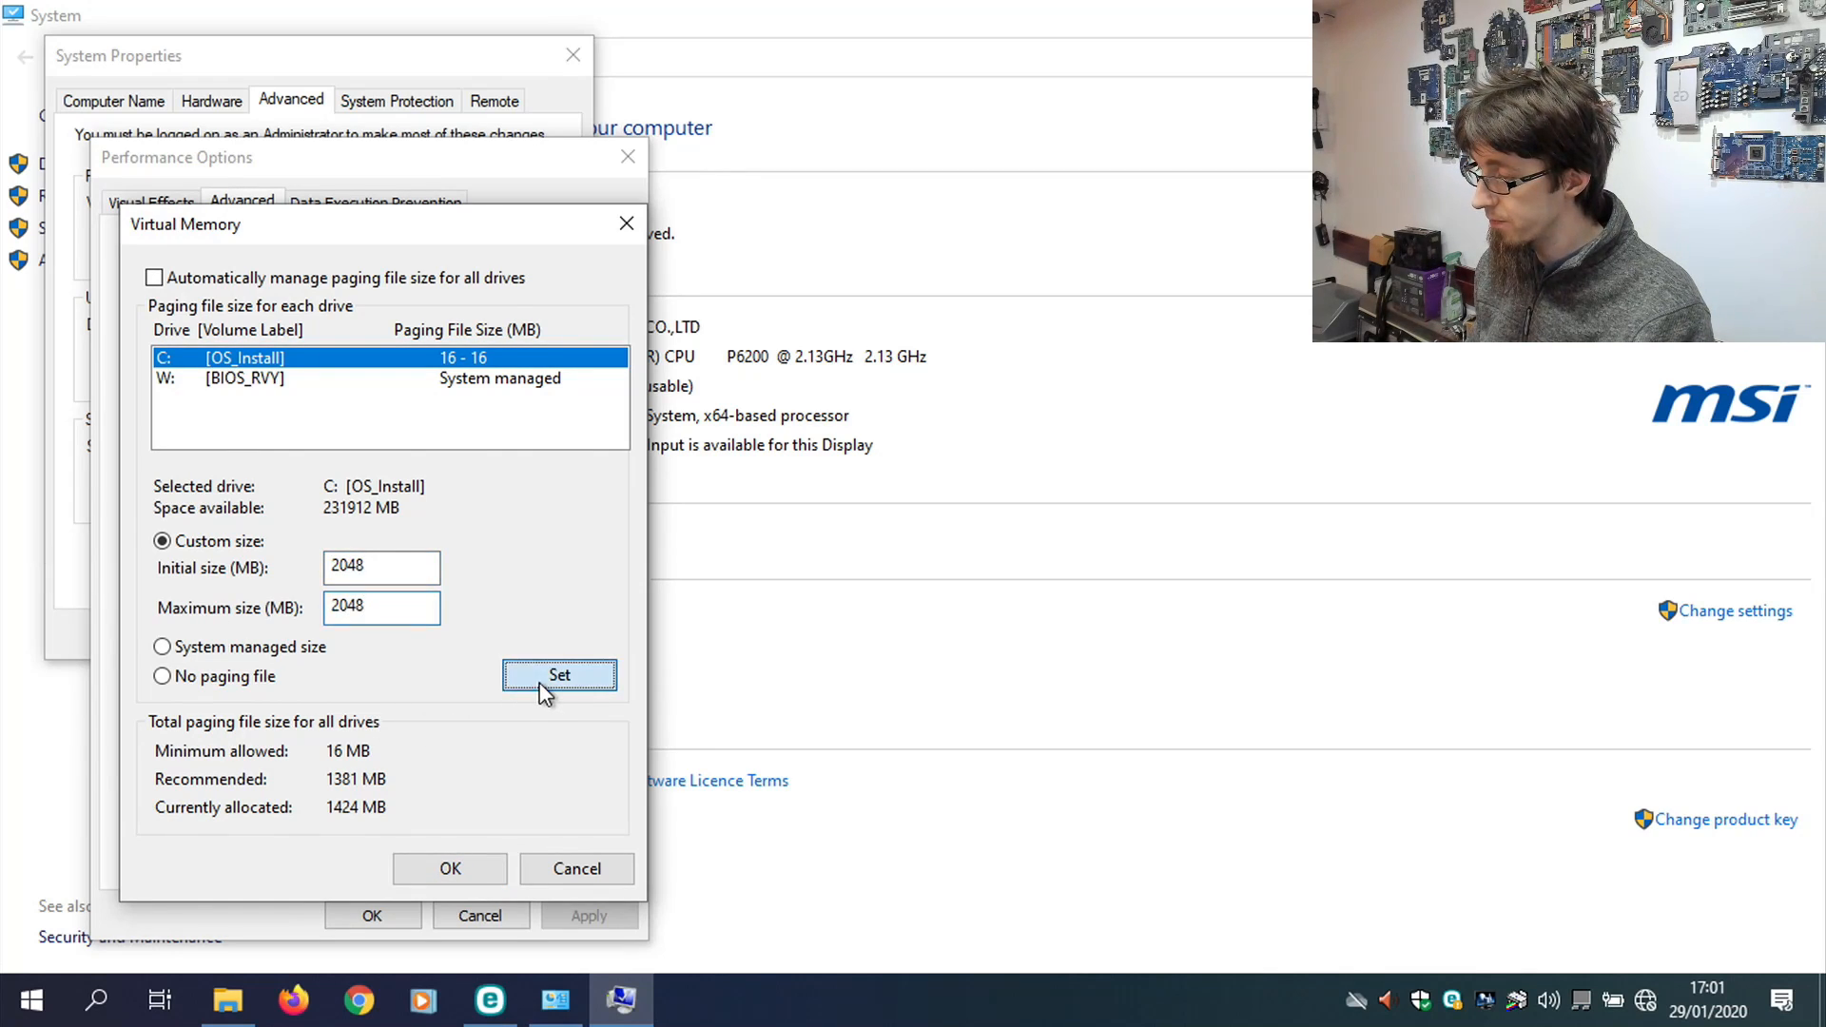
left_click(559, 675)
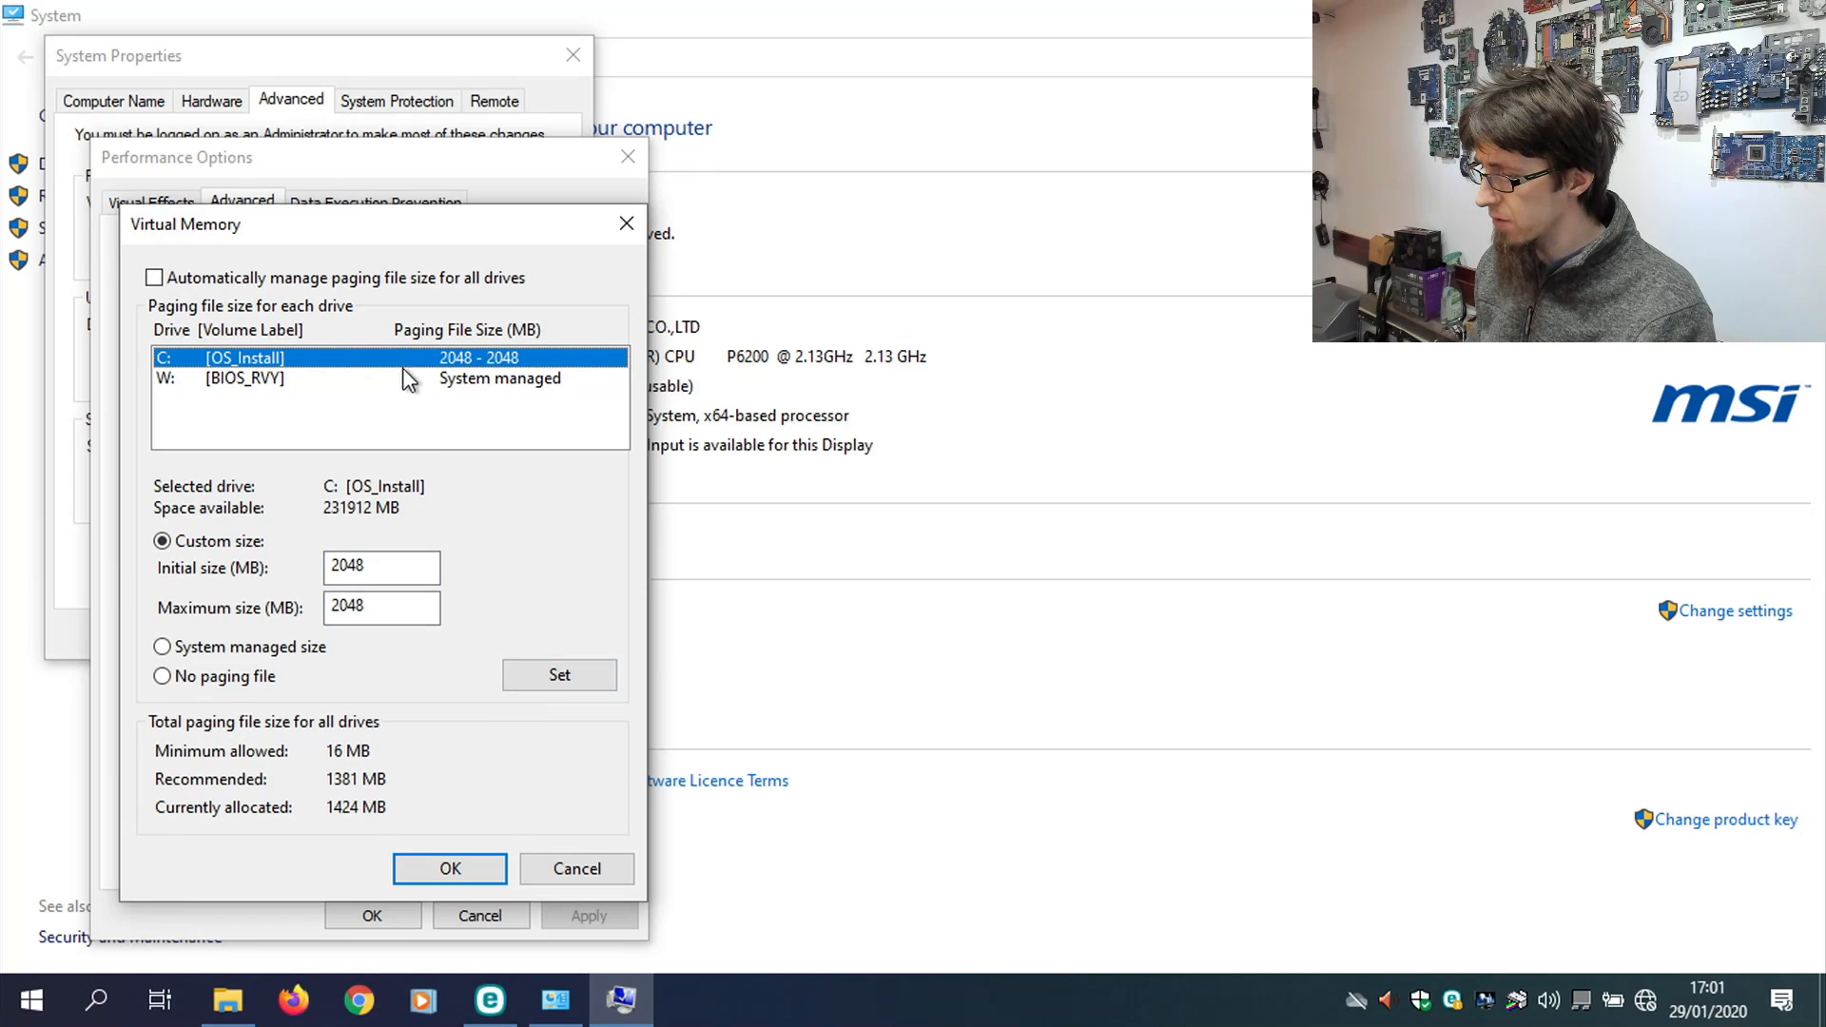
left_click(242, 379)
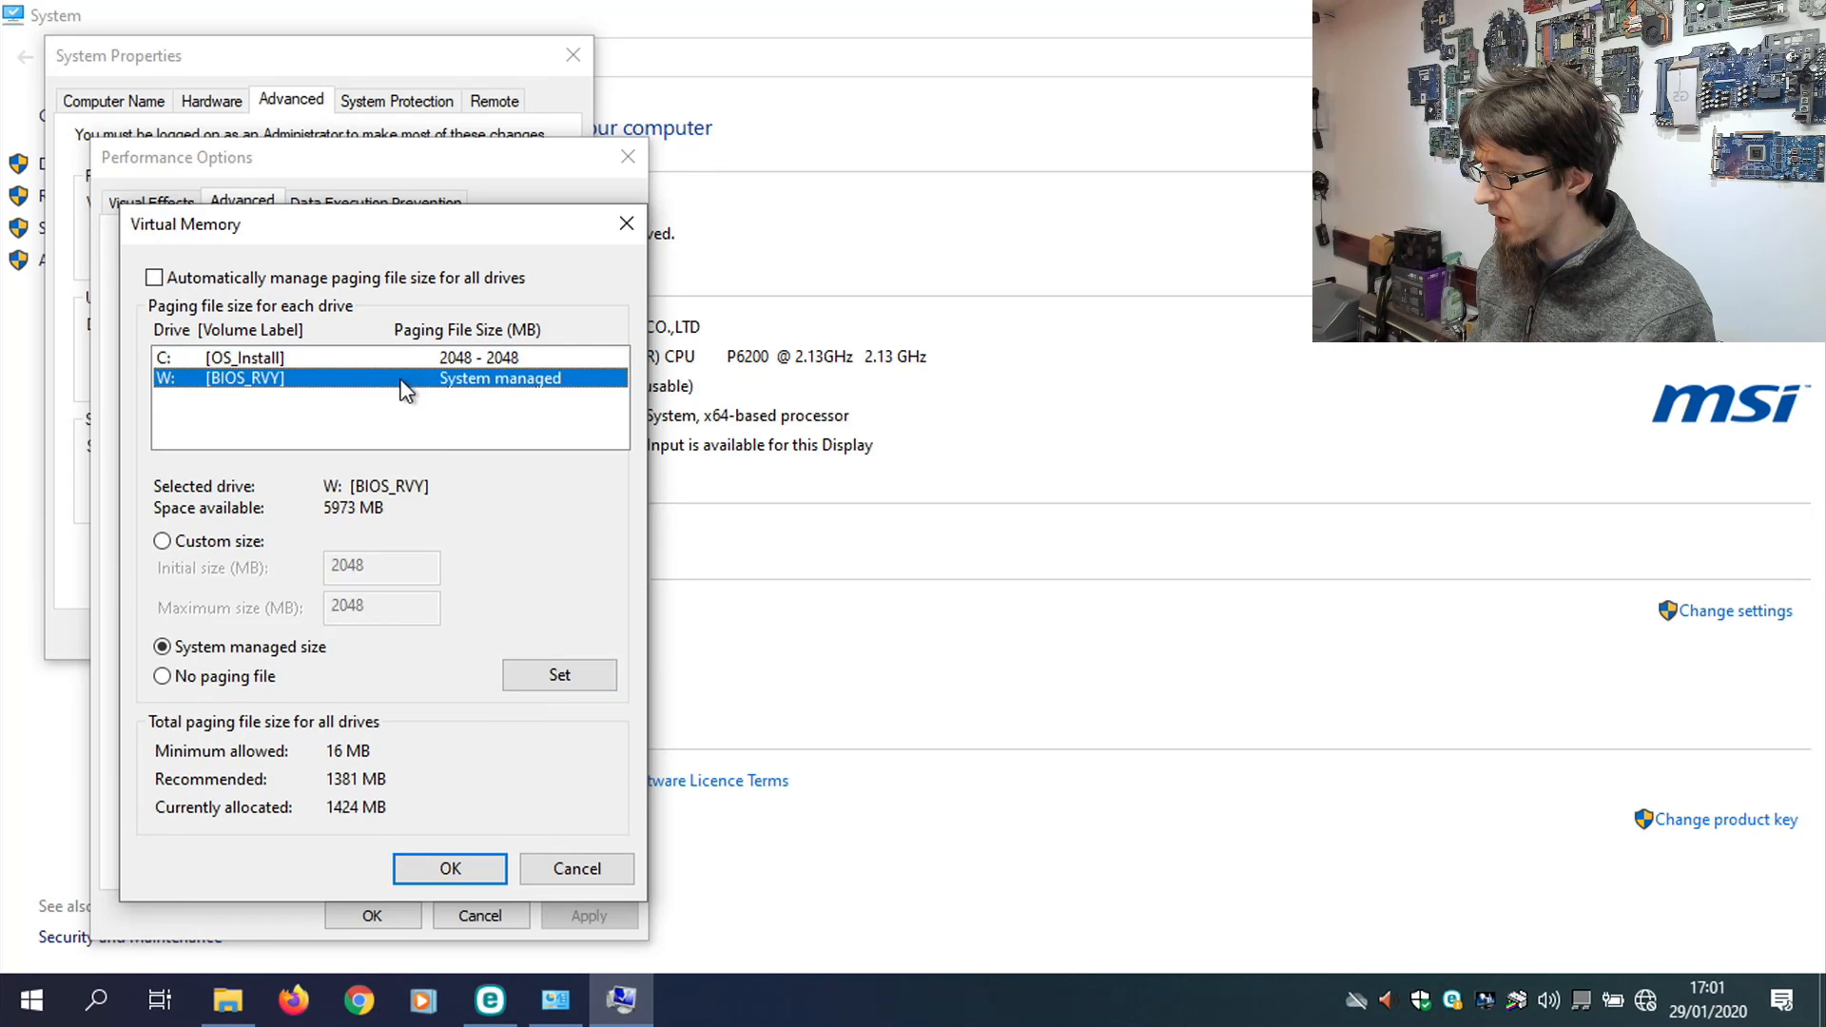
mouse_move(188, 396)
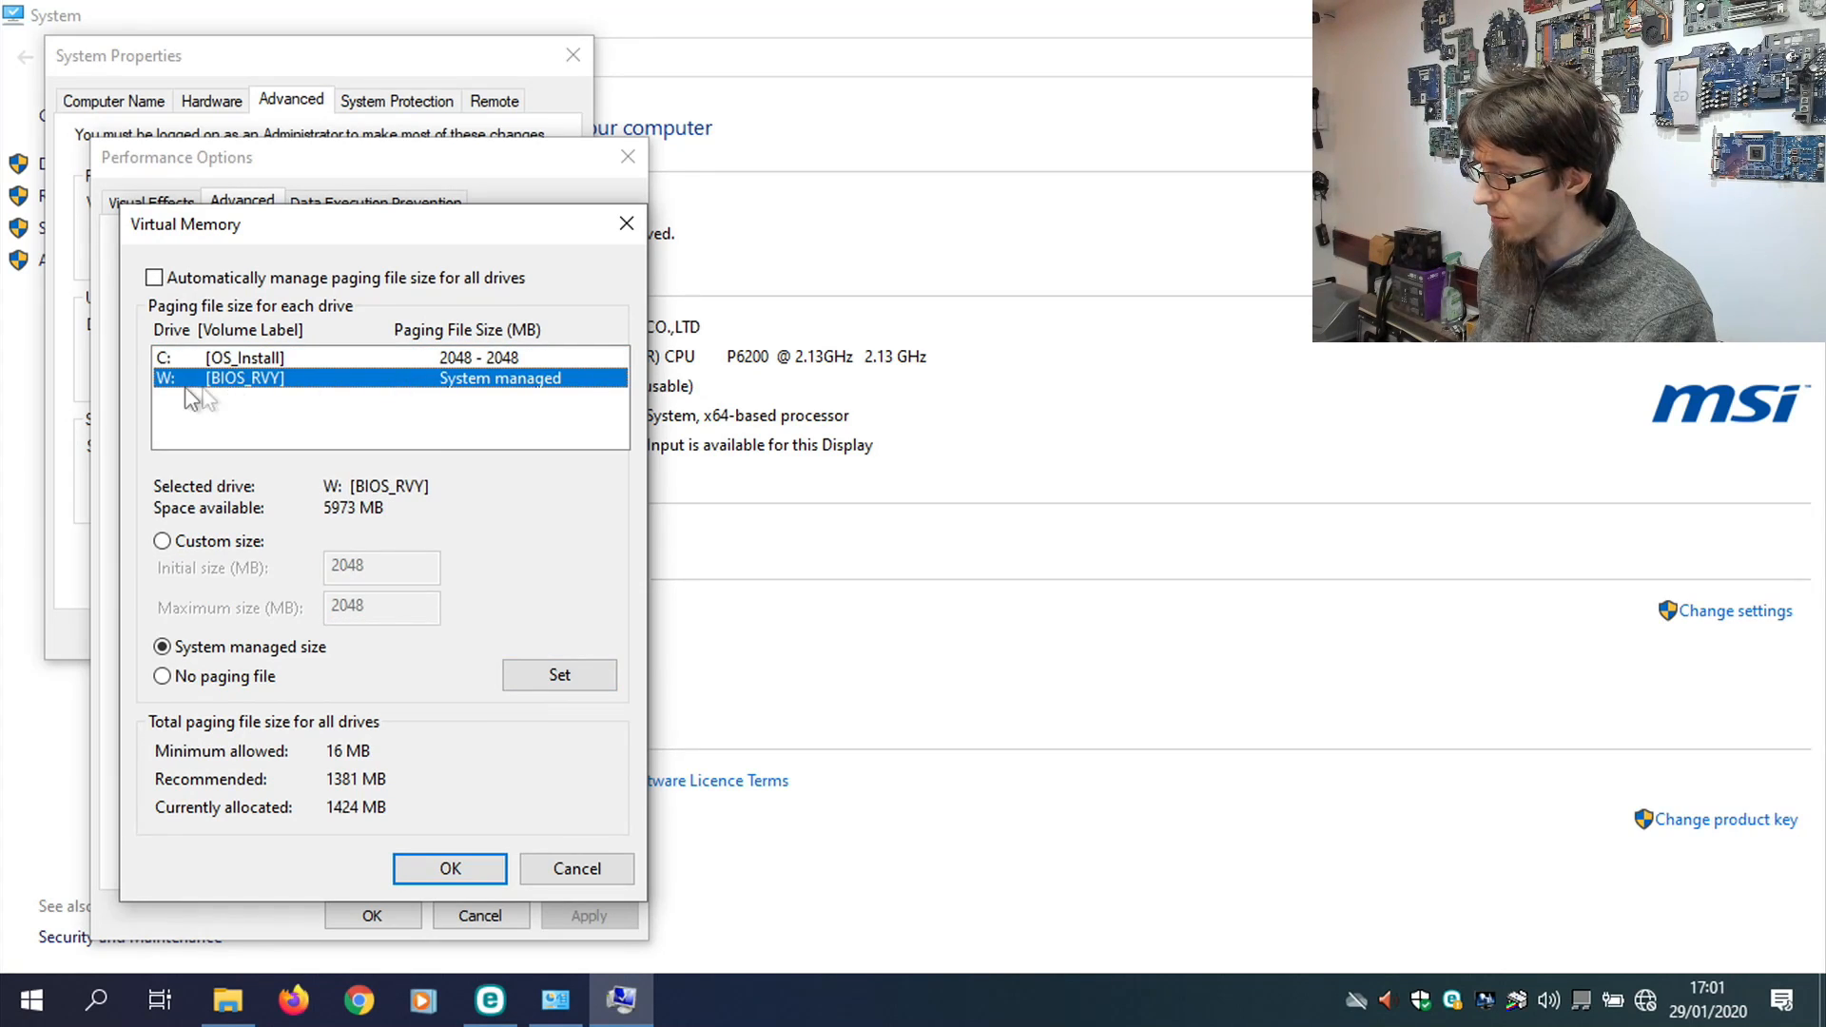
mouse_move(203, 695)
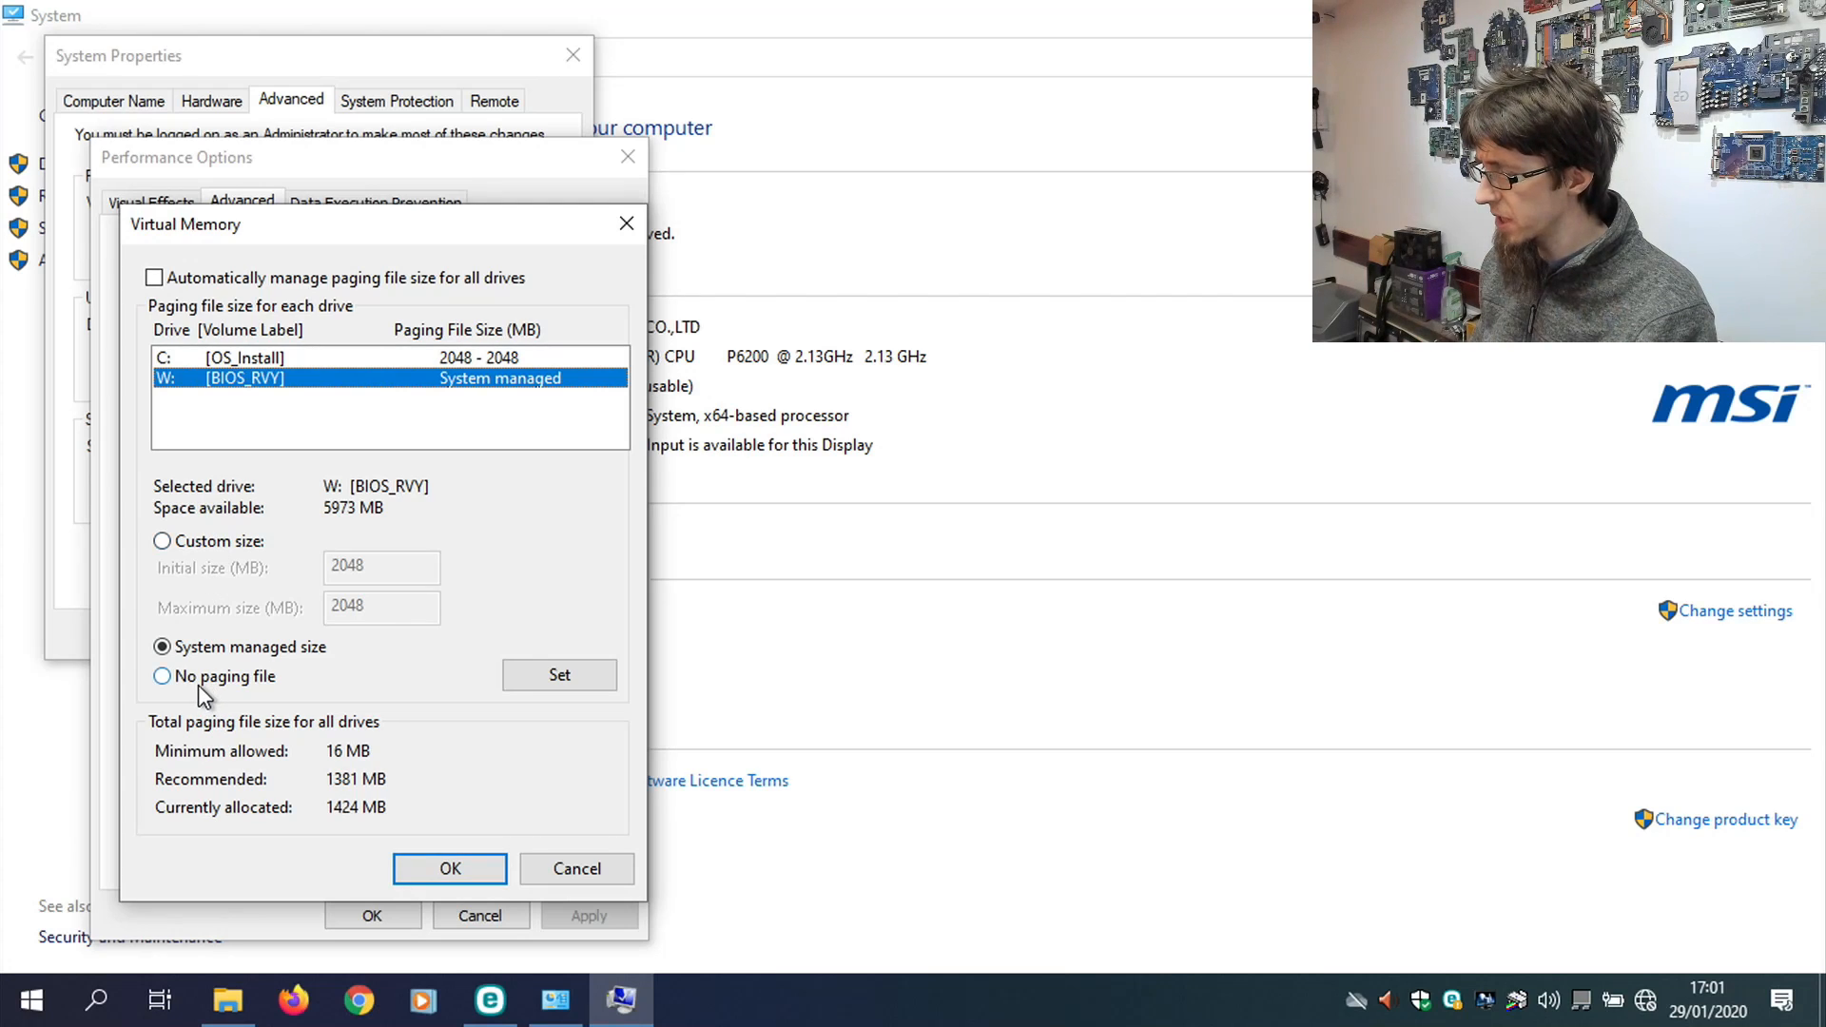
left_click(162, 676)
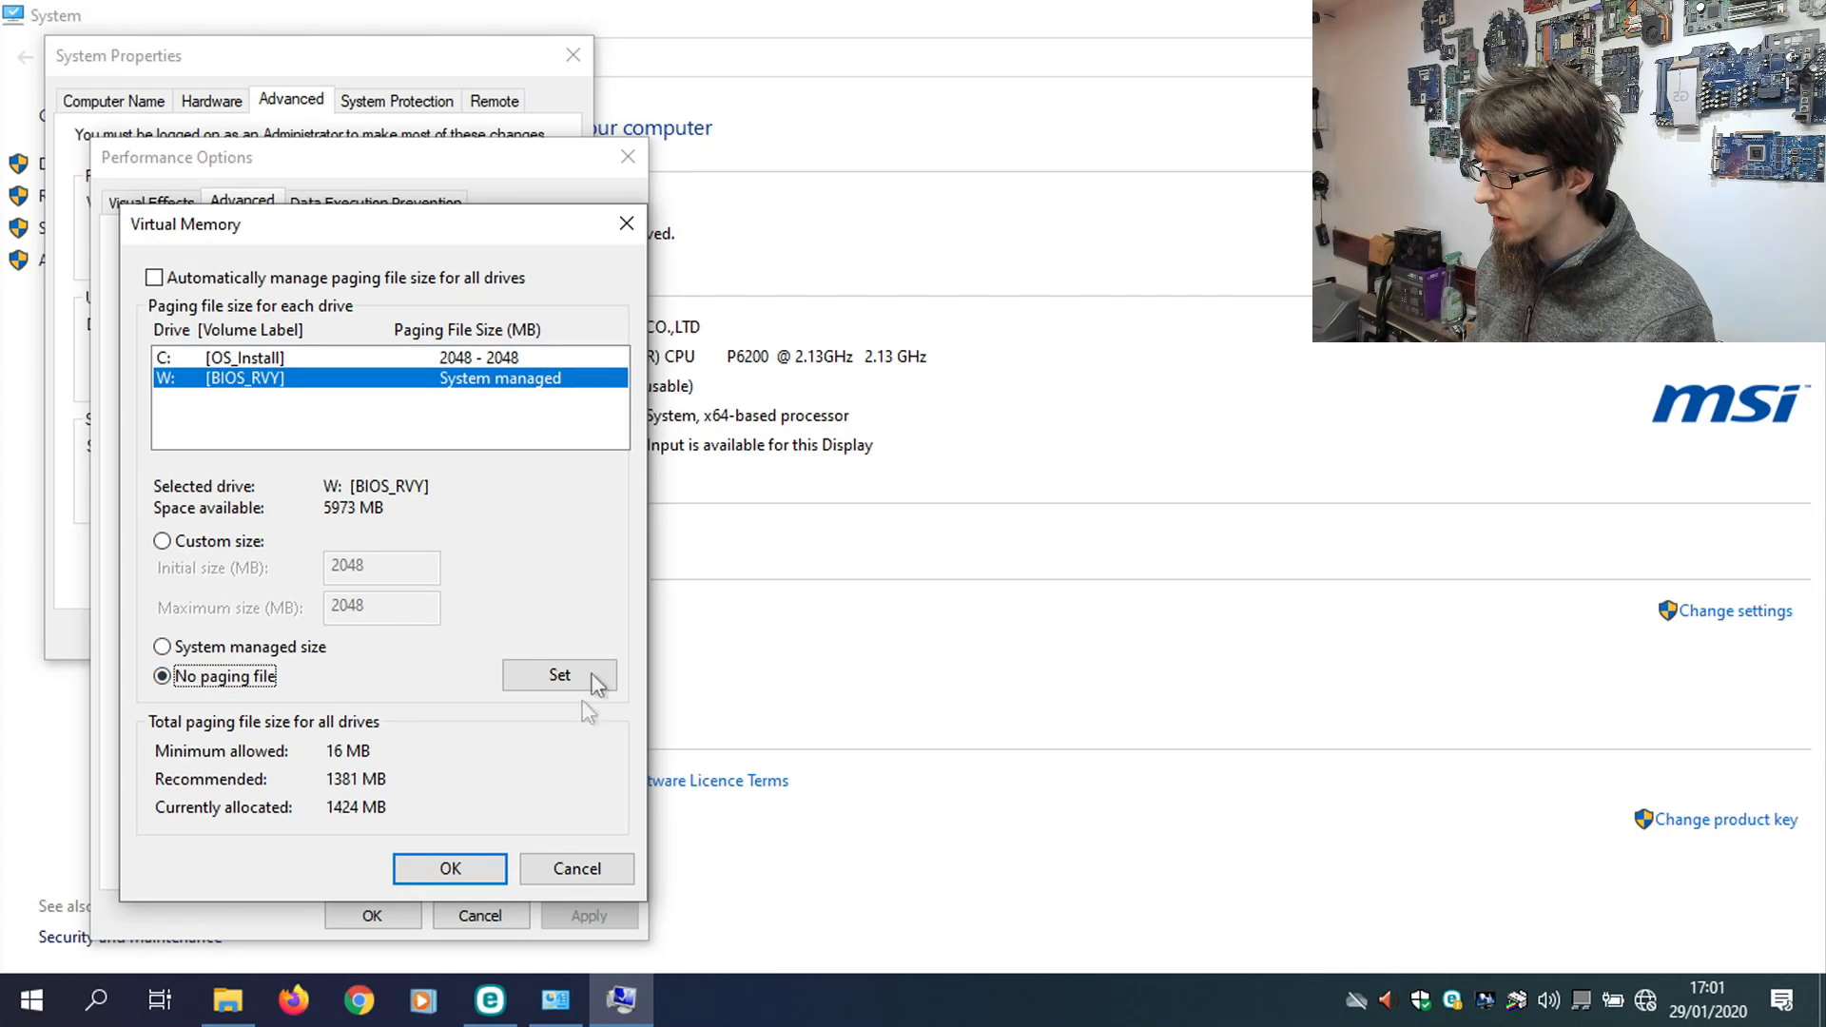
left_click(559, 675)
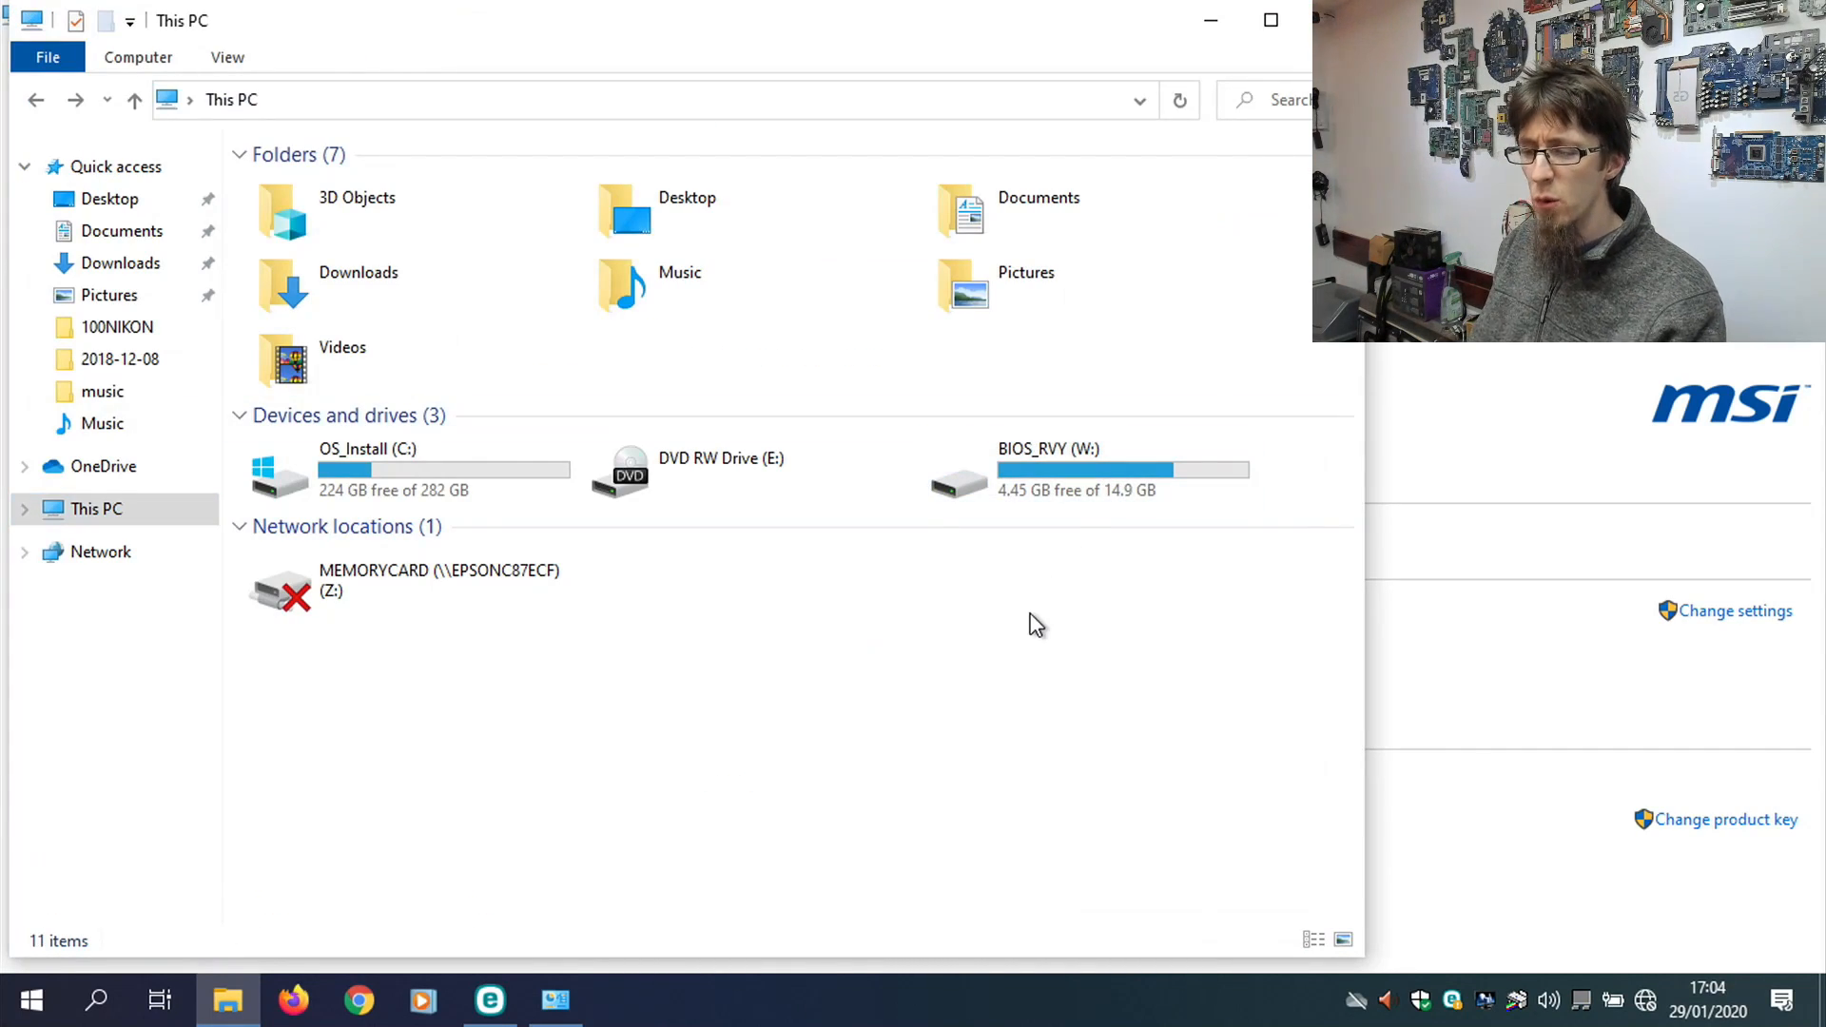
mouse_move(1048, 507)
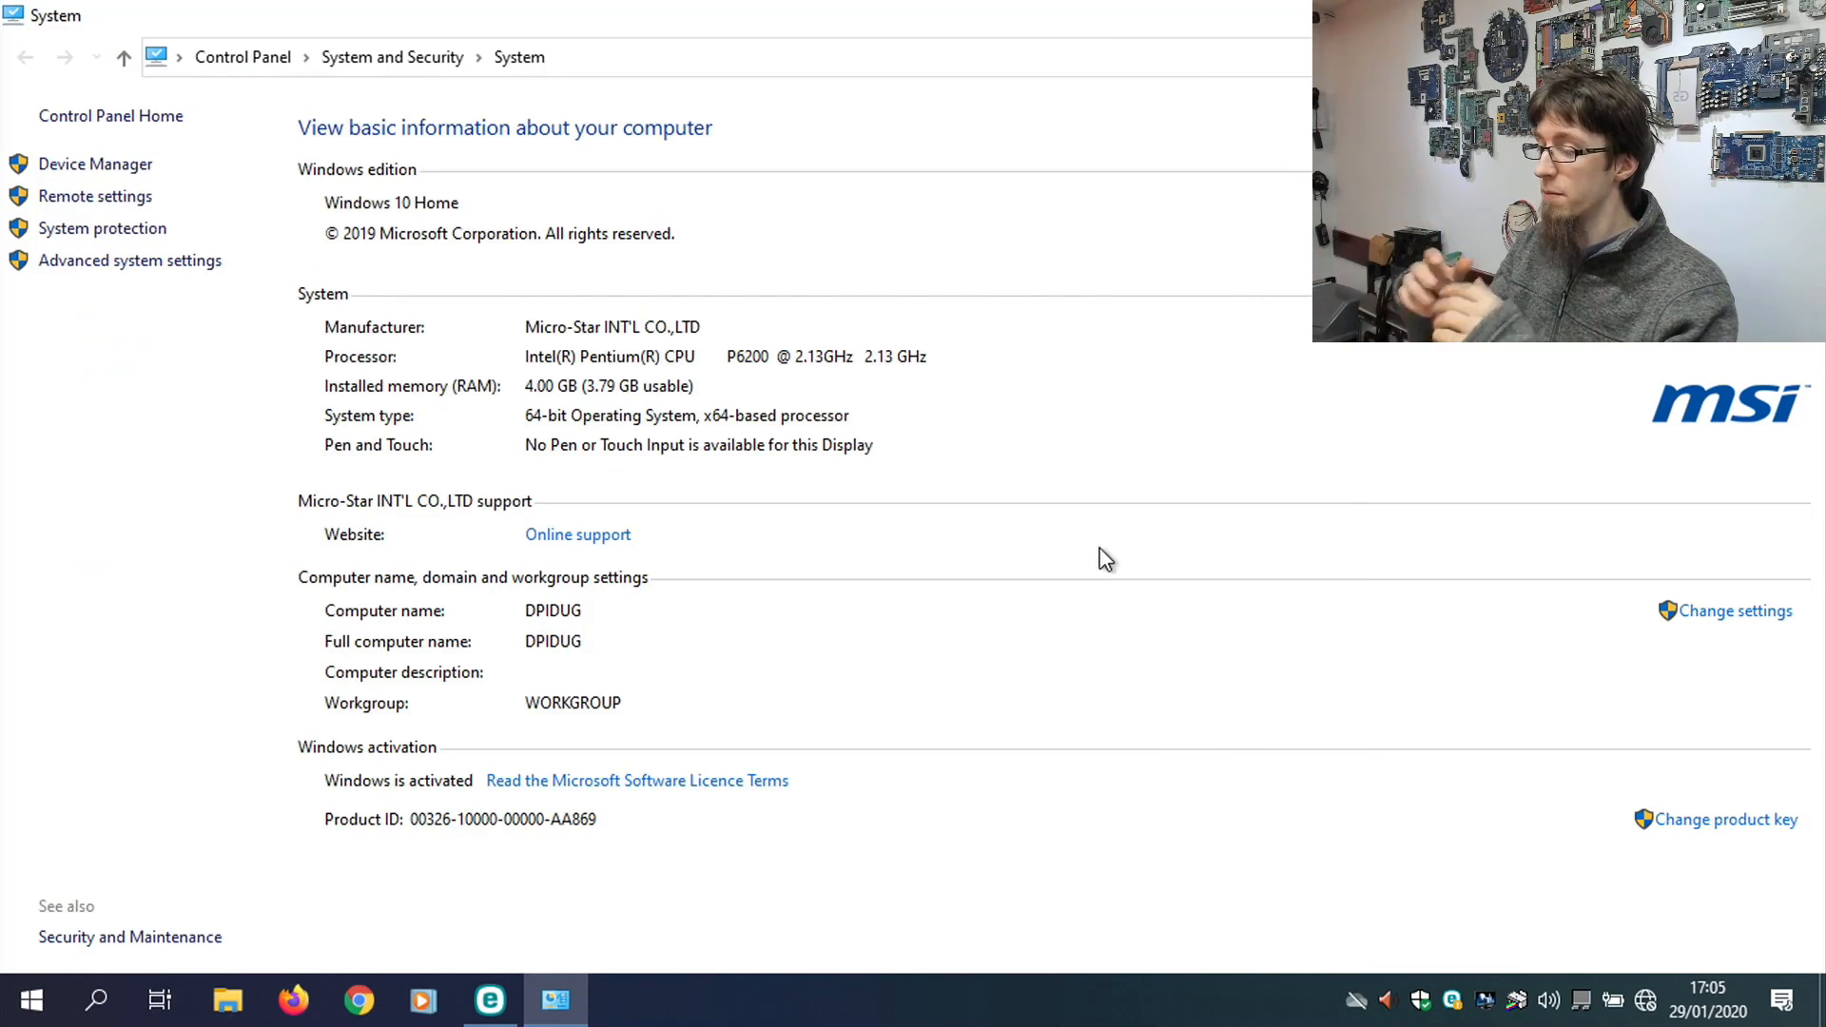
mouse_move(1211, 276)
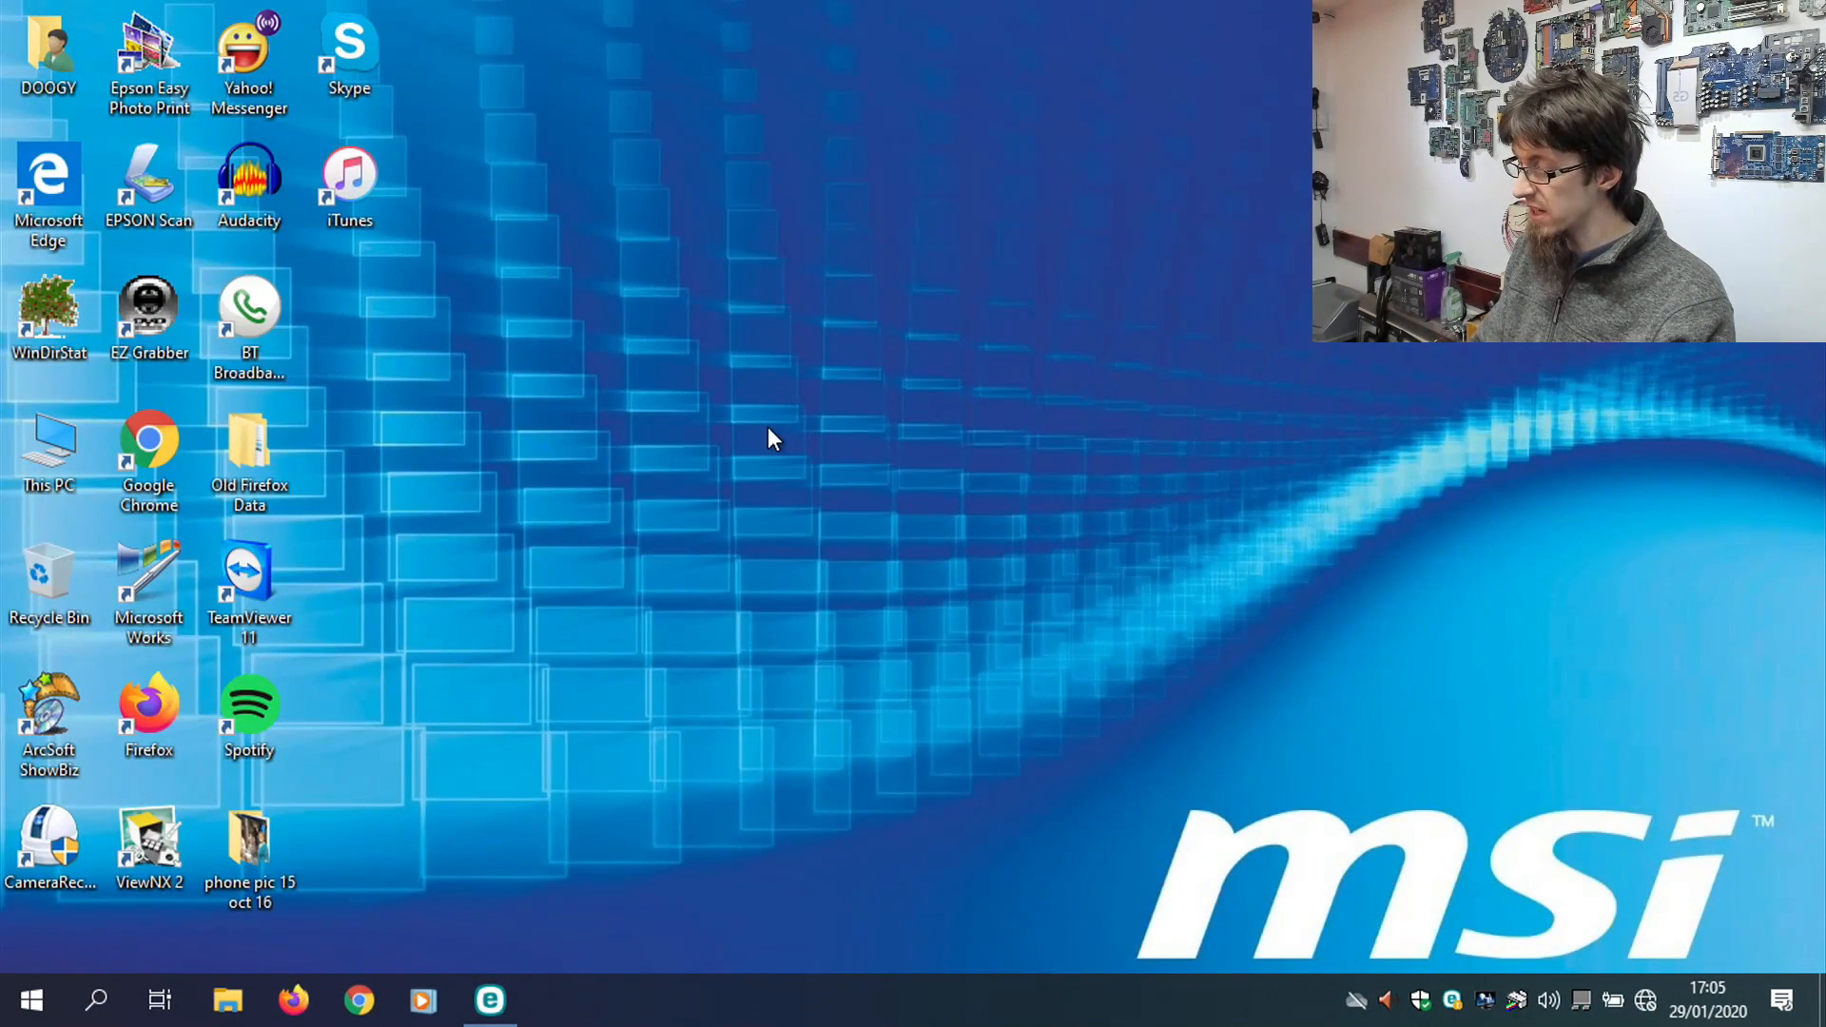
Bring up the Start menu from the cleared desktop.
left_click(32, 972)
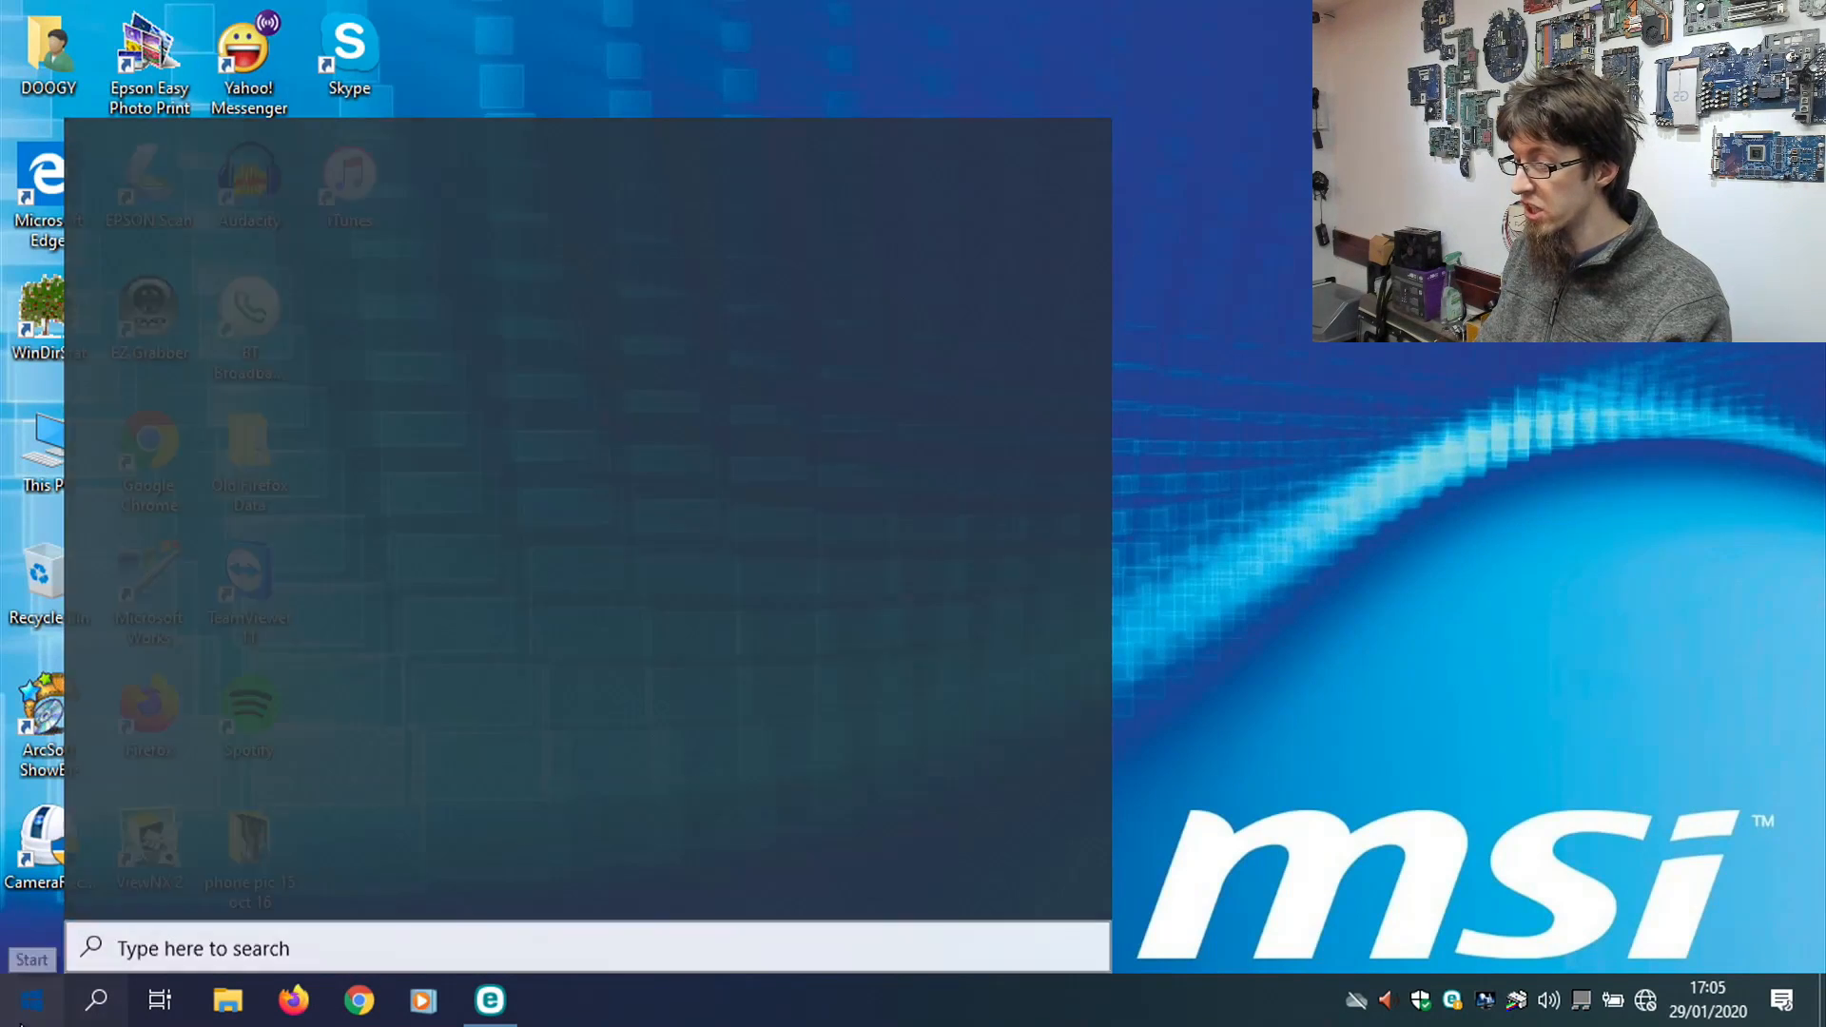
left_click(30, 999)
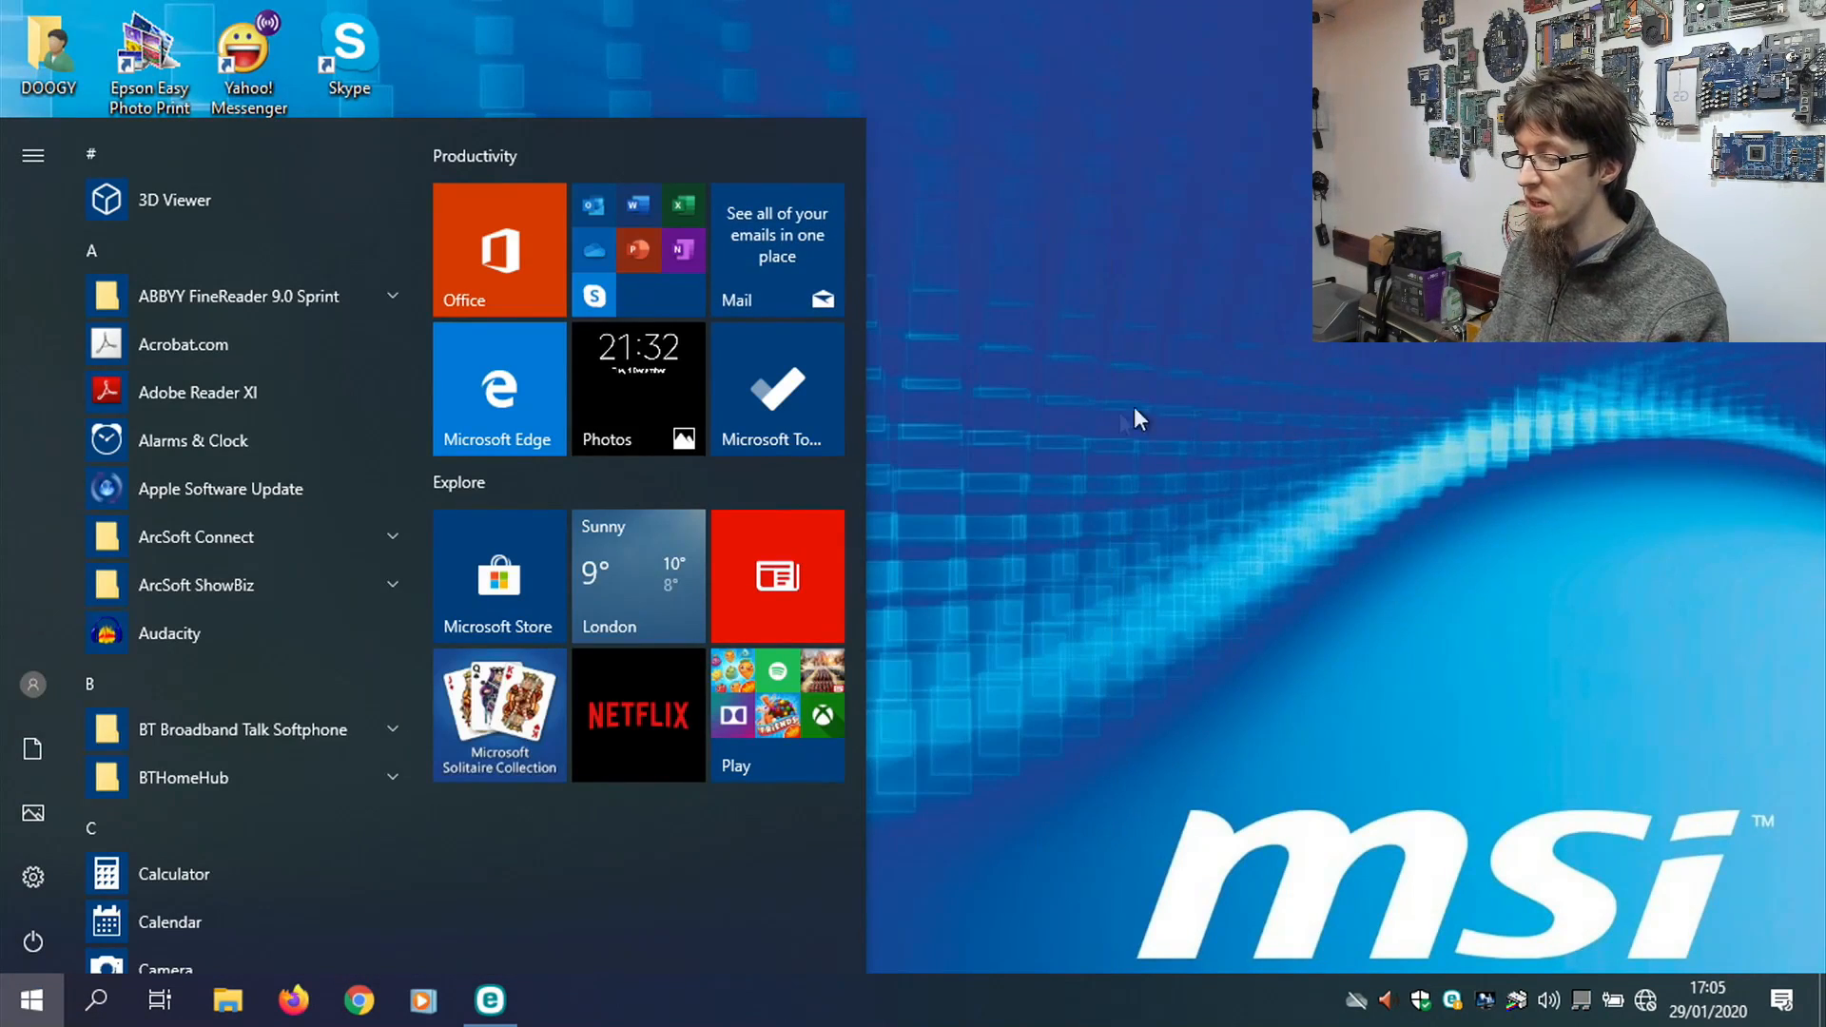